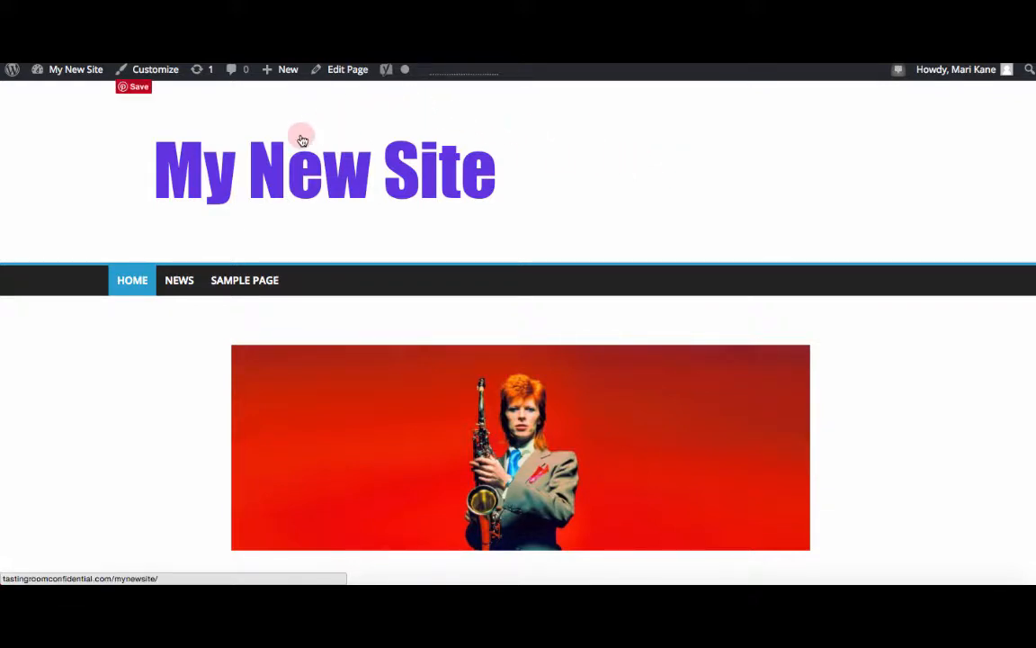
pyautogui.moveTo(321, 106)
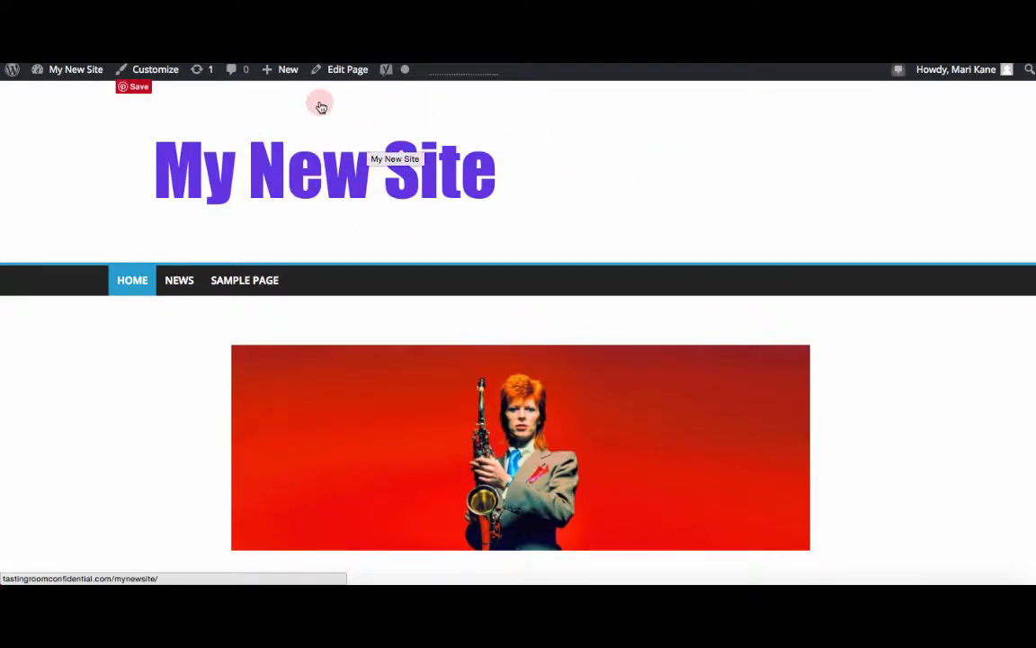
# Choose Post from the + New menu in the site's admin toolbar
pyautogui.click(288, 69)
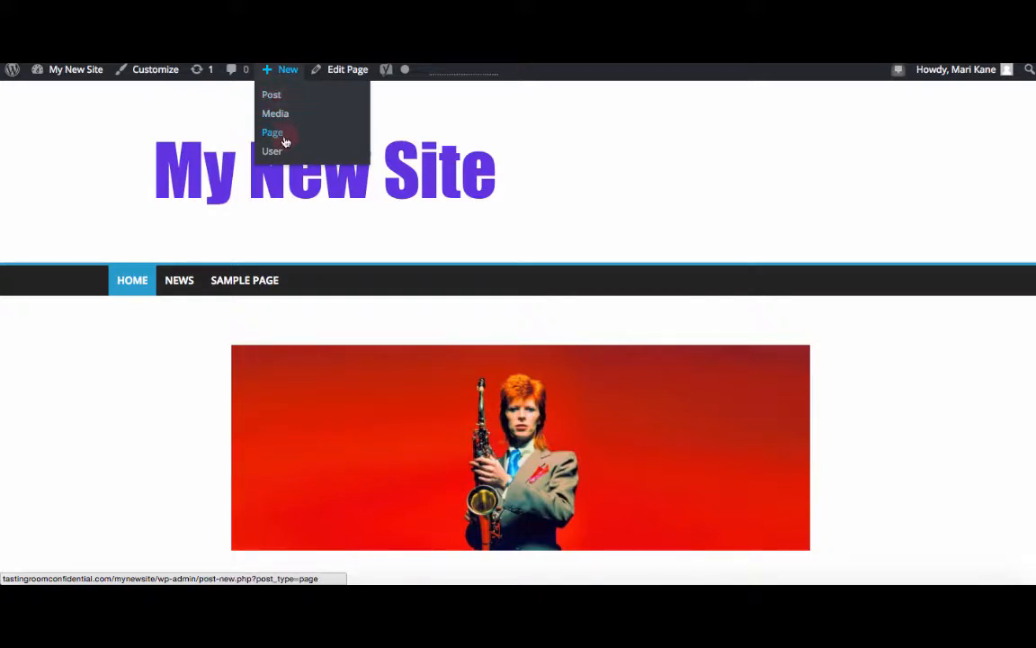
pyautogui.moveTo(272, 94)
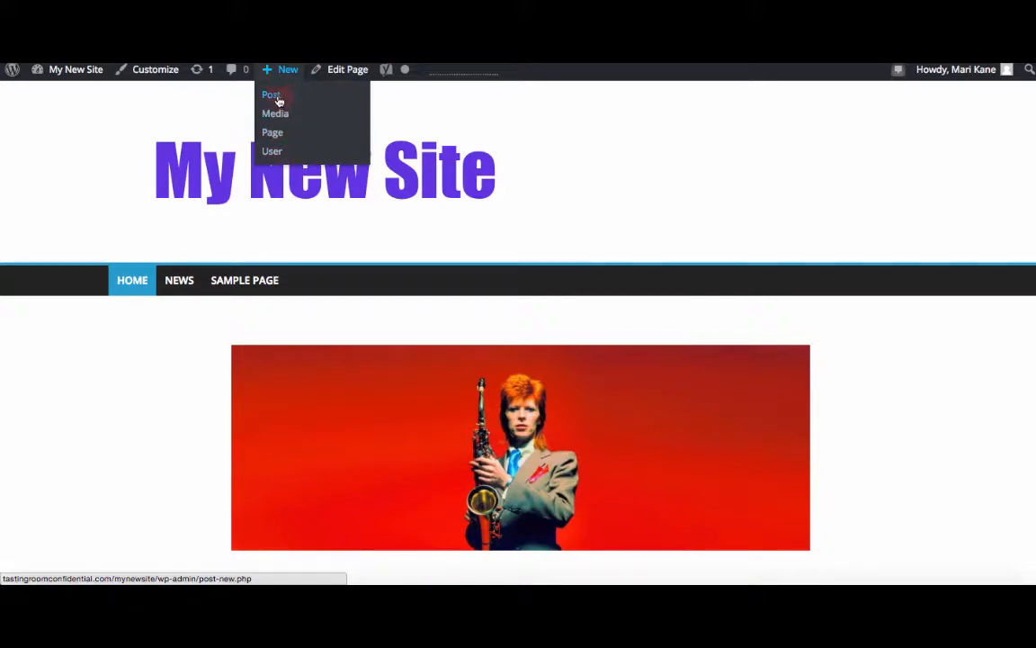
pyautogui.click(272, 94)
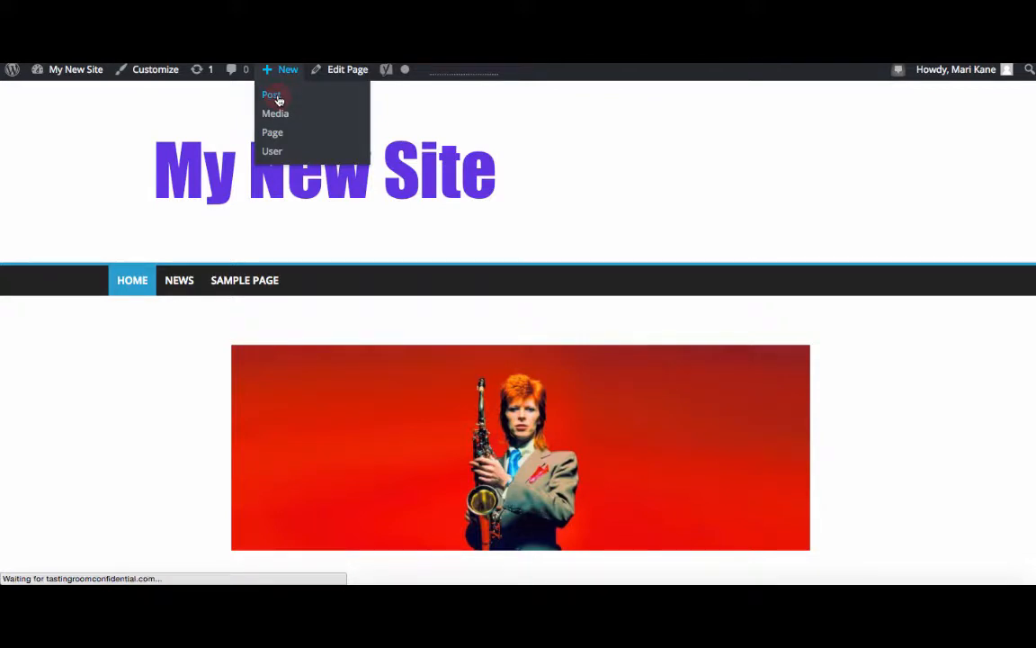
# Load the Add New Post editor and review its Format, Categories and Tags boxes
pyautogui.click(272, 94)
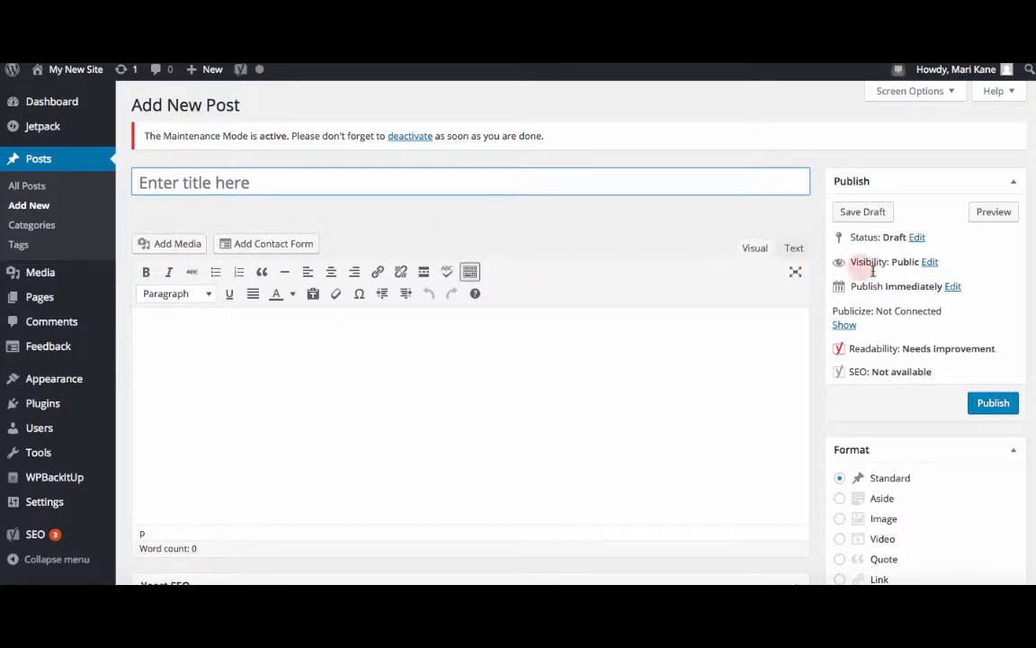
pyautogui.scroll(-3)
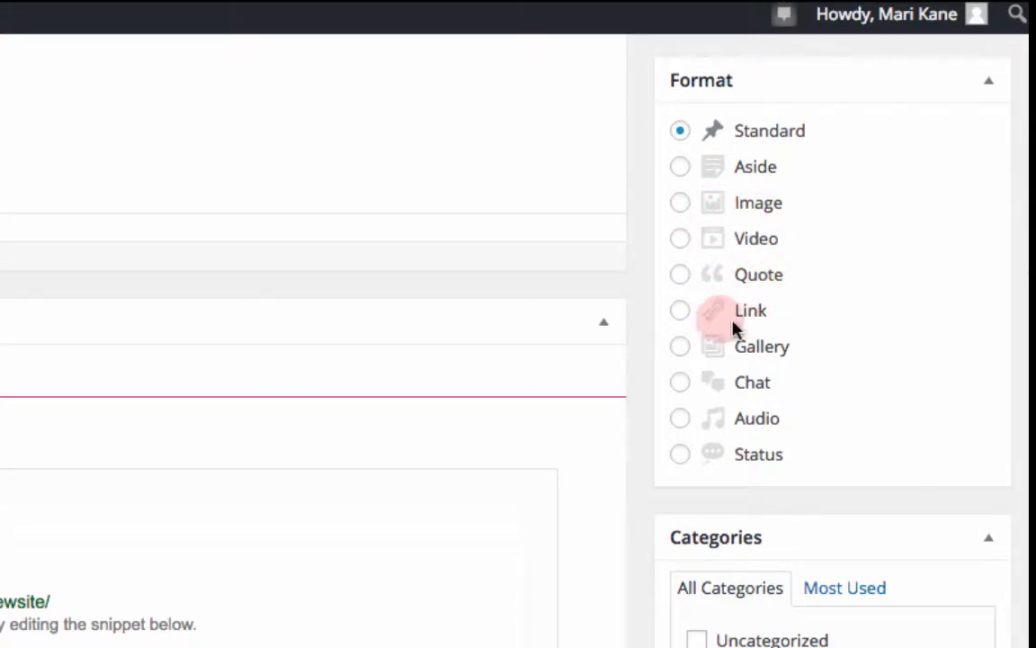
pyautogui.moveTo(761, 416)
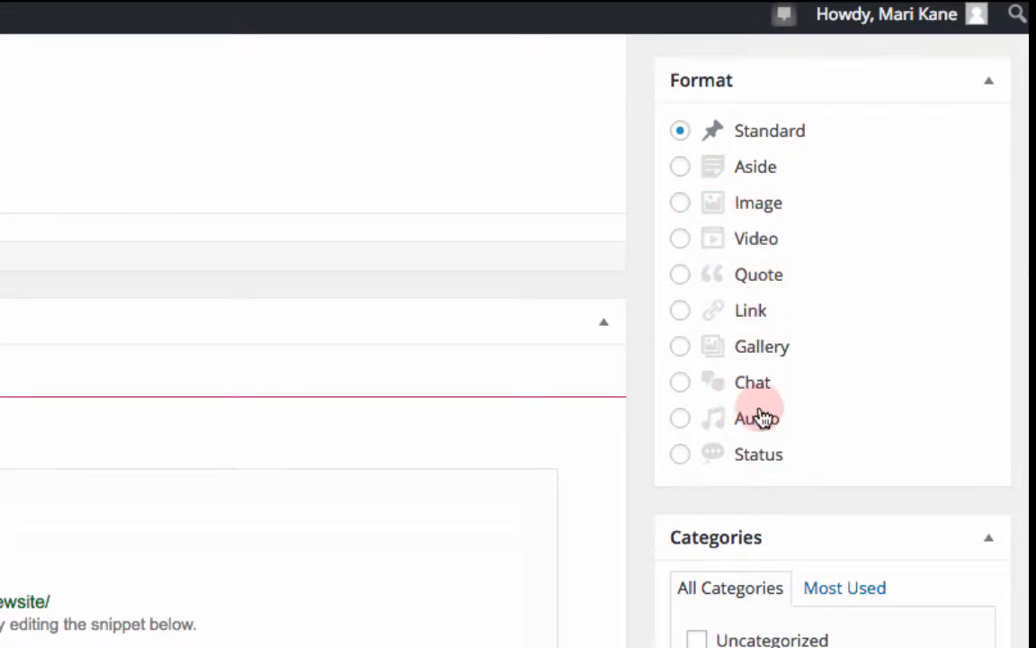
pyautogui.scroll(-3)
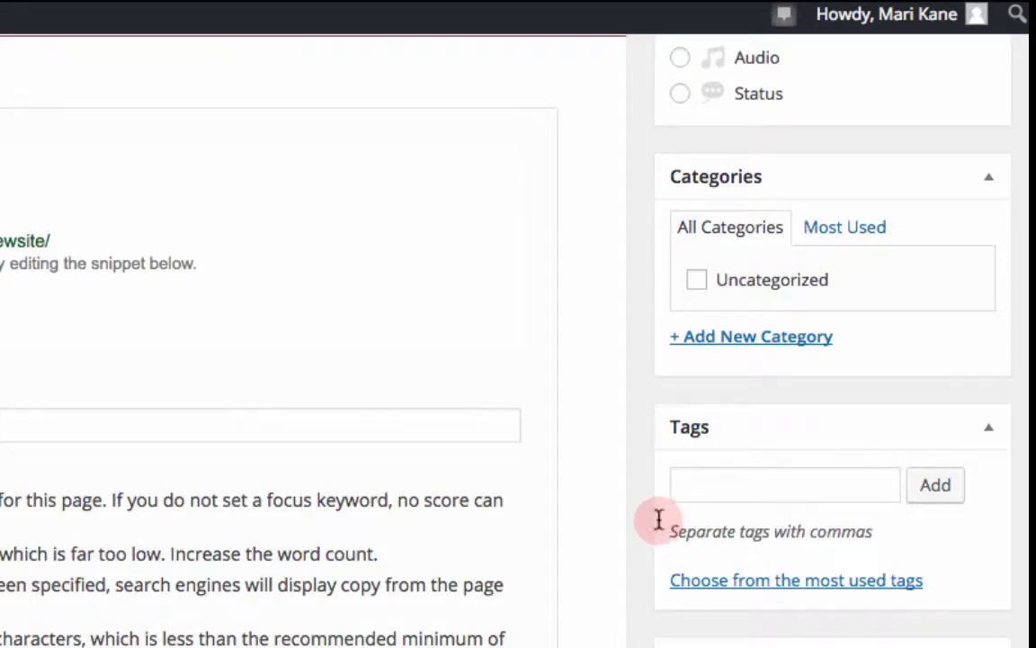
pyautogui.moveTo(945, 584)
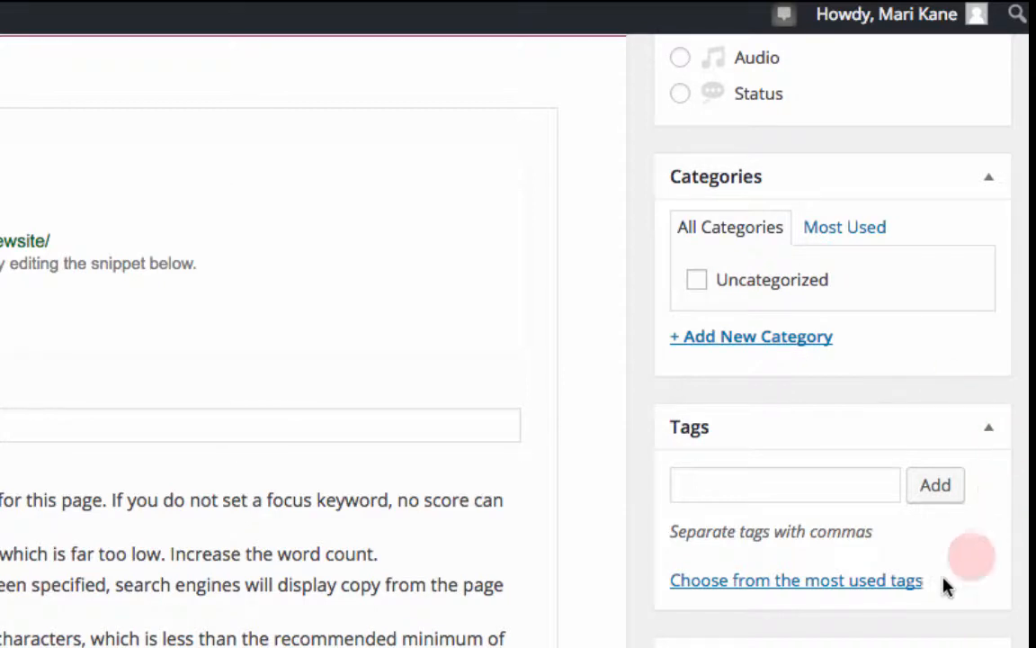
pyautogui.moveTo(817, 402)
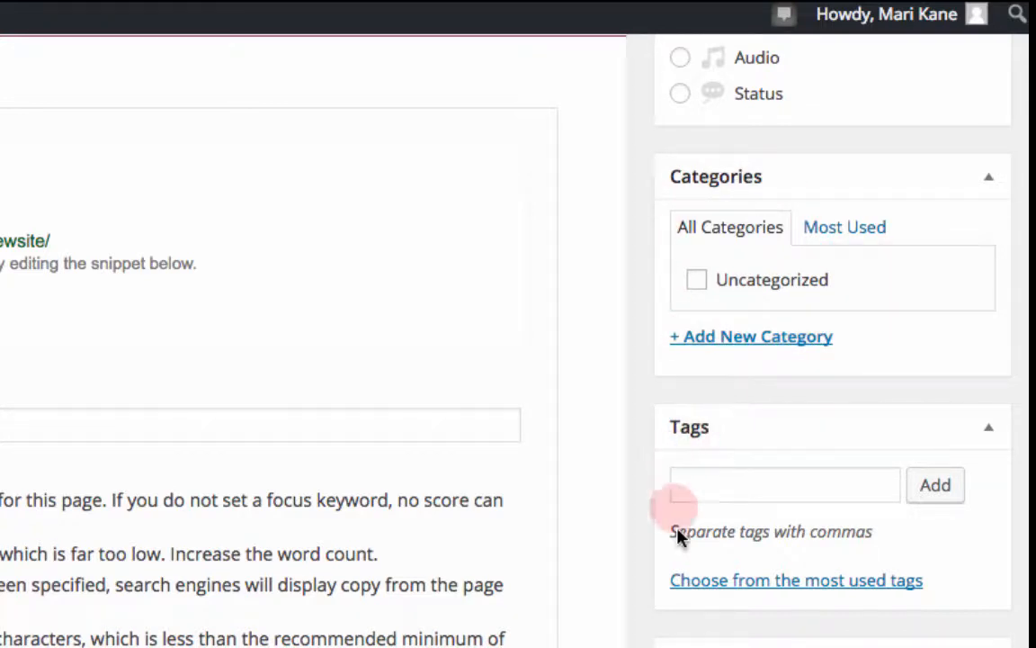
pyautogui.moveTo(1007, 562)
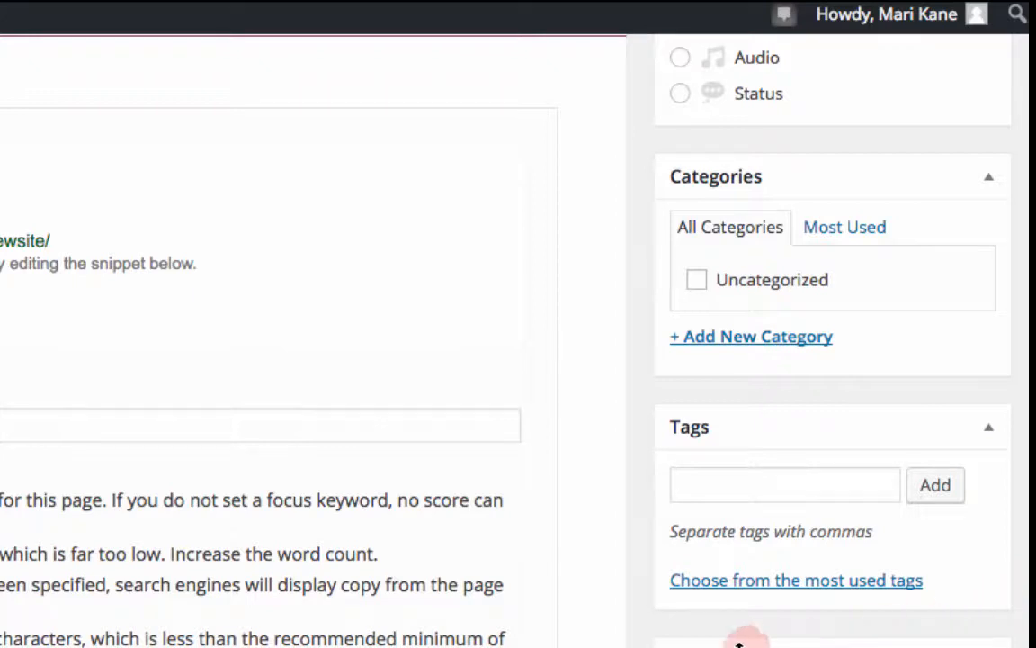
pyautogui.moveTo(663, 413)
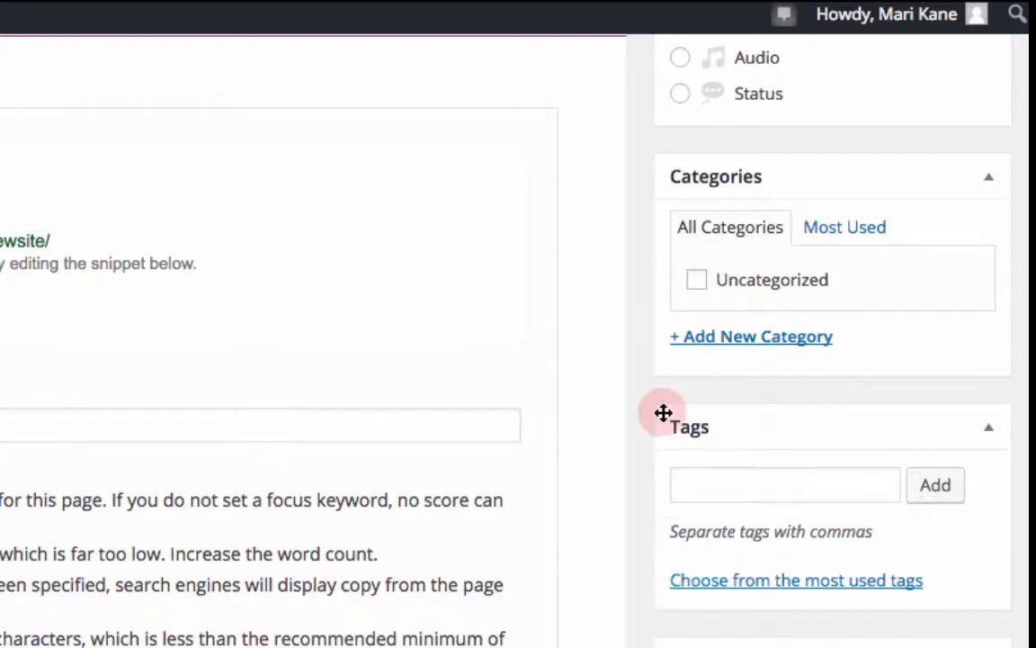
pyautogui.moveTo(902, 591)
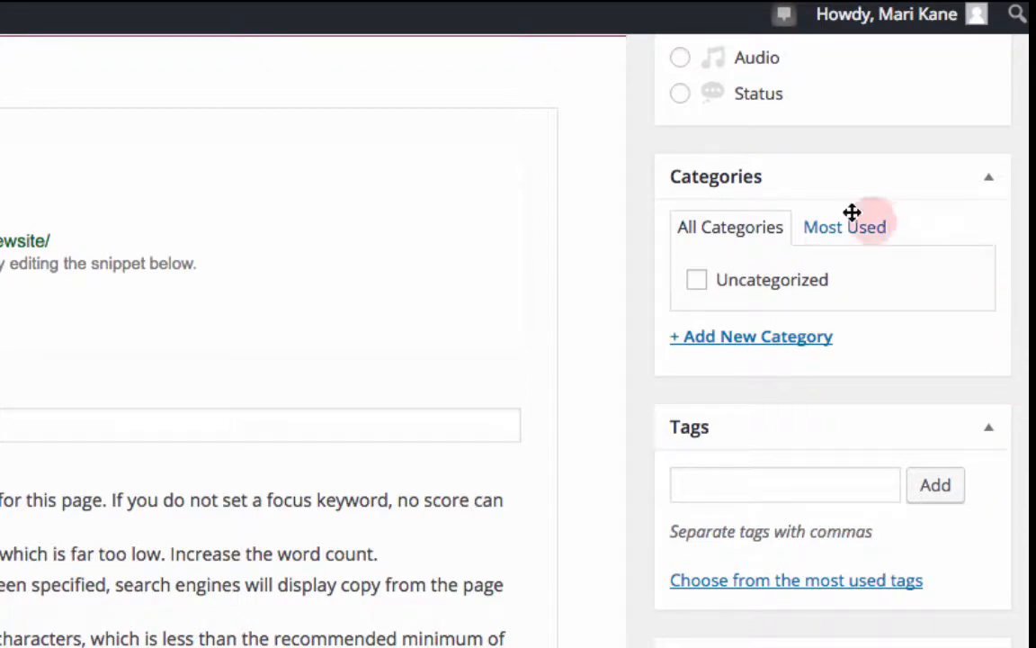
pyautogui.moveTo(997, 562)
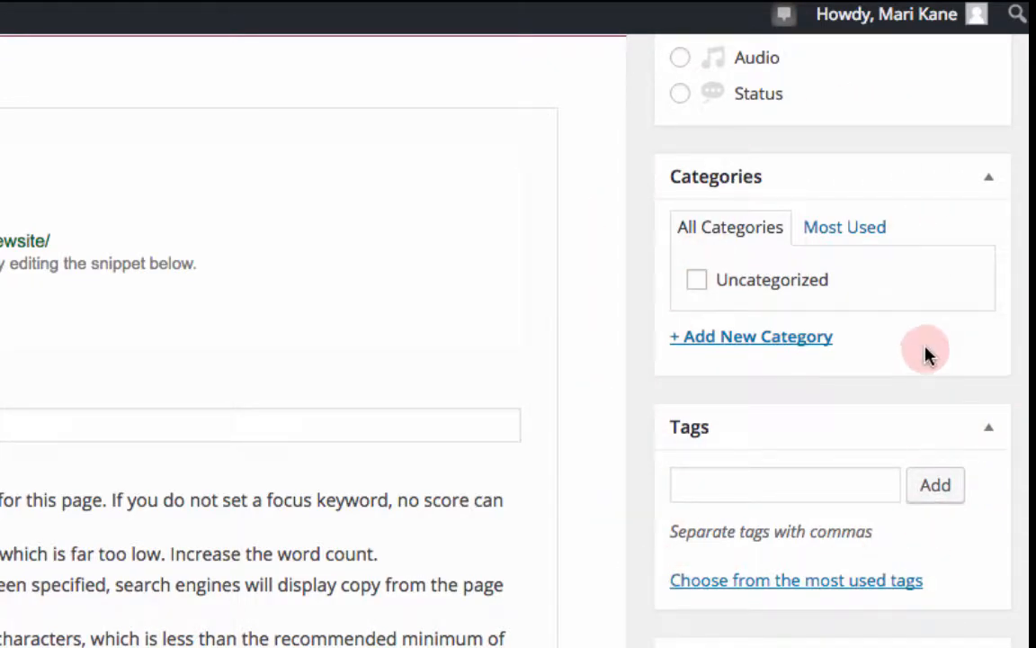
pyautogui.scroll(-3)
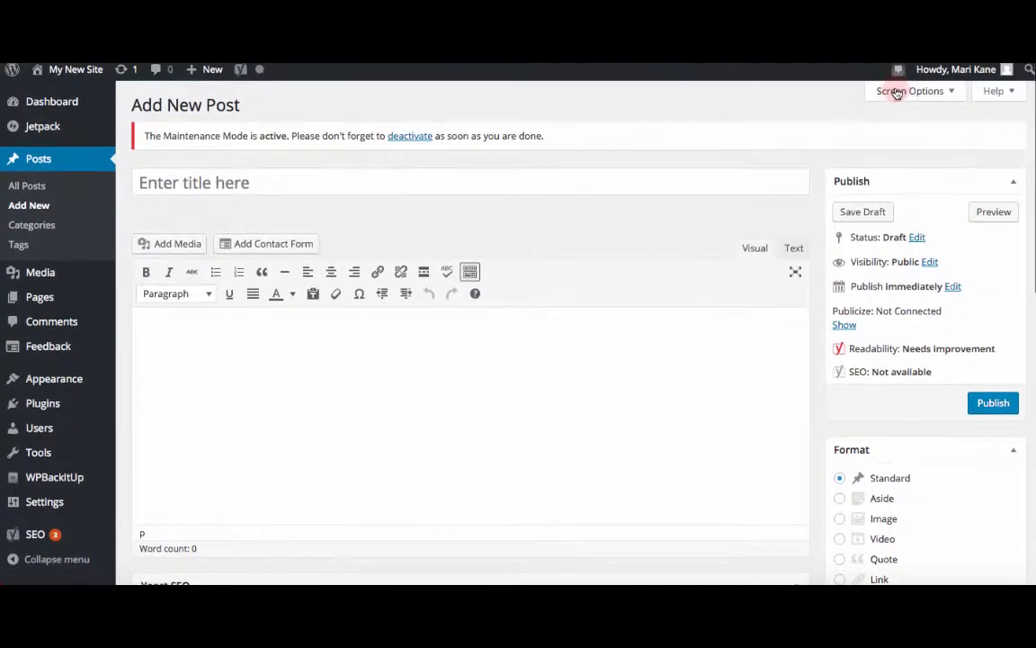
# Turn on the Discussion, Slug and Author boxes in Screen Options
pyautogui.click(911, 91)
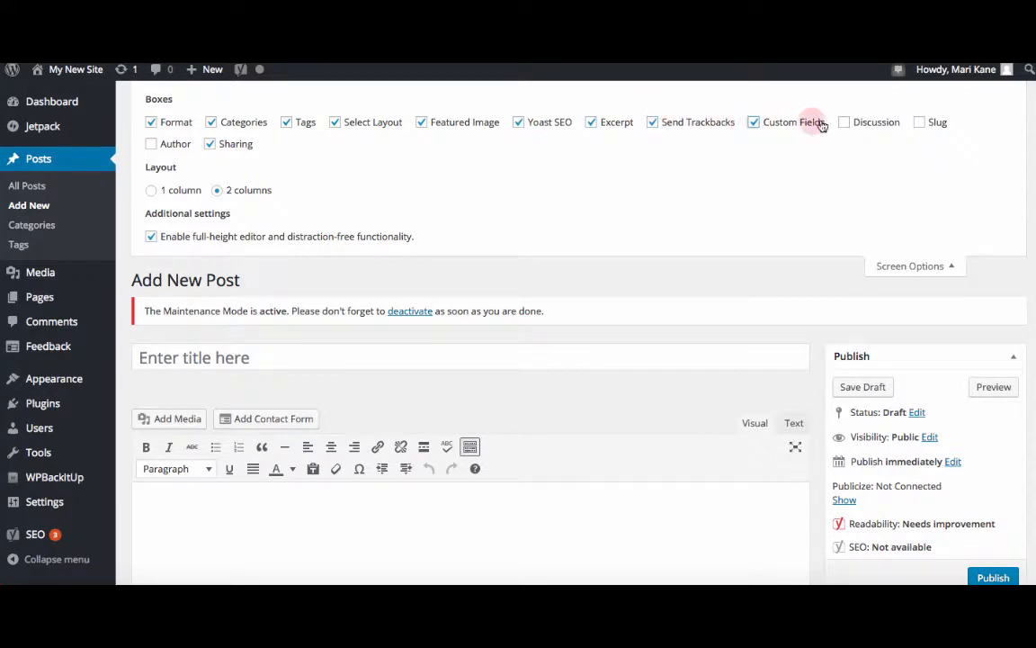
pyautogui.click(843, 121)
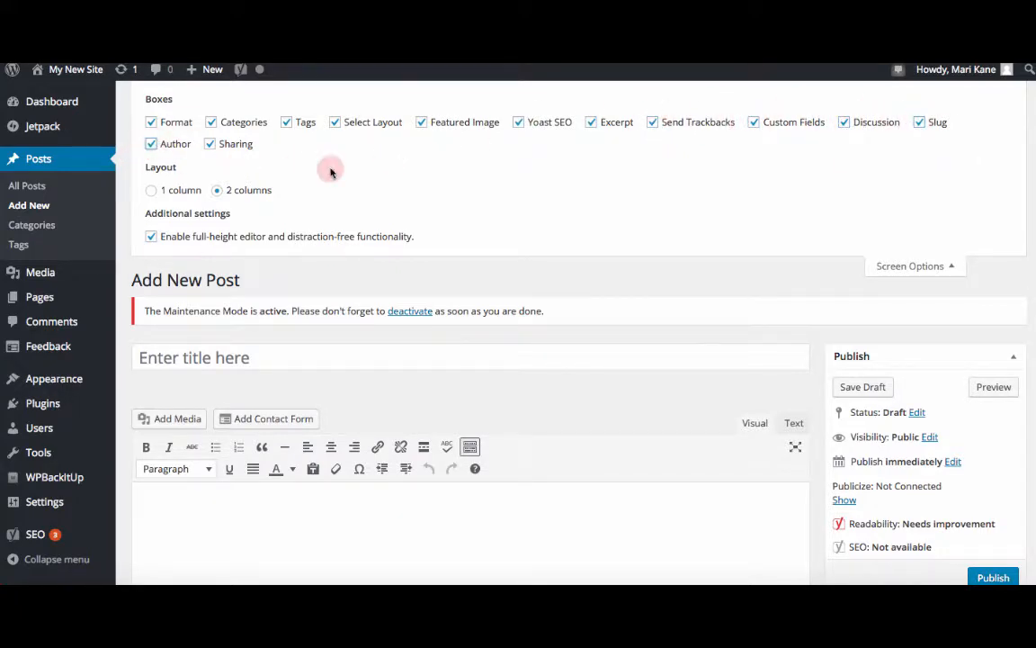
pyautogui.scroll(-3)
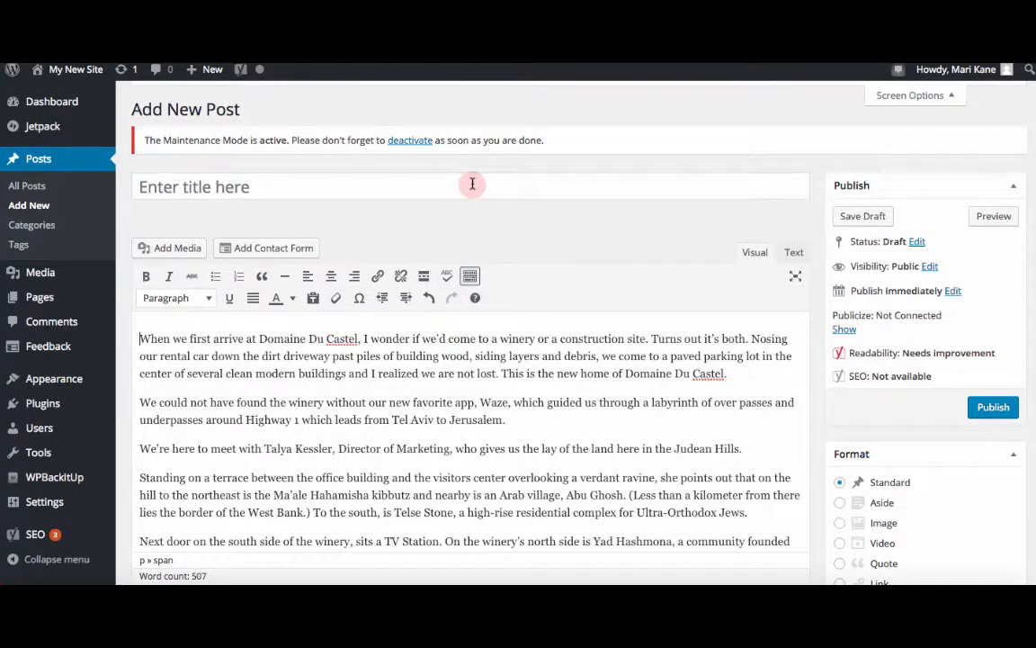
# Title the post 'Domaine Du Castel Opens New Winery in Israel's Judean Hills' and save the draft
pyautogui.write("Domaine Du Castel Opens New Winery in Israel's Judean Hills")
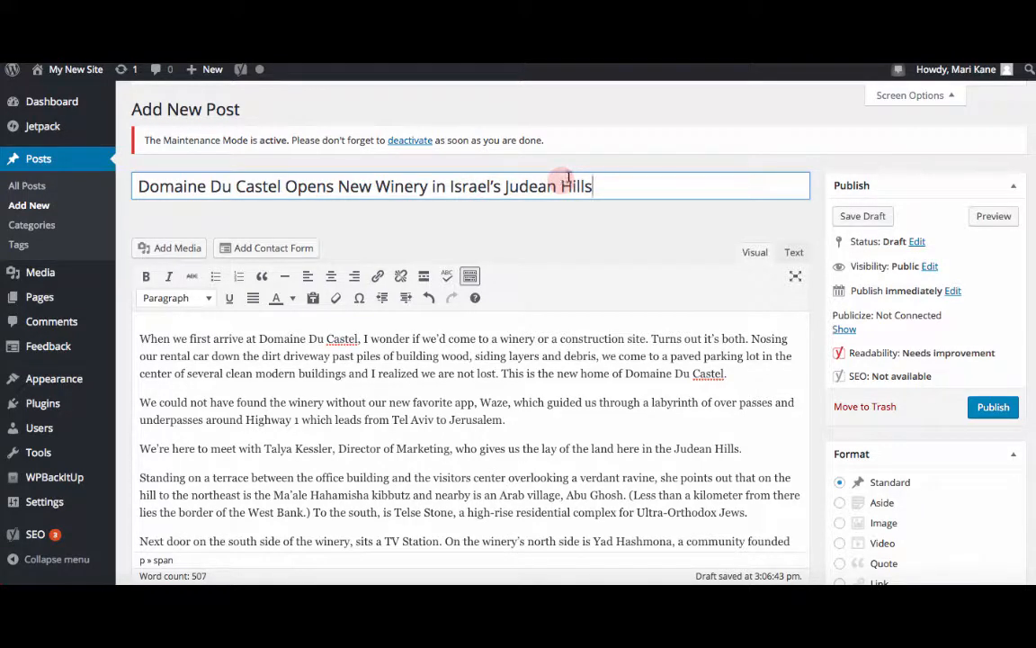
pyautogui.click(862, 216)
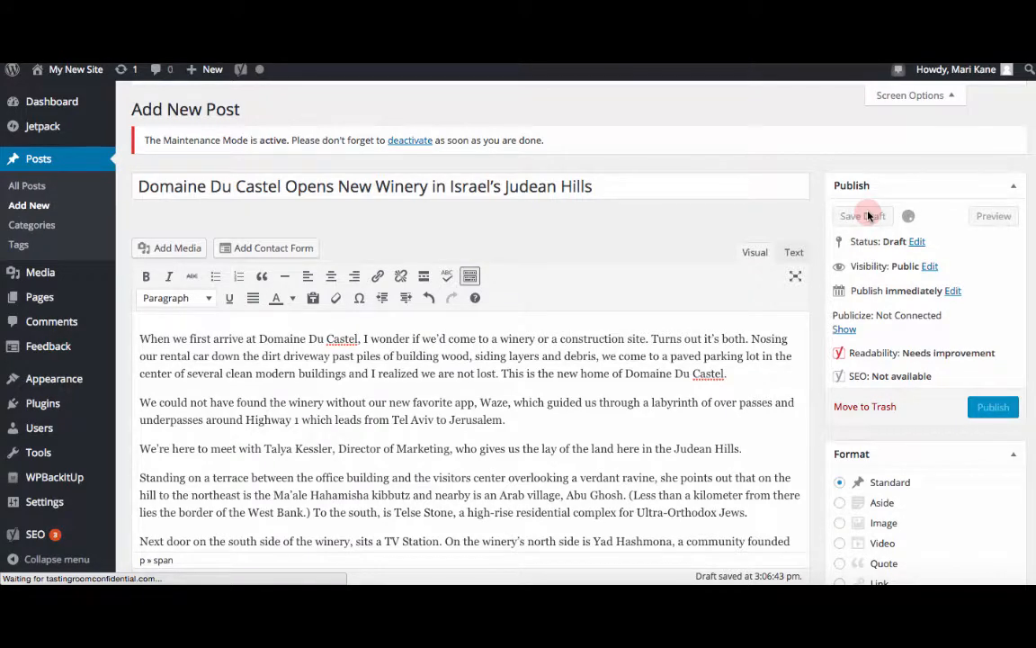
pyautogui.click(860, 215)
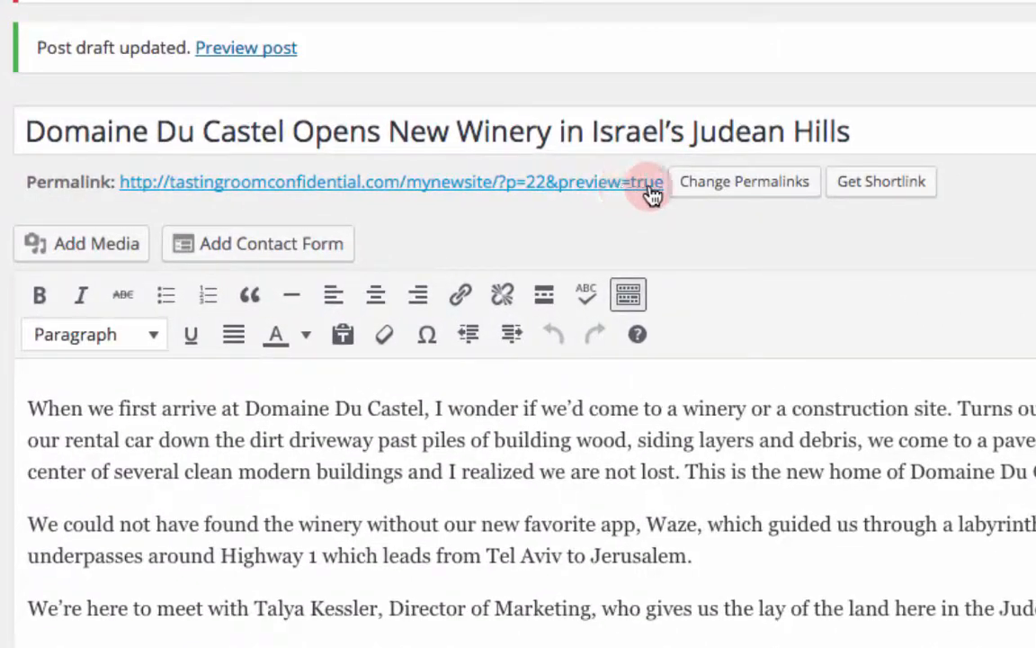
pyautogui.moveTo(526, 193)
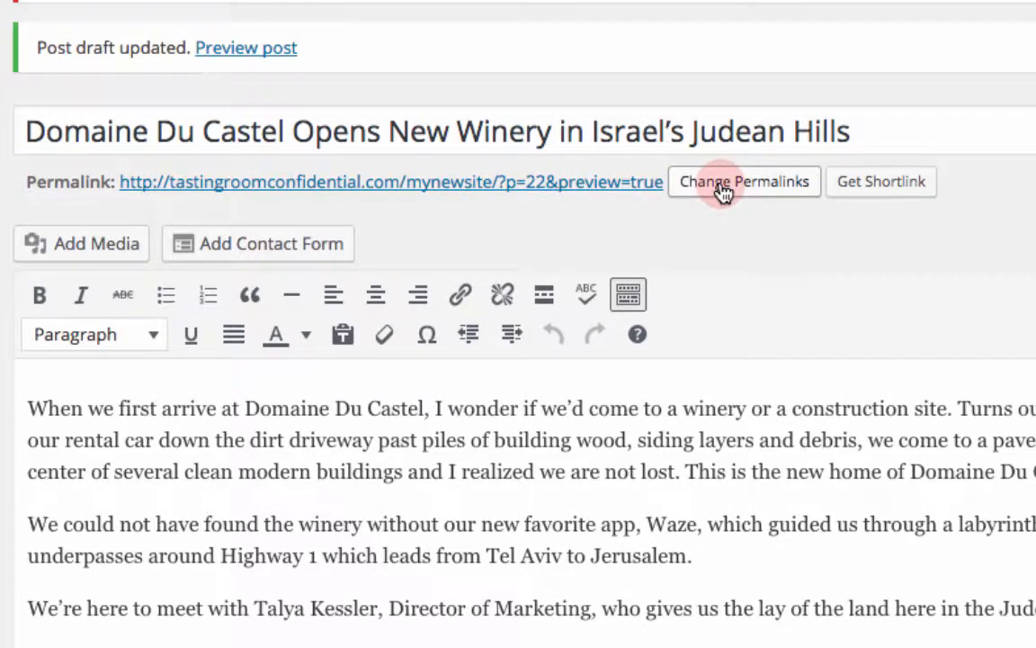
# Switch the site's permalinks to the Post name structure and save the change
pyautogui.click(743, 180)
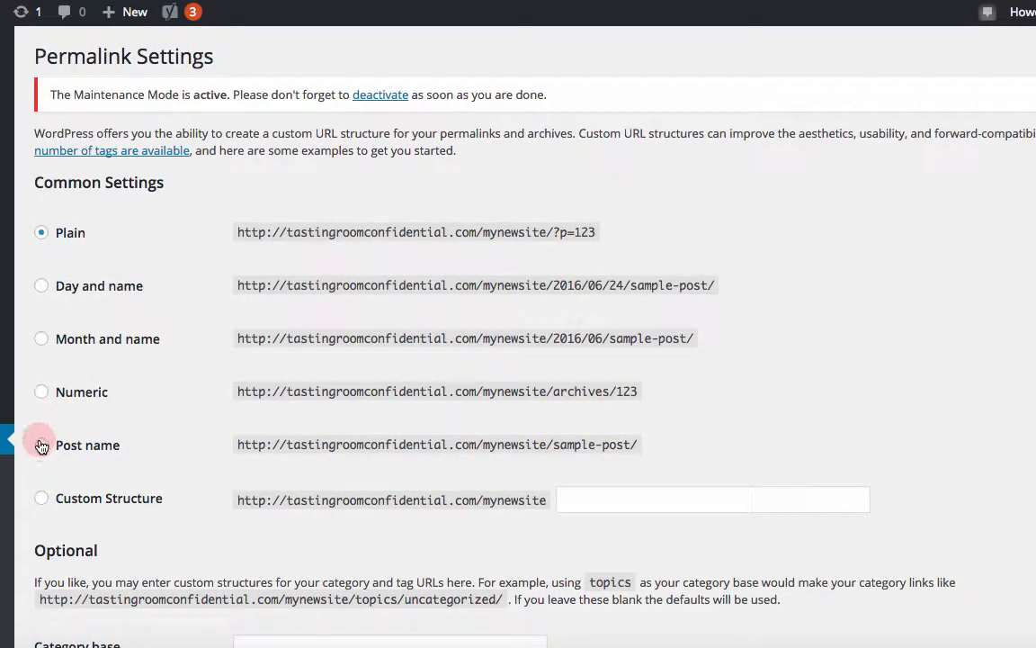
pyautogui.click(41, 444)
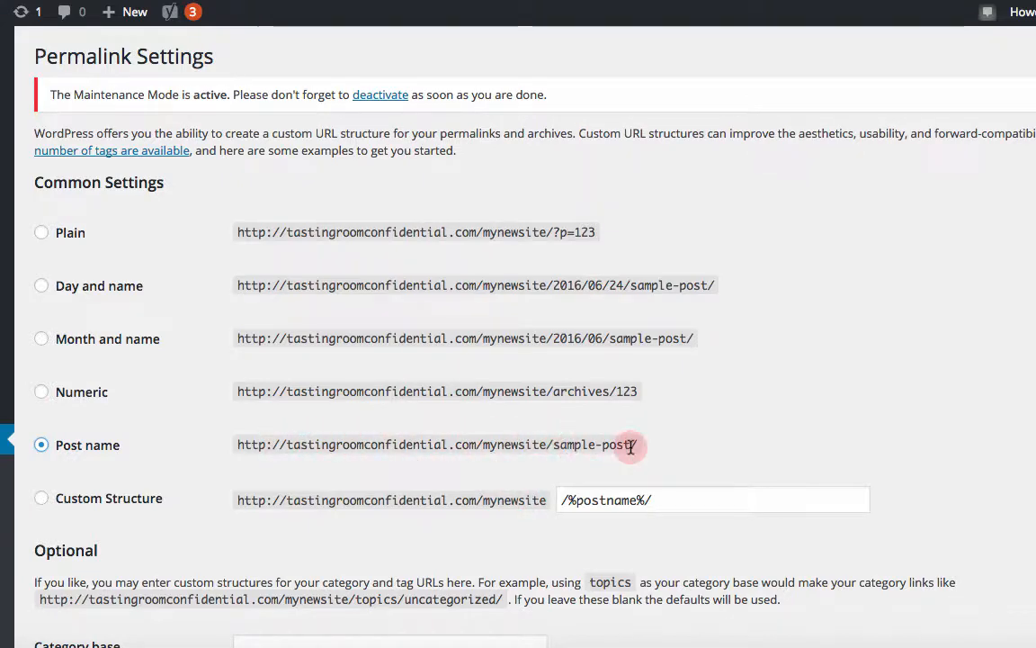
pyautogui.scroll(-3)
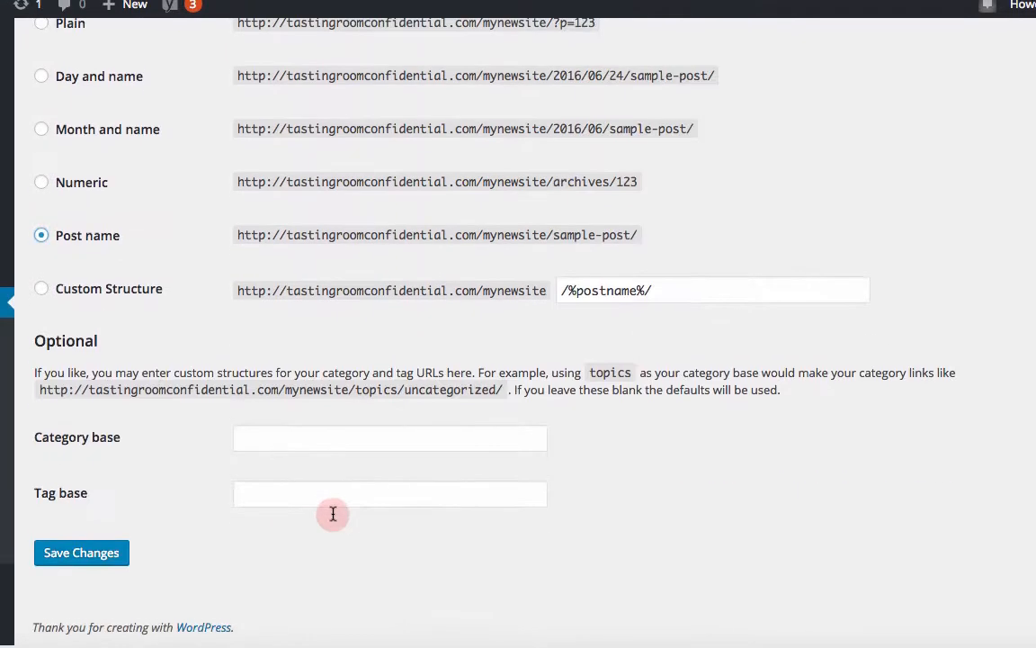
pyautogui.click(81, 553)
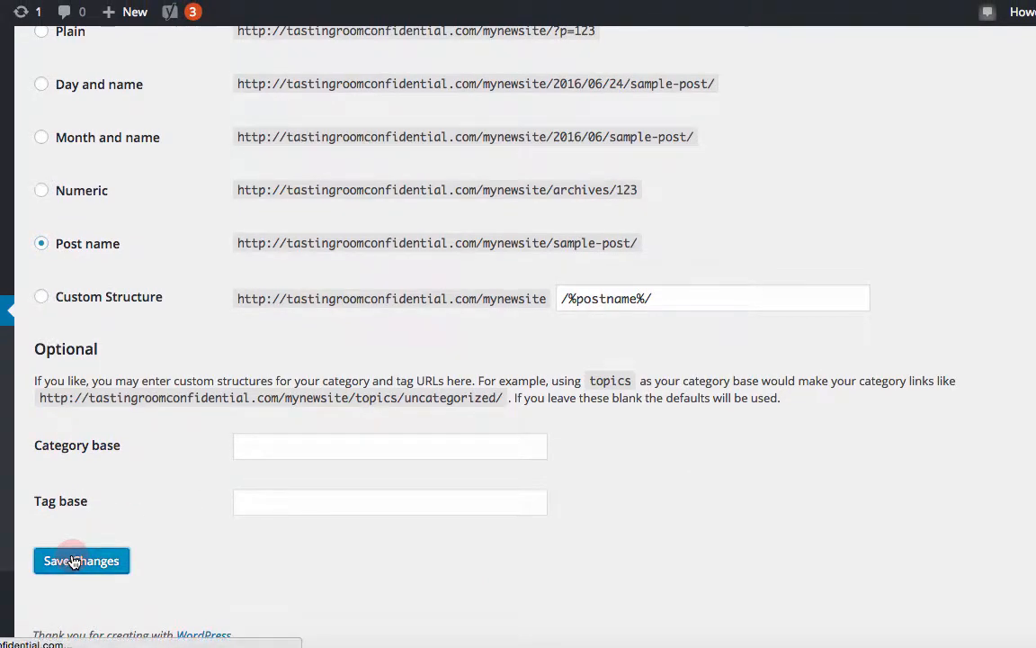
pyautogui.click(81, 561)
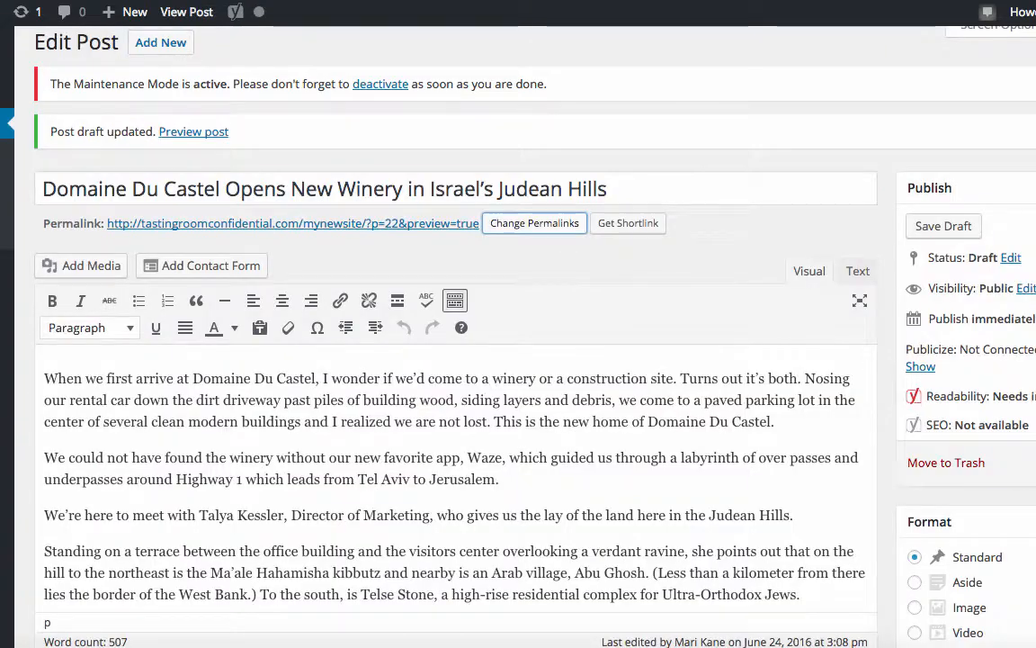
# Accept the post-name permalink slug and save the draft with its new link
pyautogui.click(943, 226)
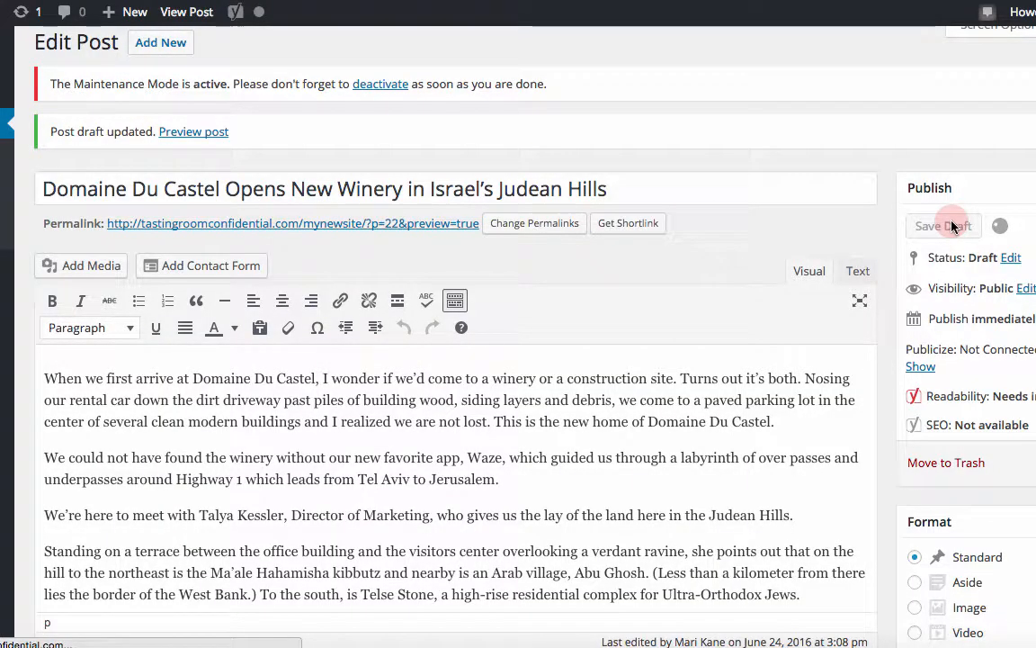
pyautogui.click(943, 226)
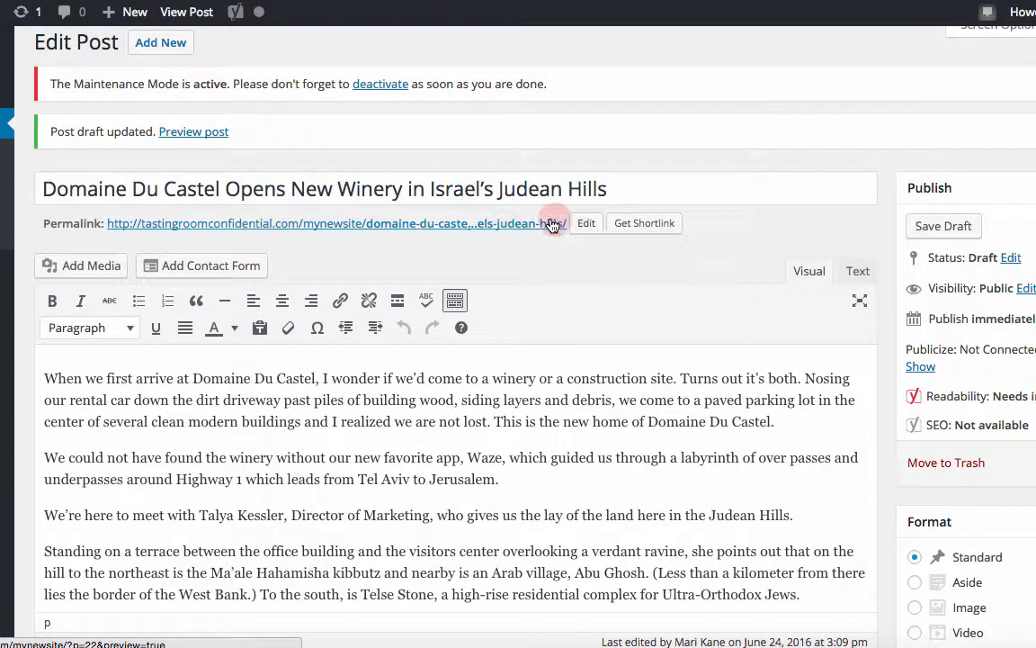
pyautogui.click(585, 222)
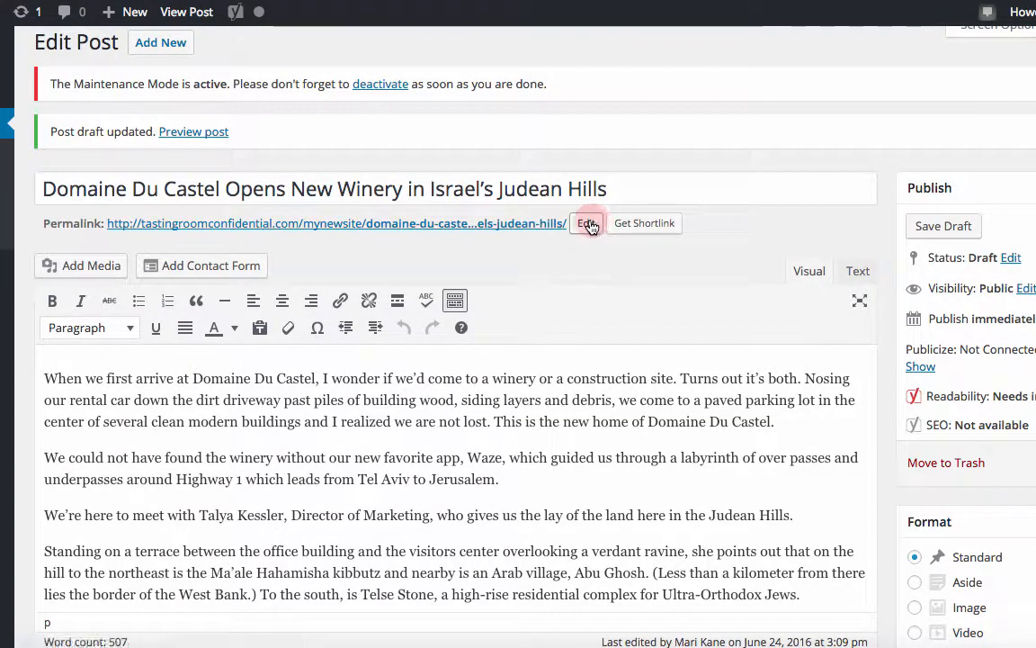
pyautogui.click(588, 223)
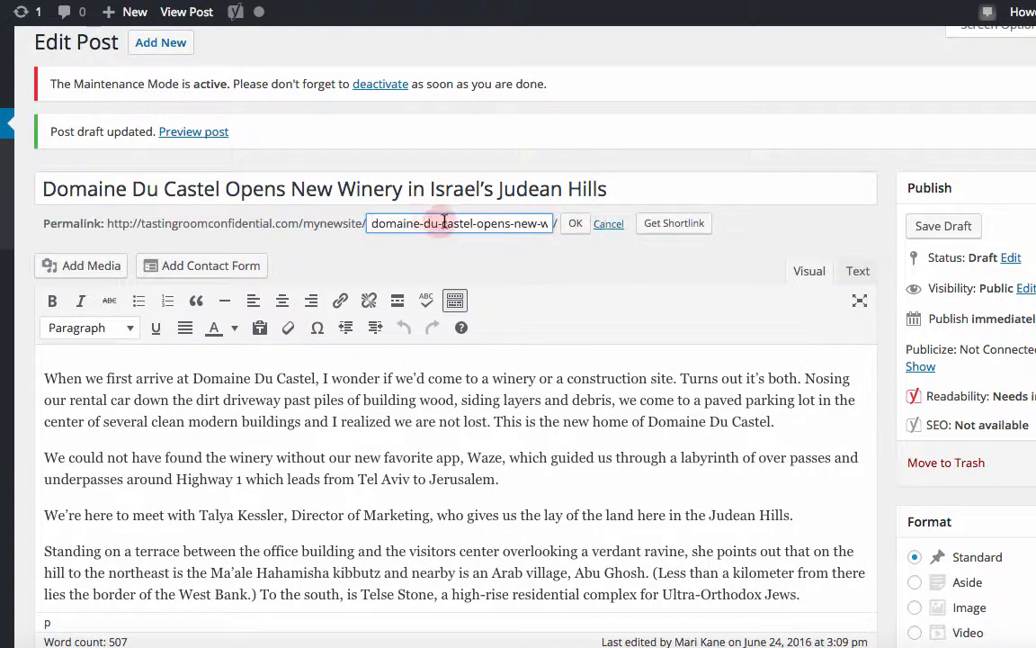
pyautogui.click(575, 223)
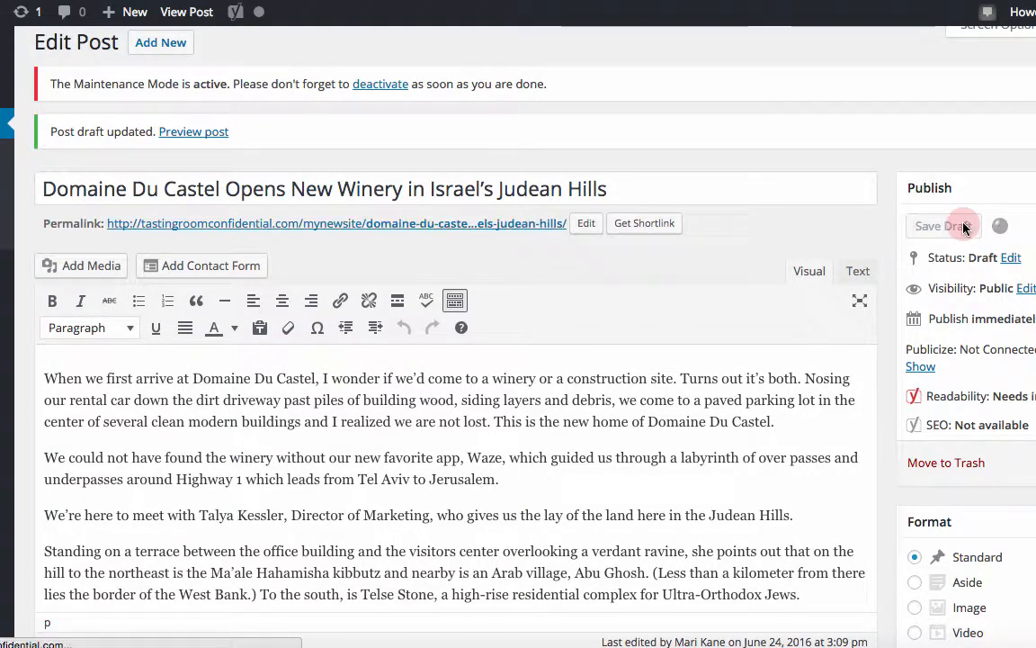
pyautogui.click(944, 226)
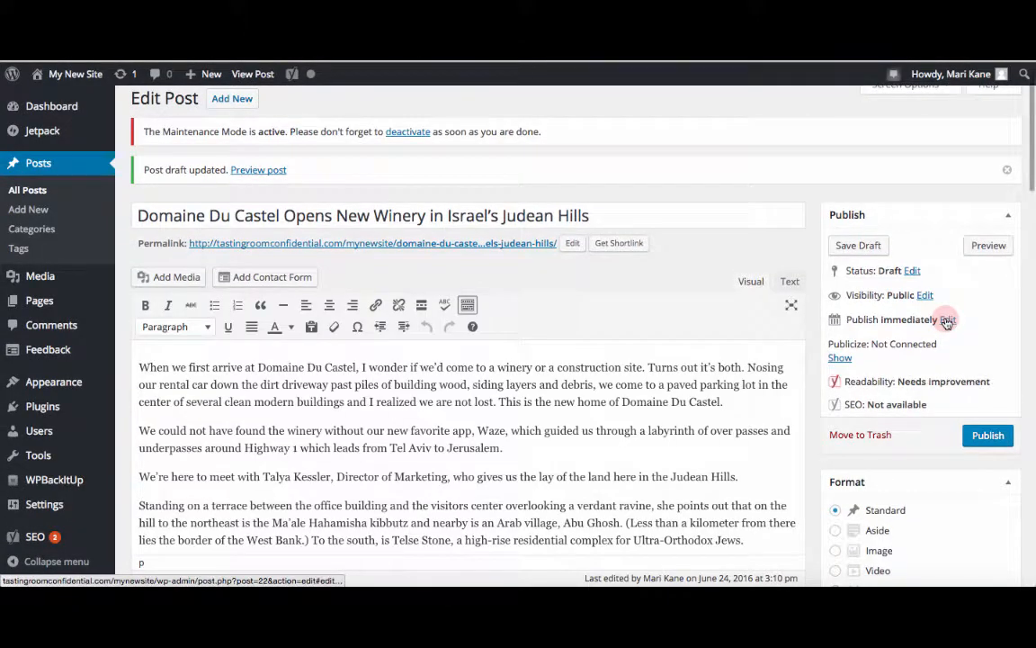
# Change the publish day to 25 and schedule the post for Jun 25, 2016, 15:10
pyautogui.click(944, 319)
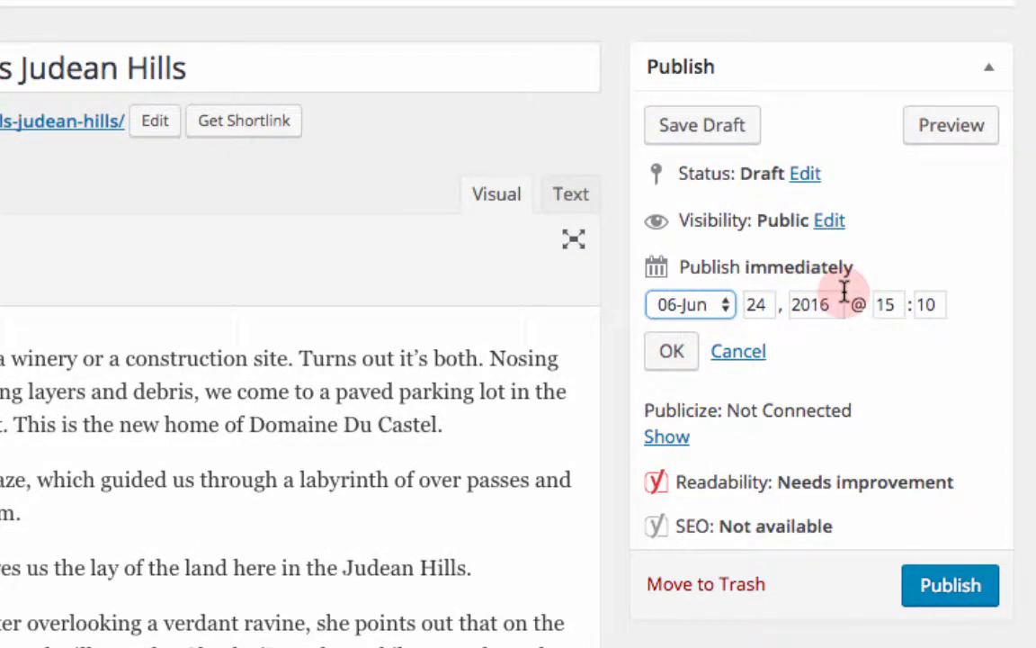
pyautogui.moveTo(859, 274)
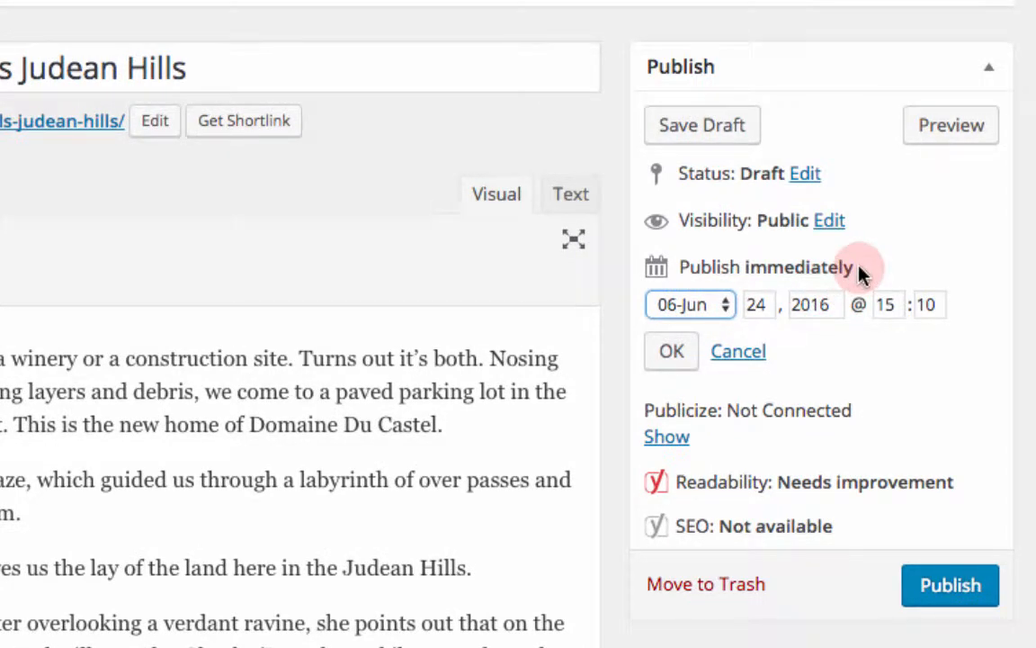
pyautogui.click(759, 304)
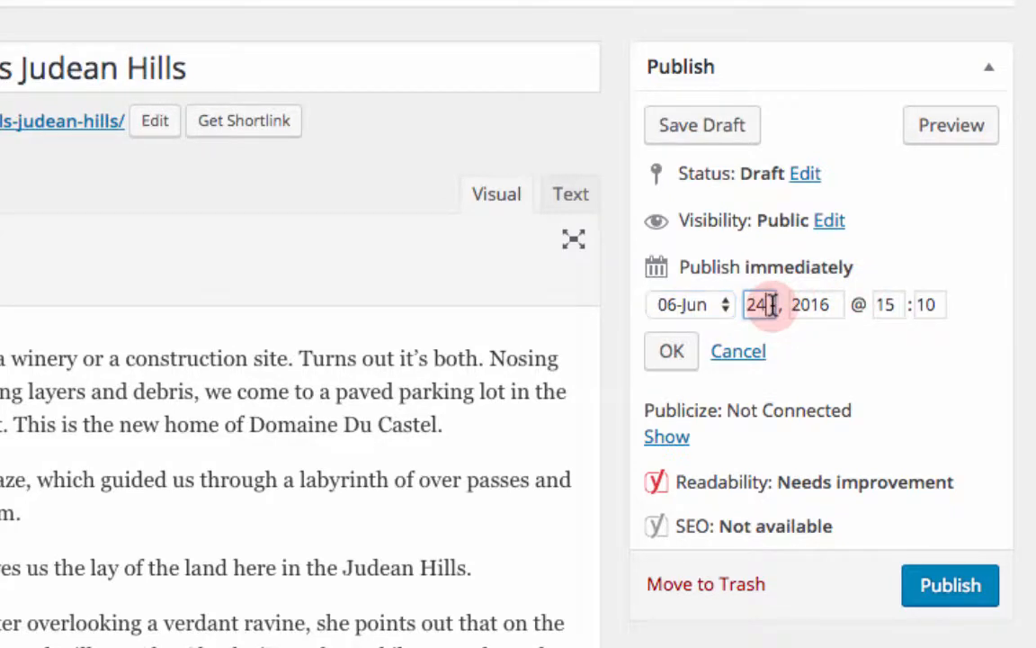
pyautogui.write('25')
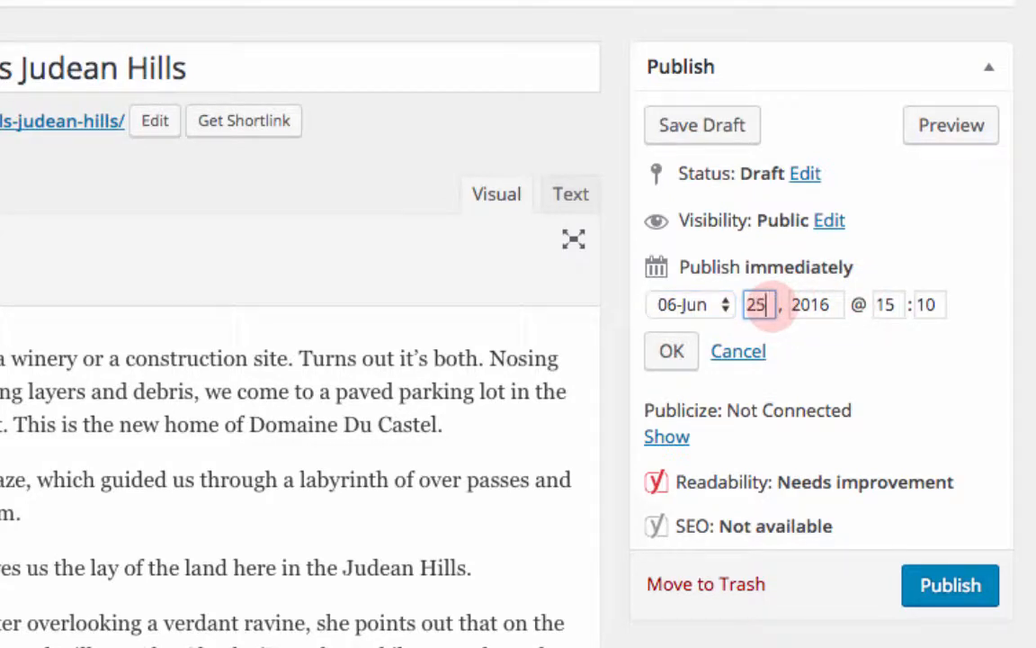
pyautogui.click(671, 350)
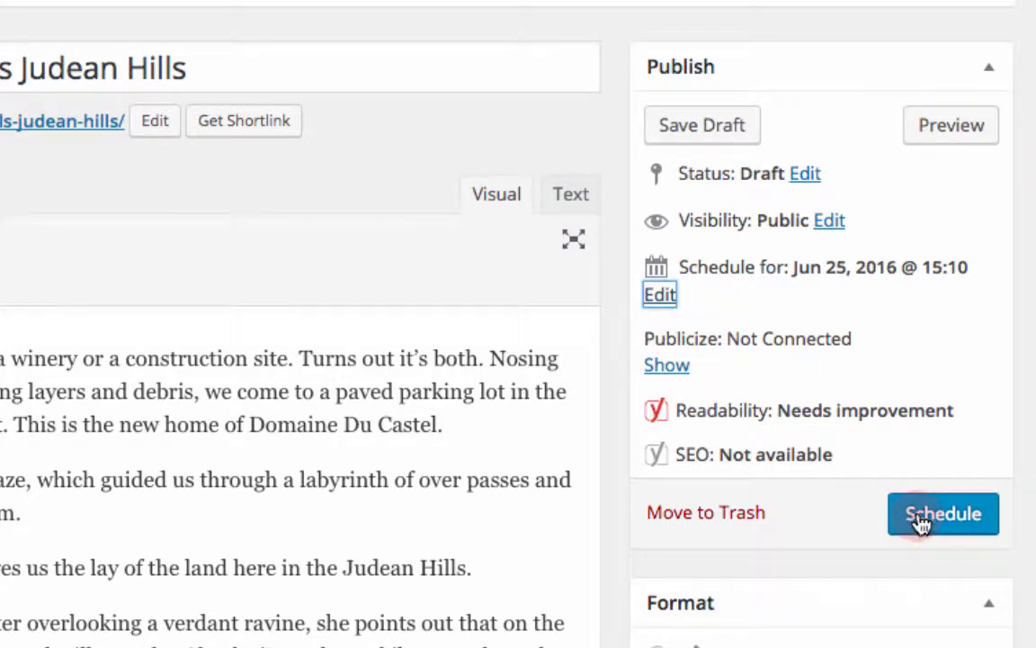
pyautogui.click(942, 513)
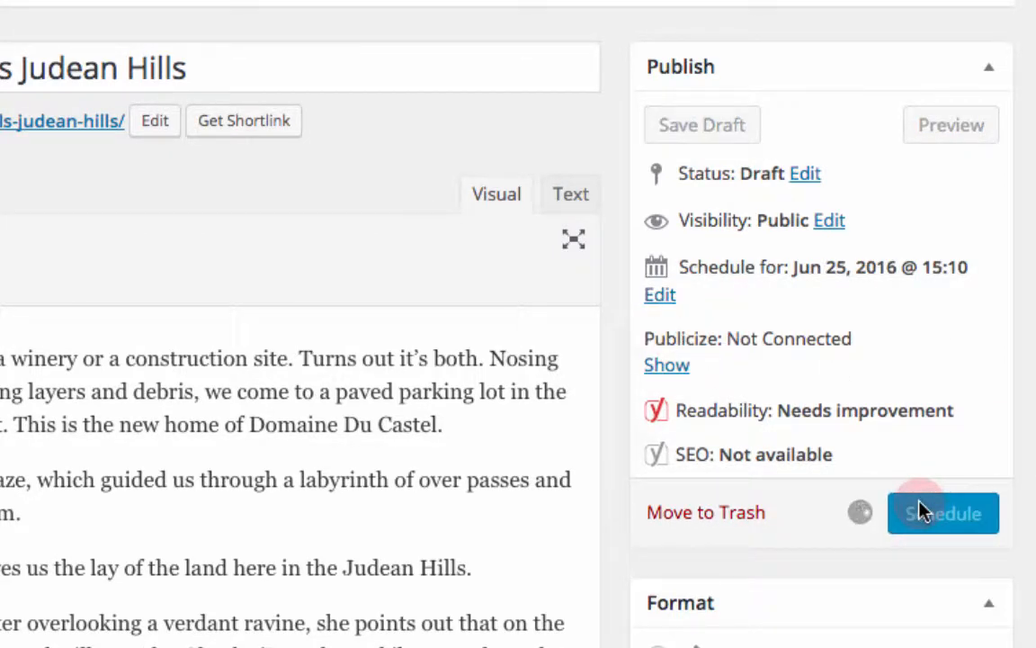
pyautogui.click(943, 512)
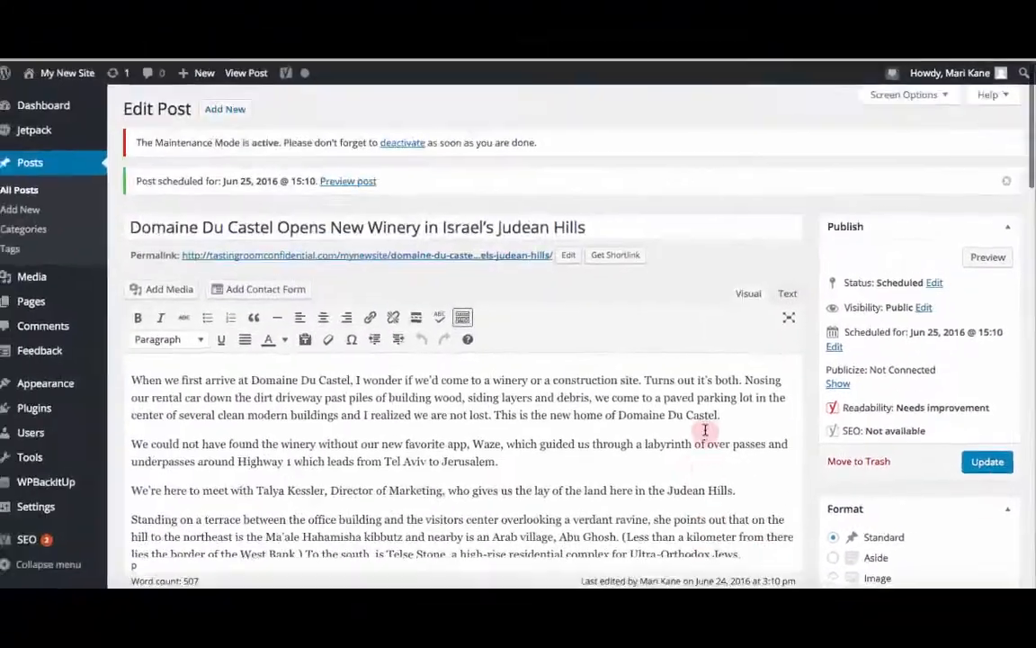
pyautogui.scroll(-3)
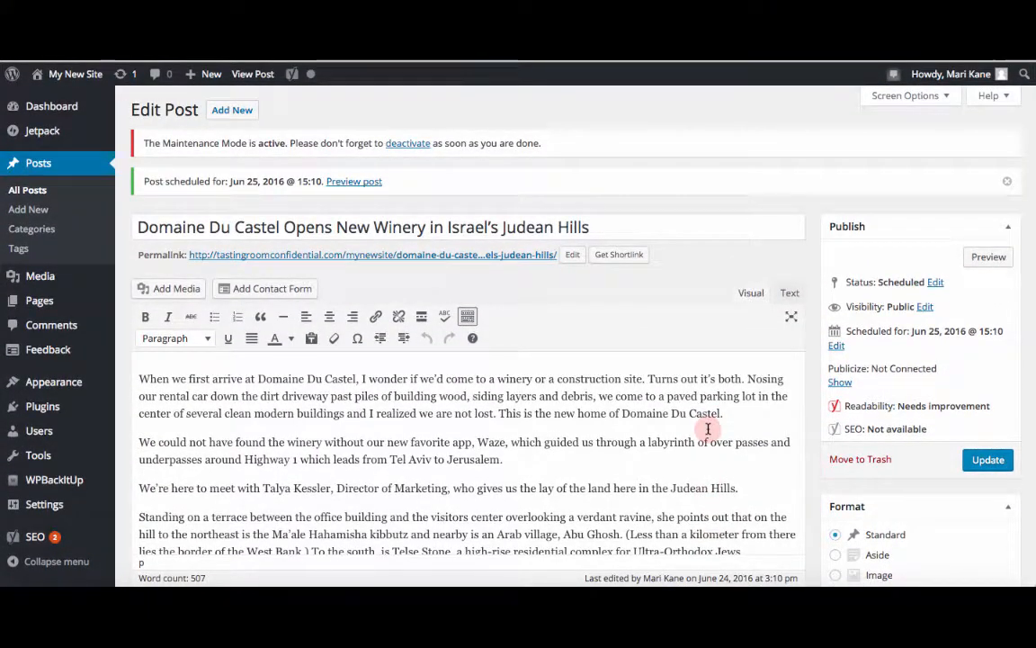
pyautogui.scroll(-3)
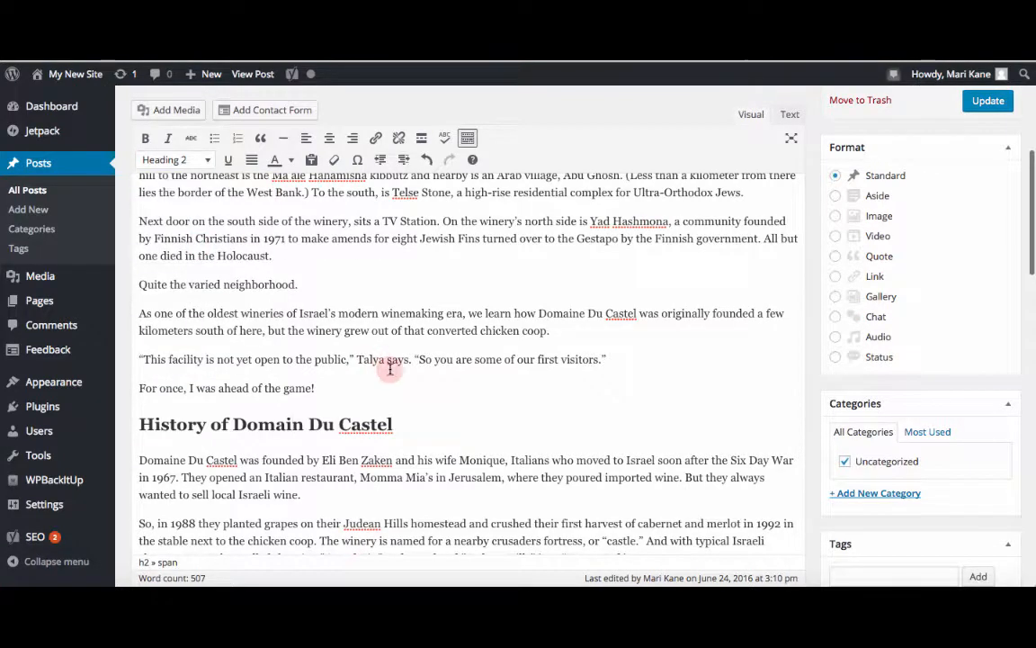
pyautogui.click(988, 100)
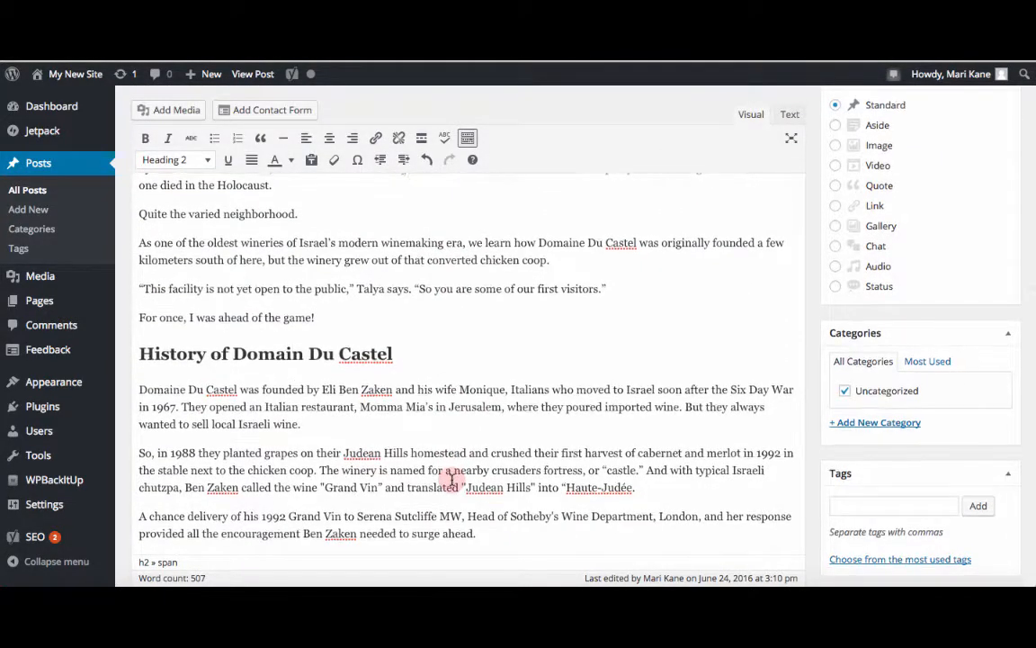
pyautogui.scroll(-3)
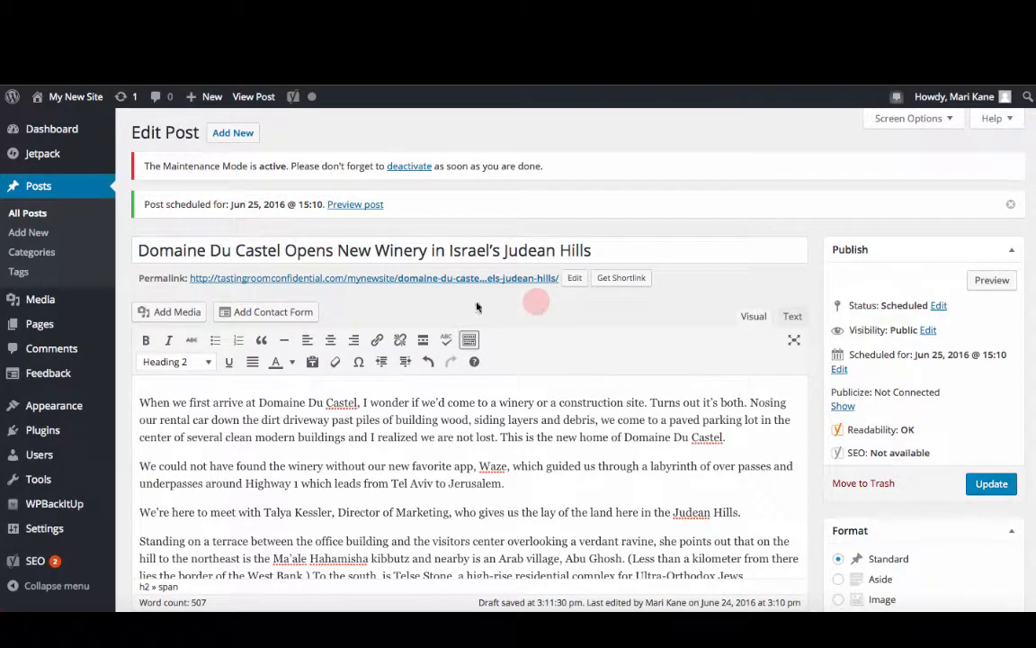
# Start a file upload from Add Media's Upload Files section
pyautogui.click(169, 311)
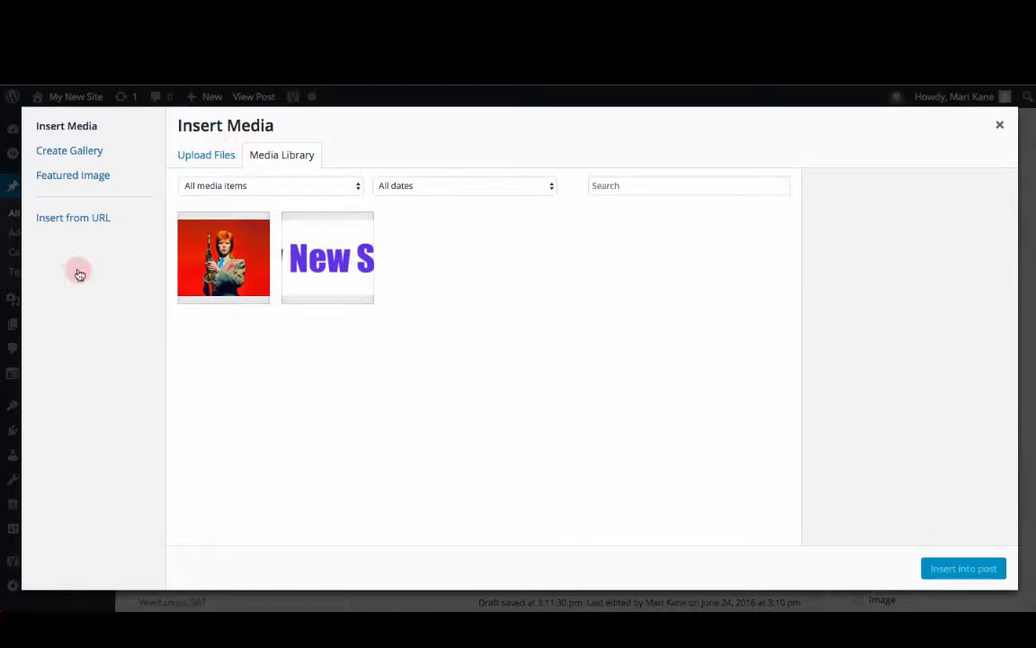
pyautogui.click(206, 155)
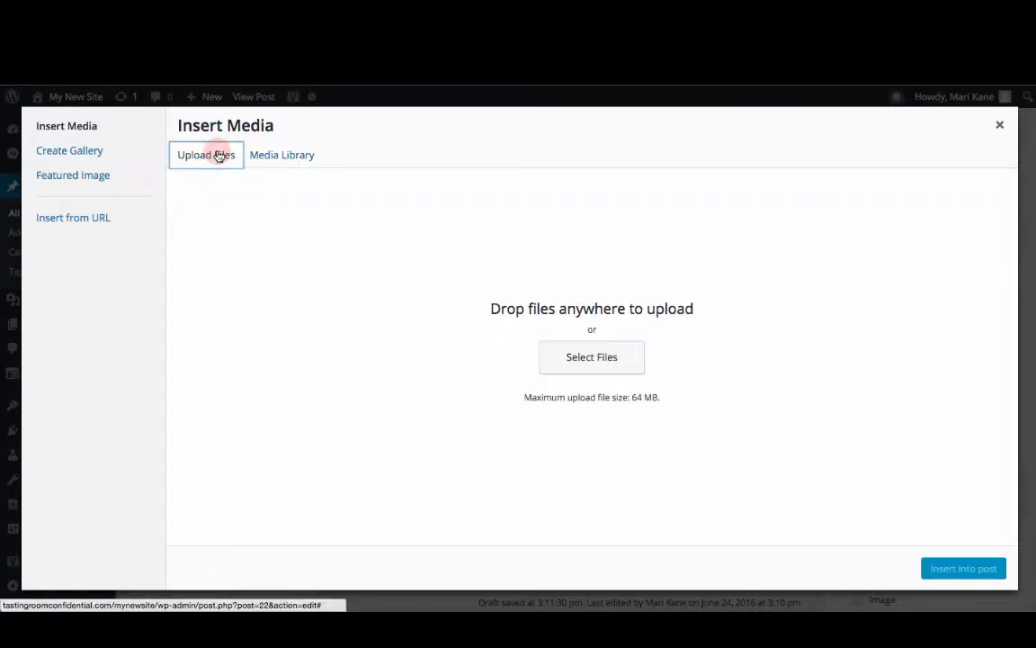
pyautogui.moveTo(591, 356)
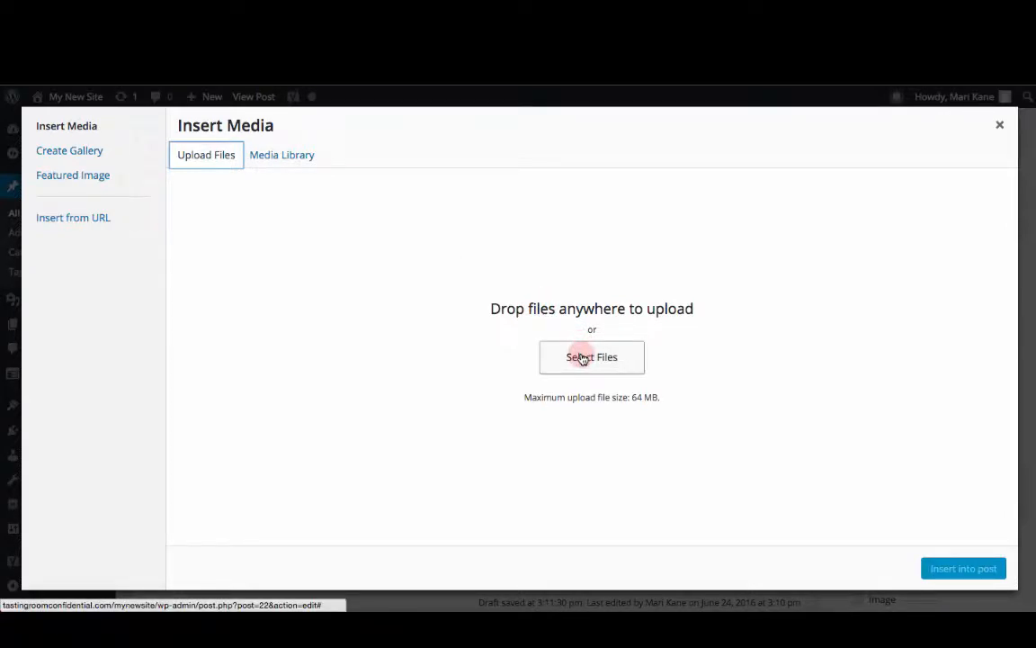
pyautogui.click(592, 357)
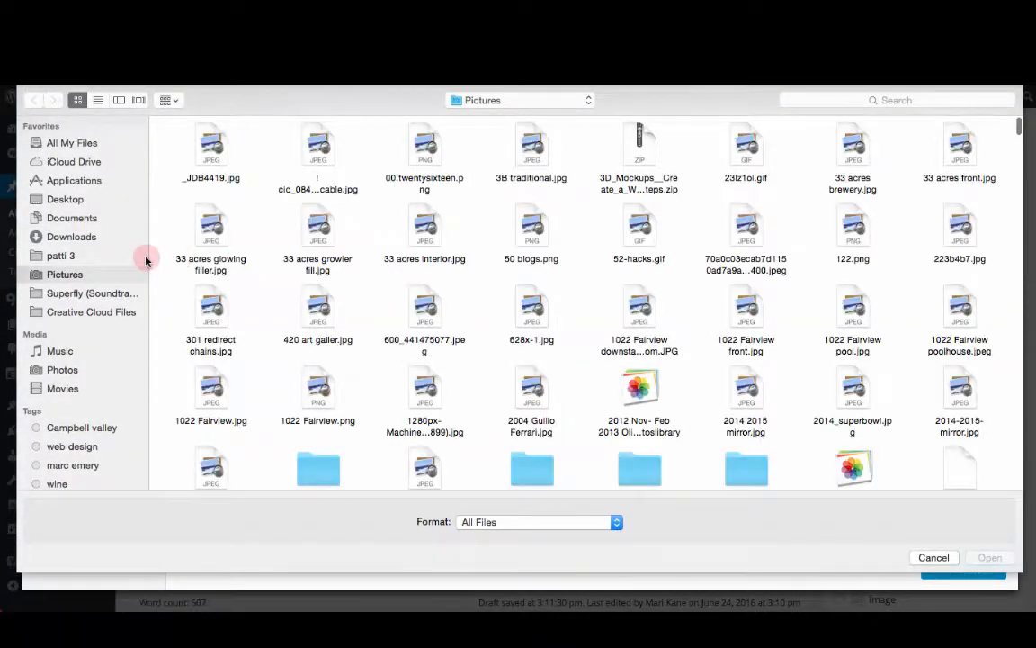
# Select the Chardonnay, DSC_2330 and cement tanks photos in list view
pyautogui.click(98, 100)
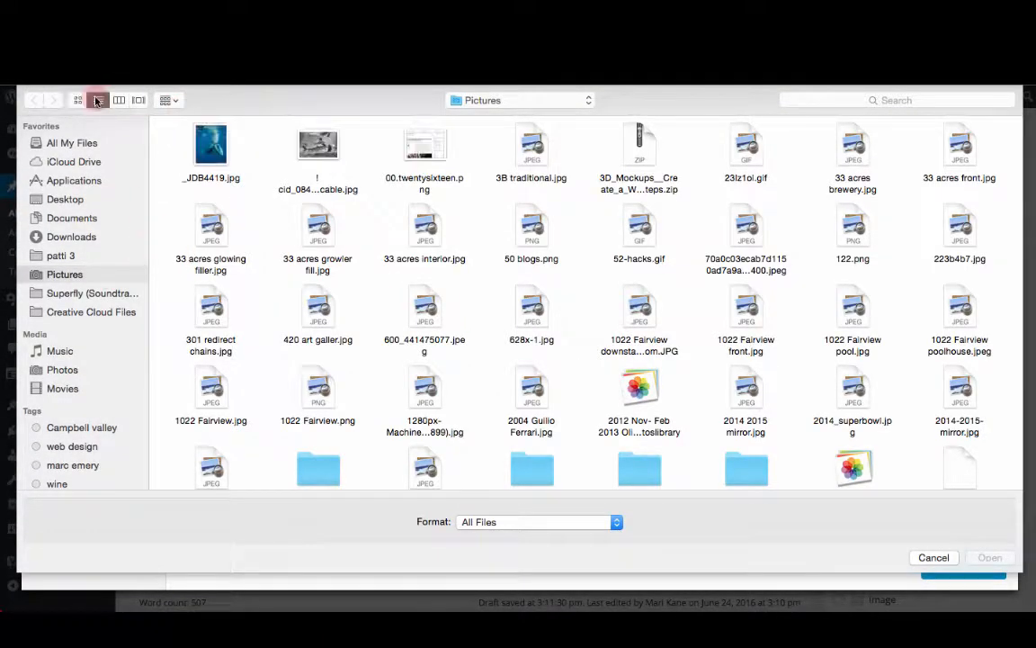
pyautogui.click(98, 100)
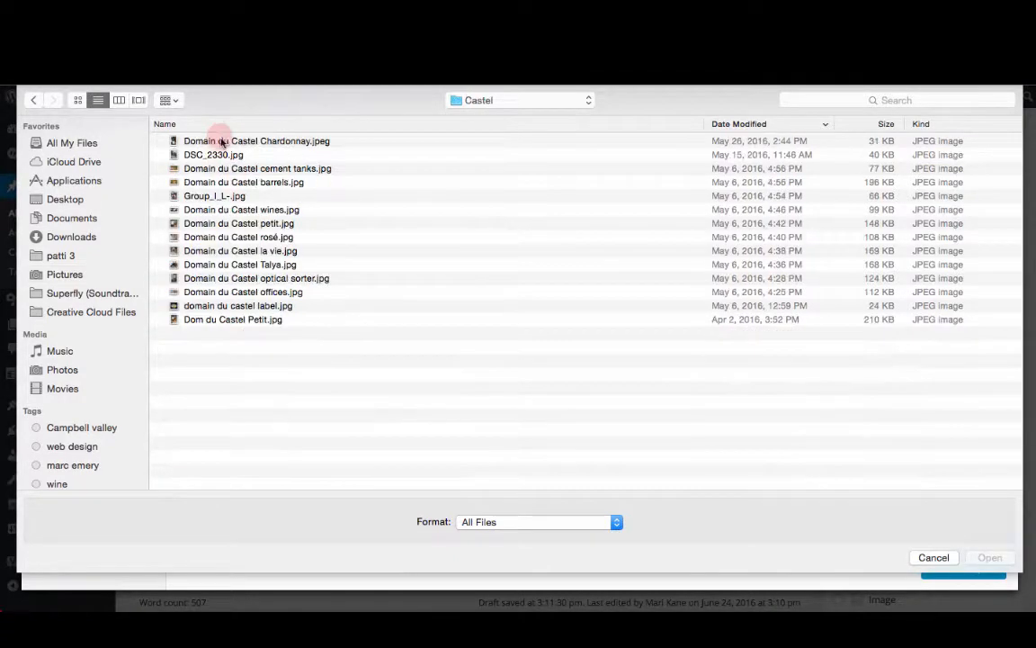
pyautogui.click(256, 140)
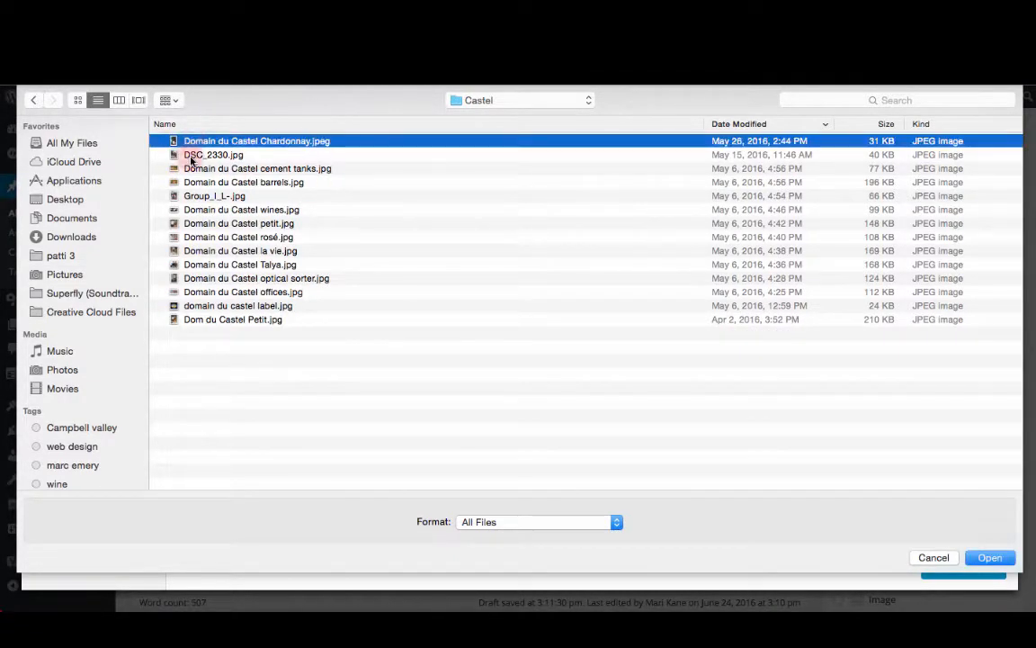
pyautogui.click(257, 169)
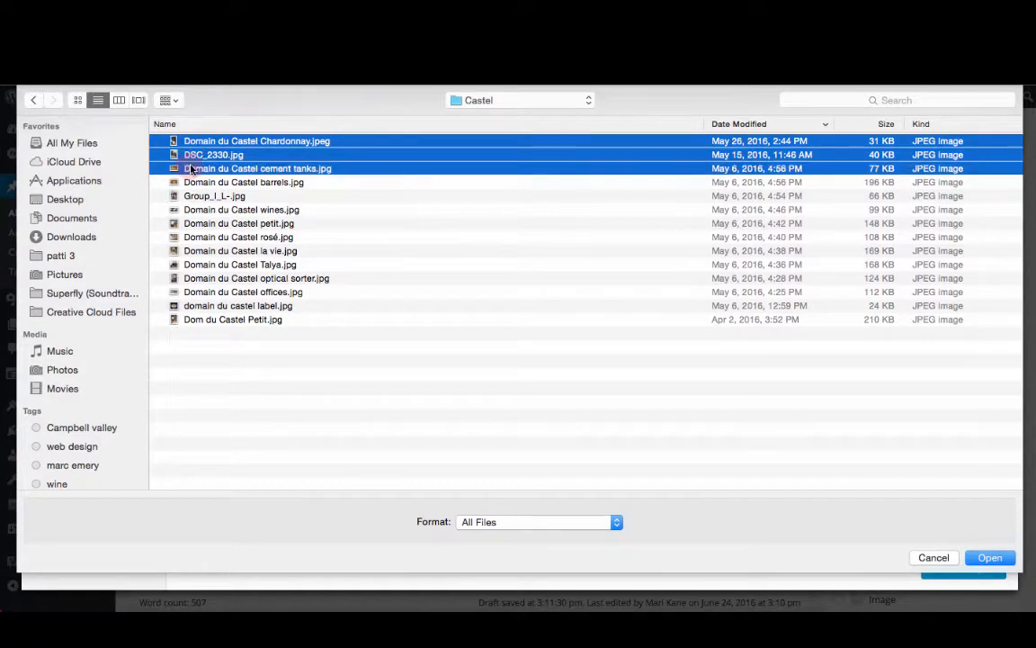
pyautogui.click(244, 182)
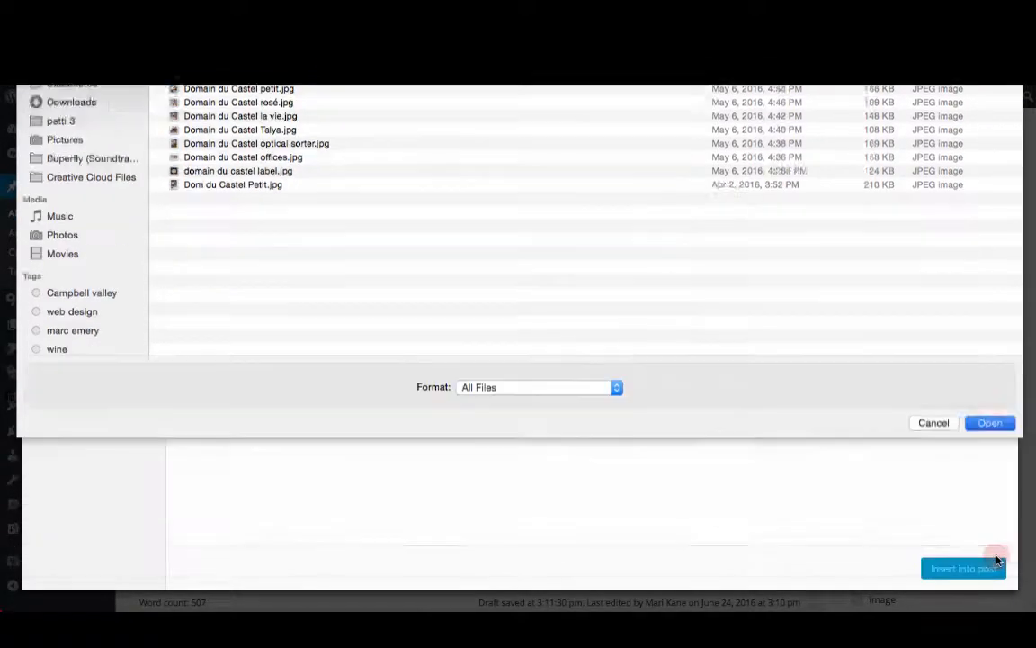
# Upload the selected photos and add more from Pictures > Israel > Castel in Finder
pyautogui.click(989, 422)
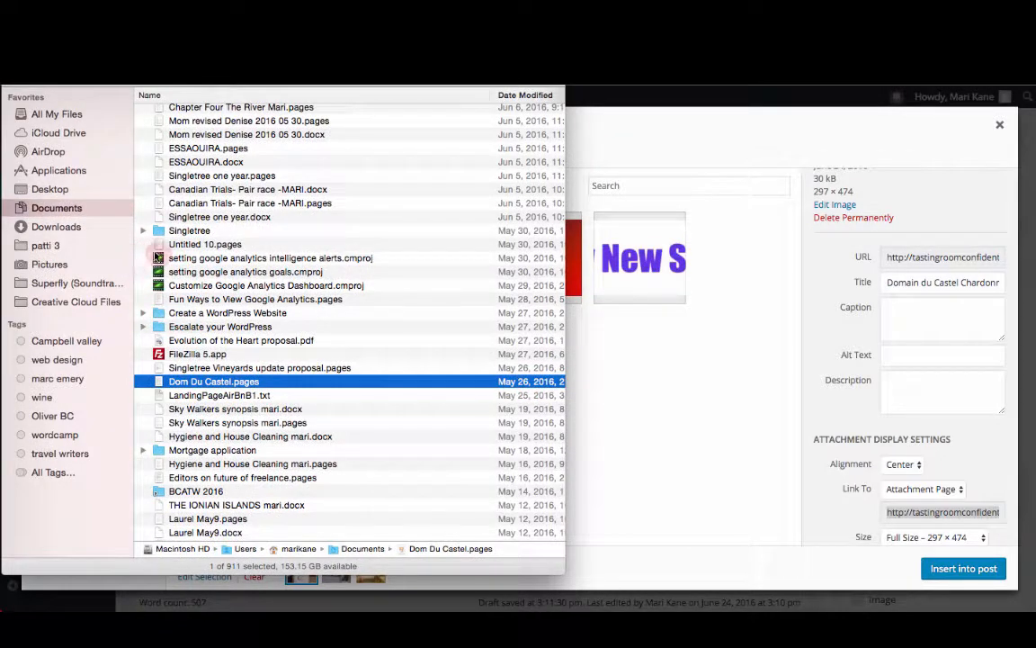
pyautogui.click(50, 263)
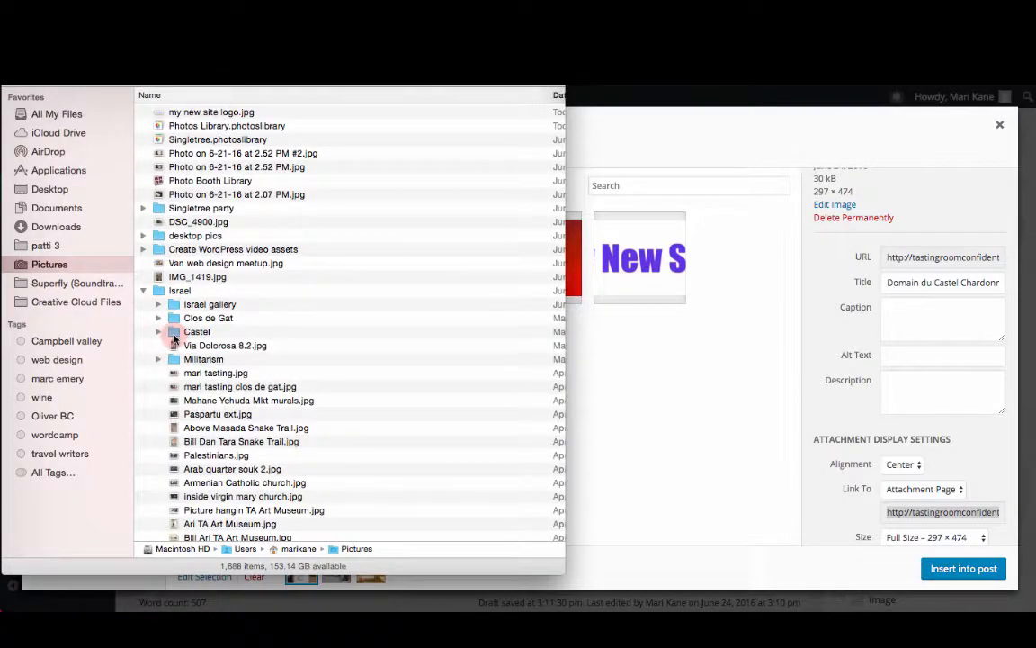
pyautogui.doubleClick(196, 331)
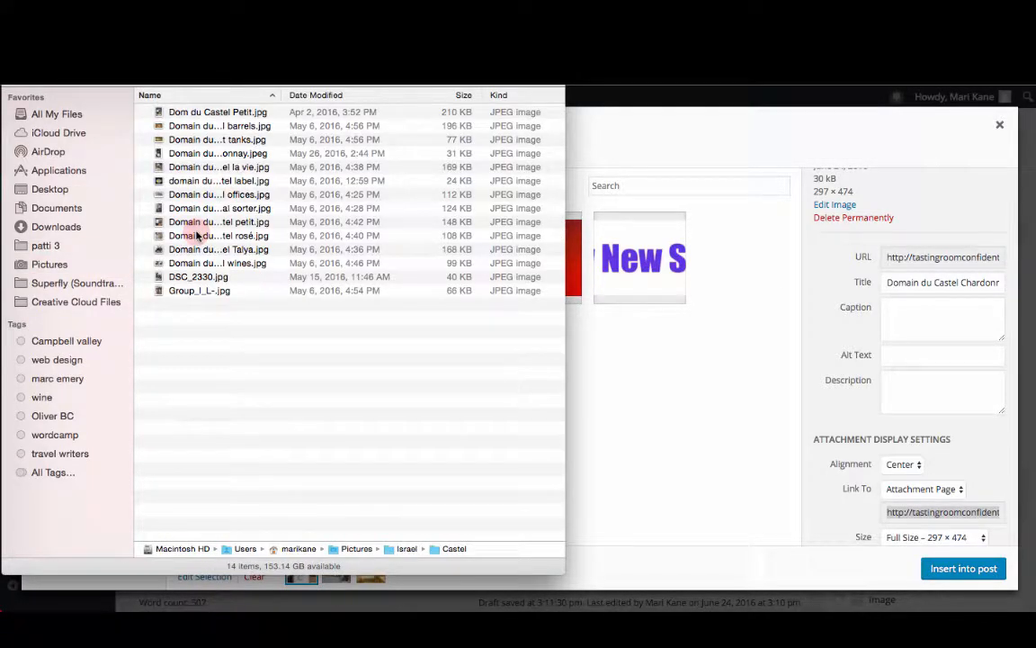
pyautogui.click(218, 167)
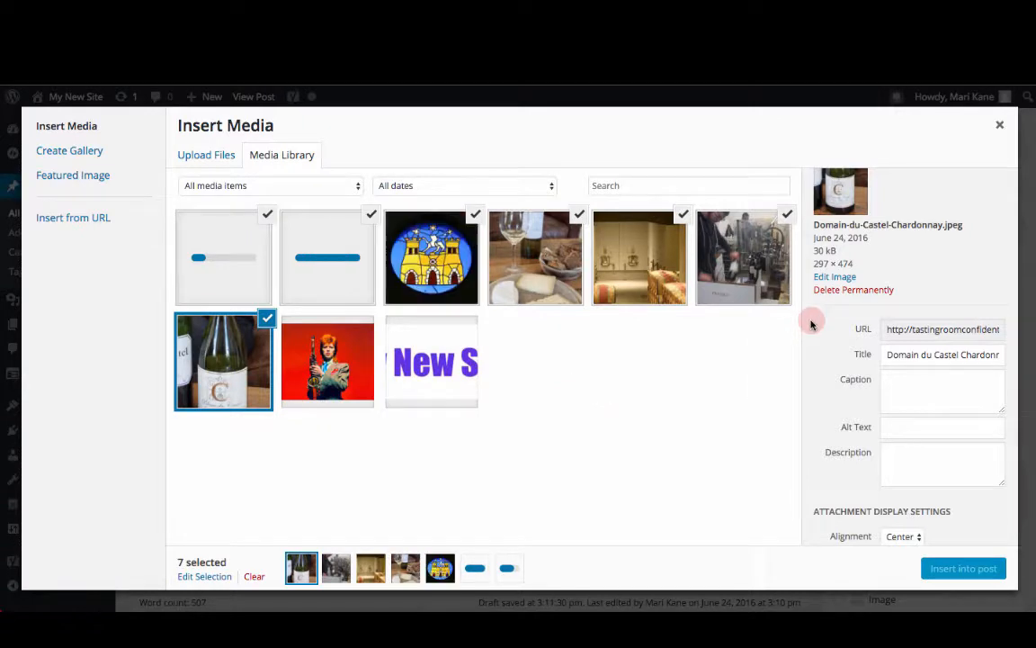
# Let the seven Castel uploads finish and close Insert Media back to the article
pyautogui.click(223, 258)
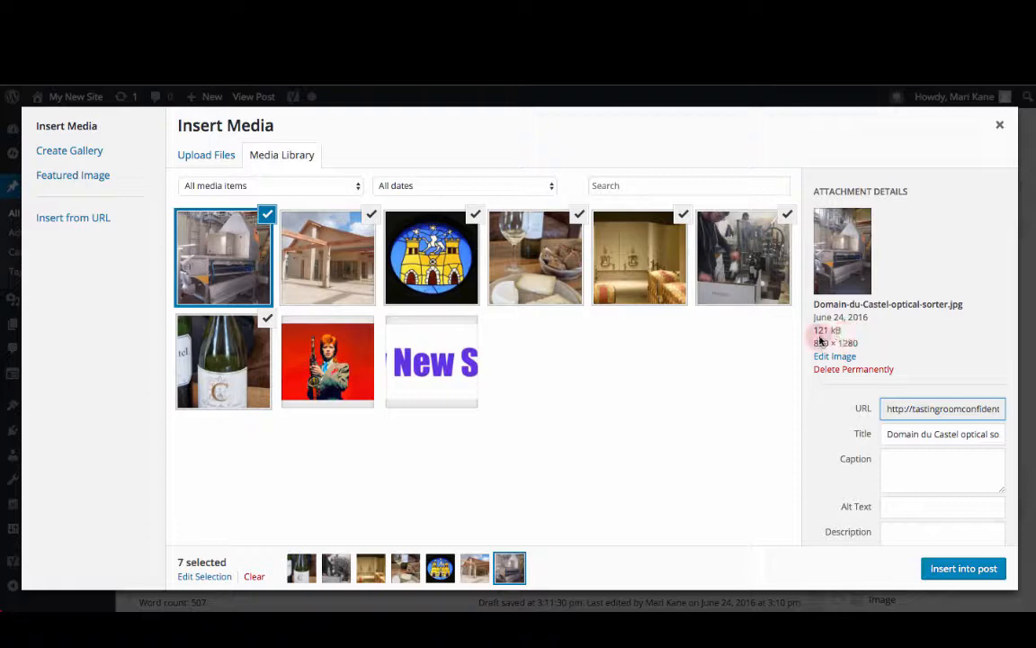
pyautogui.click(640, 258)
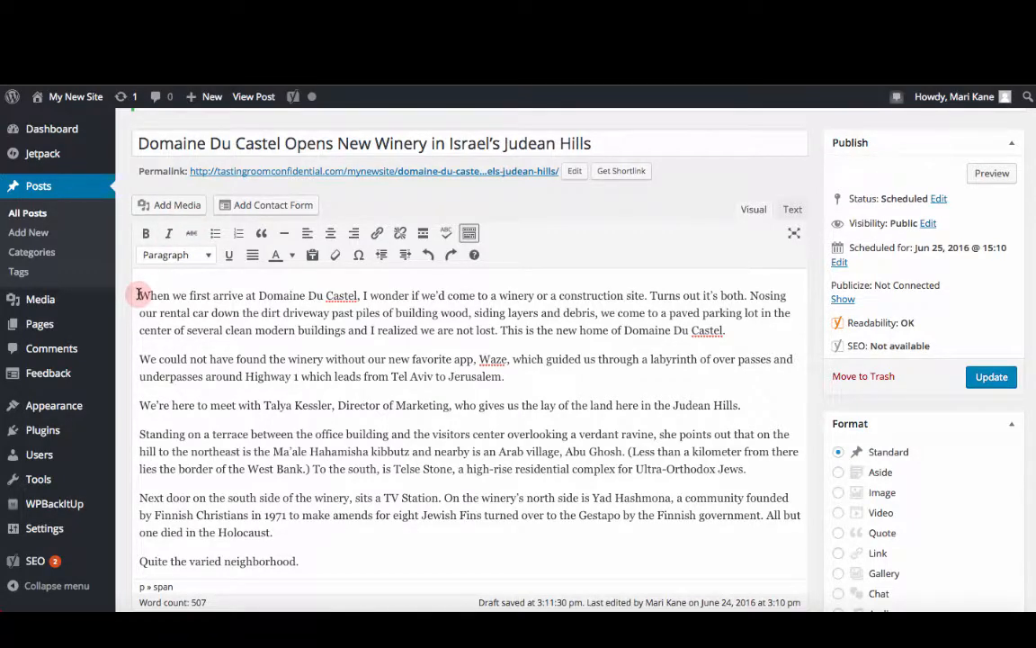
# Insert the Domain du Castel offices photo at the post's start, left-aligned, medium size
pyautogui.click(169, 204)
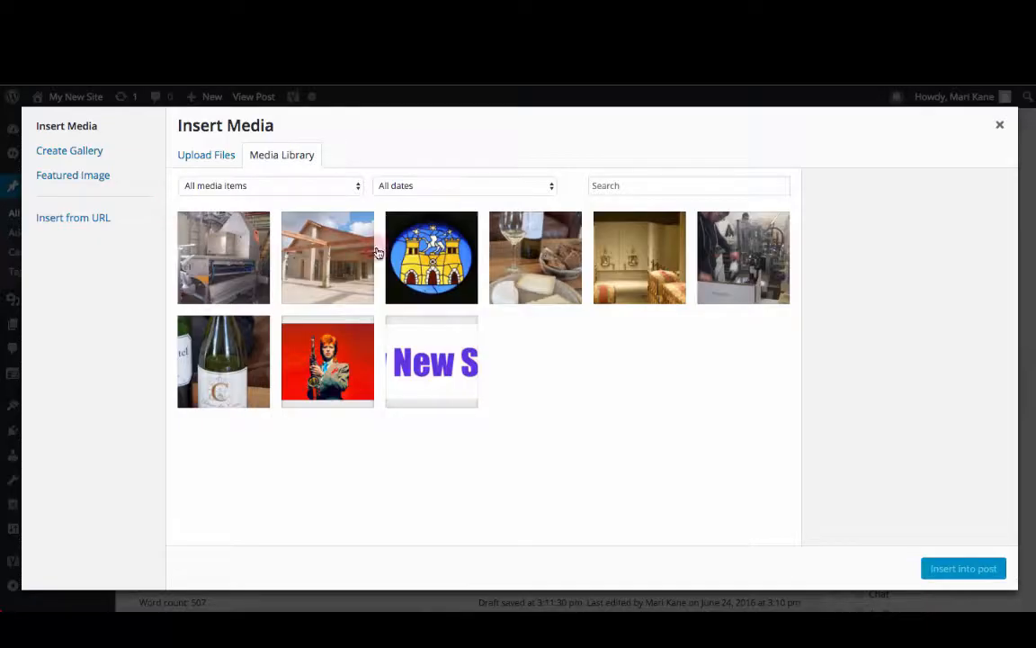
pyautogui.click(328, 257)
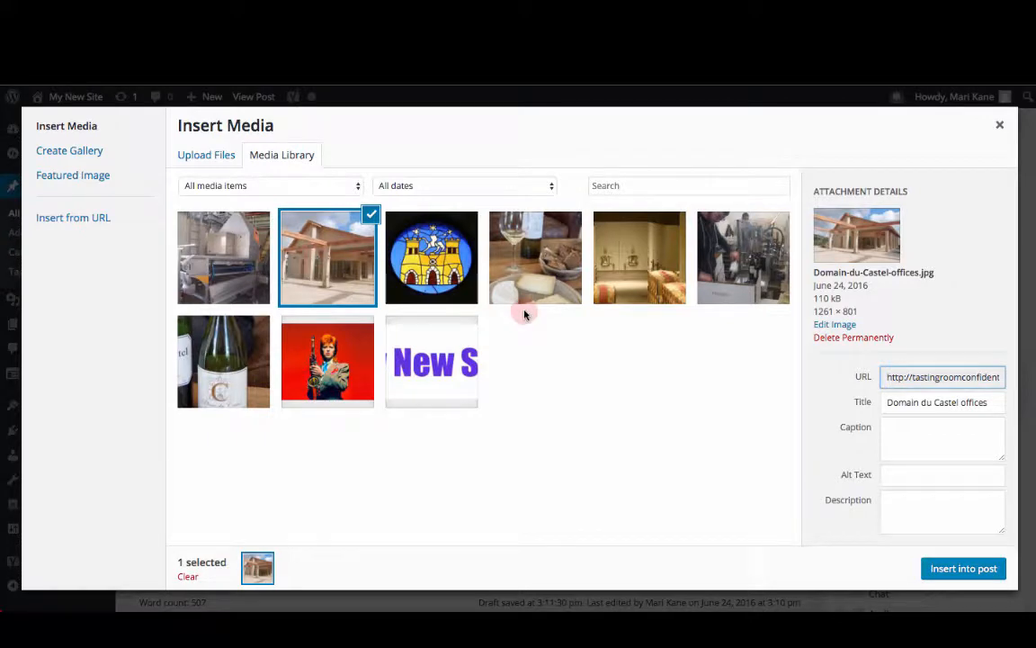
pyautogui.scroll(-3)
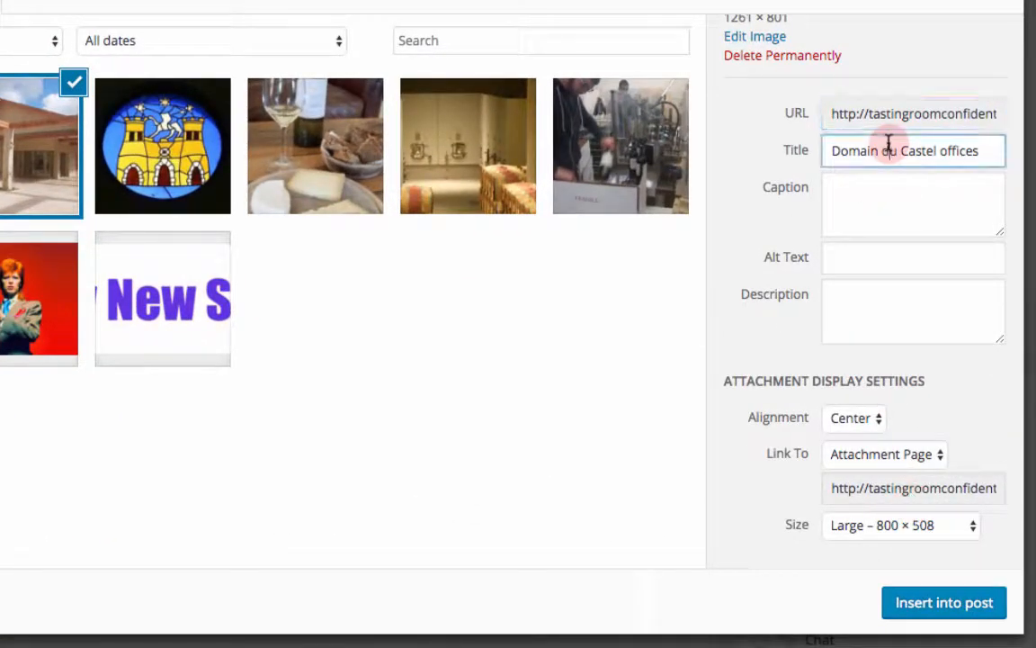
pyautogui.click(913, 204)
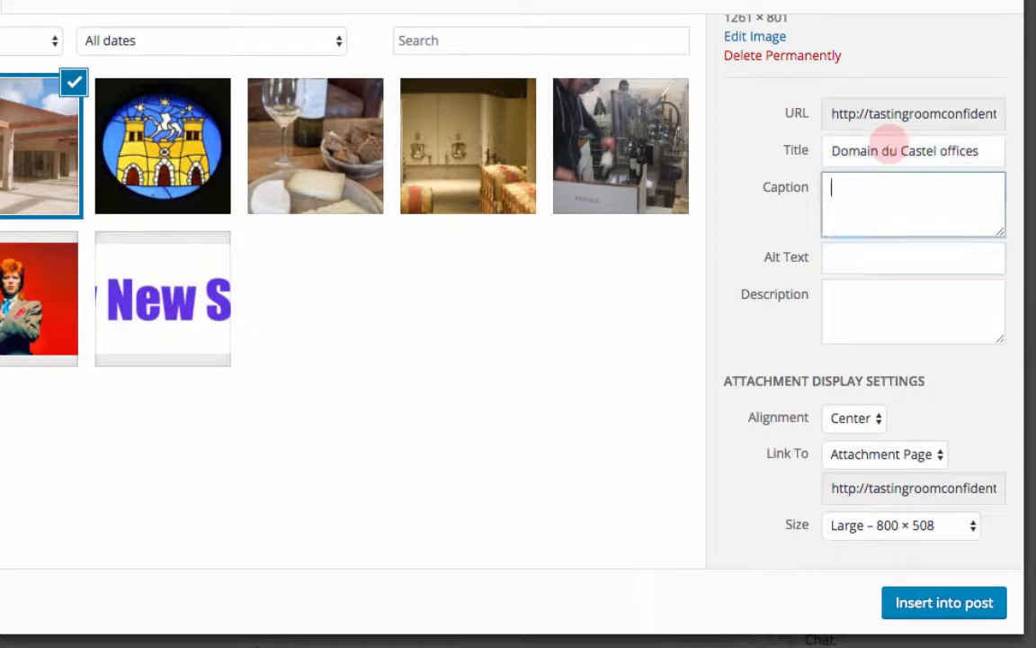
pyautogui.write('Domain du Castel offices')
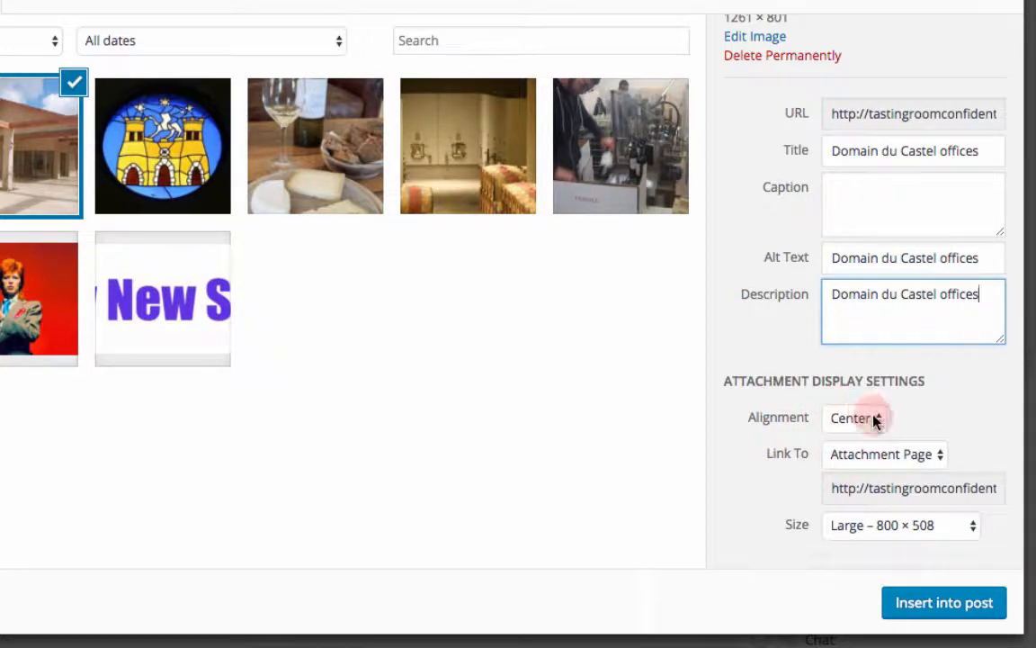
pyautogui.click(854, 417)
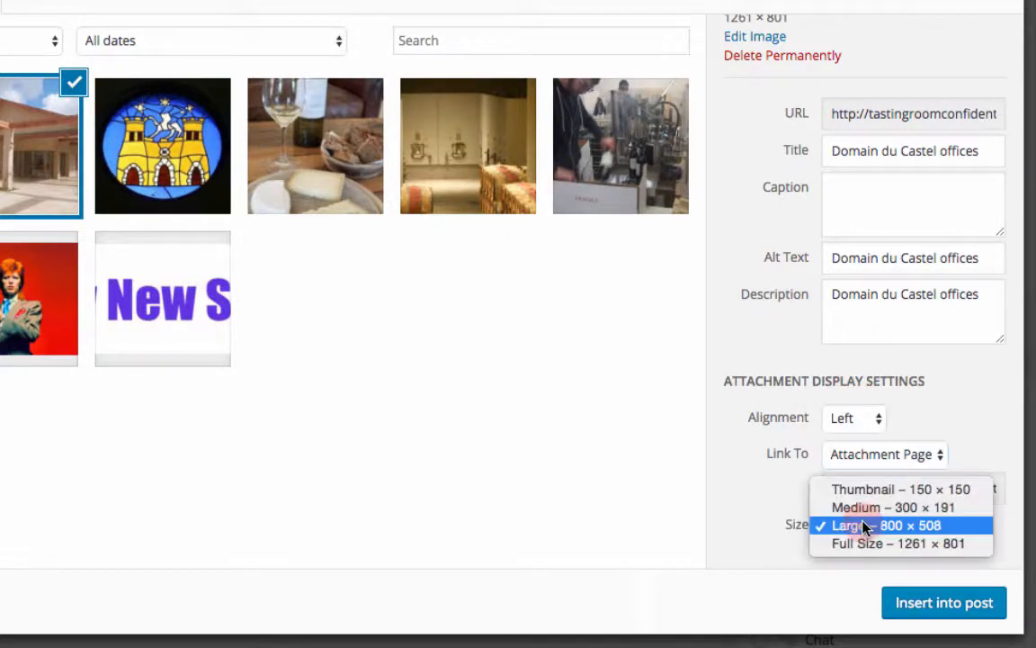
pyautogui.click(856, 506)
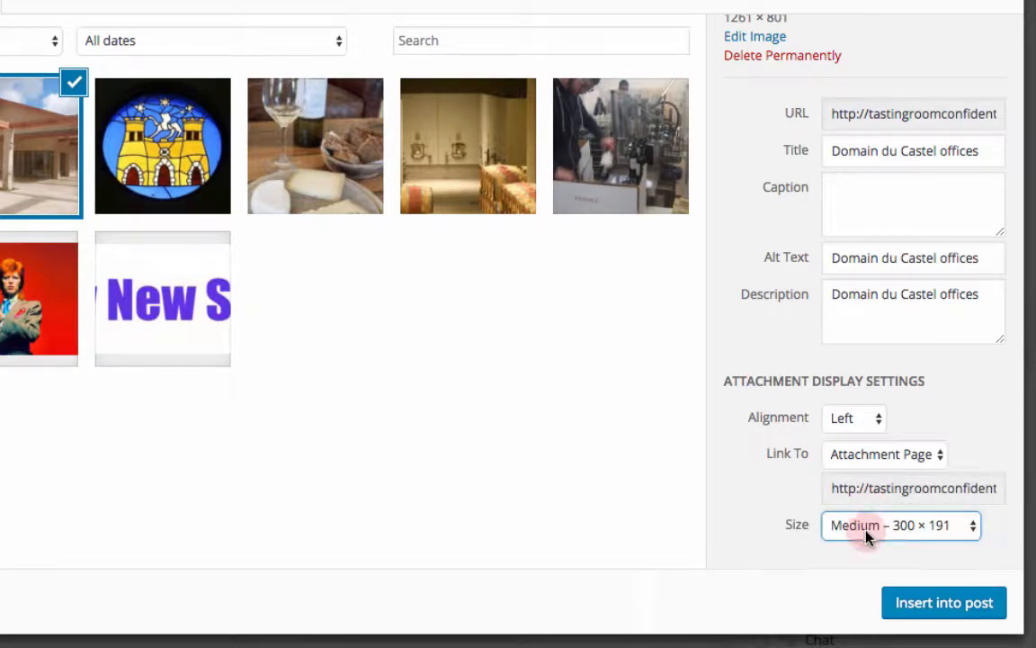
pyautogui.click(944, 601)
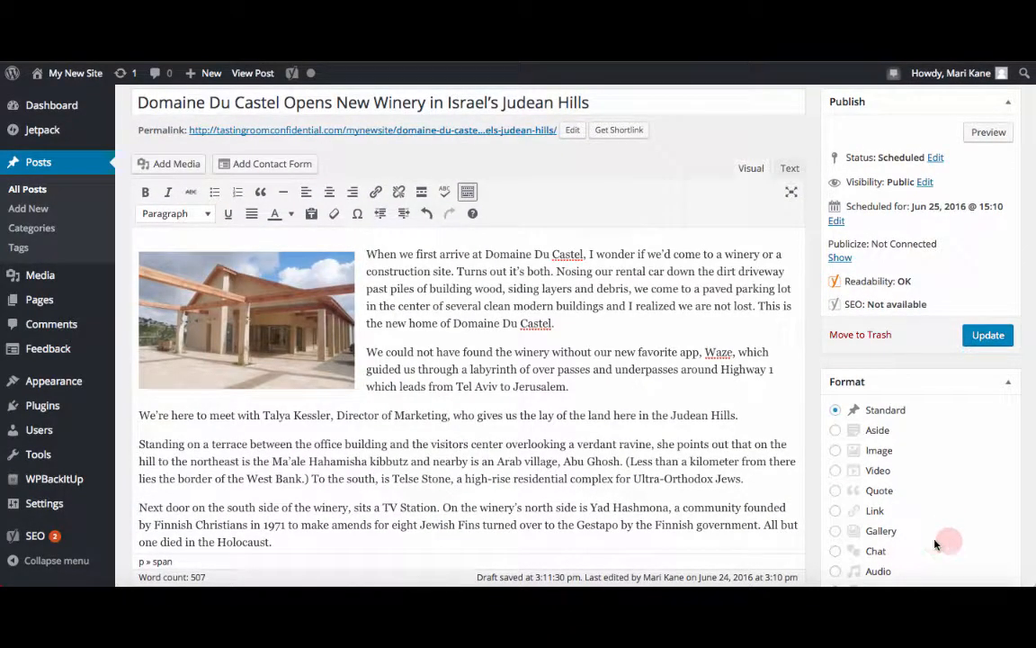
# Caption the offices photo 'Dom du Castel' in Image Details and update it
pyautogui.click(248, 319)
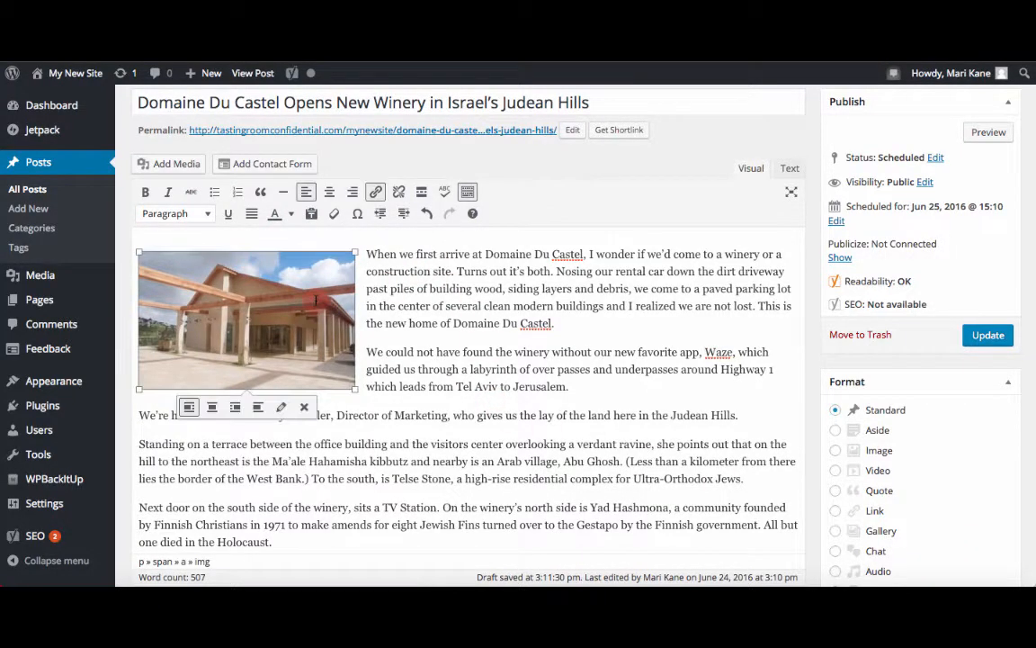
pyautogui.moveTo(281, 406)
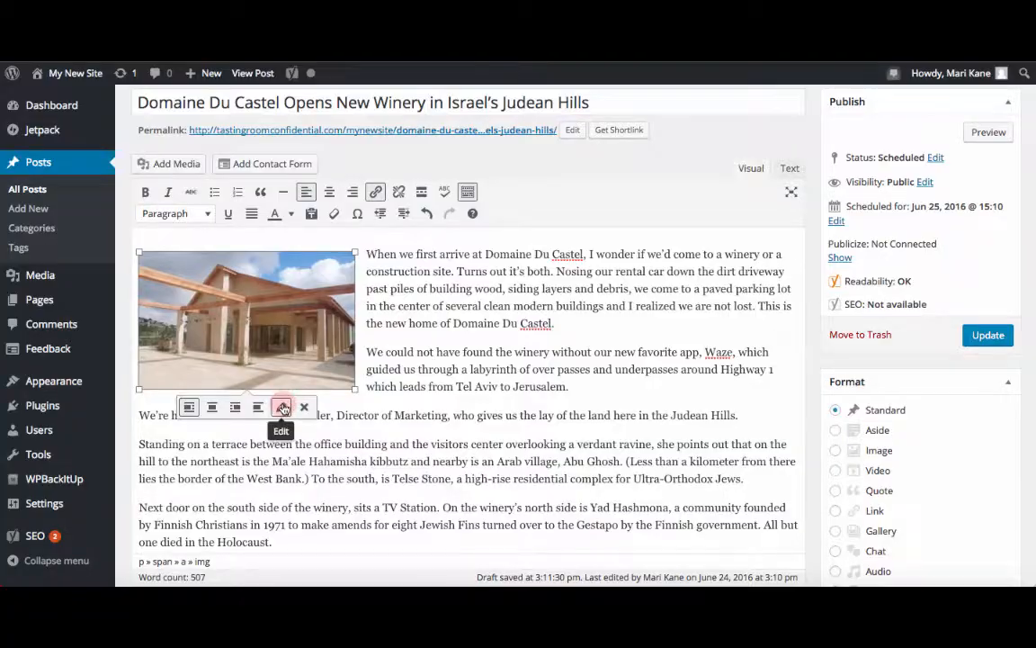
pyautogui.click(282, 407)
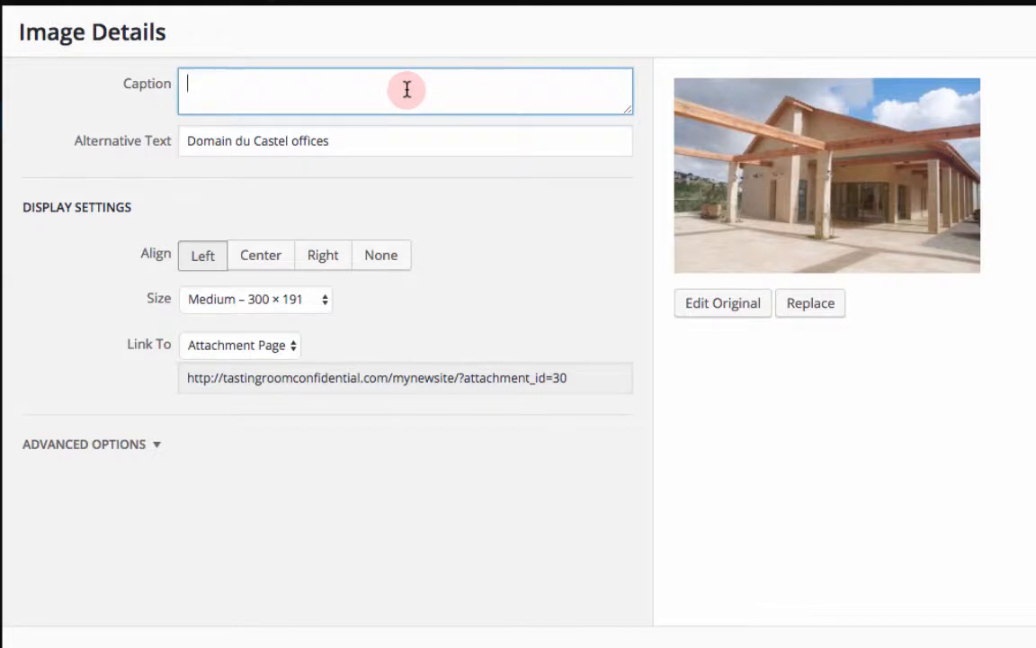
pyautogui.write('Dom du Castel')
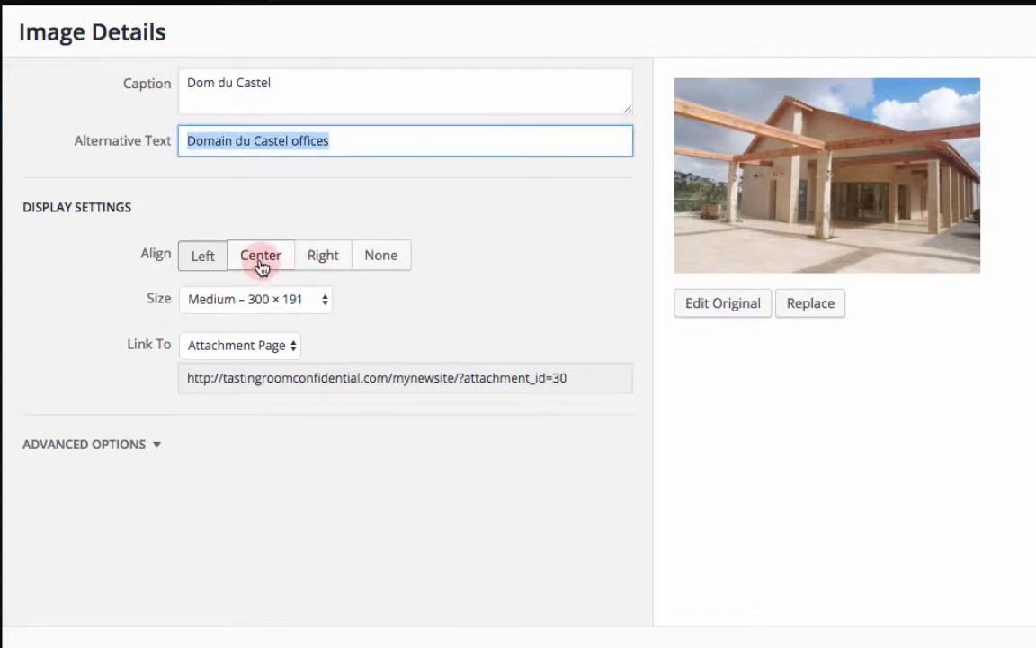
pyautogui.click(380, 255)
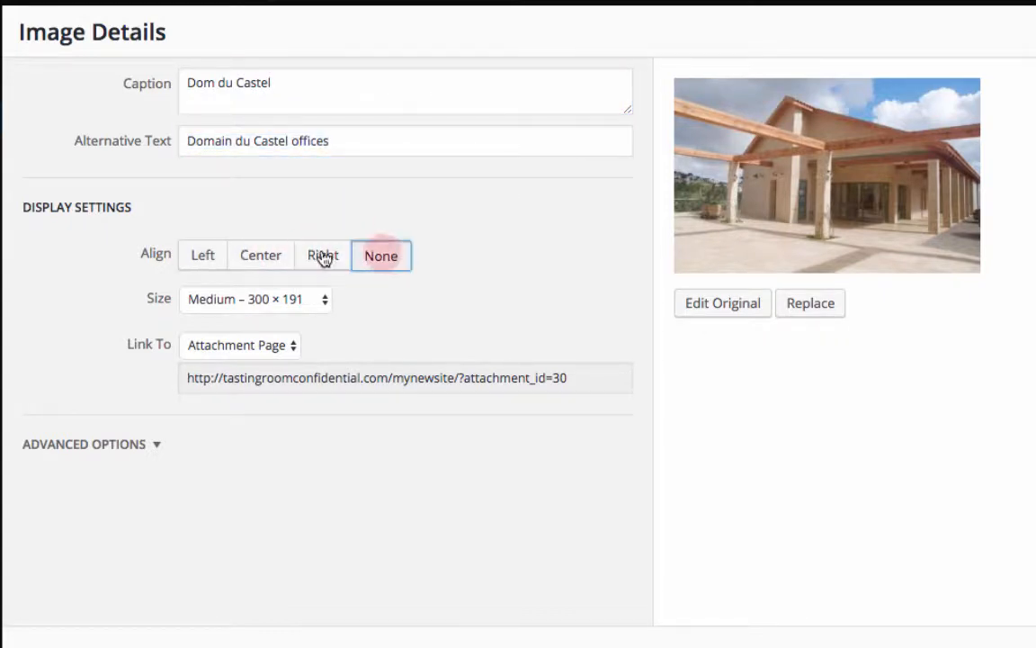
pyautogui.click(83, 443)
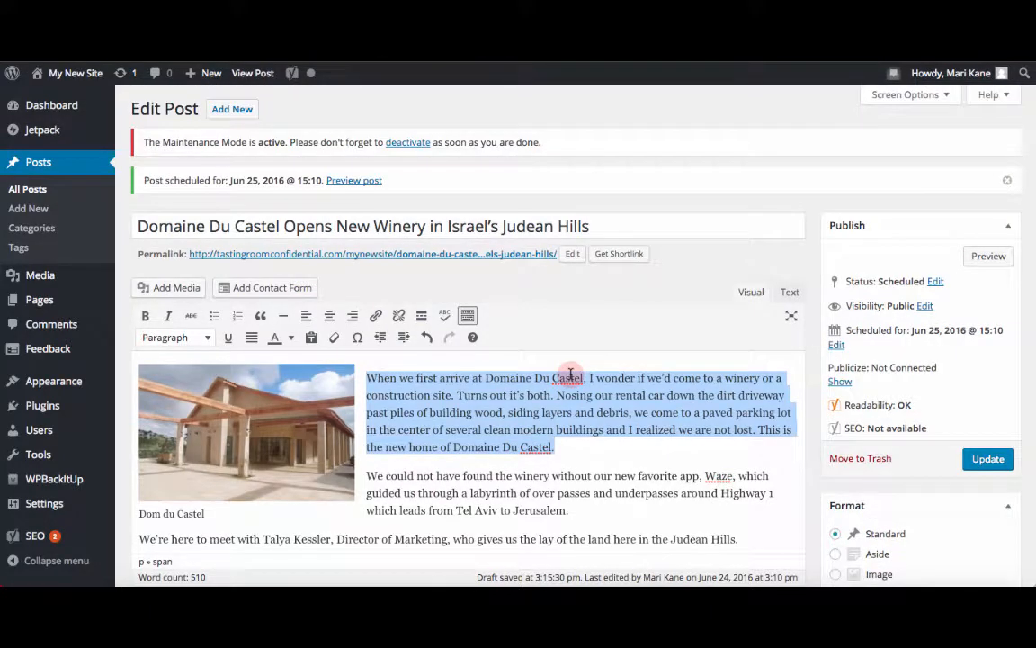
# Set the cement tanks photo, not the Chardonnay bottle, as the featured image
pyautogui.click(169, 286)
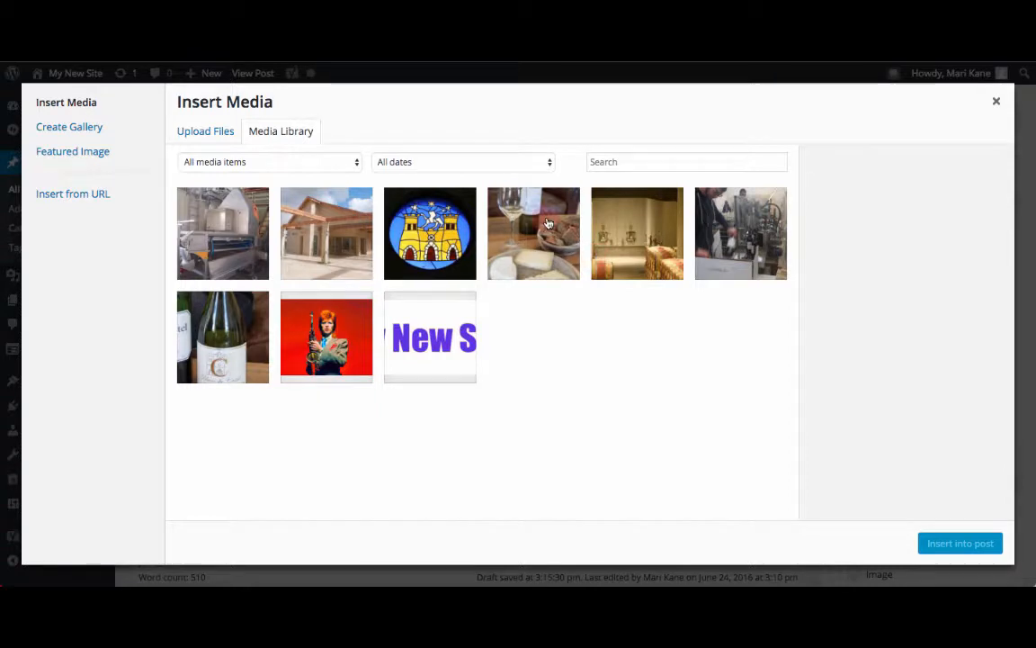
pyautogui.click(73, 151)
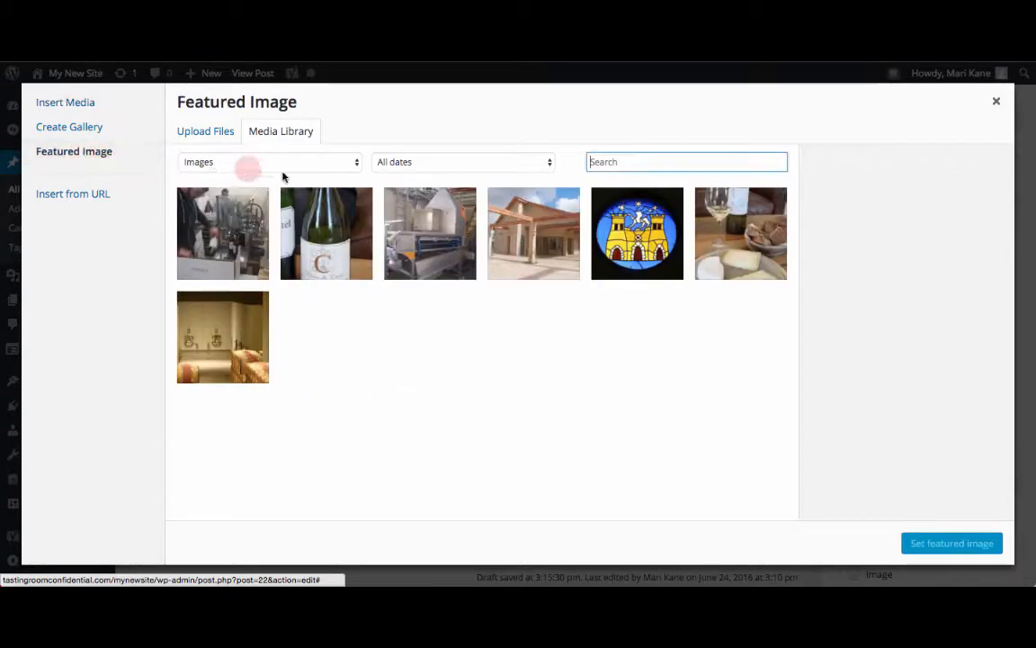
pyautogui.click(326, 233)
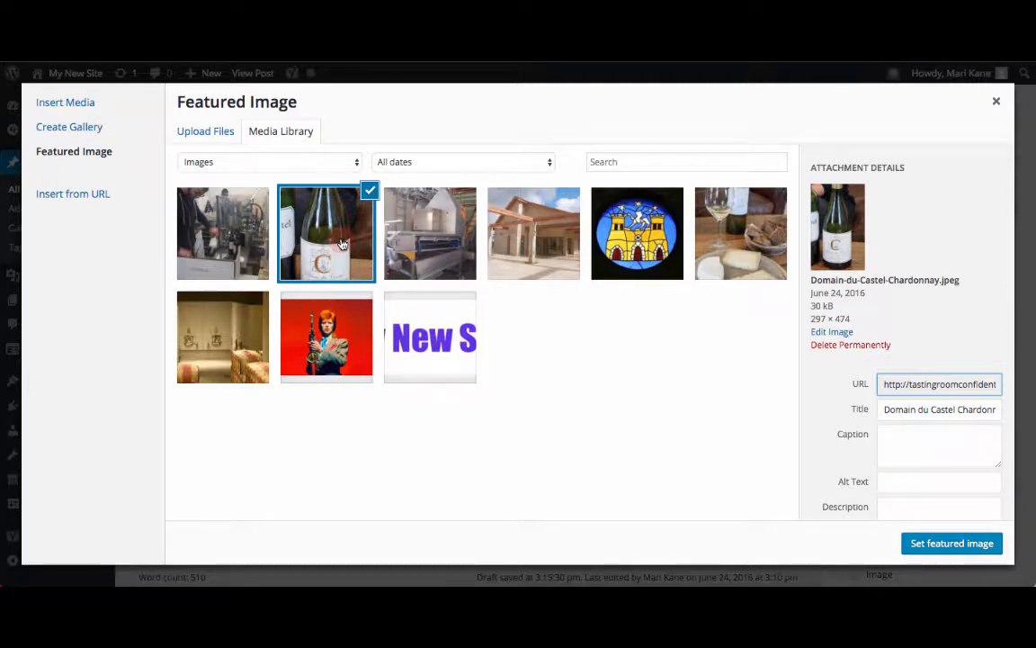
pyautogui.click(222, 336)
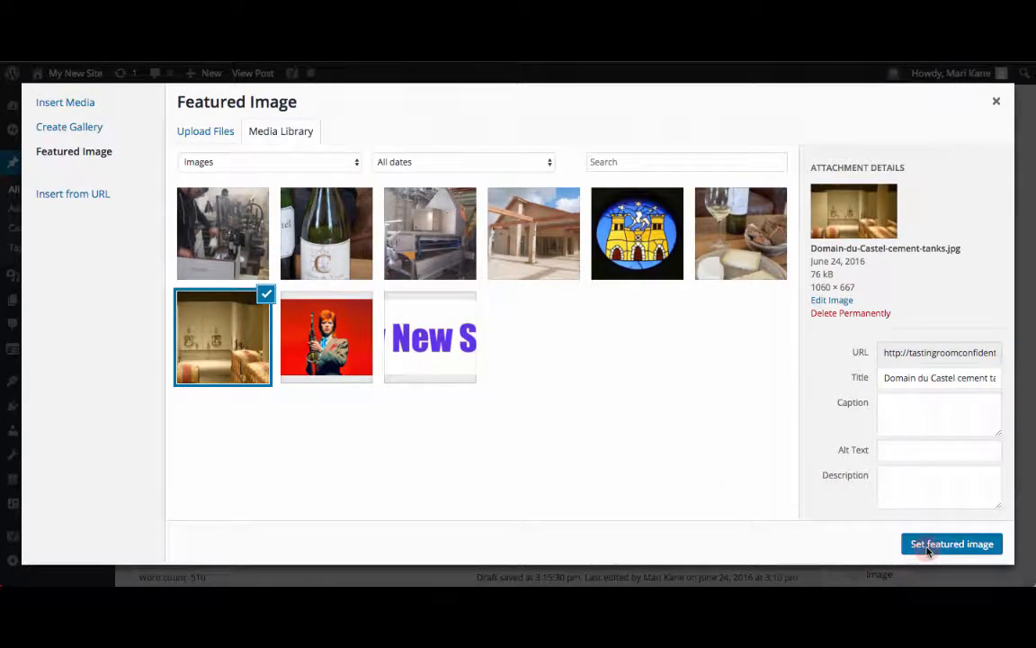
pyautogui.click(951, 544)
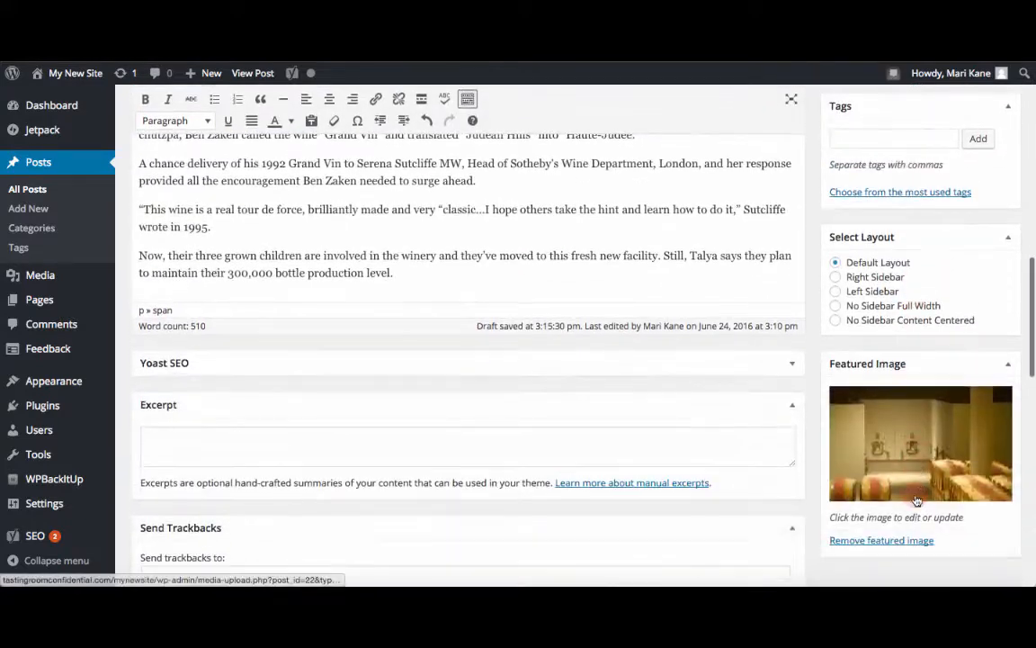
pyautogui.moveTo(952, 423)
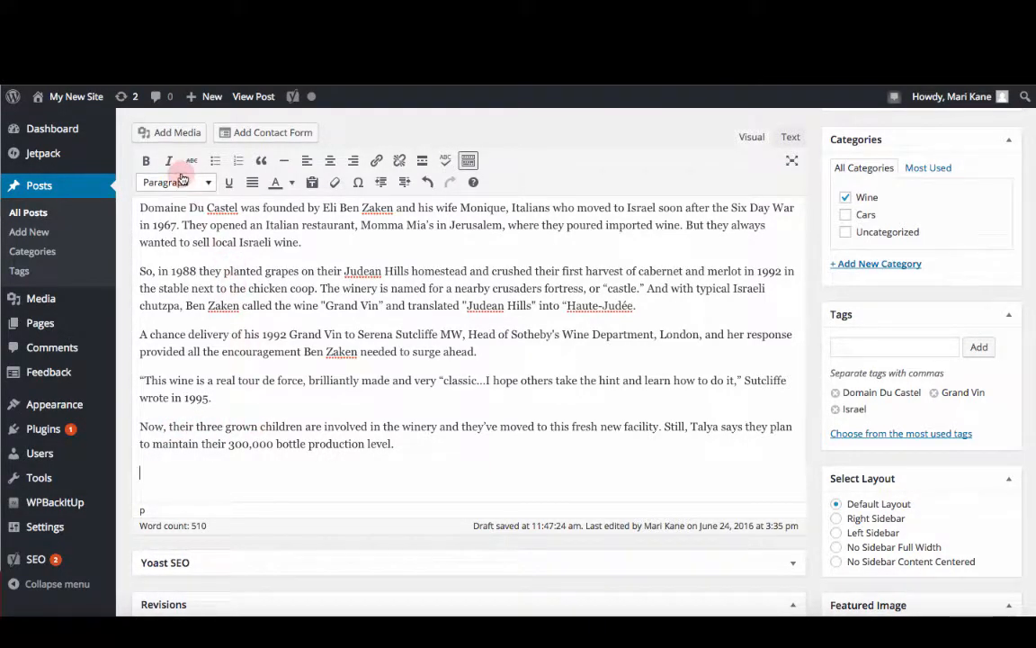
# Start a gallery with the sorter, offices, wine and cheese, tanks and bottling line photos
pyautogui.click(169, 132)
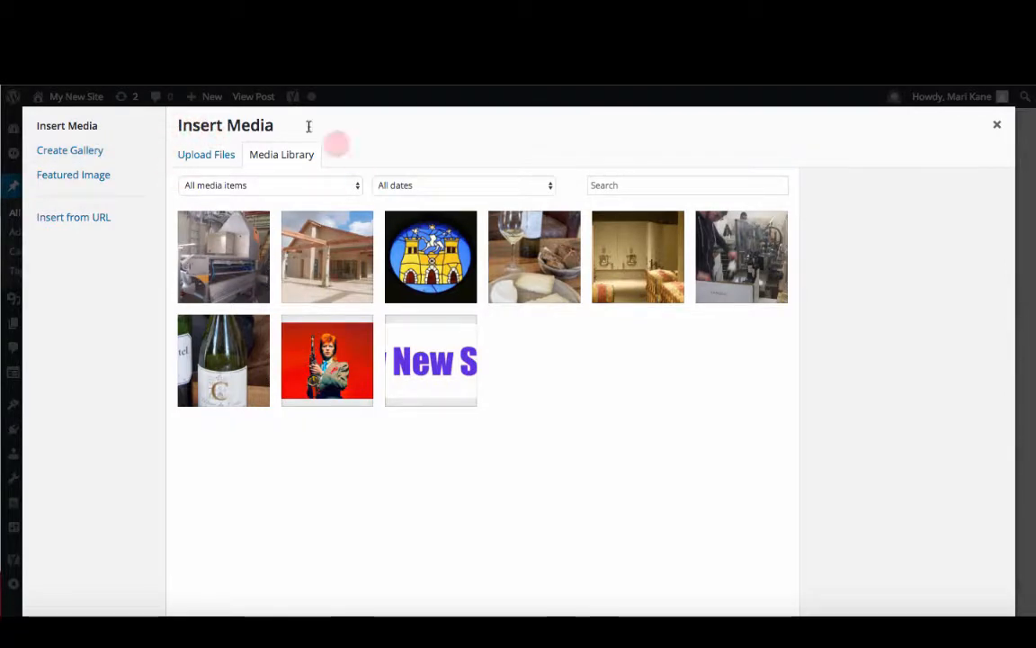
pyautogui.click(70, 151)
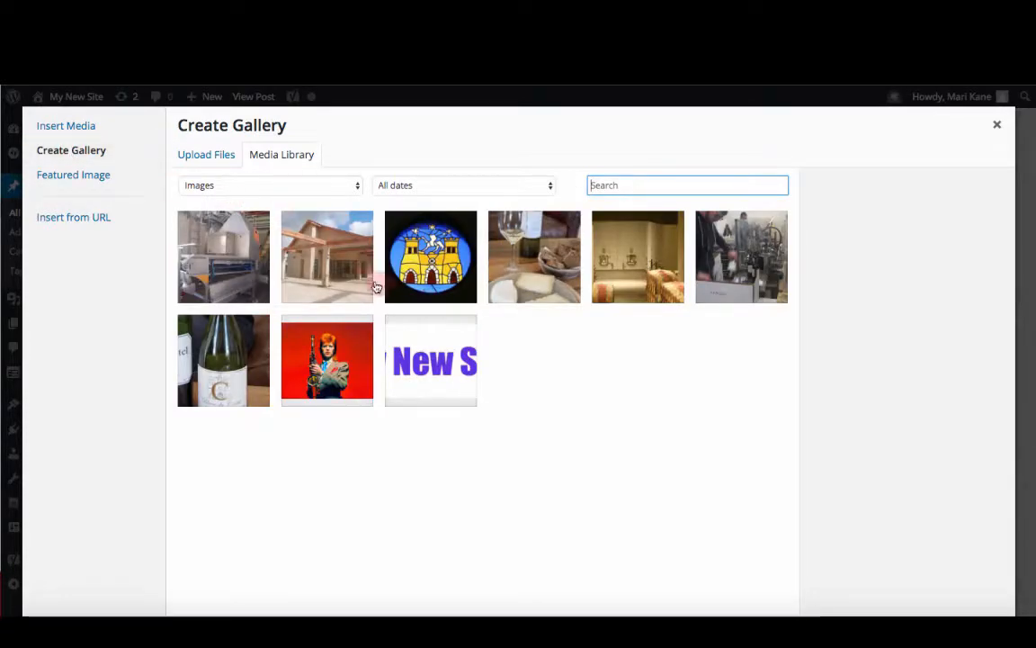
pyautogui.click(223, 257)
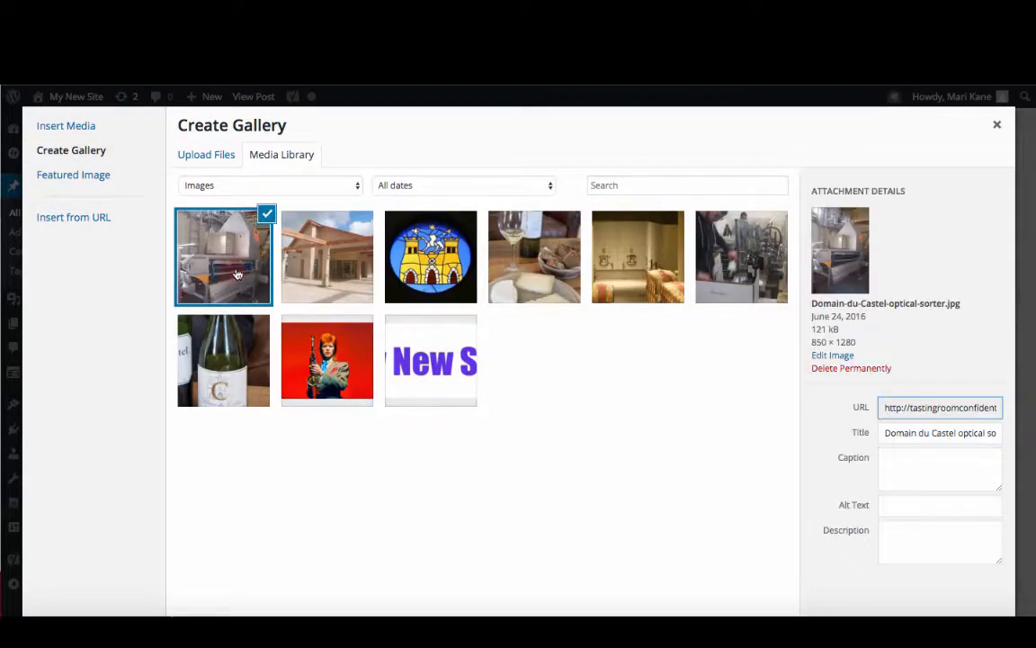
pyautogui.click(326, 256)
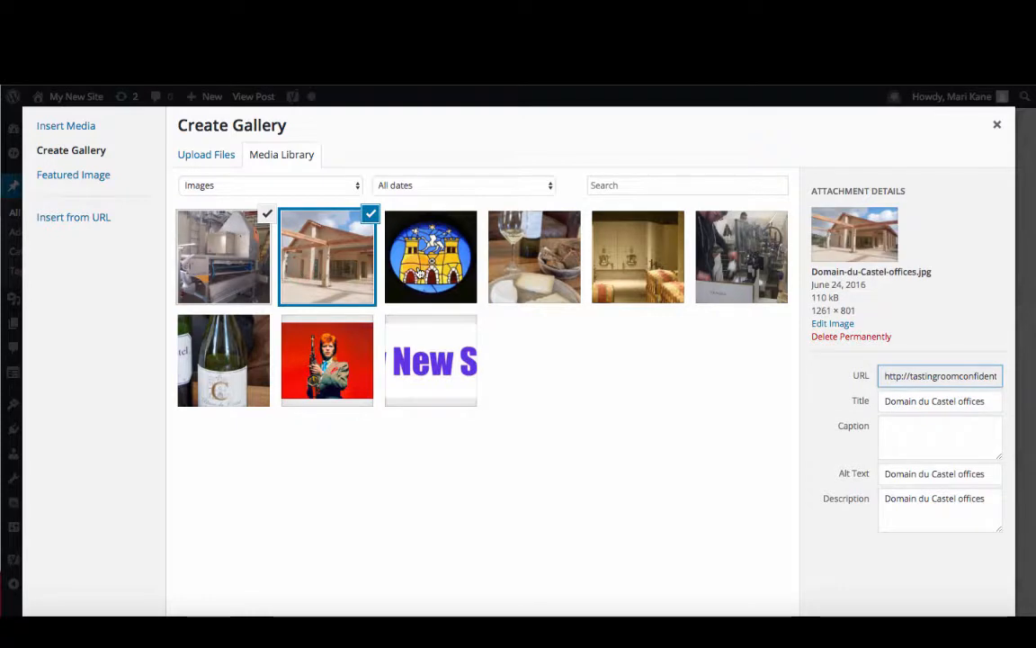
pyautogui.click(534, 256)
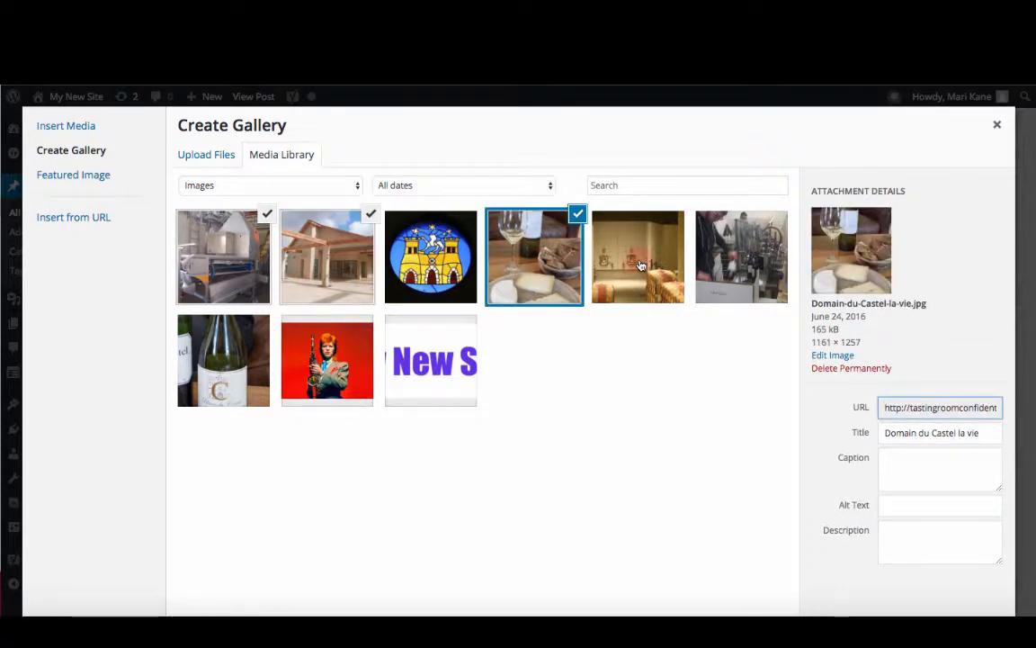
pyautogui.click(741, 257)
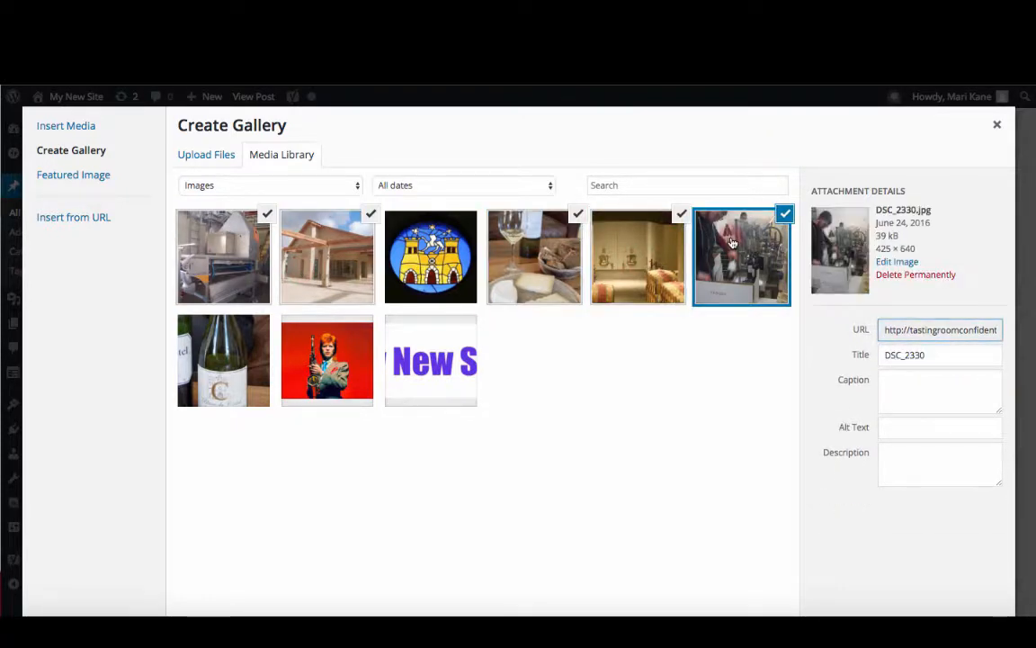
pyautogui.click(224, 360)
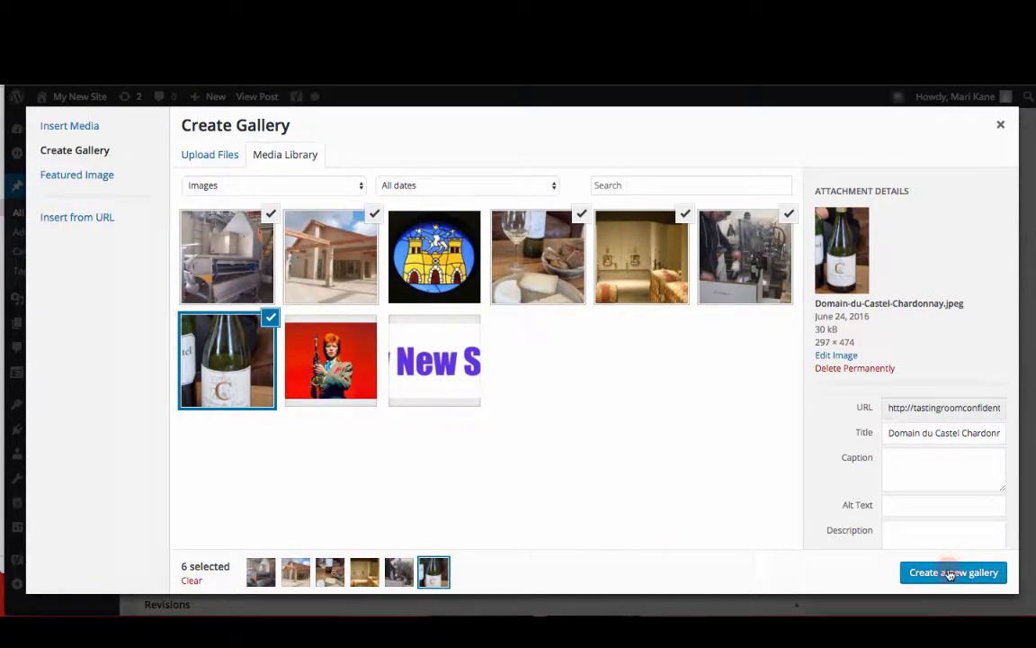
# Create the gallery as Tiled Mosaic at Medium size with Random Order off
pyautogui.click(953, 572)
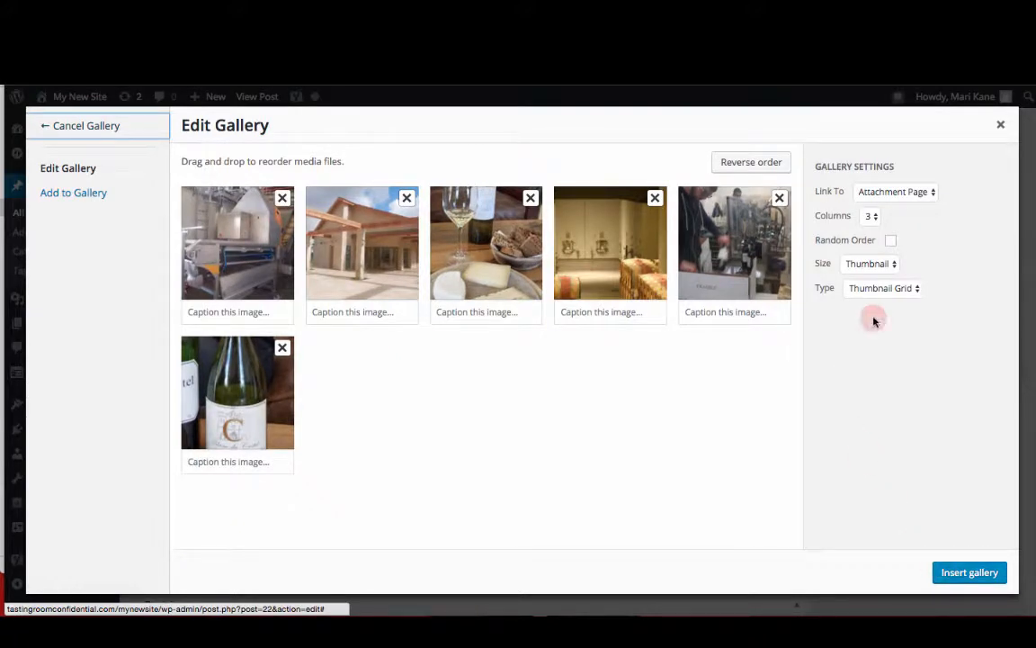
pyautogui.moveTo(802, 349)
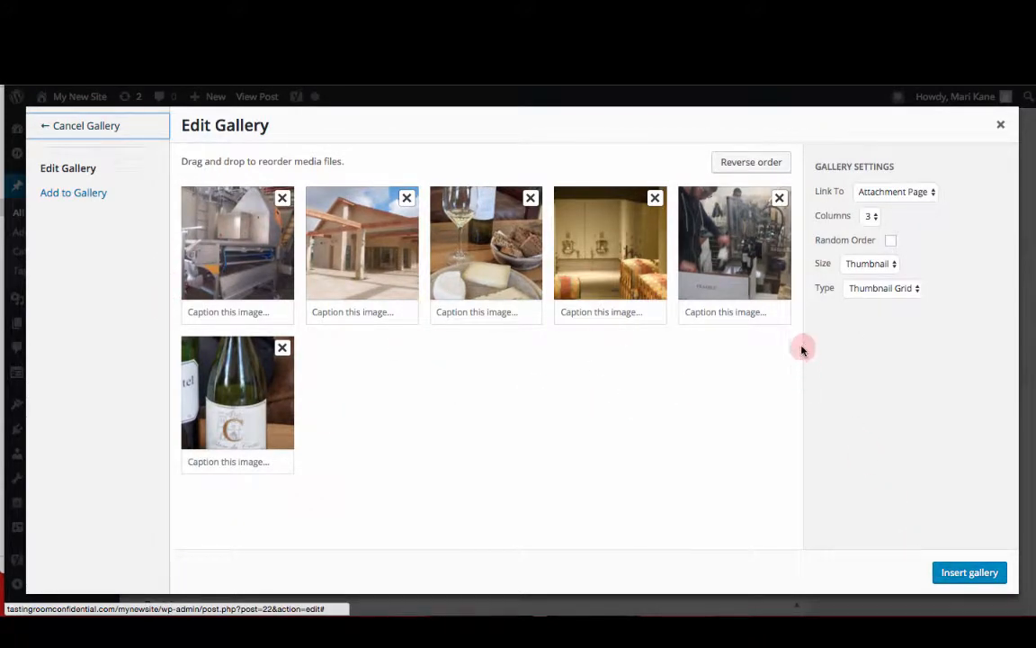
pyautogui.moveTo(793, 322)
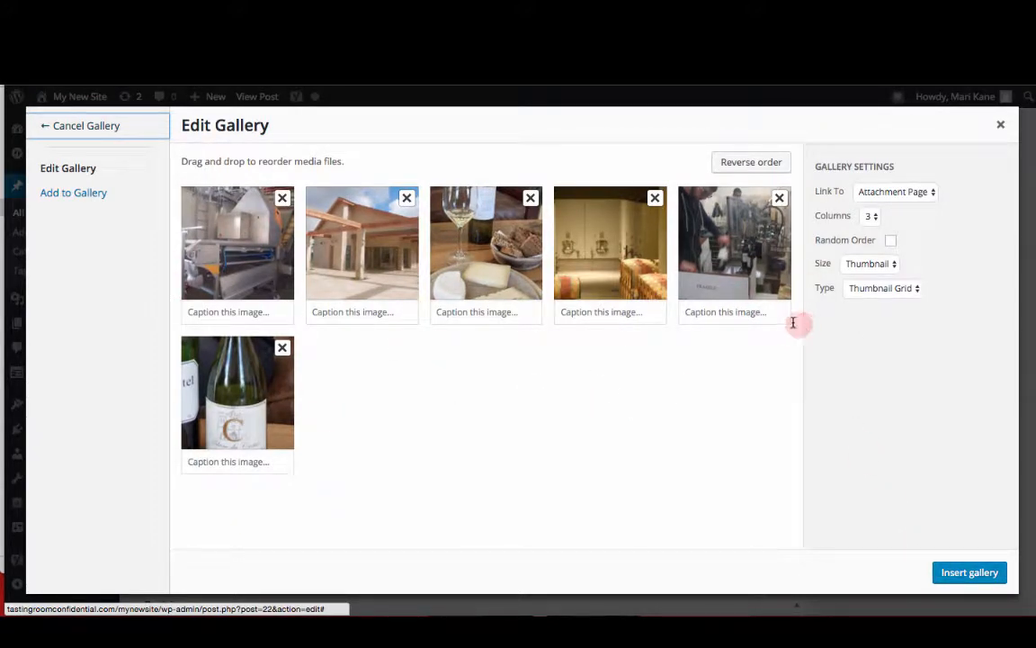
pyautogui.moveTo(886, 264)
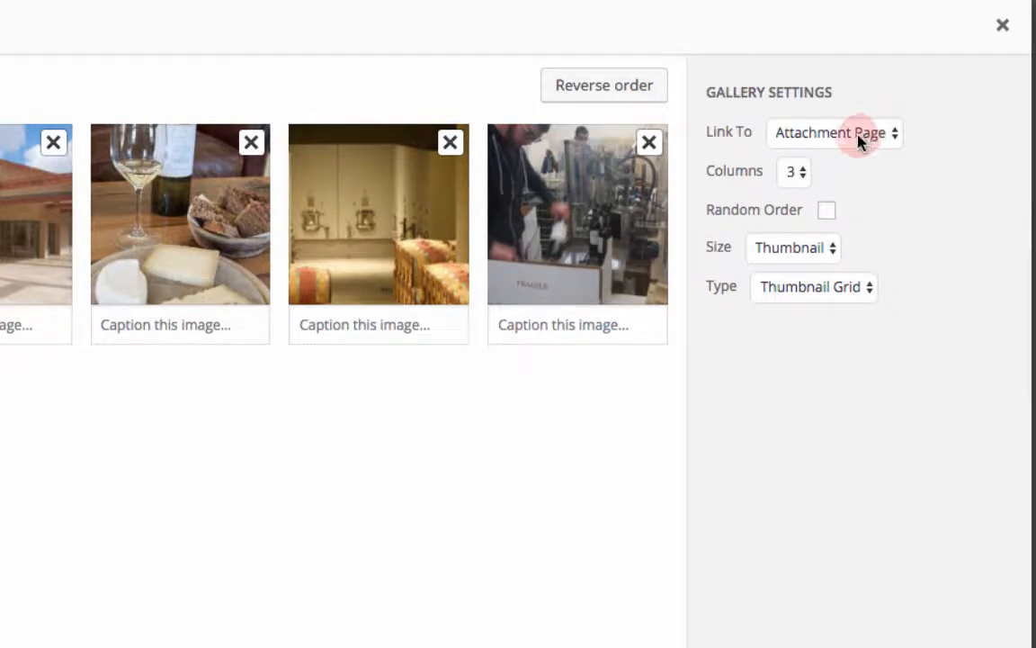
pyautogui.click(812, 286)
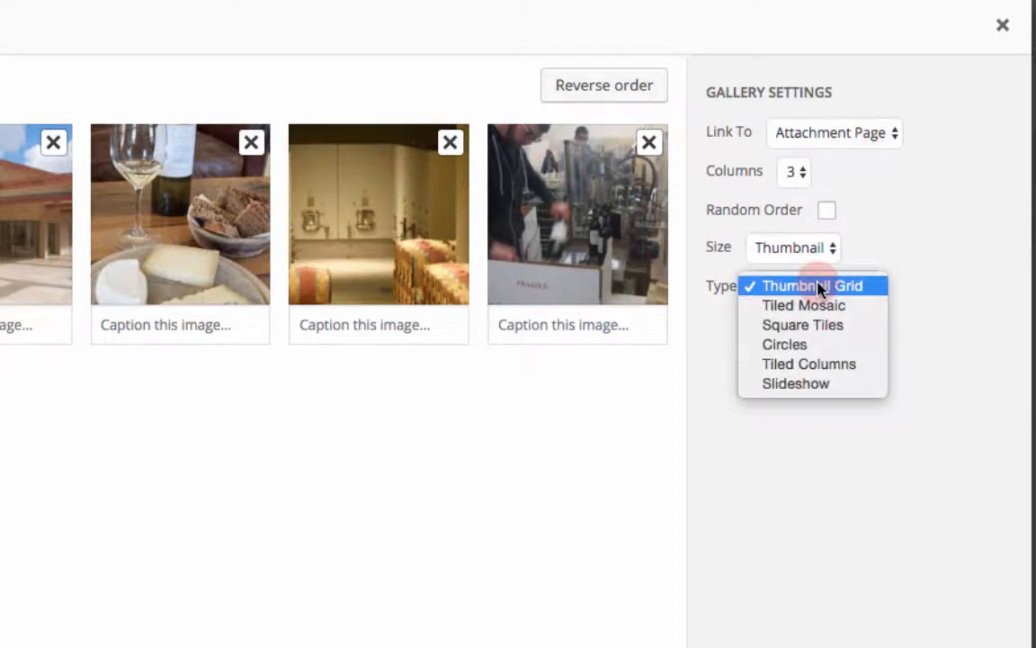
pyautogui.moveTo(803, 304)
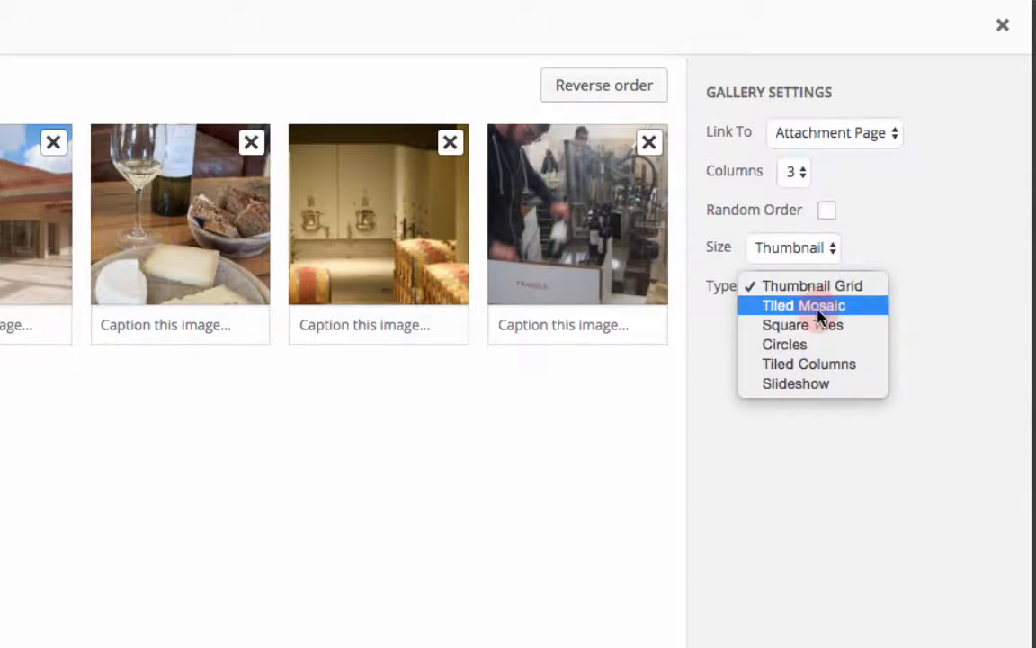
pyautogui.moveTo(819, 308)
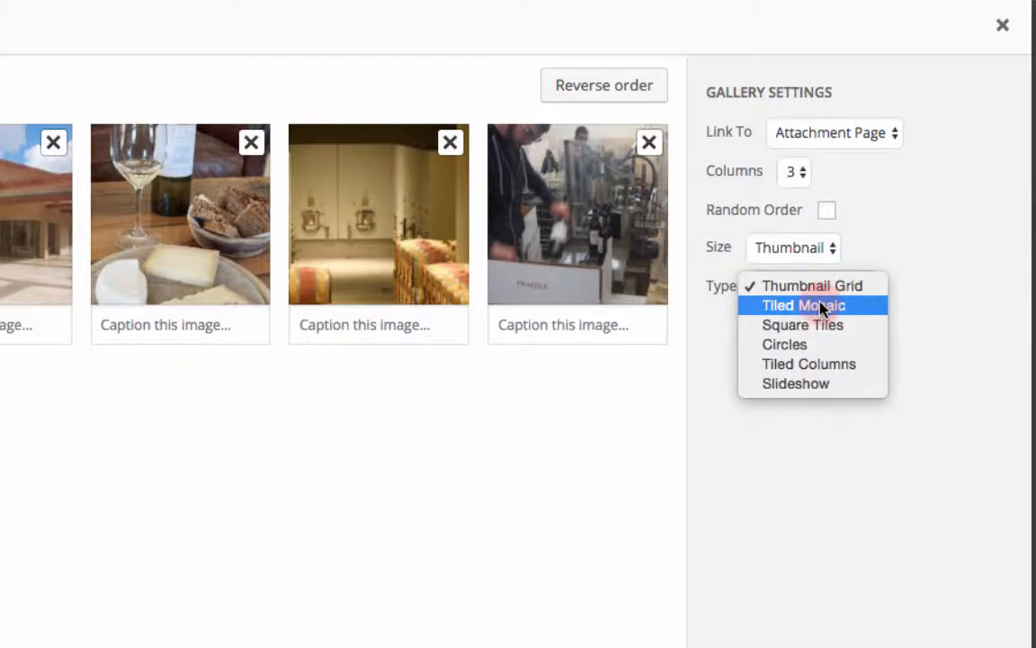
pyautogui.click(800, 305)
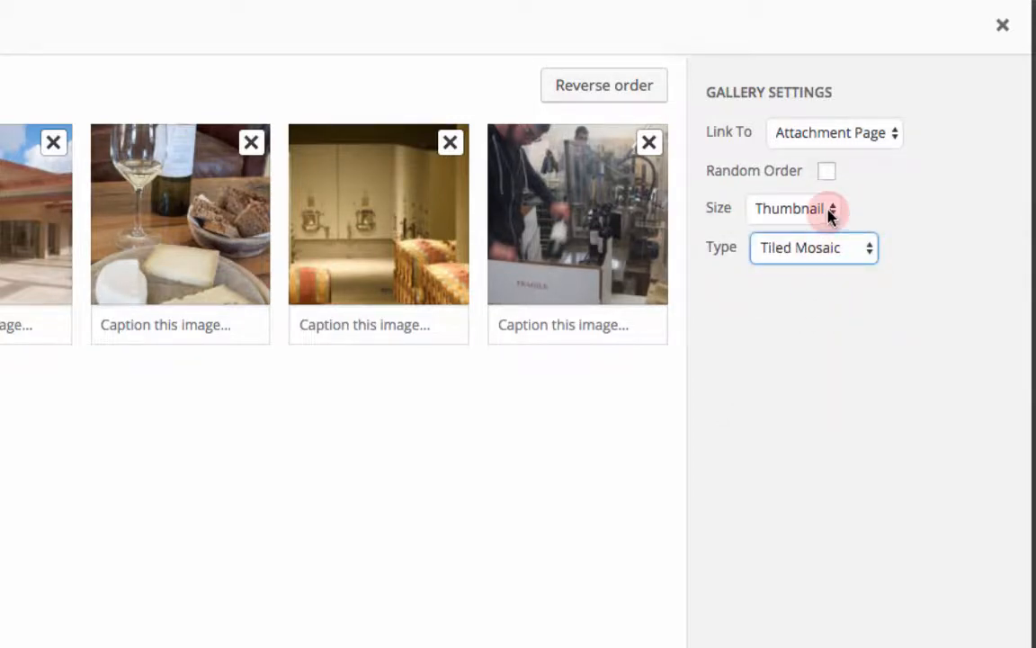
pyautogui.click(791, 208)
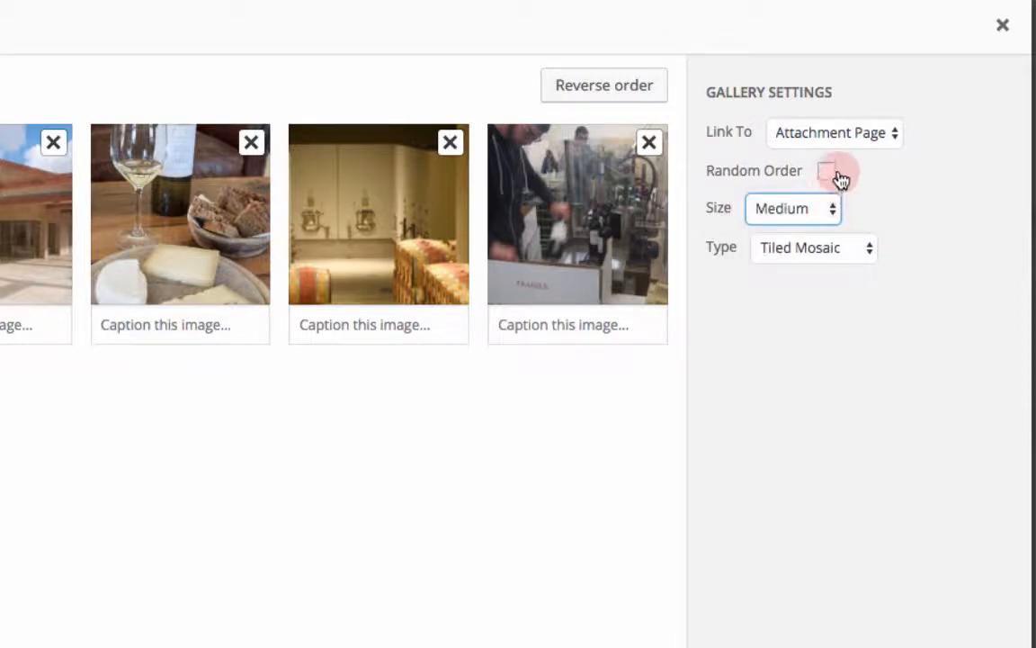
pyautogui.click(826, 170)
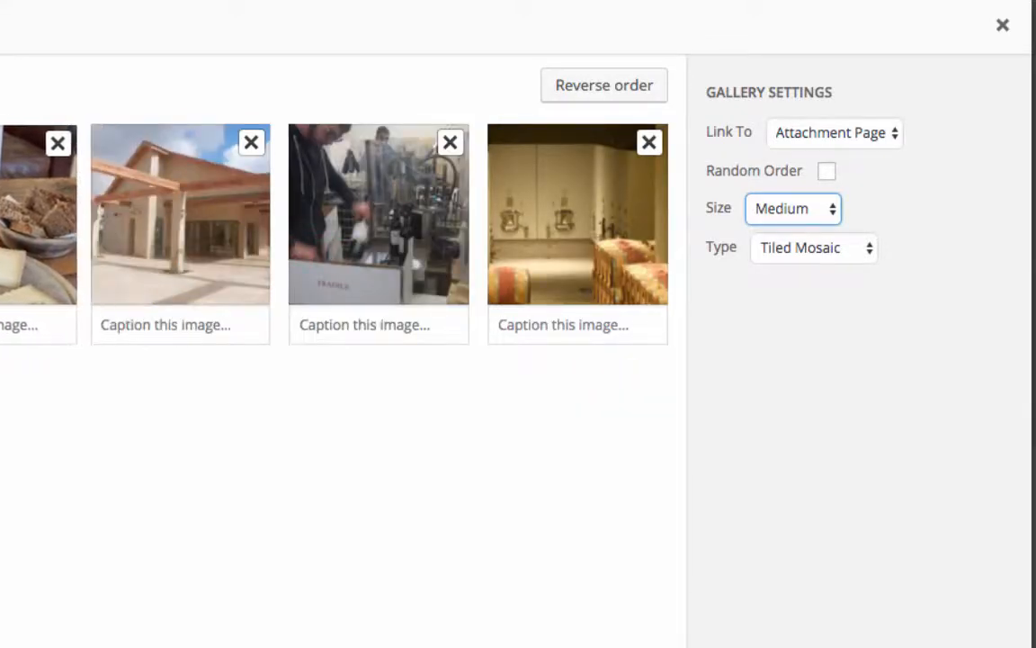
pyautogui.click(827, 171)
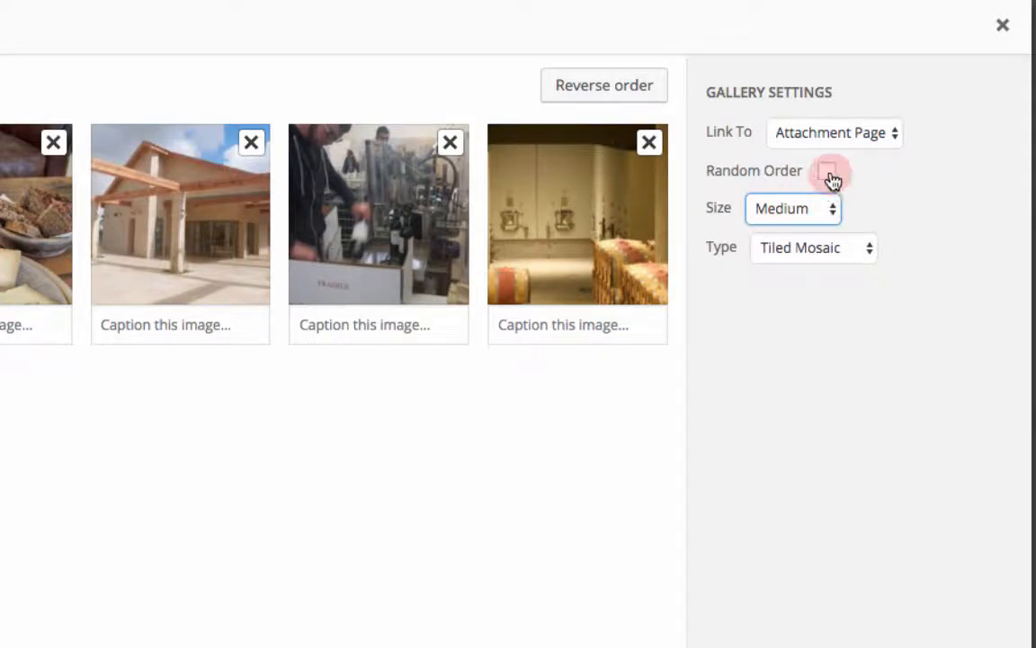
pyautogui.click(827, 171)
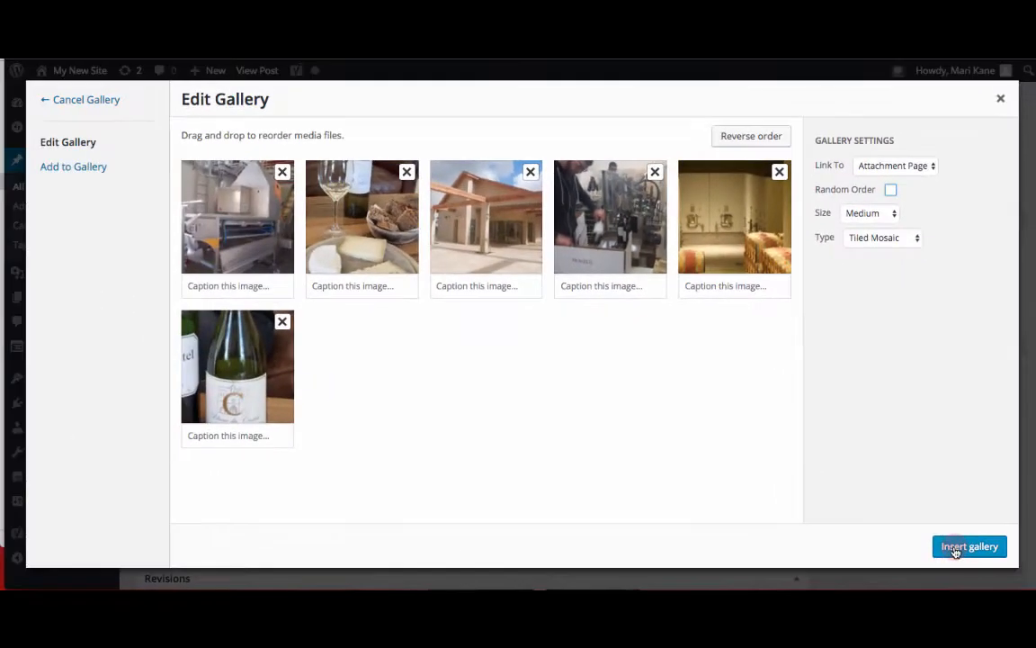
# Insert the gallery, preview its tiled mosaic on the live page, and return to editing
pyautogui.click(970, 546)
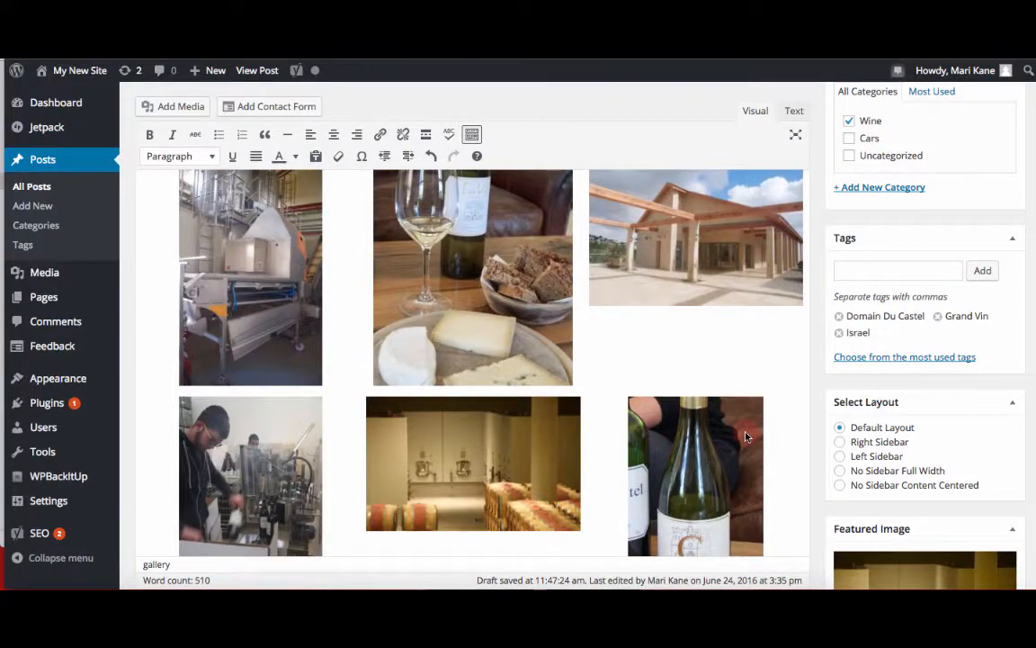
pyautogui.scroll(-3)
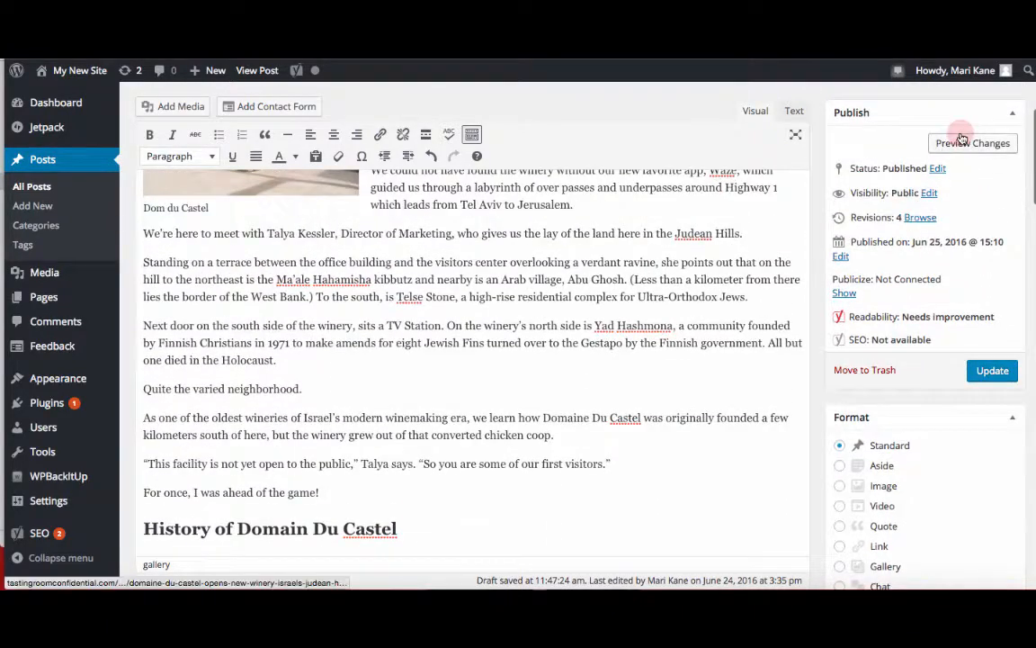
pyautogui.click(972, 142)
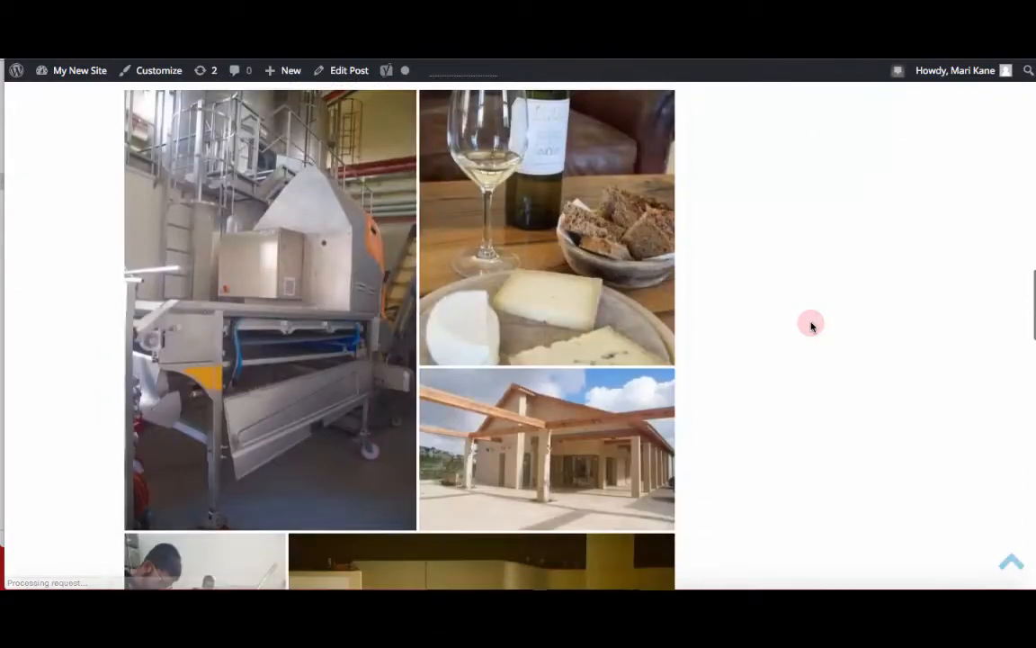
pyautogui.scroll(-3)
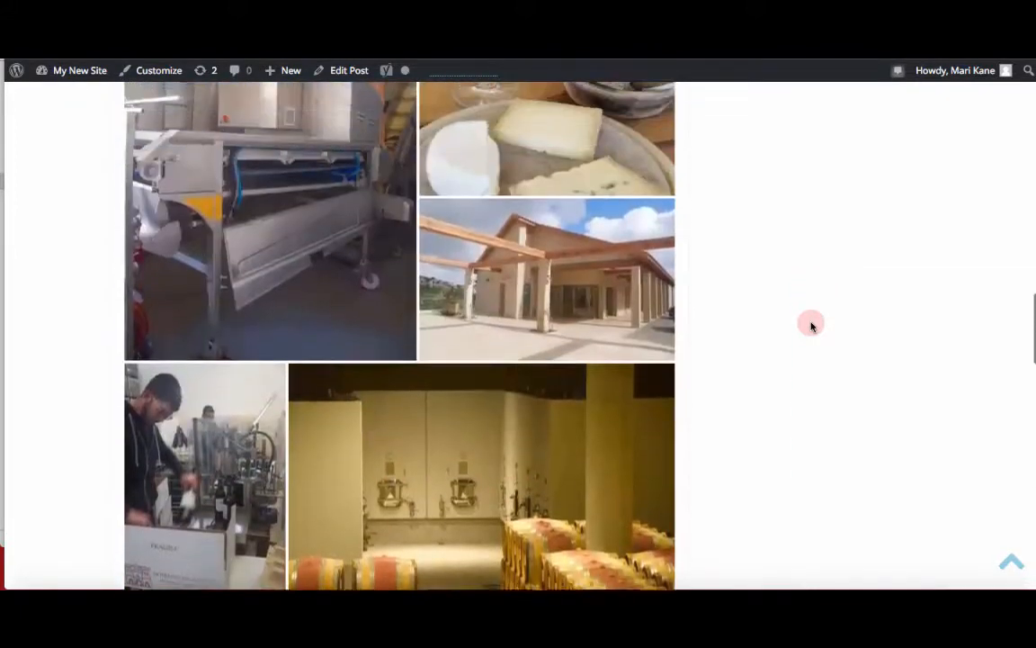
pyautogui.scroll(-3)
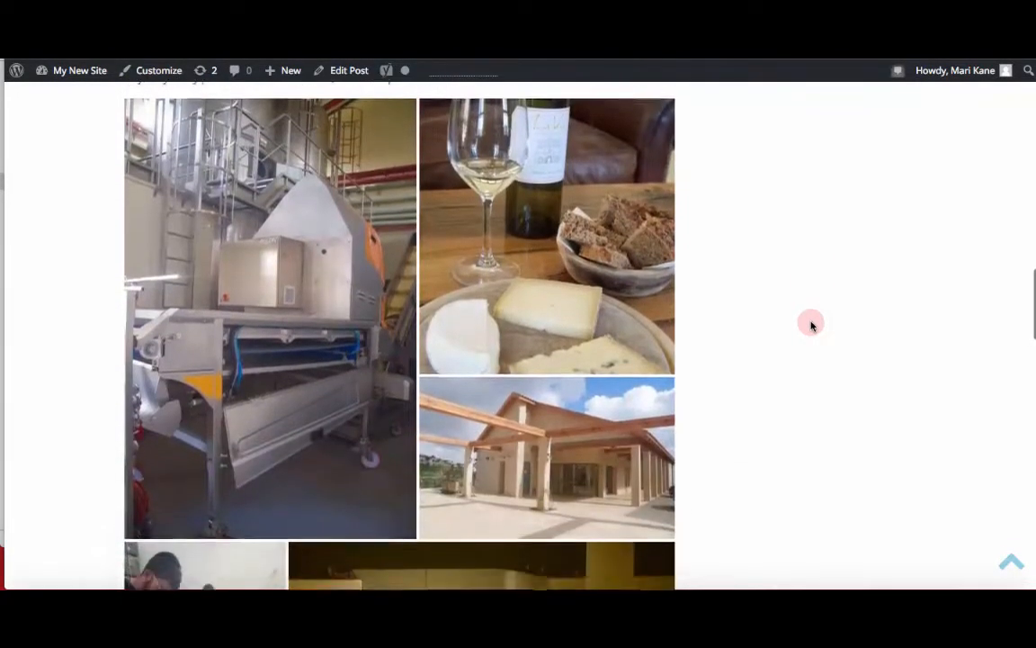
pyautogui.scroll(-3)
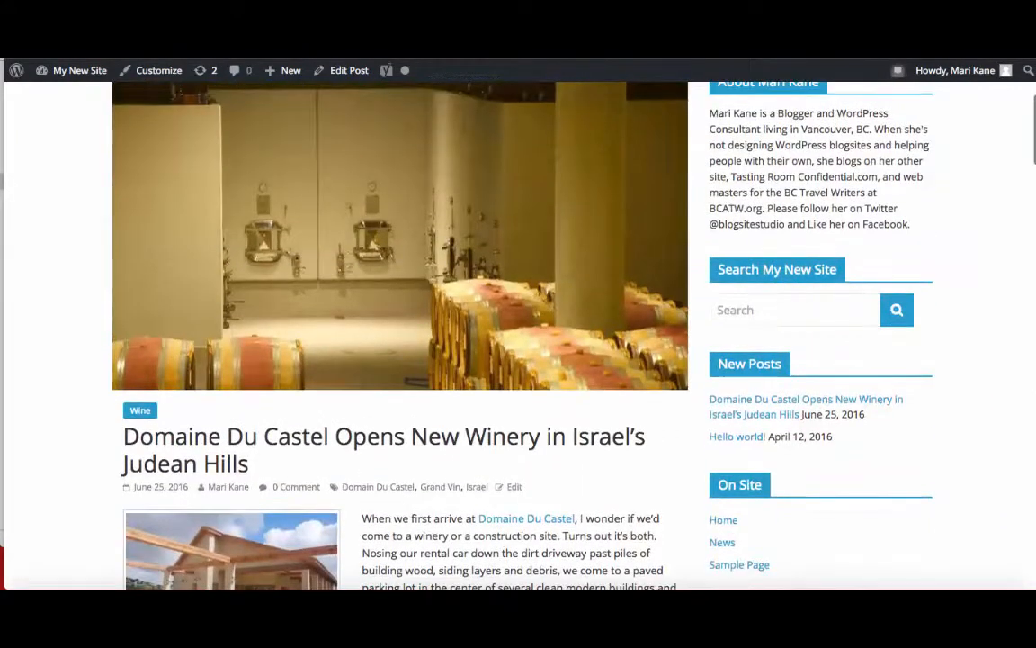
pyautogui.click(349, 71)
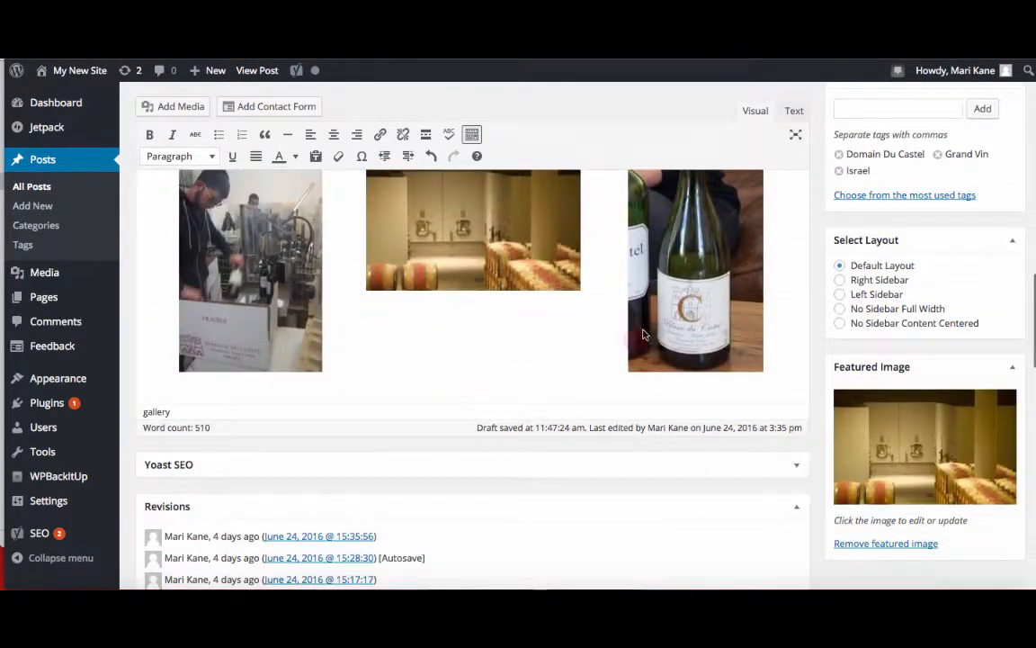
pyautogui.moveTo(627, 286)
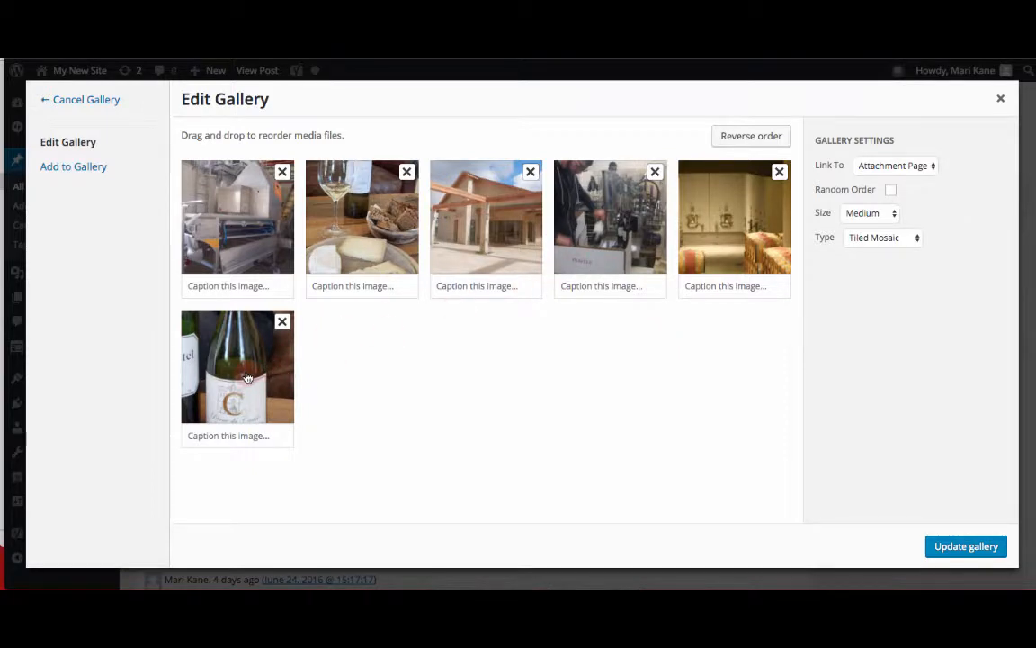
# Drag the bottle photo to second place, update the gallery, and preview the new mosaic
pyautogui.moveTo(237, 366); pyautogui.dragTo(362, 217)
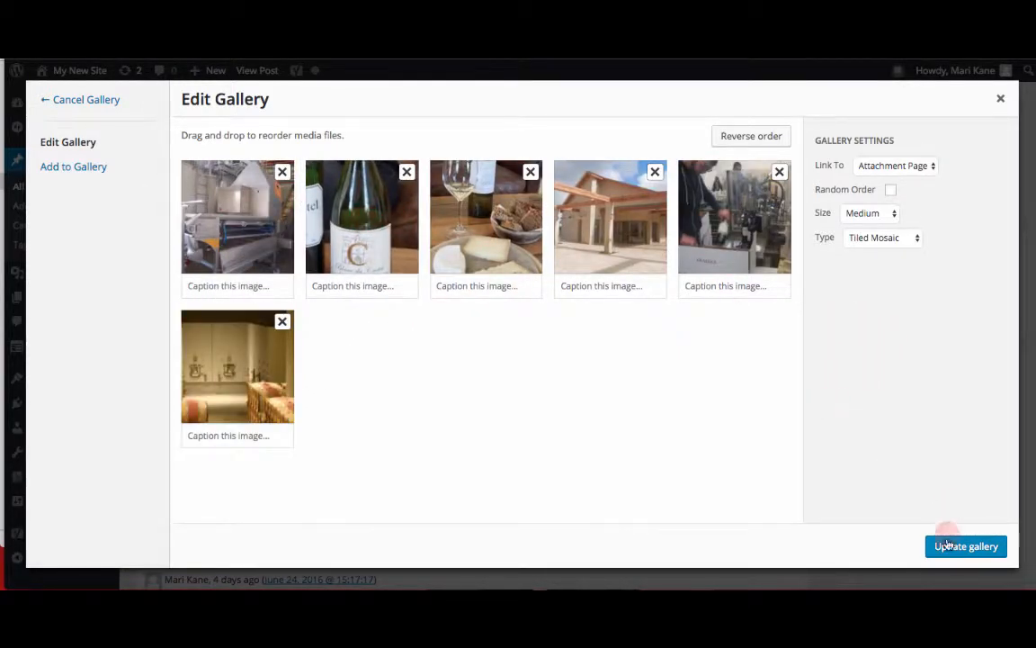
pyautogui.click(966, 546)
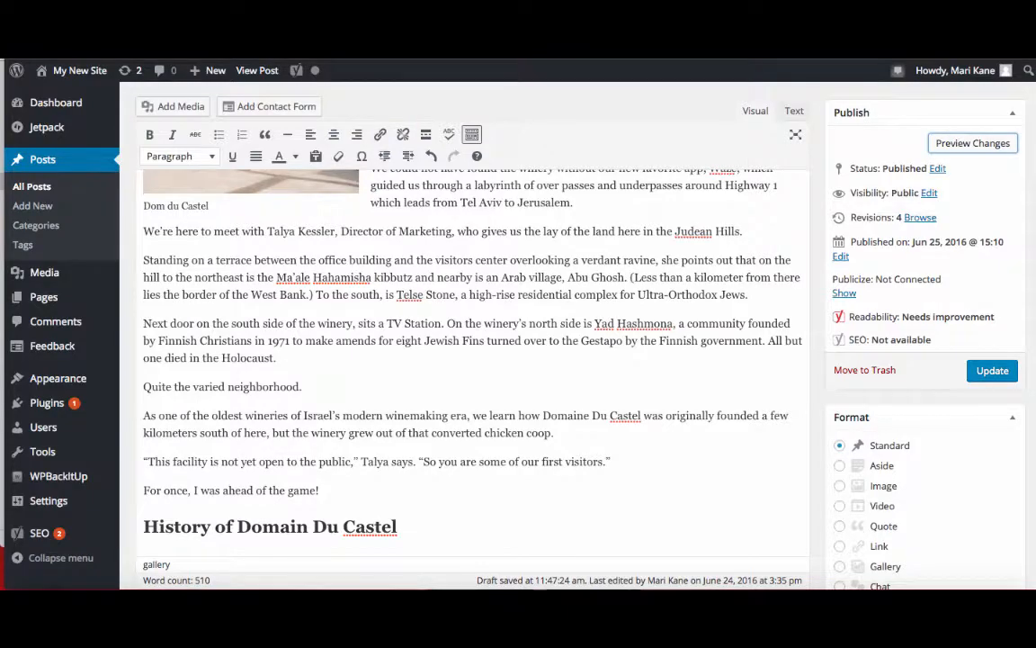
pyautogui.click(257, 71)
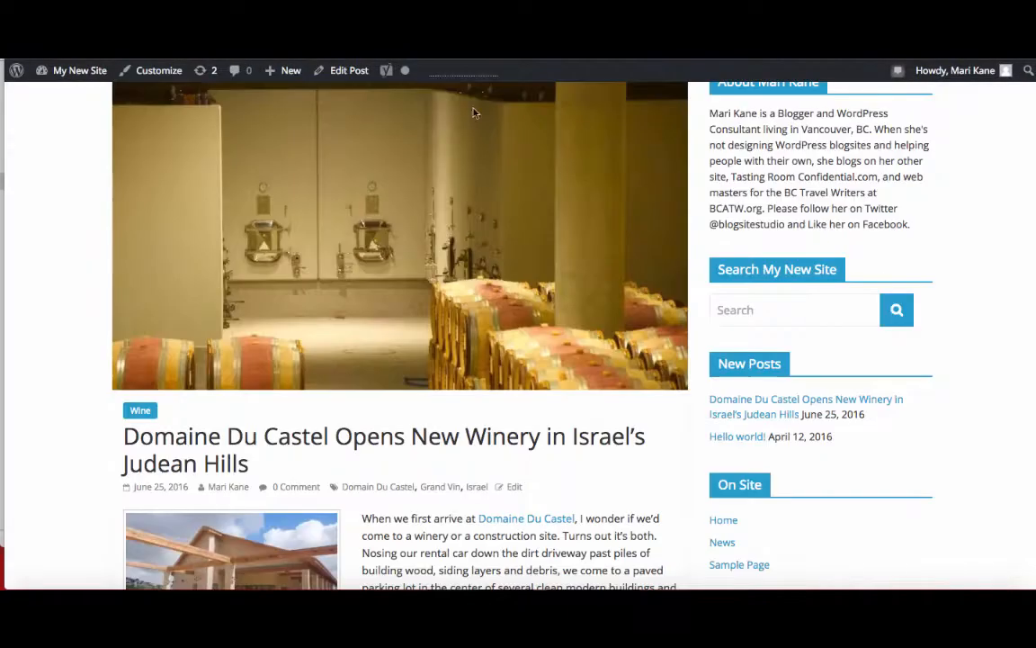
pyautogui.scroll(-3)
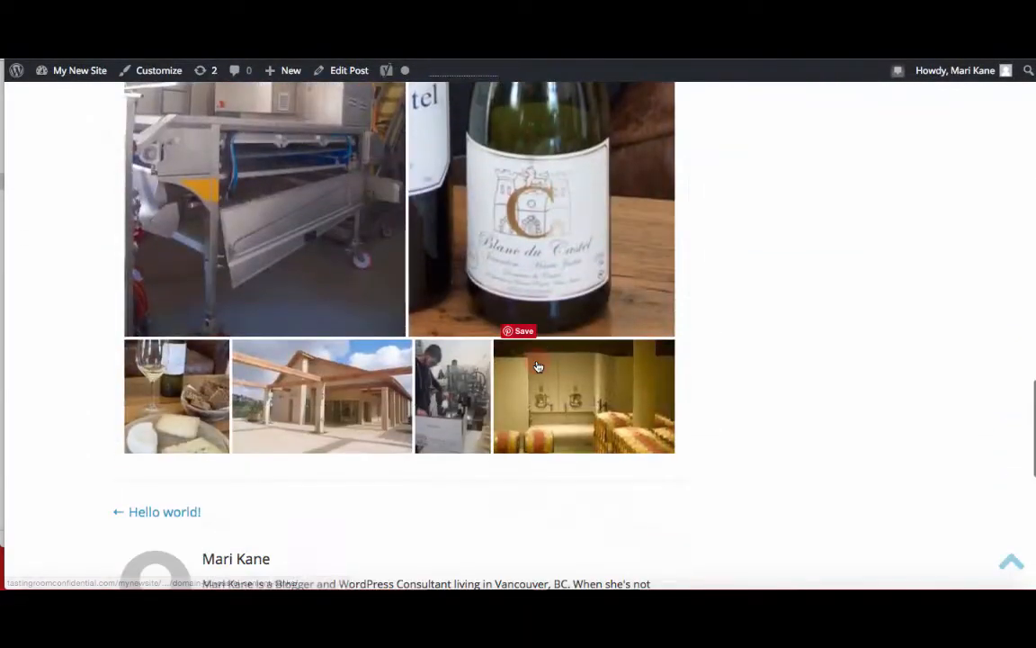
pyautogui.scroll(-3)
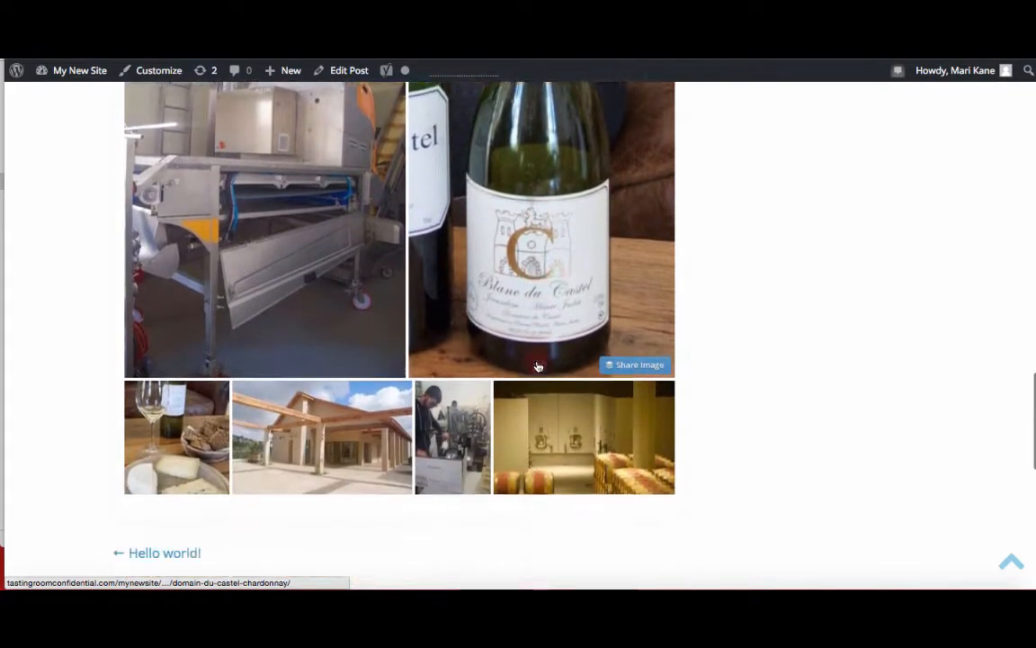
pyautogui.scroll(-3)
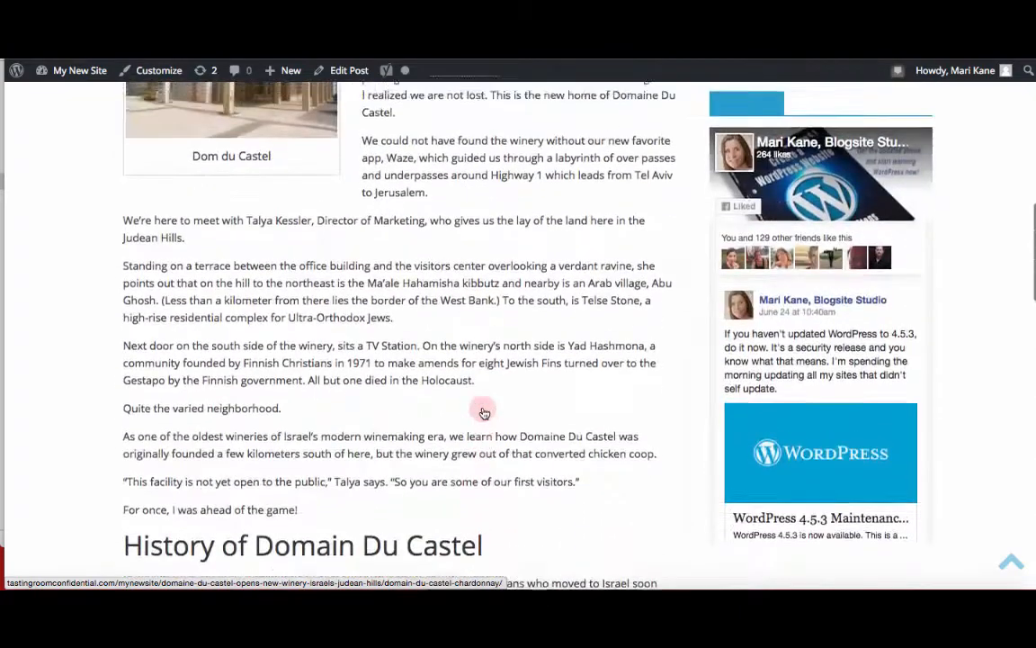
pyautogui.click(349, 70)
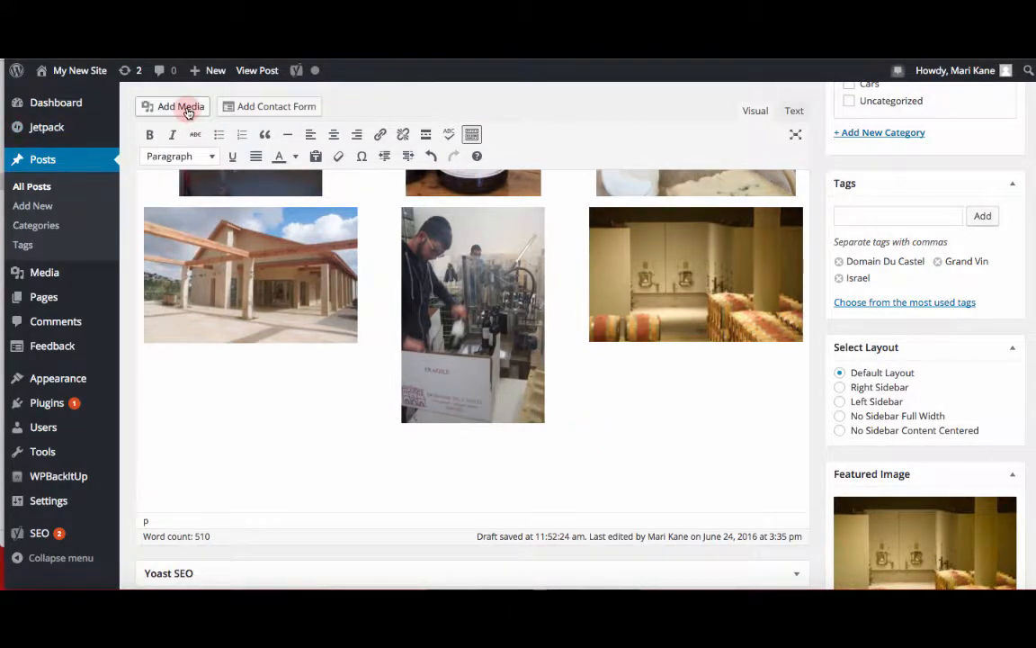
# Upload Create-a-WordPress-Website-ebook-final-copy-2.pdf to the media library
pyautogui.click(180, 106)
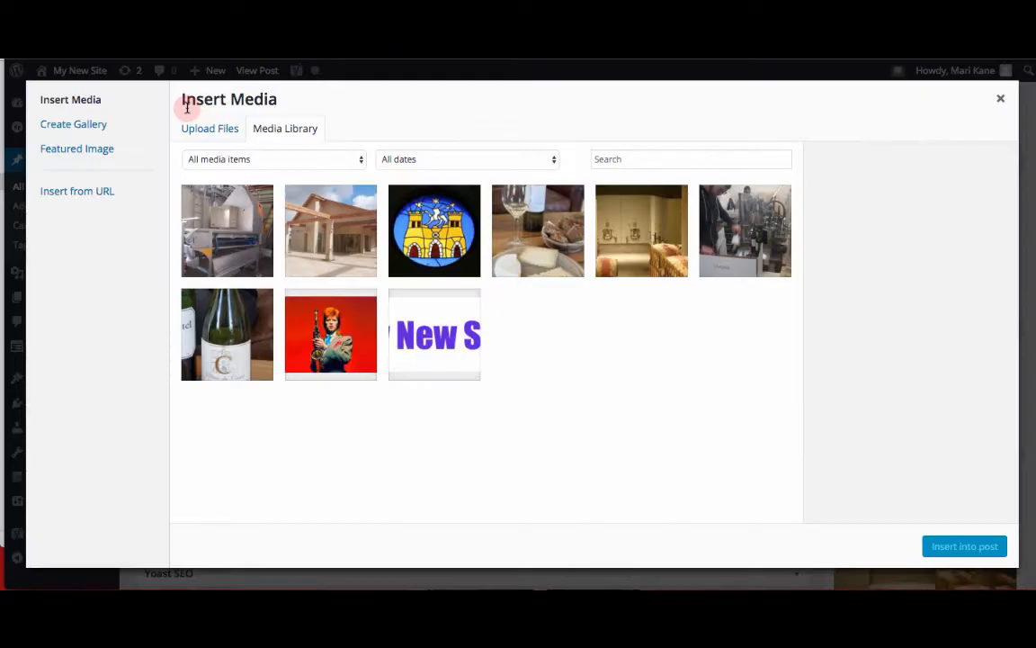
pyautogui.click(209, 127)
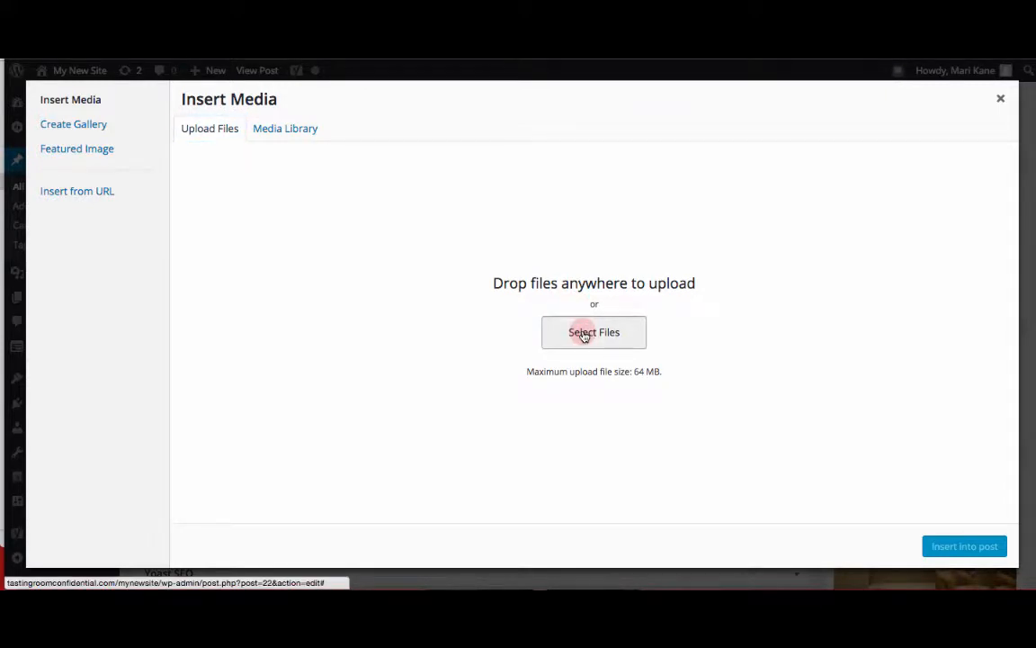
pyautogui.click(594, 332)
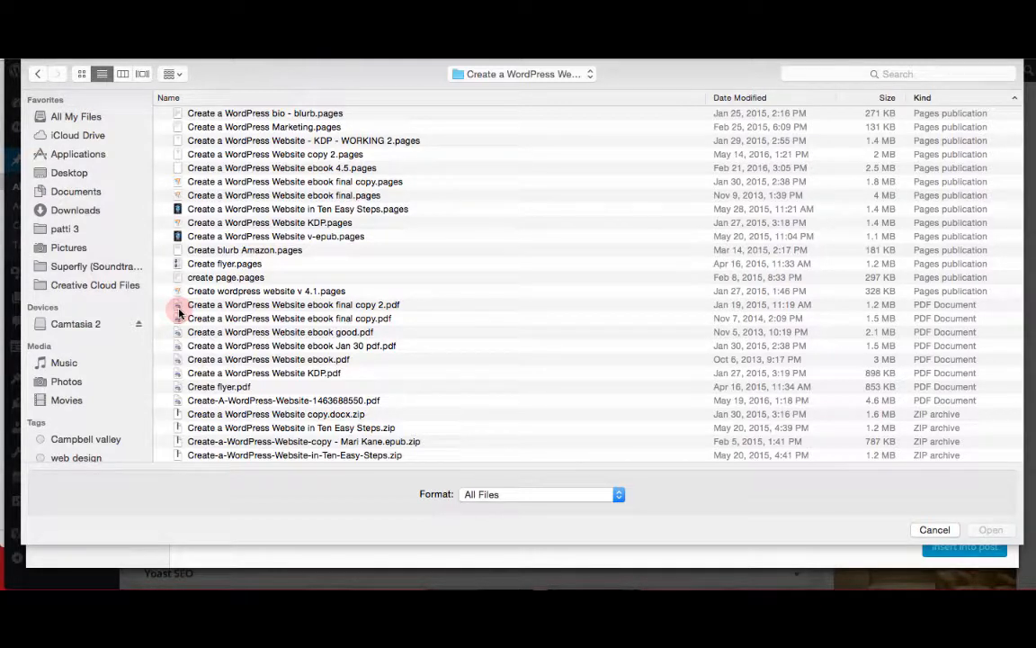
pyautogui.click(294, 304)
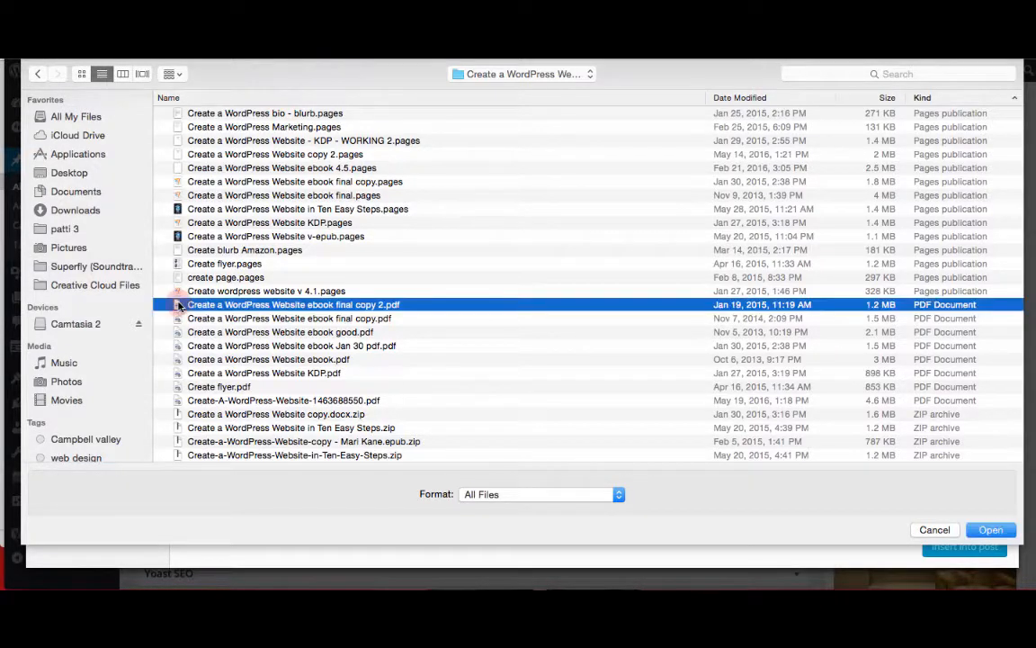
pyautogui.click(934, 529)
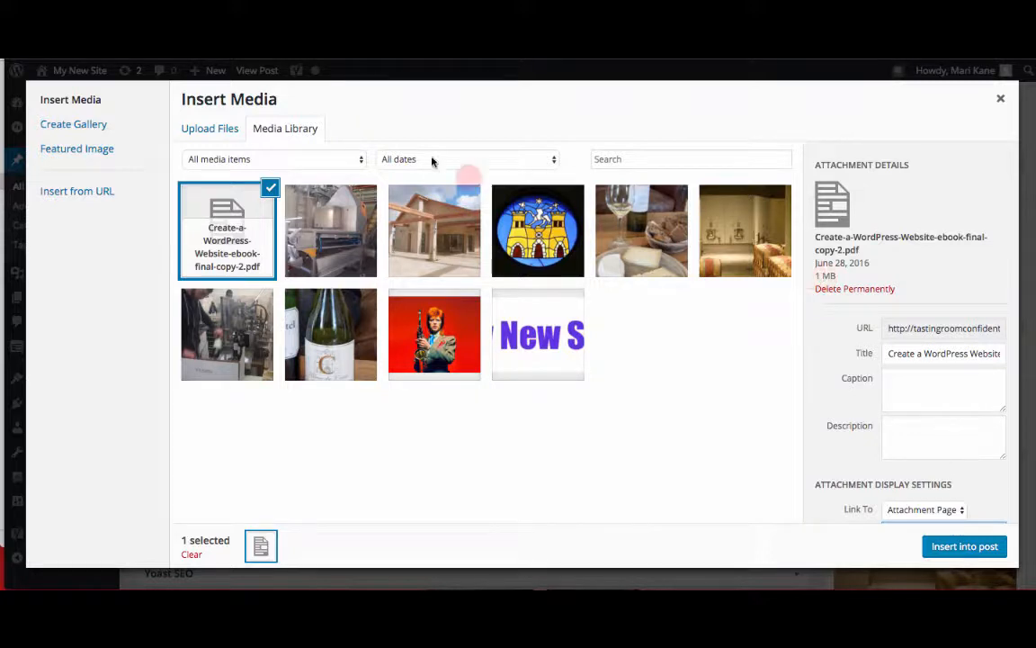
# Upload the ebook cover image and copy the PDF's web address
pyautogui.click(209, 128)
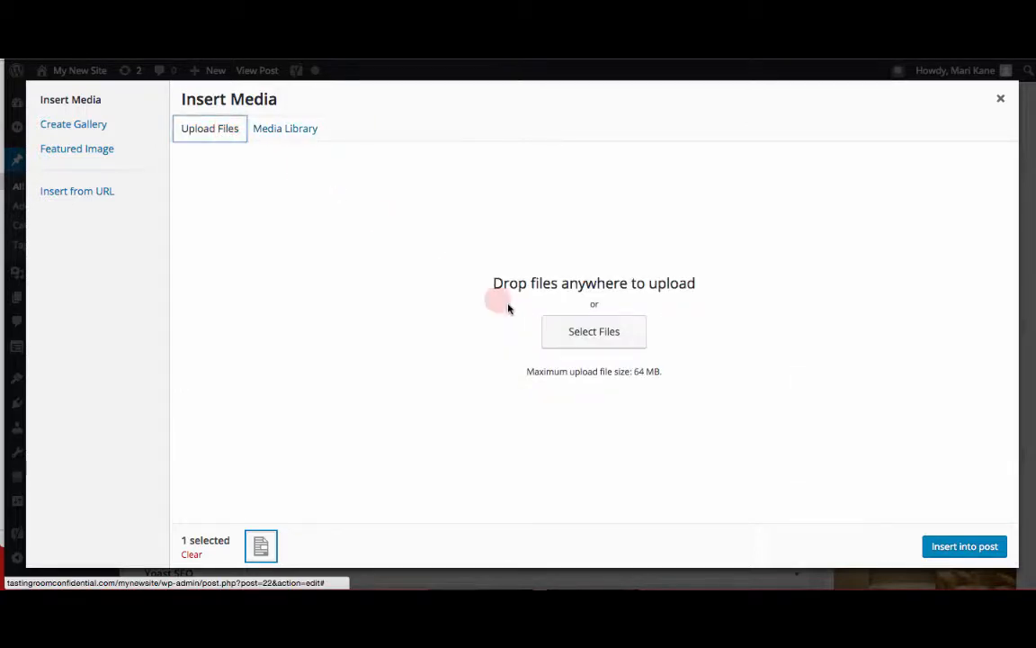
pyautogui.click(593, 331)
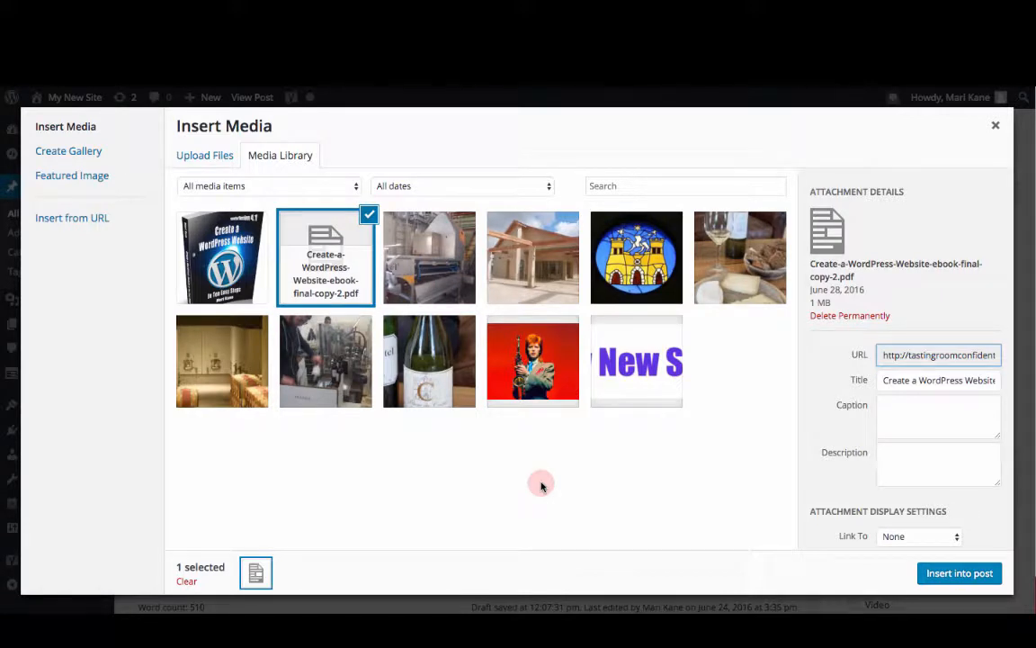
pyautogui.moveTo(312, 250)
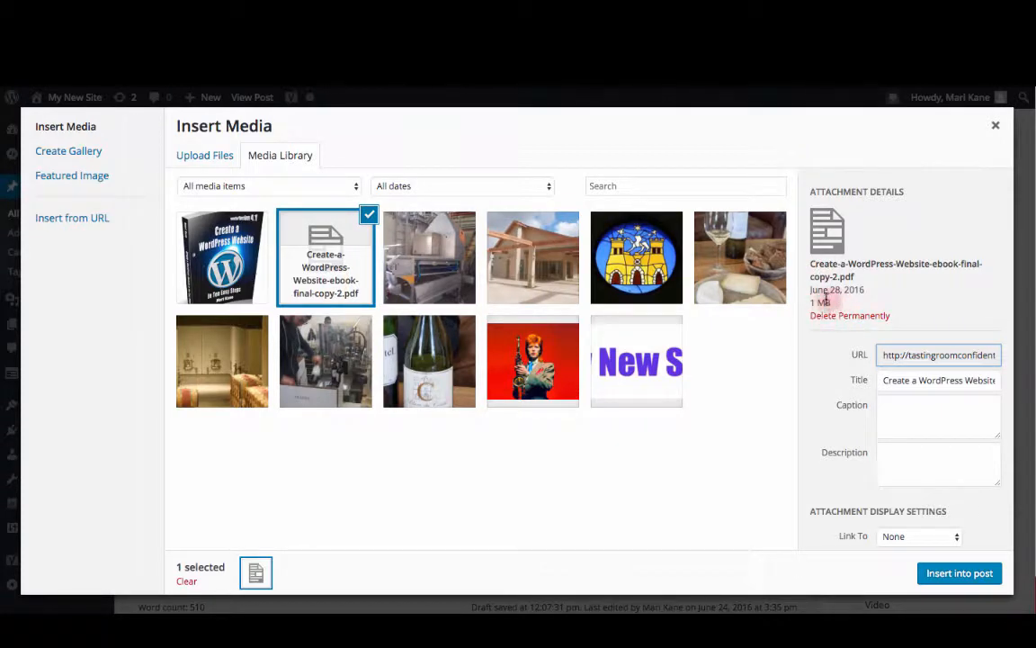
pyautogui.moveTo(867, 238)
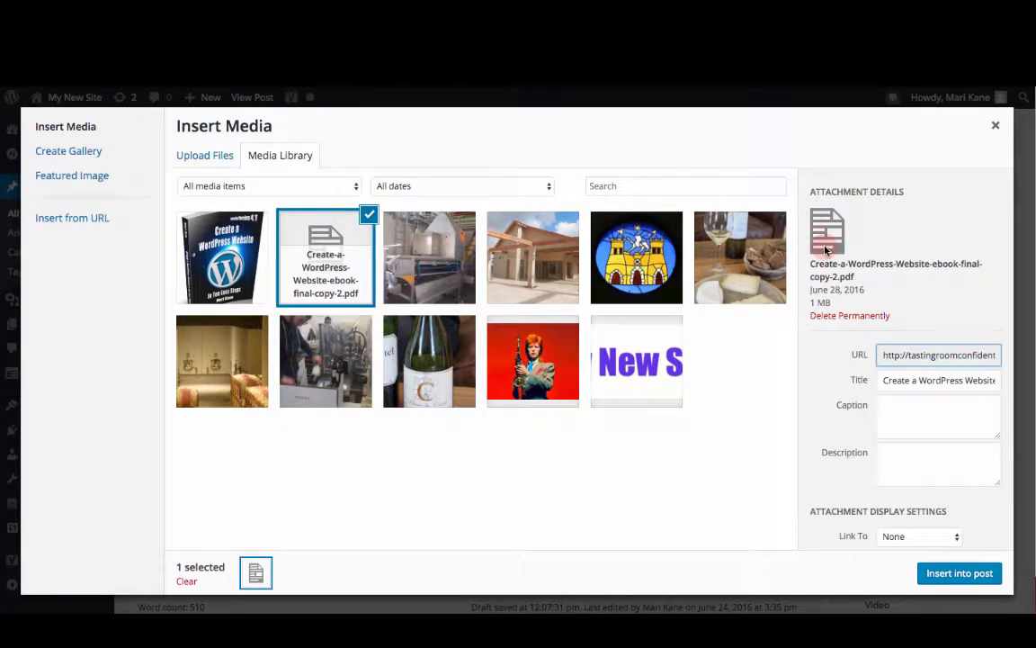
pyautogui.click(222, 258)
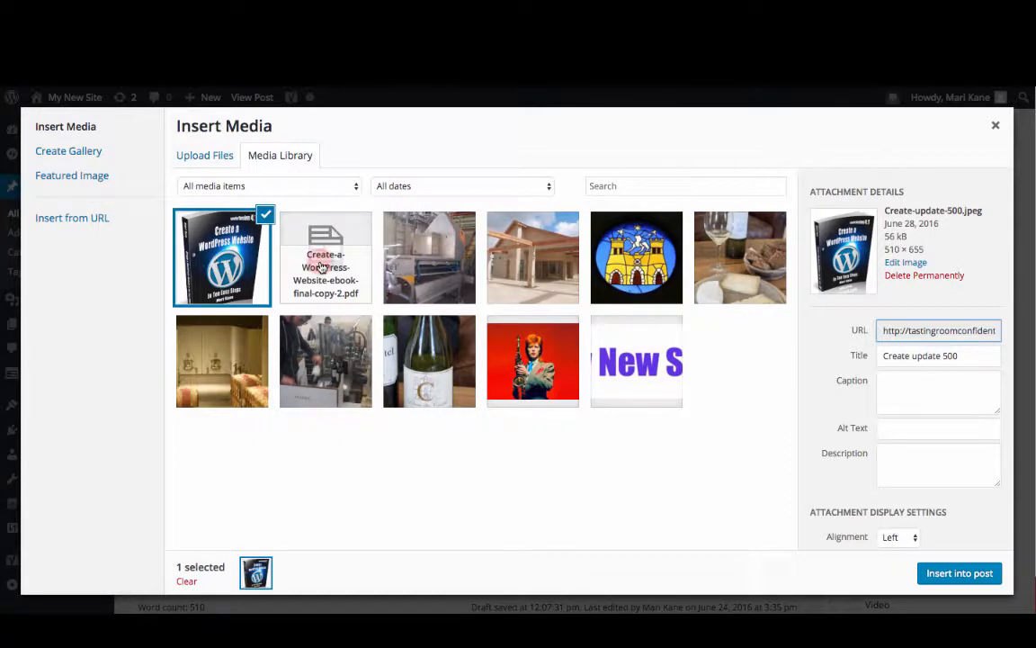
pyautogui.click(324, 257)
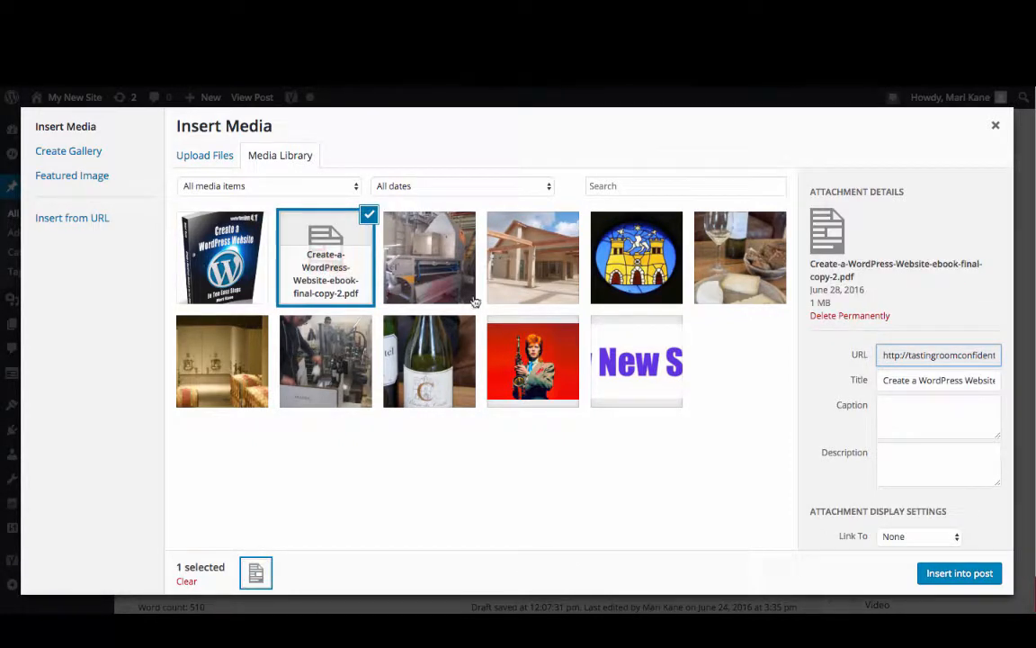
pyautogui.click(938, 354)
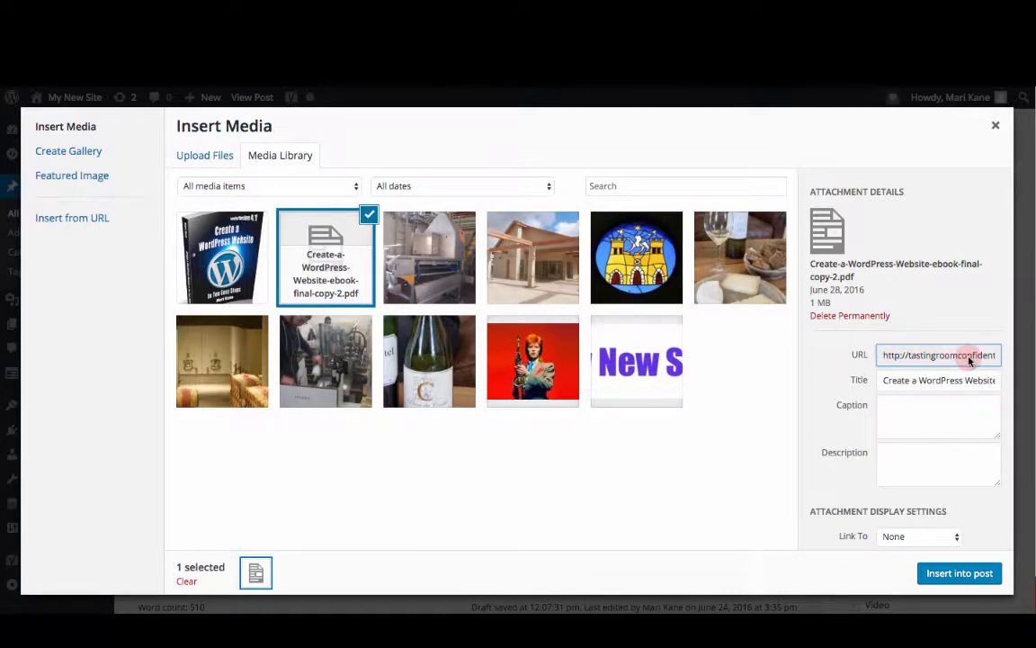
pyautogui.tripleClick(938, 355)
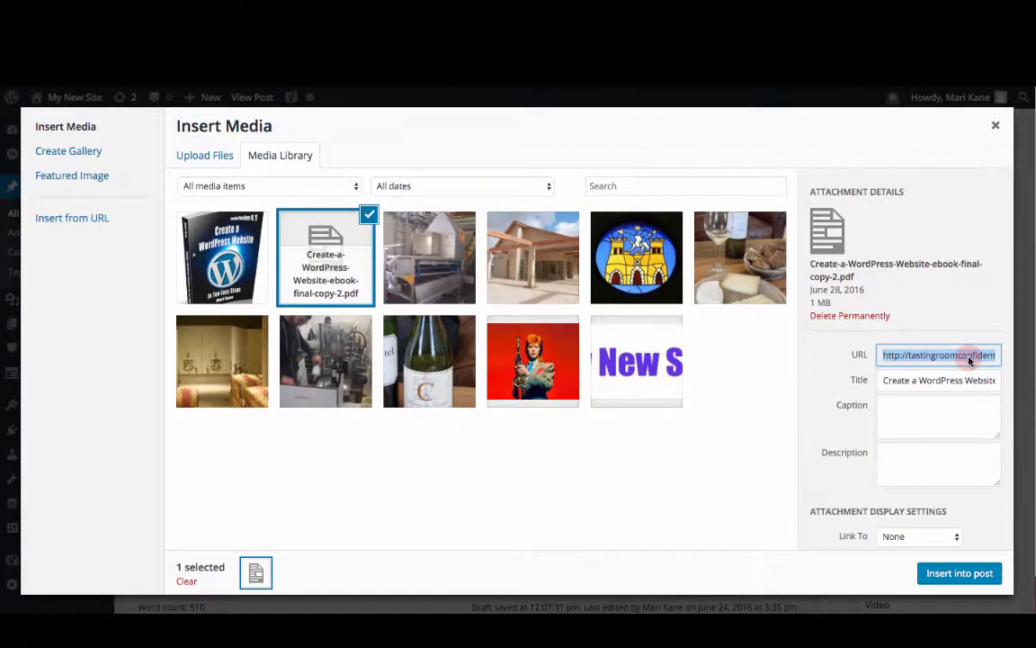
# Link the ebook cover image to the PDF address and insert it into the post
pyautogui.click(222, 257)
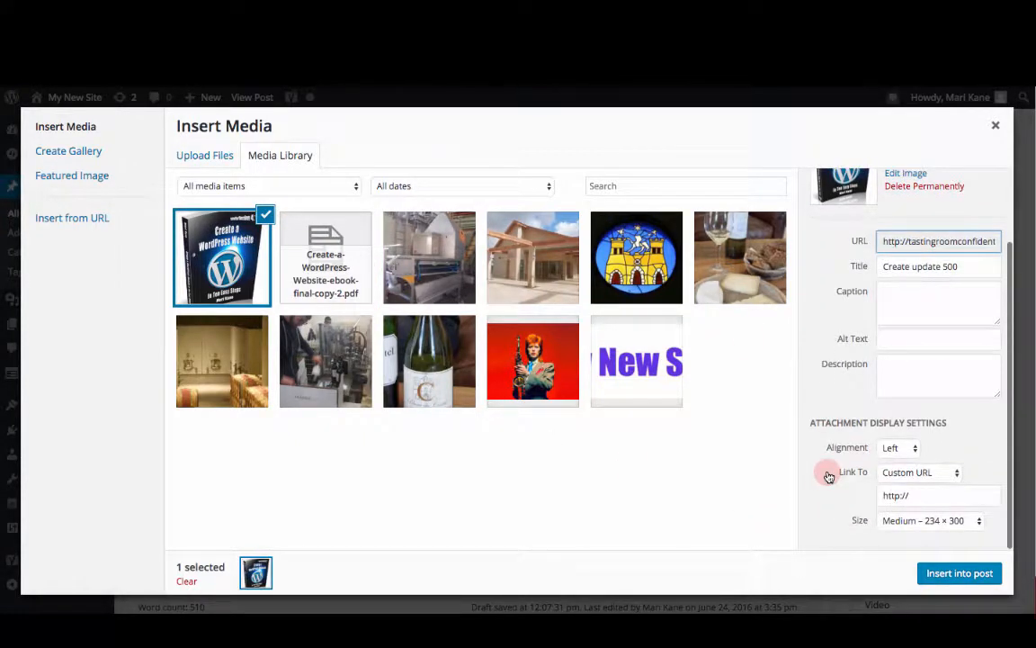
pyautogui.click(938, 495)
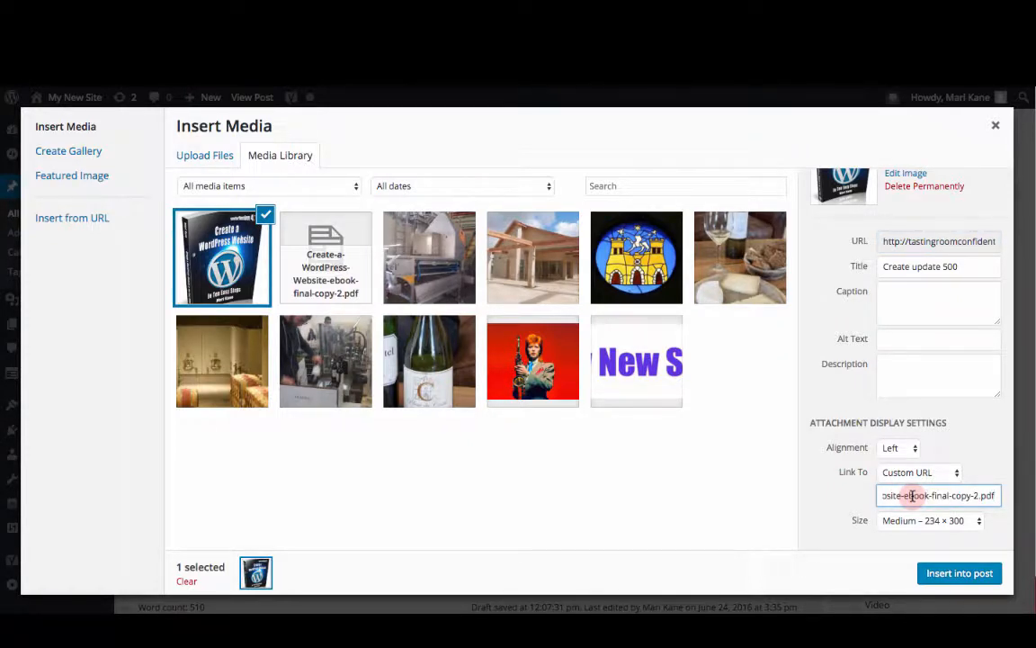
pyautogui.click(429, 257)
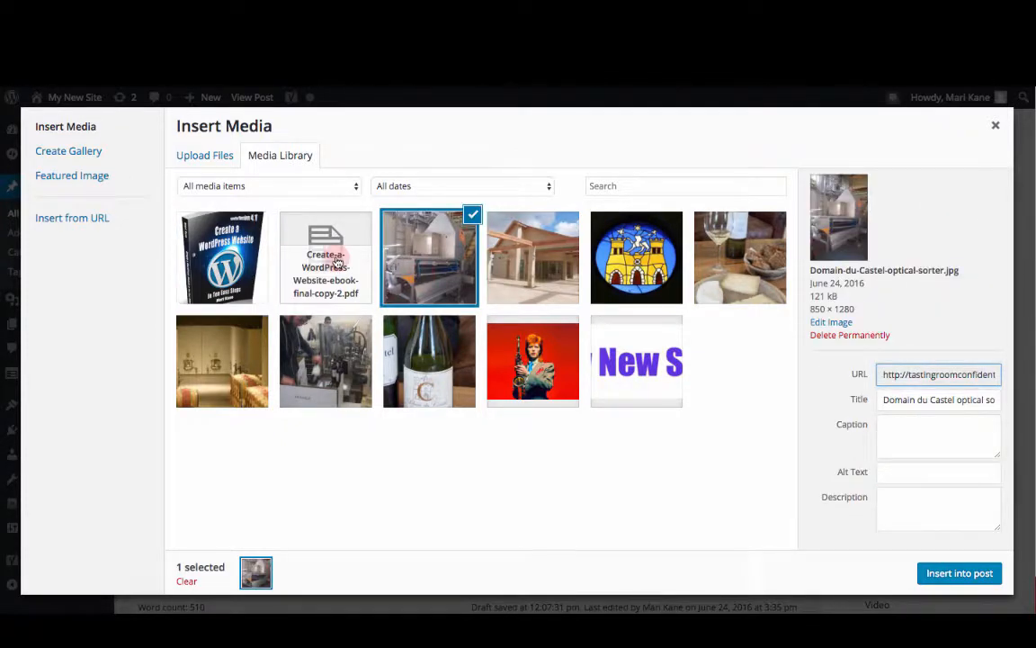
pyautogui.click(222, 257)
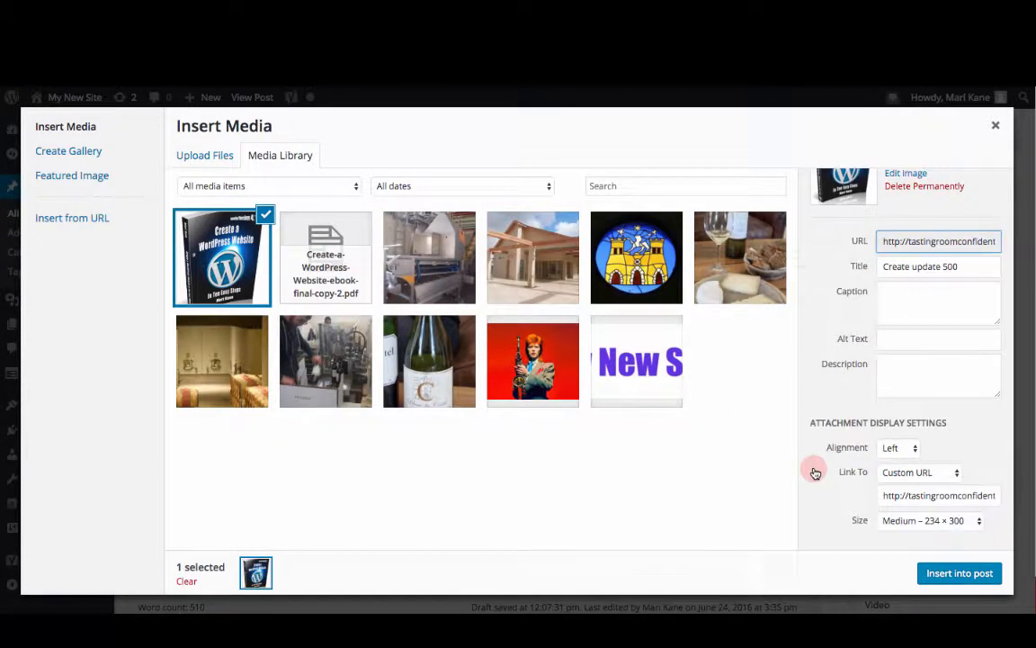
pyautogui.click(959, 573)
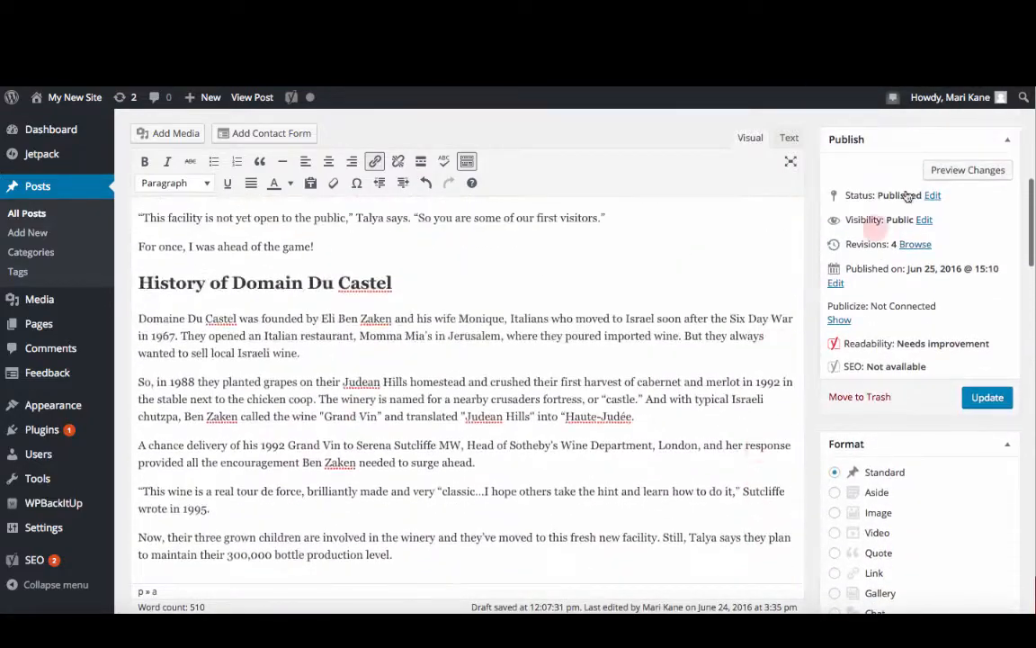
# View the live post and open the 78-page ebook PDF from its cover image
pyautogui.click(967, 169)
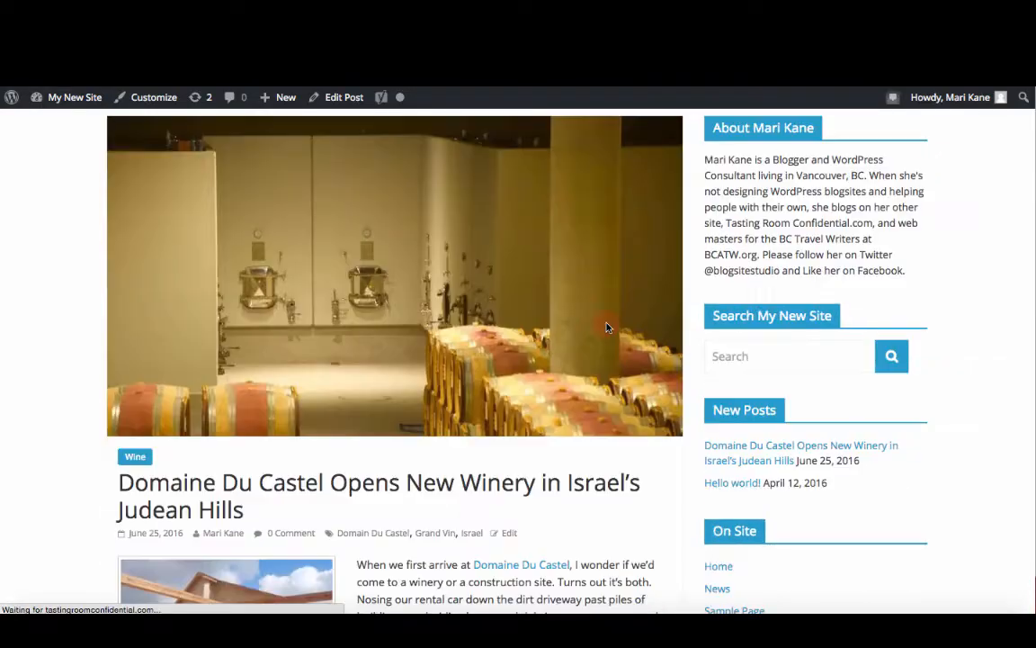
pyautogui.scroll(-3)
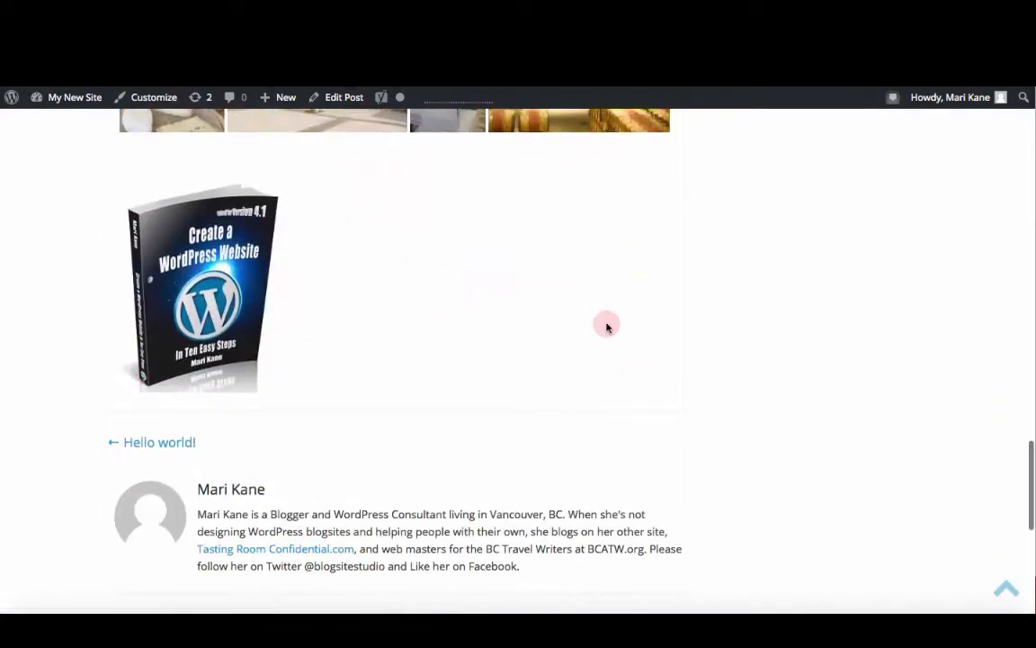
pyautogui.click(199, 288)
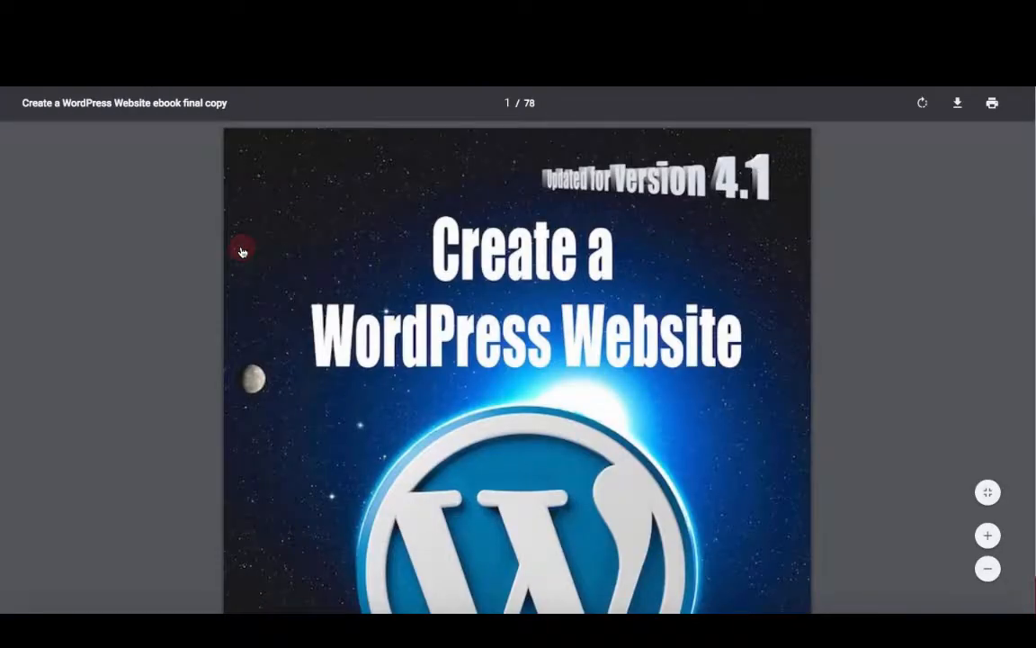
pyautogui.scroll(-3)
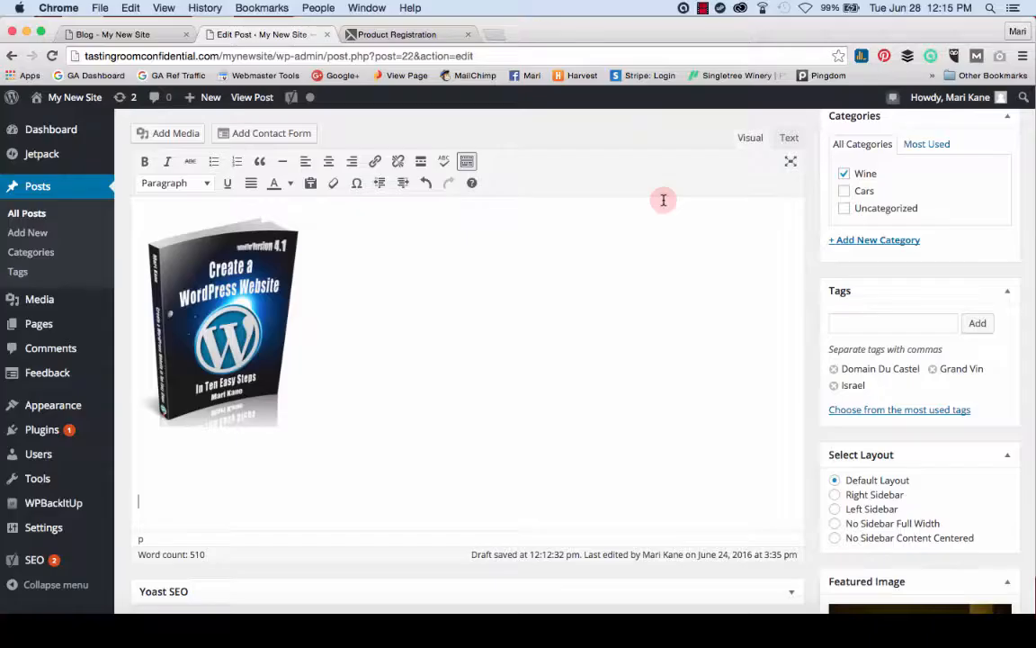
pyautogui.moveTo(579, 296)
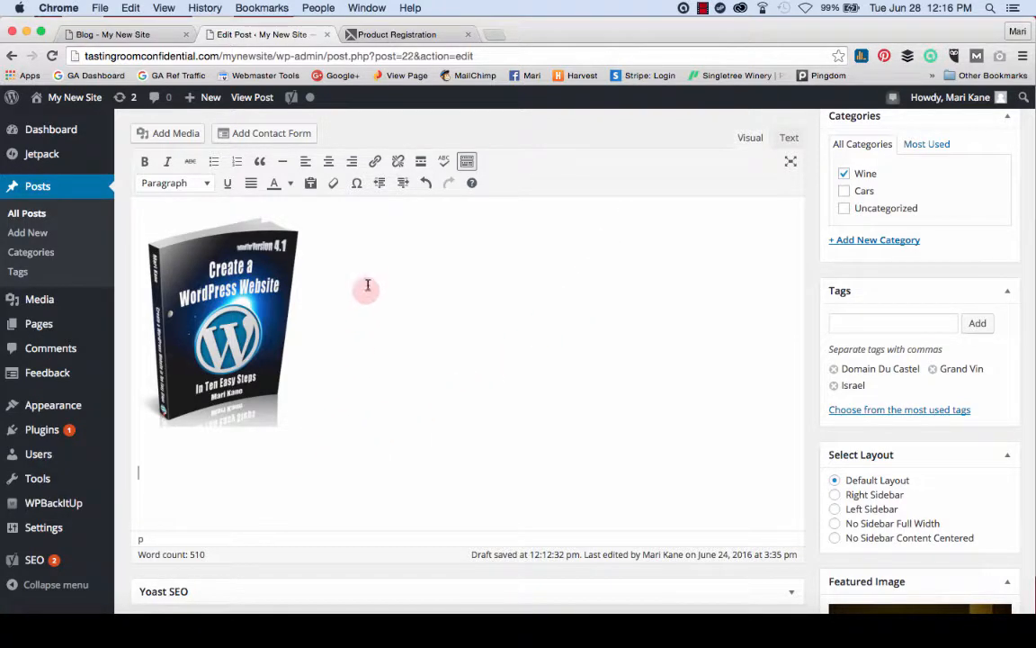
# Upload the Chopin Scherzo, 02-Track-2 and Handbags And Gladrags MP3s from the Desktop
pyautogui.click(176, 133)
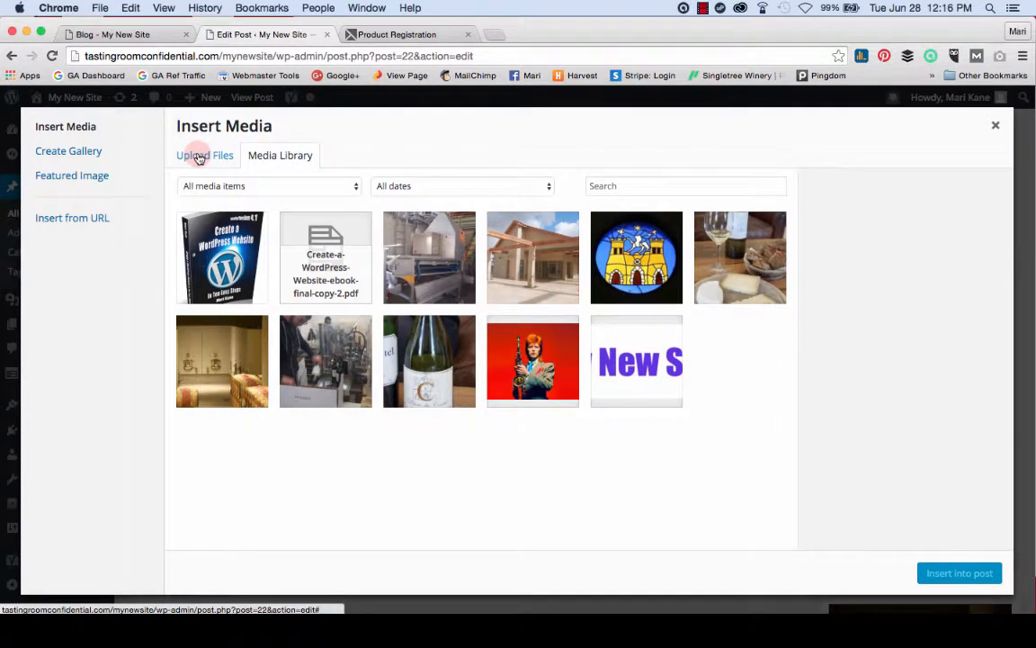
pyautogui.click(204, 154)
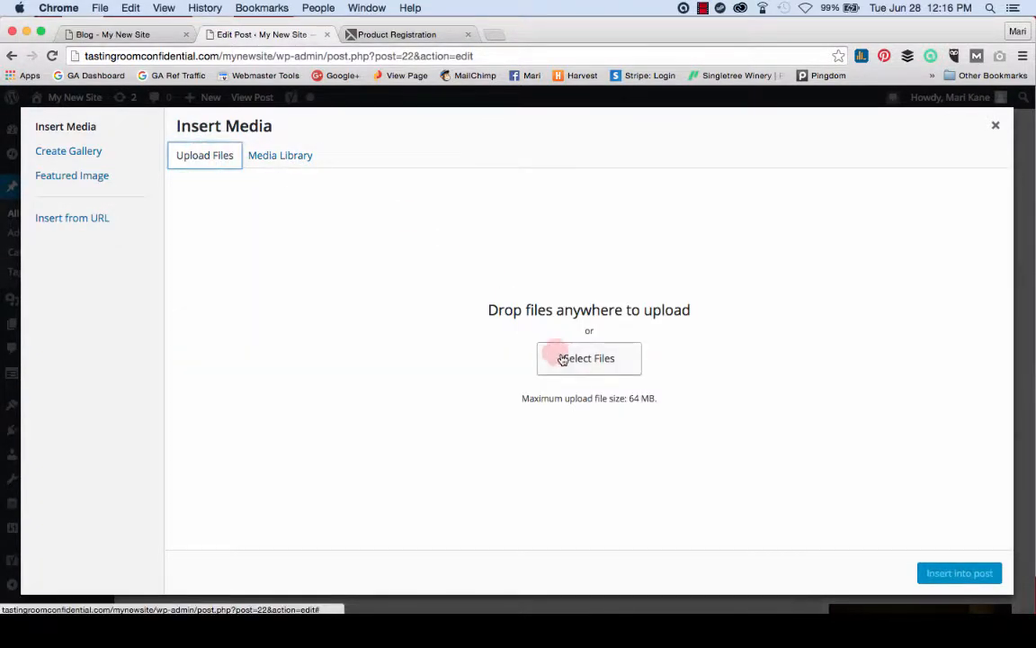
pyautogui.click(589, 358)
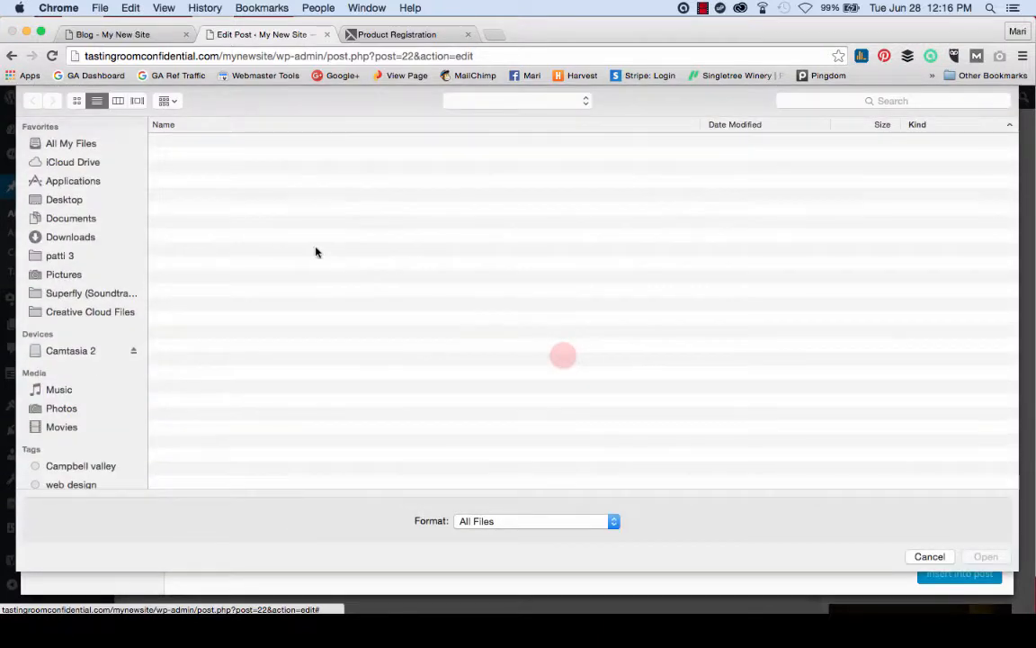
pyautogui.click(64, 198)
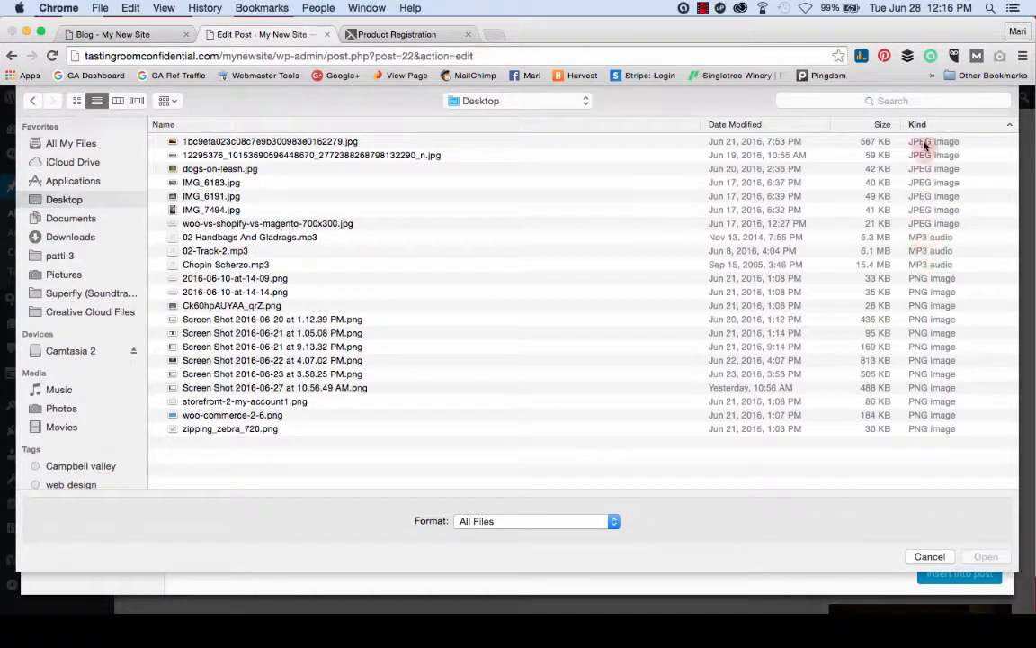
pyautogui.click(250, 237)
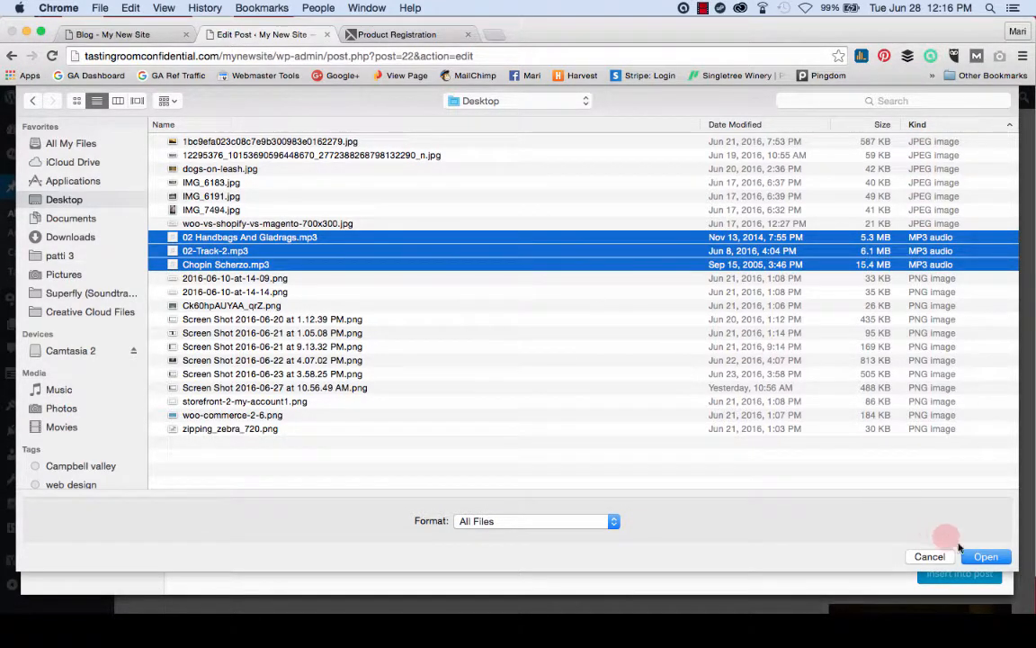
pyautogui.click(985, 555)
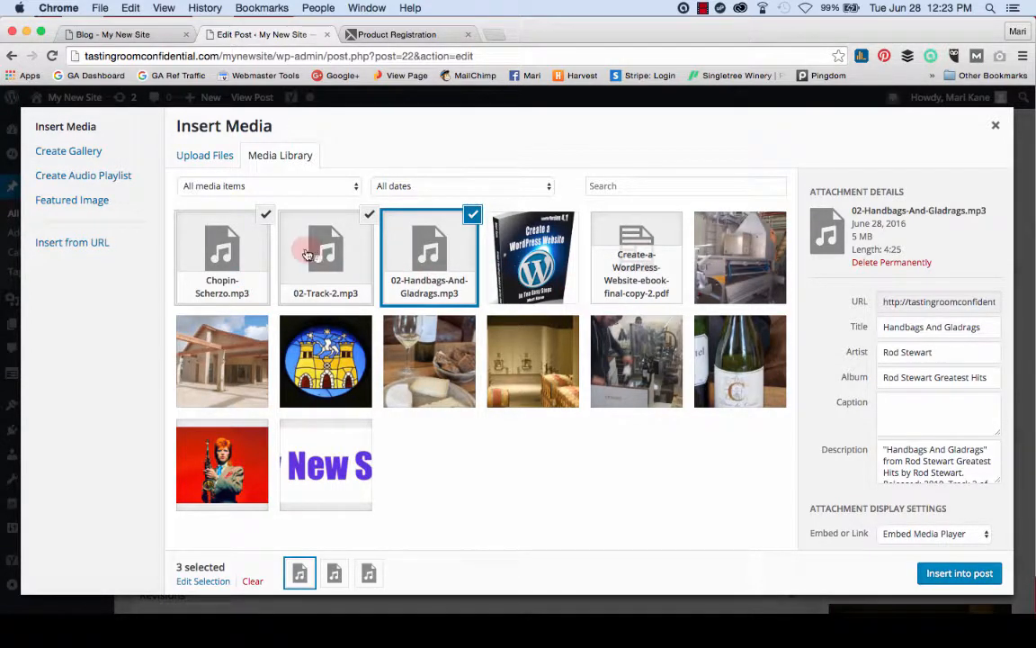
# Build a playlist from the three MP3 tracks, enabling tracklist, artist names and images
pyautogui.click(326, 257)
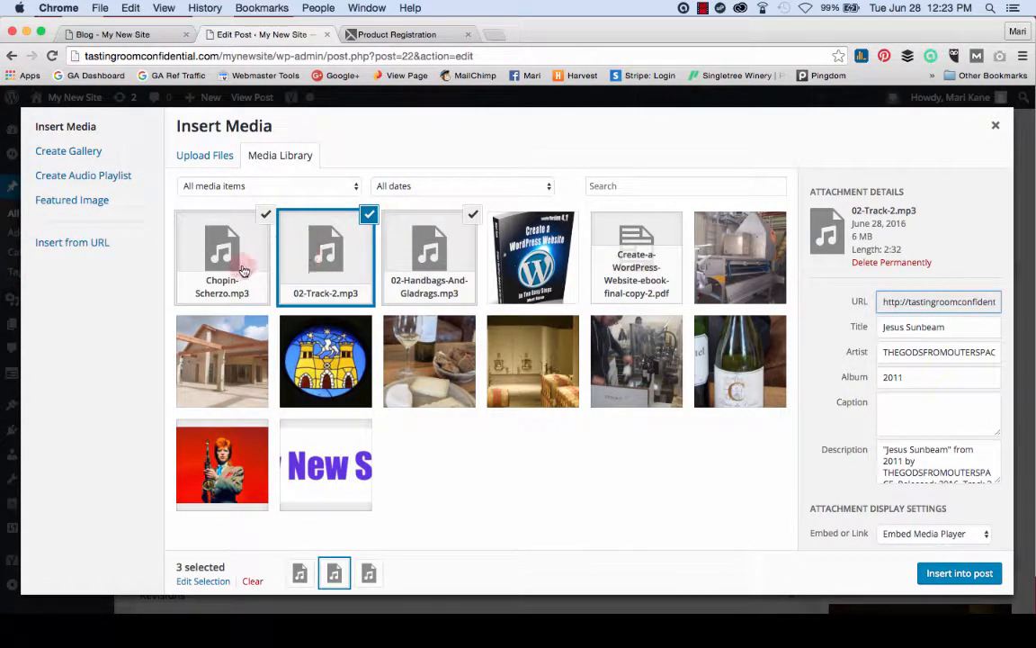
pyautogui.click(222, 258)
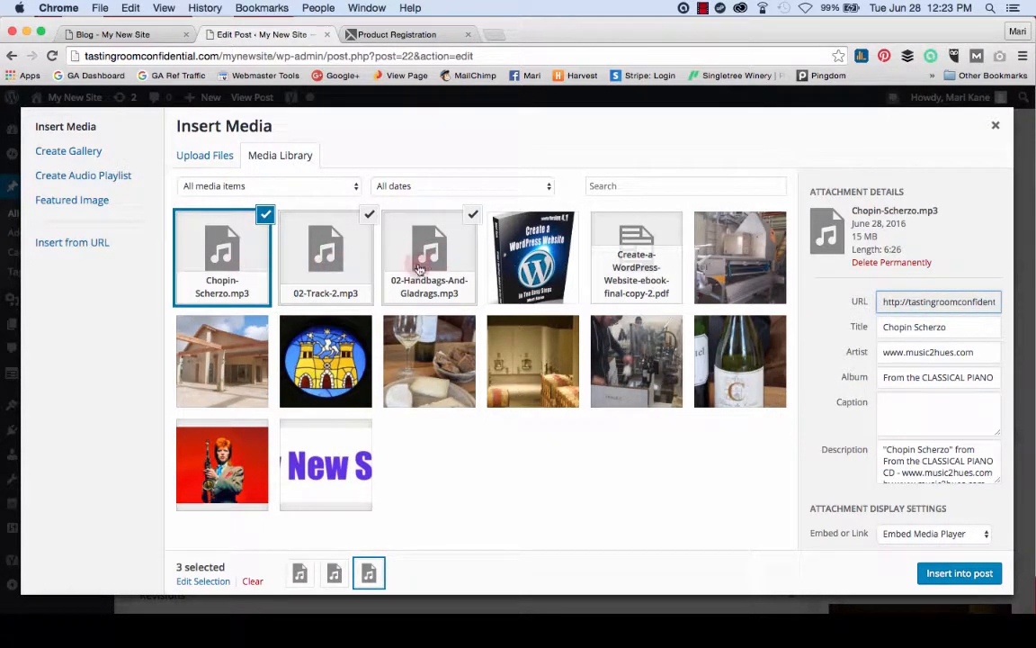
pyautogui.click(429, 258)
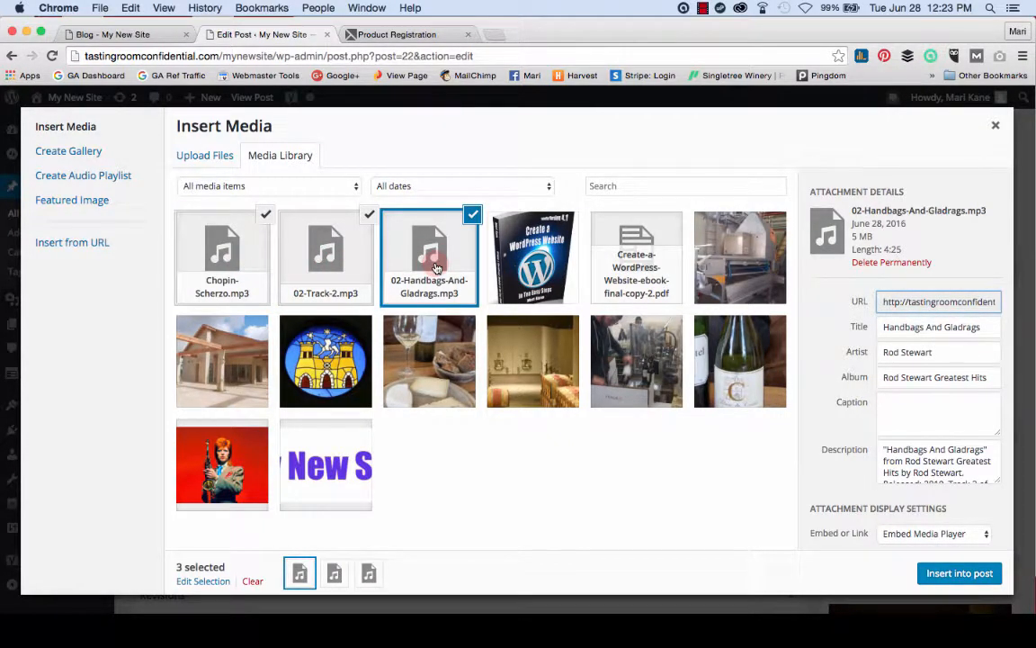
pyautogui.moveTo(412, 269)
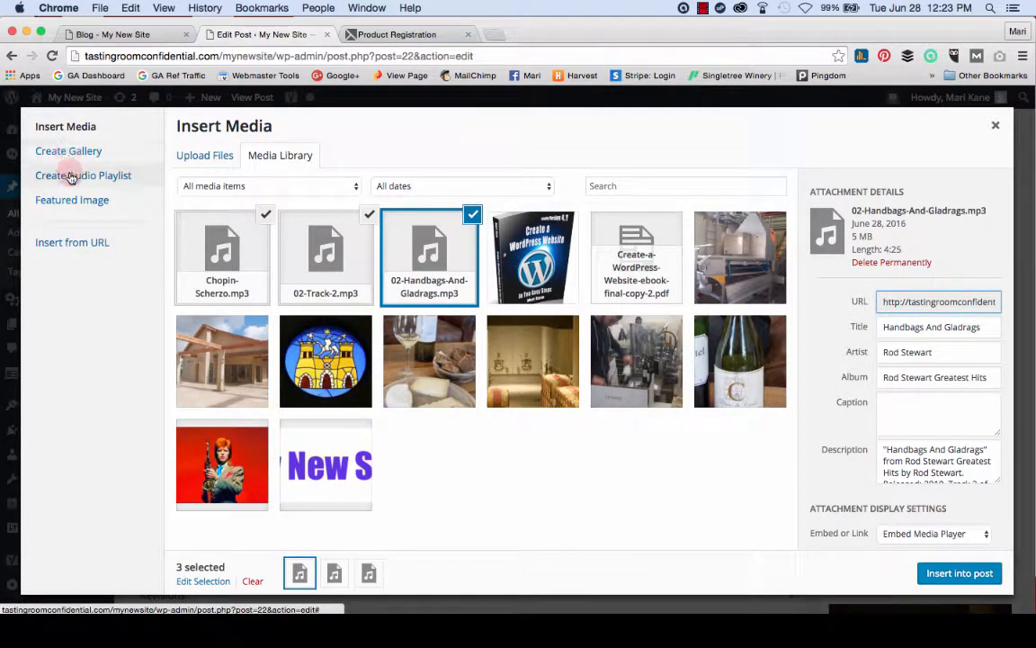
pyautogui.click(82, 175)
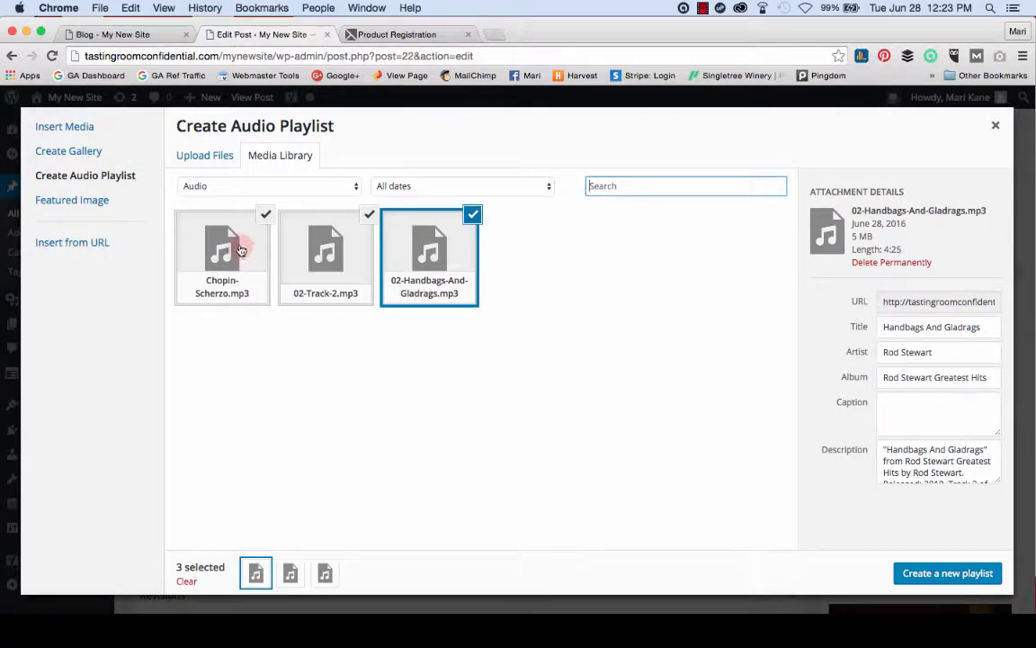
pyautogui.click(221, 252)
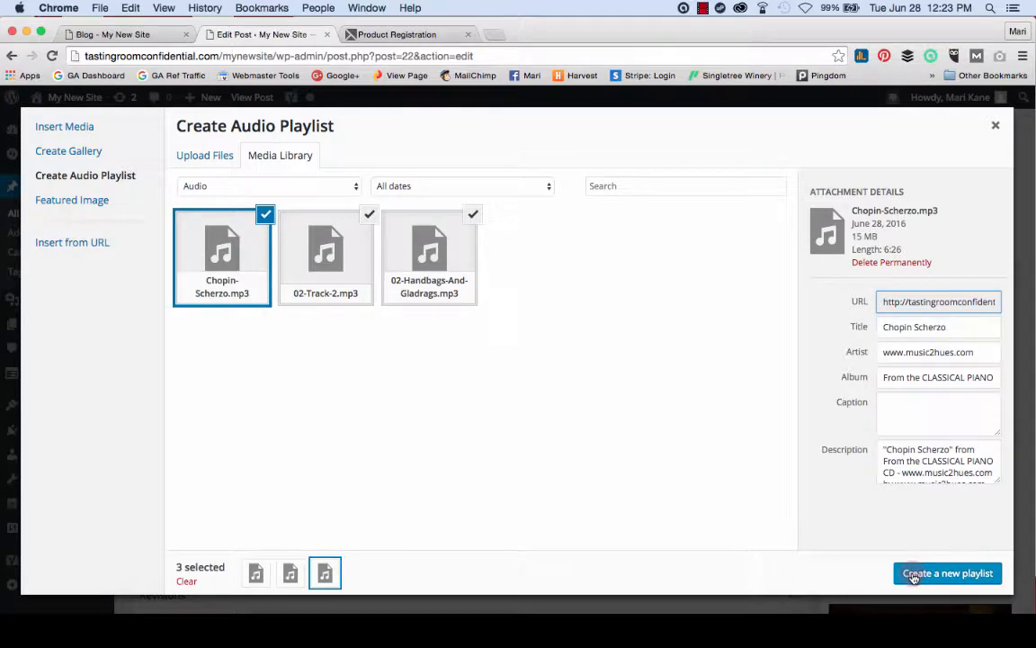
pyautogui.click(947, 573)
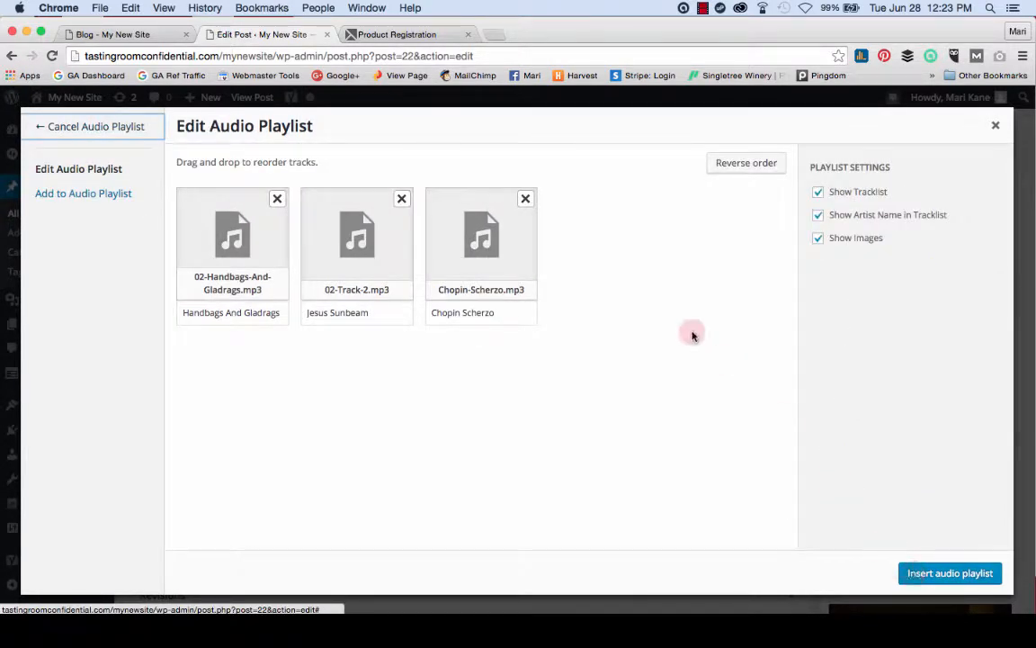
pyautogui.moveTo(681, 273)
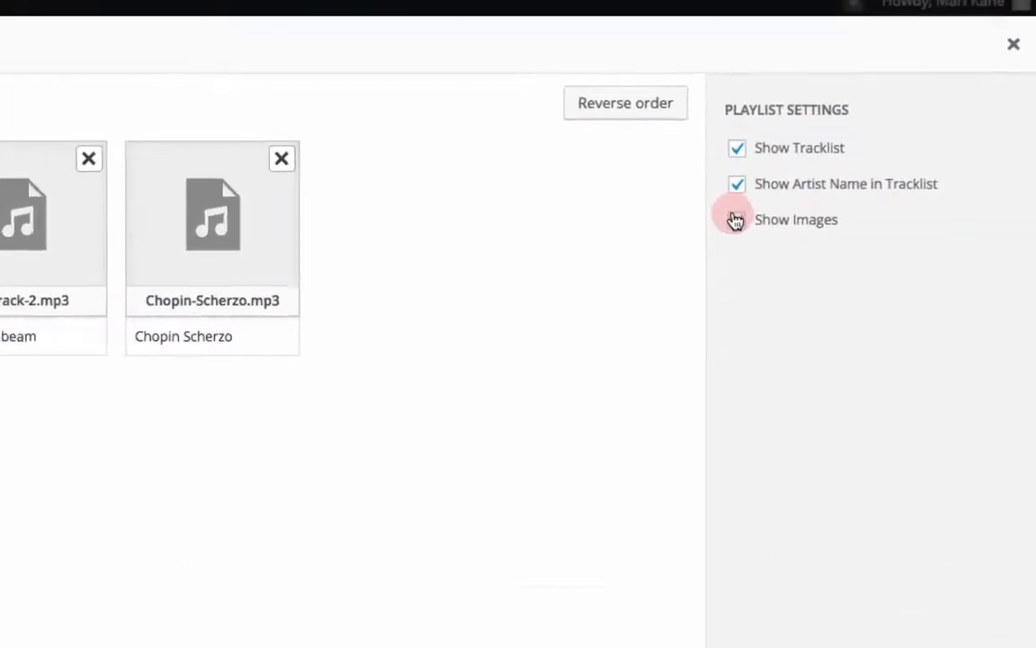
pyautogui.click(737, 218)
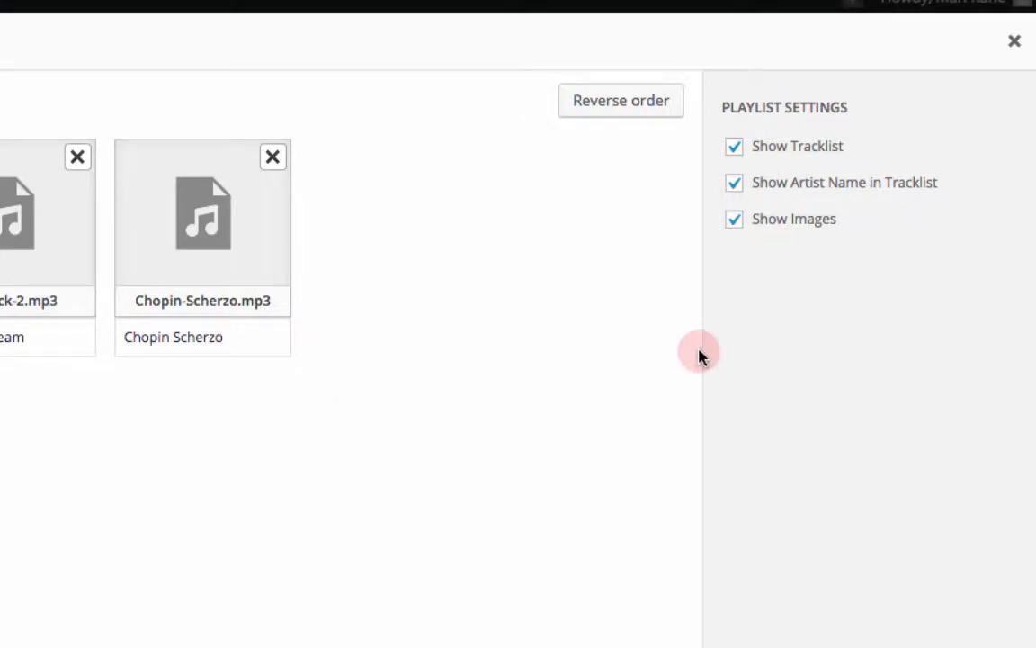
pyautogui.moveTo(868, 634)
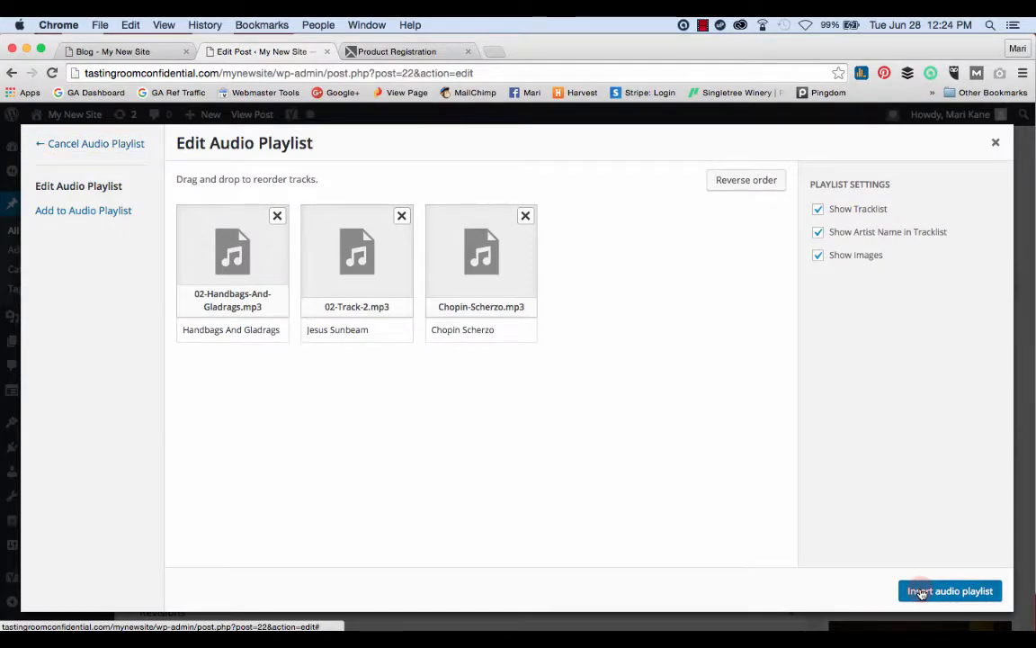
# Insert the playlist and play Chopin Scherzo, Jesus Sunbeam and Handbags And Gladrags in the preview
pyautogui.click(950, 590)
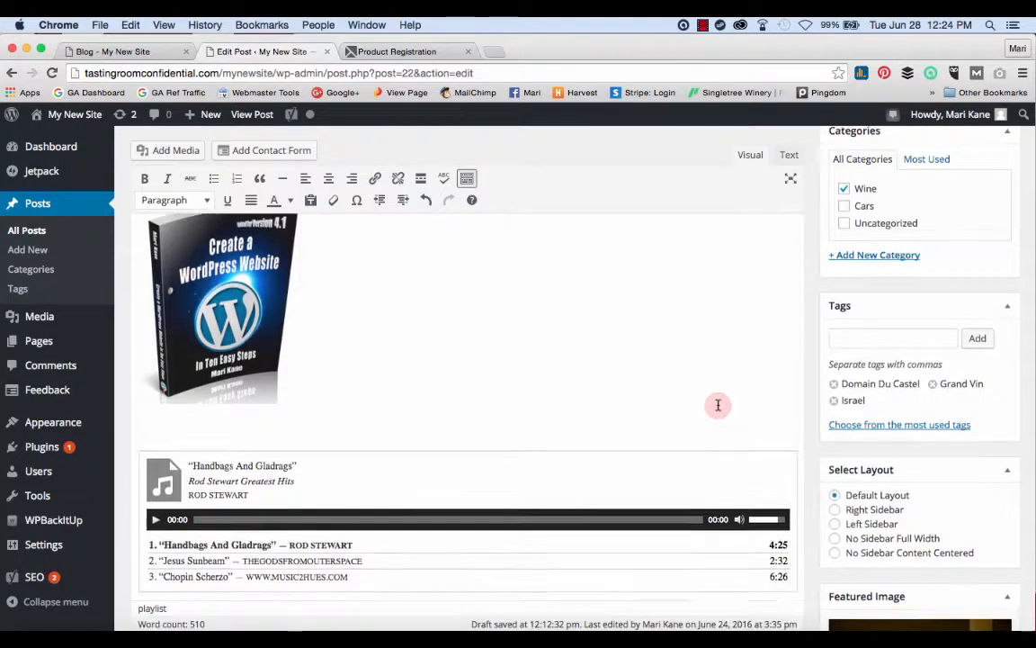
pyautogui.scroll(-3)
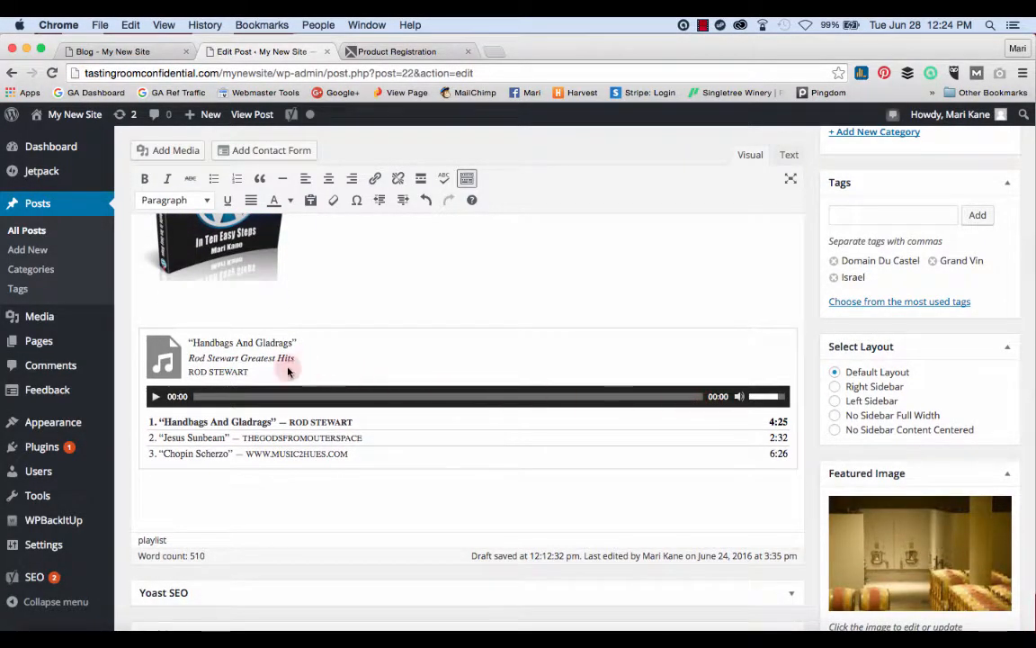
pyautogui.moveTo(594, 350)
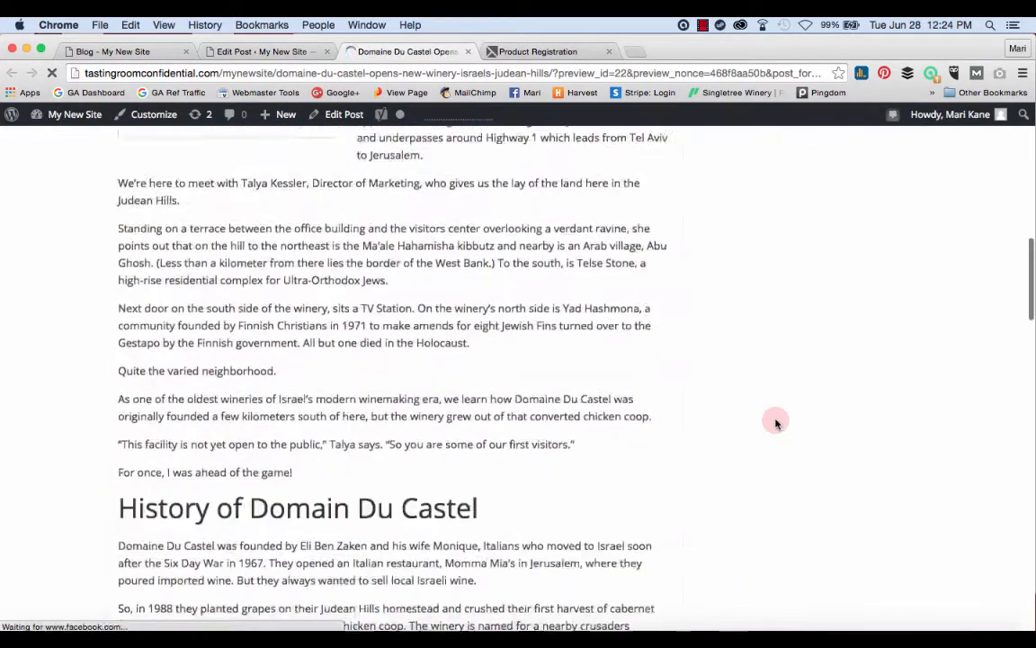
pyautogui.scroll(-3)
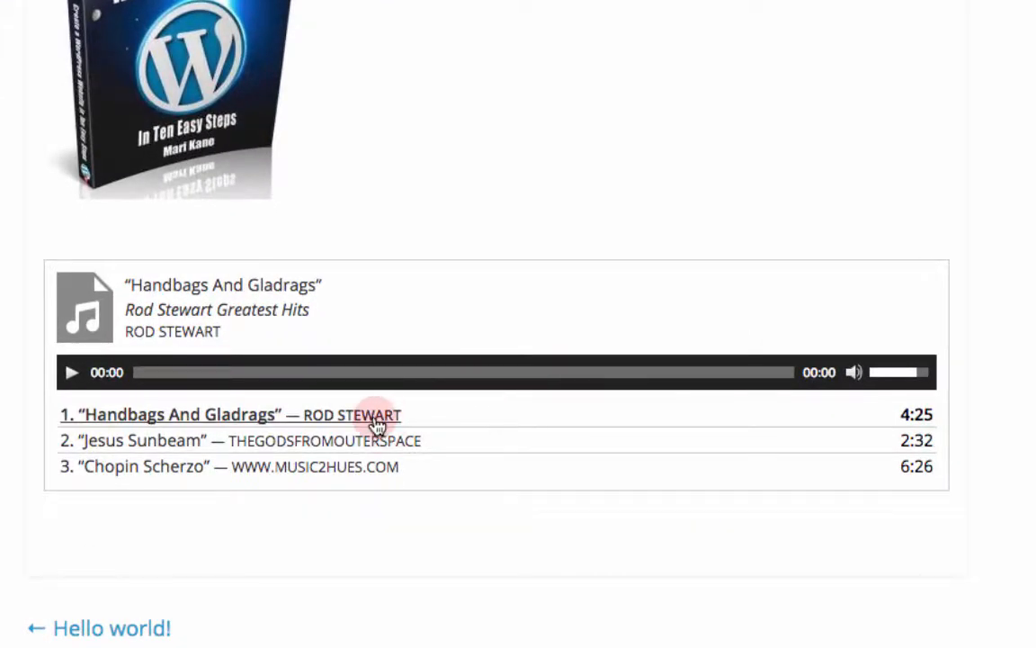
pyautogui.click(144, 440)
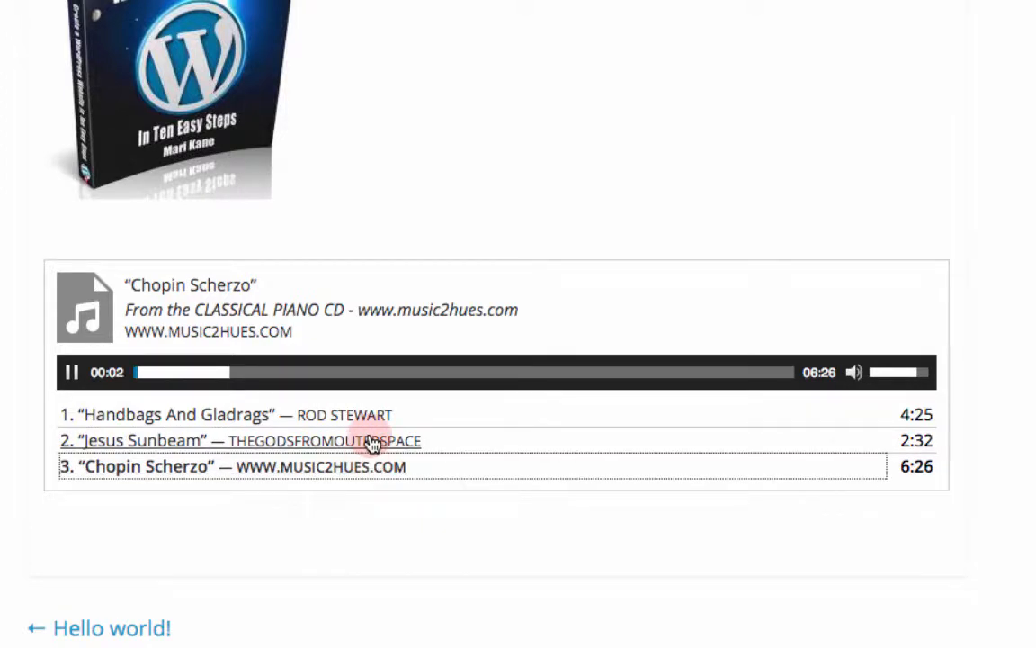
pyautogui.click(139, 440)
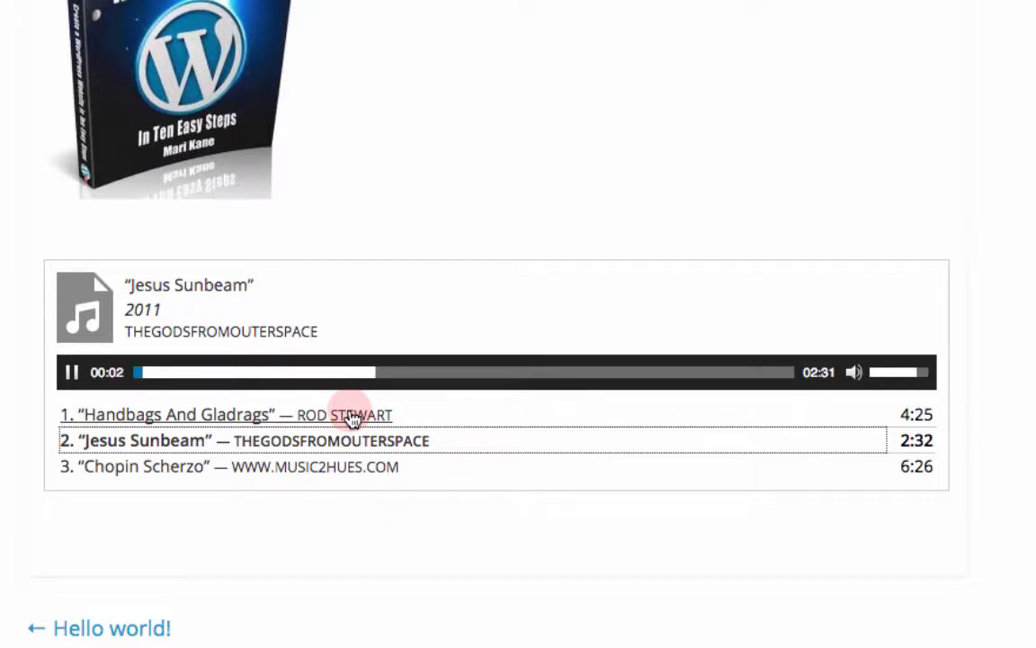
pyautogui.click(176, 413)
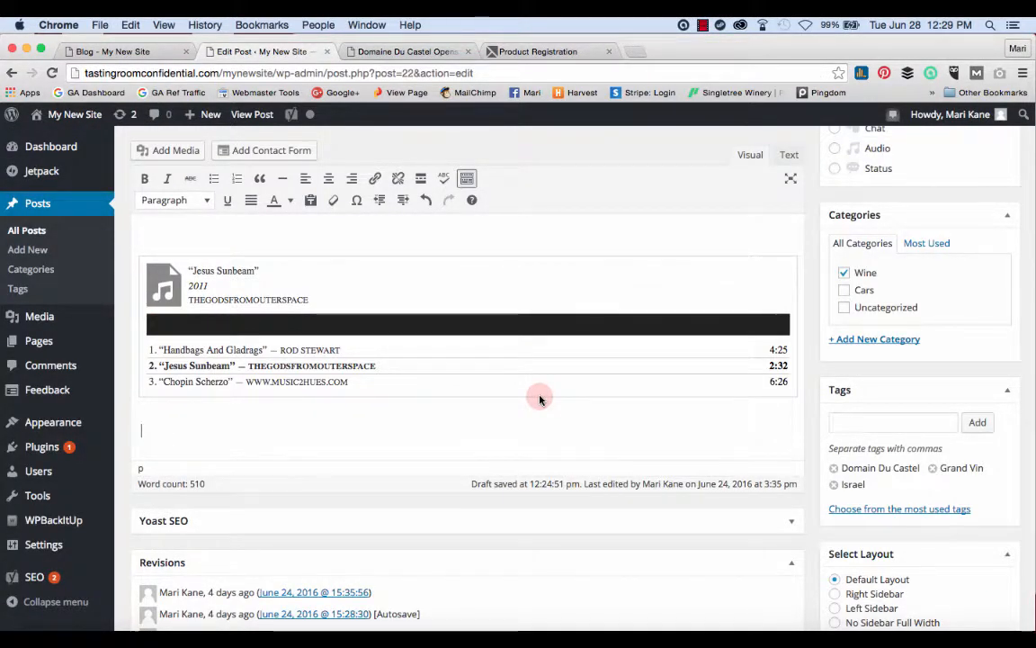
pyautogui.scroll(-3)
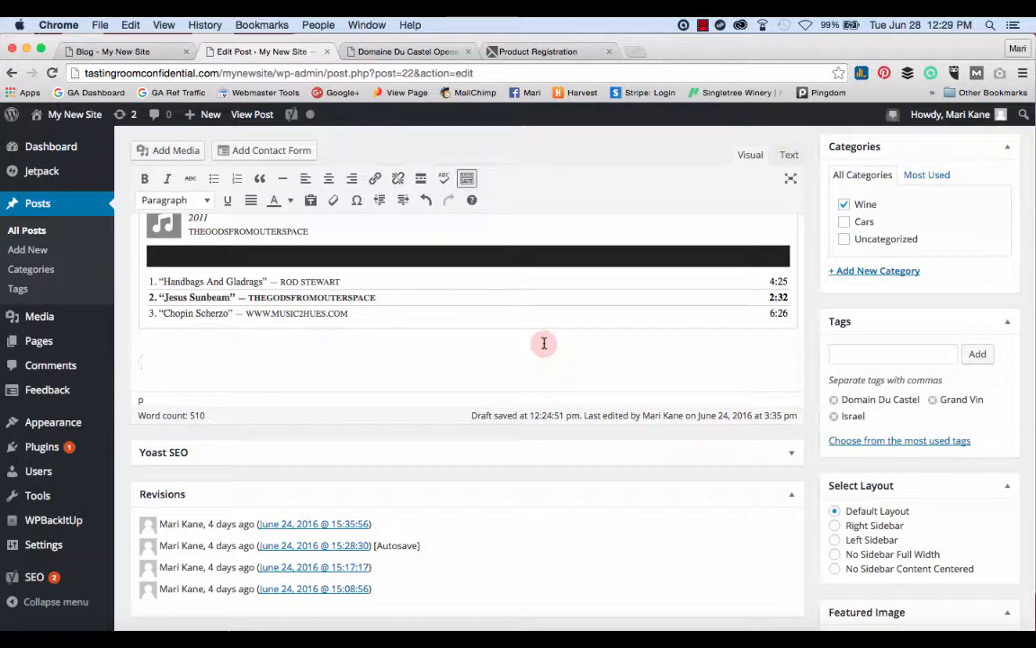
pyautogui.write('https://www.youtube.com/watch?v=15RBQHbi9sI')
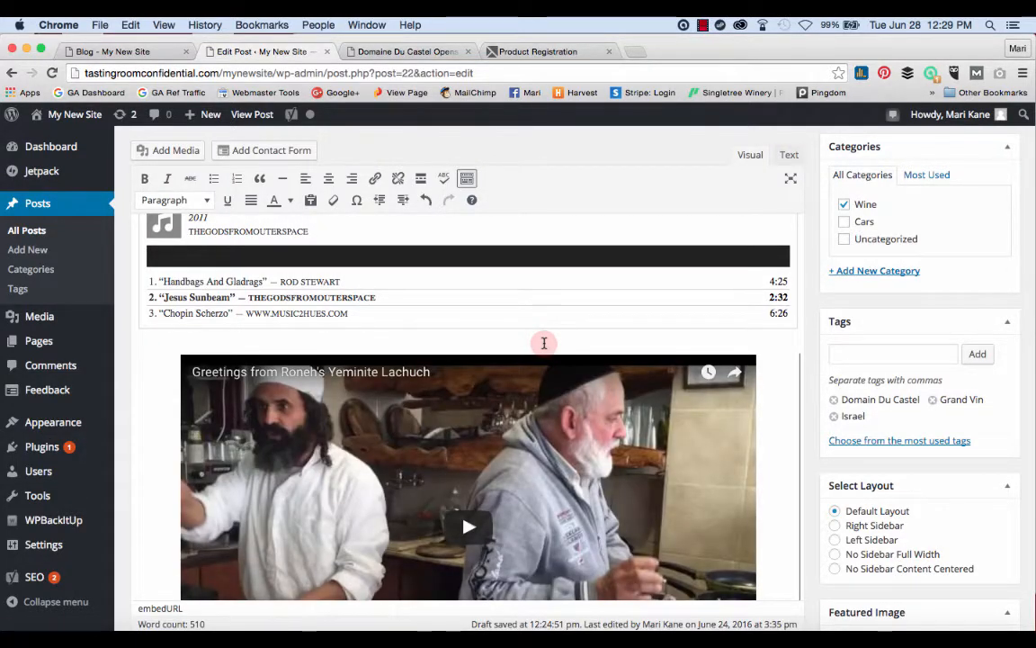
pyautogui.scroll(-3)
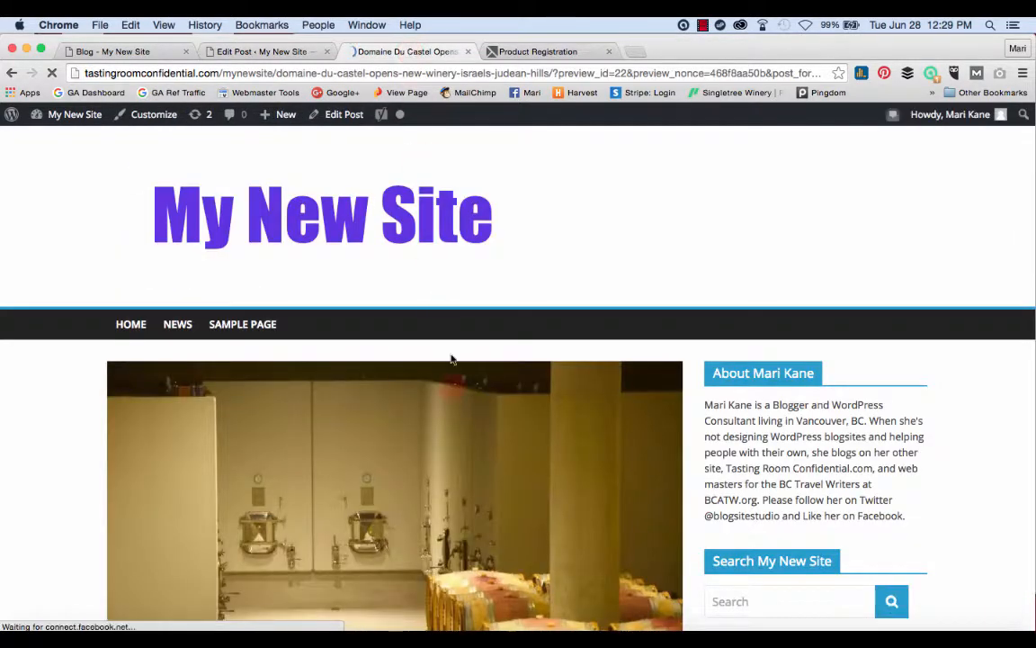
pyautogui.scroll(-3)
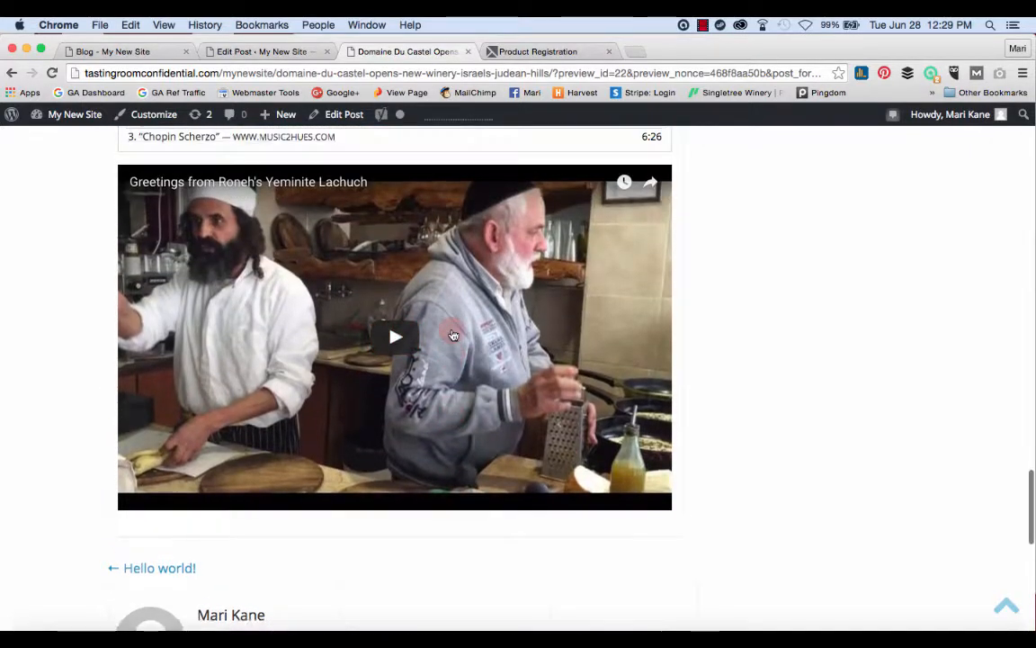
pyautogui.scroll(-3)
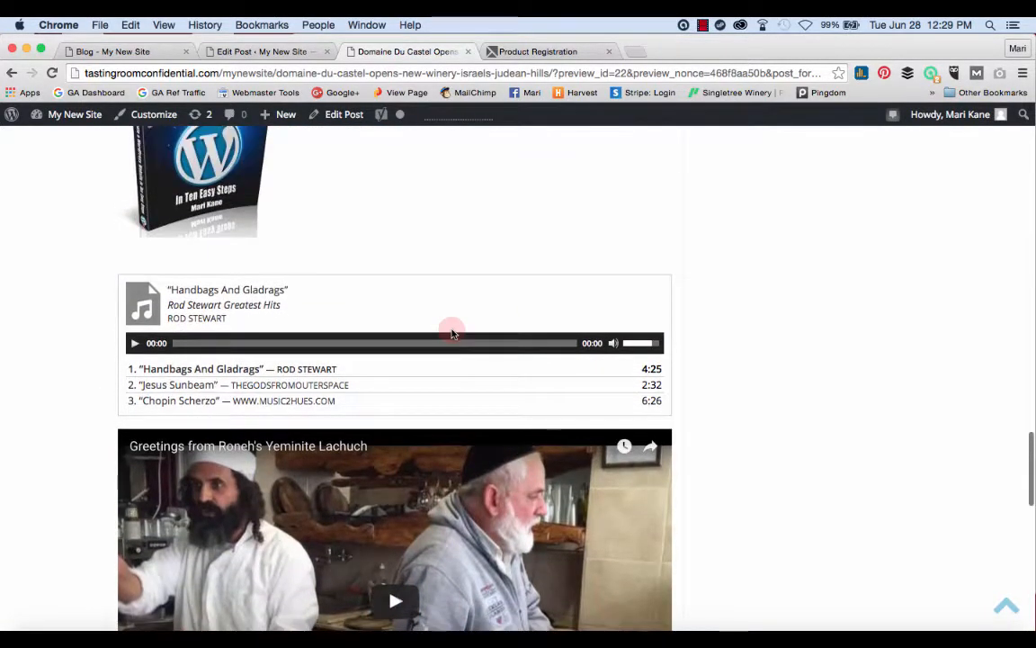
pyautogui.scroll(-3)
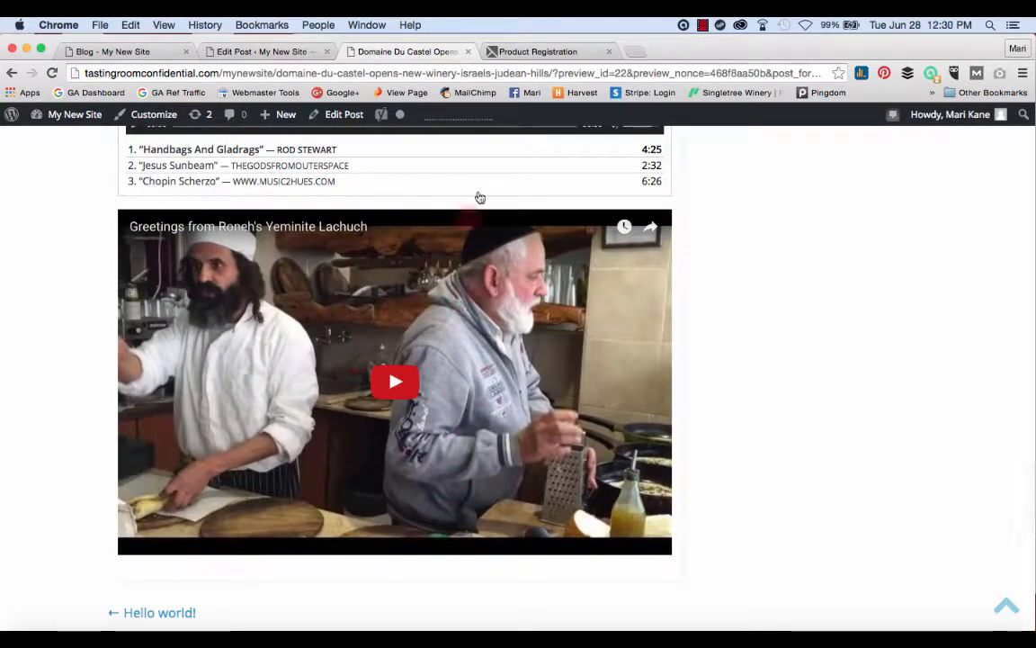
pyautogui.click(261, 51)
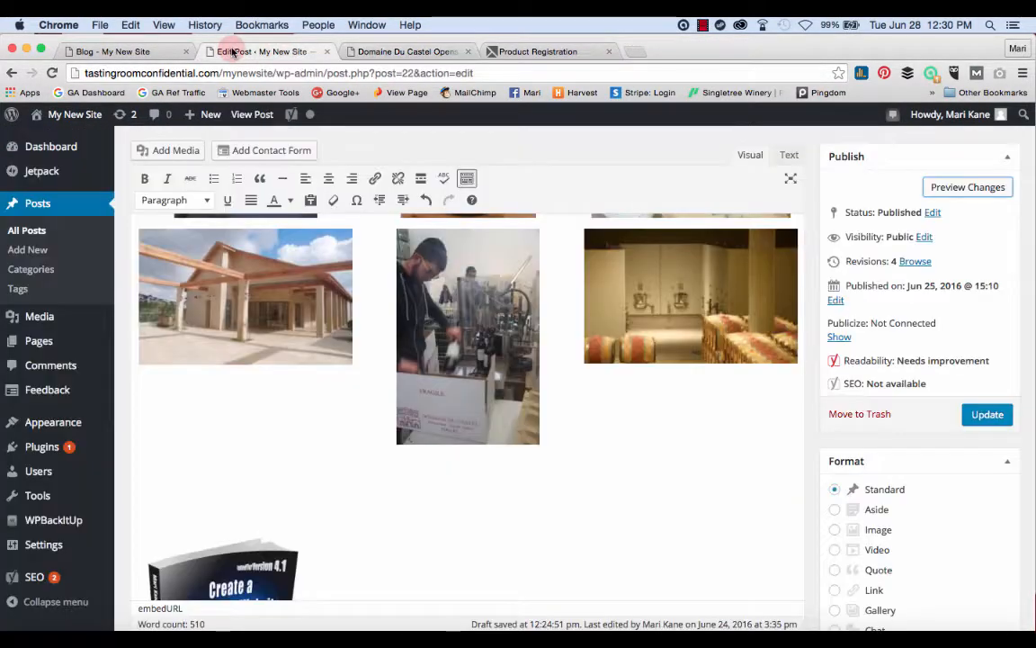
# Open the Lachuch video's Share embed options on YouTube and choose the 560 × 315 size
pyautogui.scroll(-3)
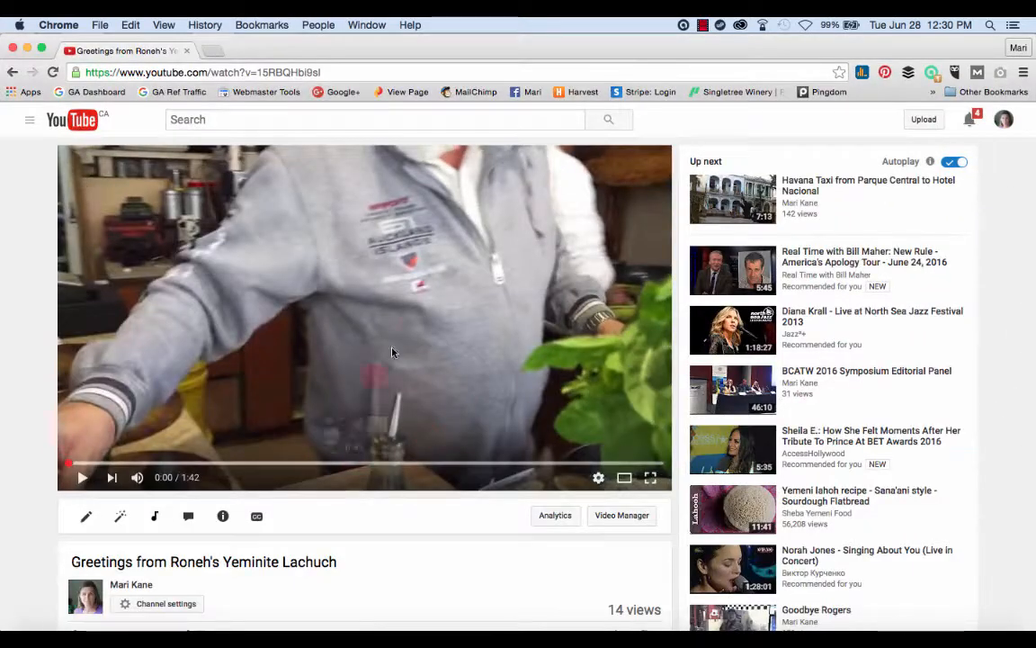
pyautogui.scroll(-3)
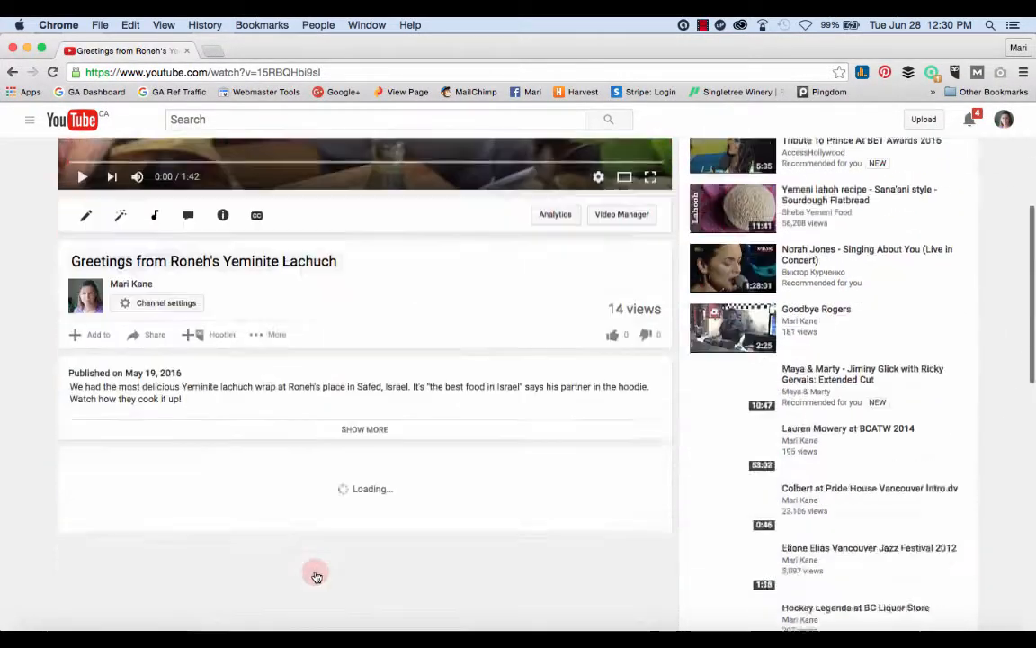
pyautogui.scroll(-3)
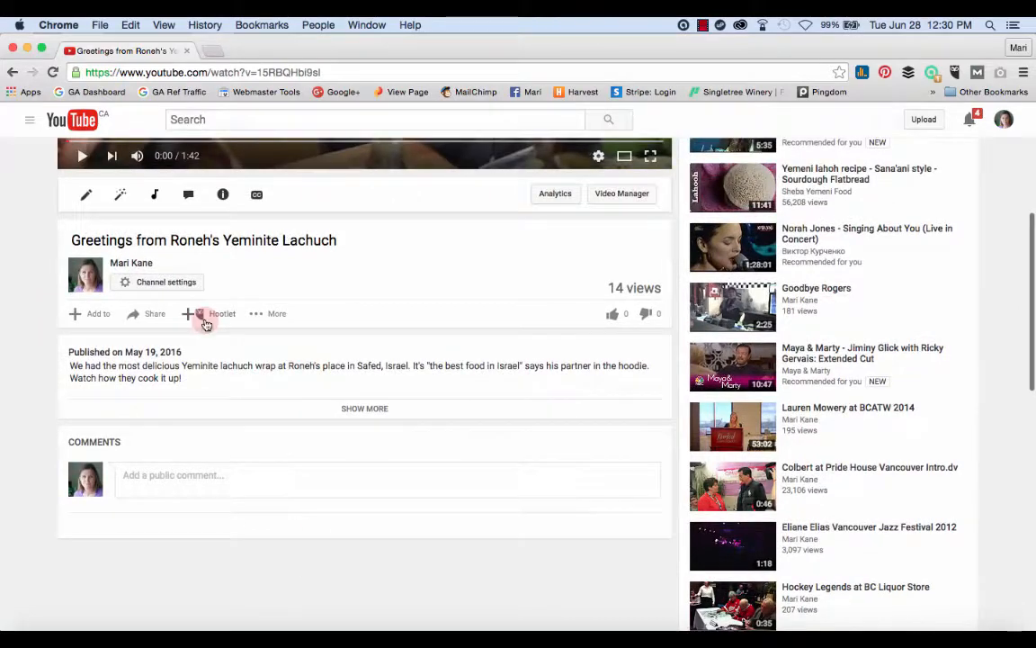
pyautogui.click(154, 313)
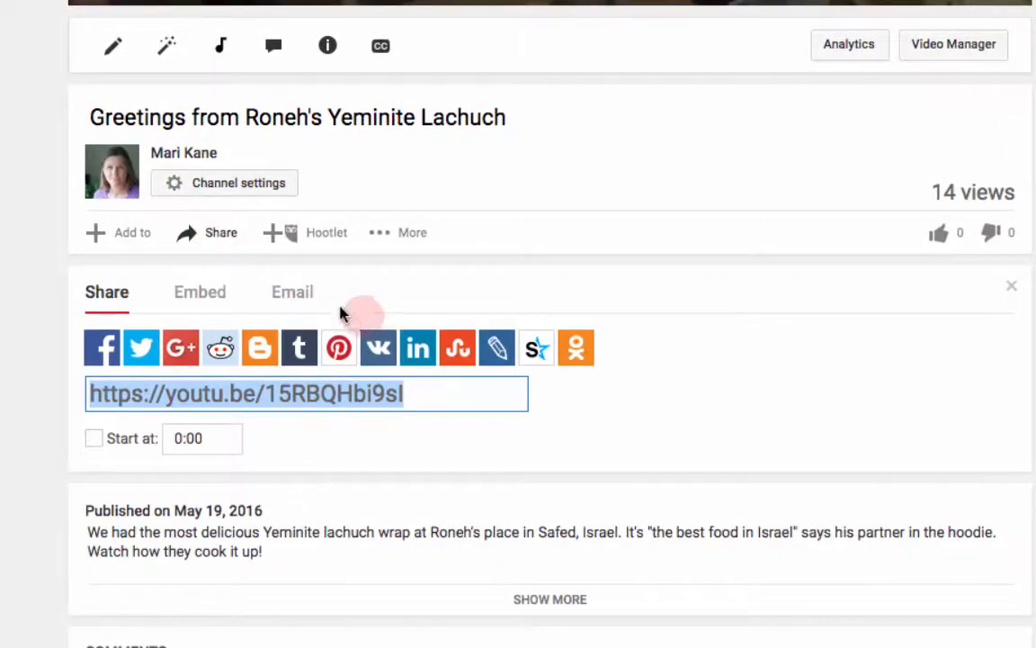
pyautogui.click(200, 292)
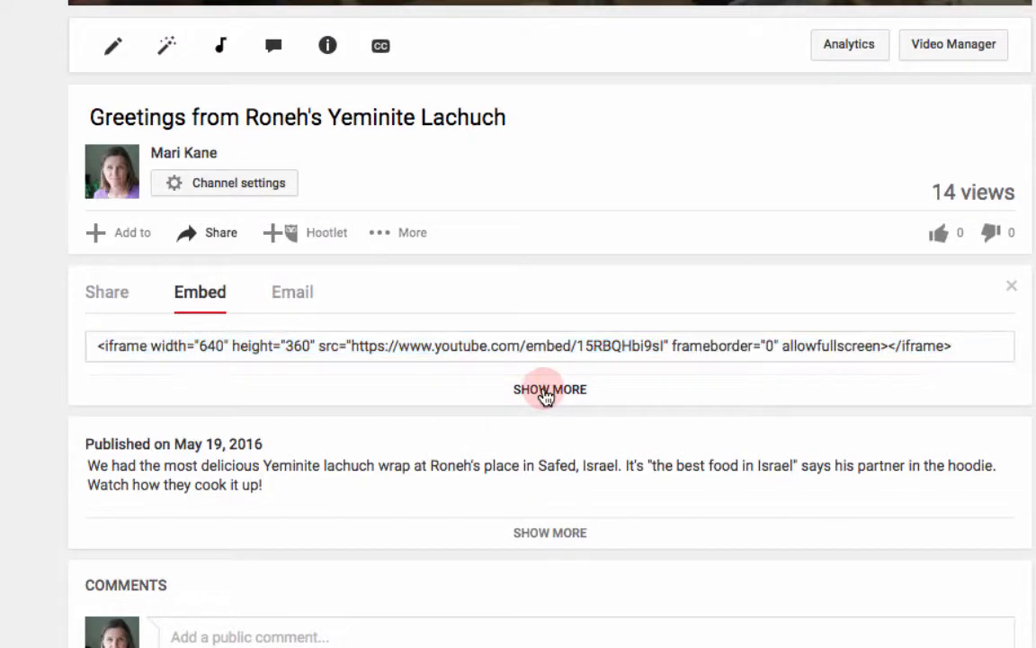
pyautogui.click(550, 388)
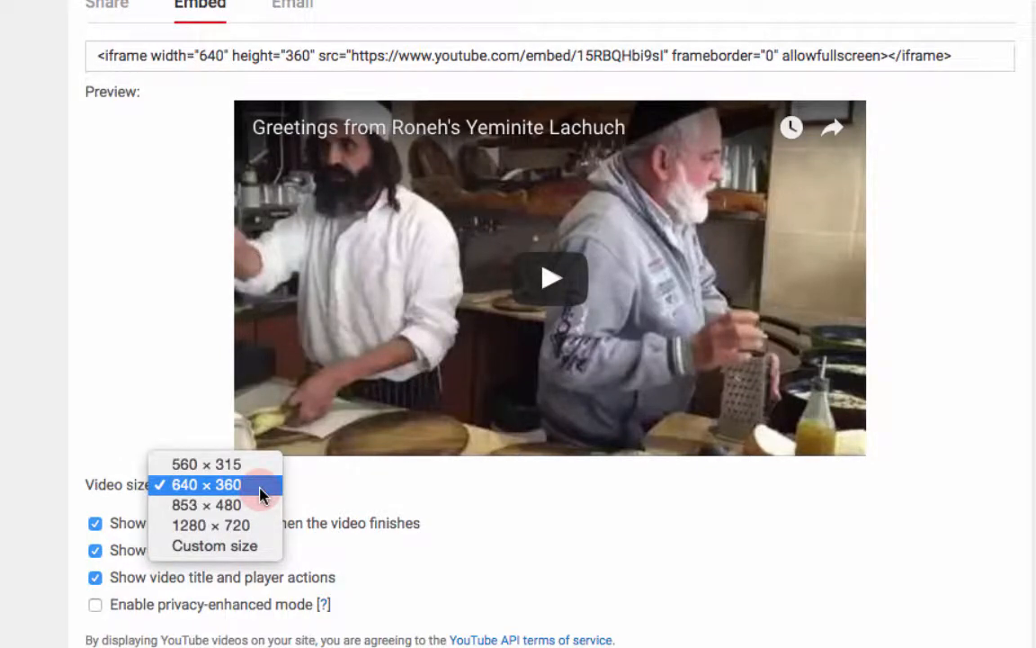
pyautogui.click(206, 463)
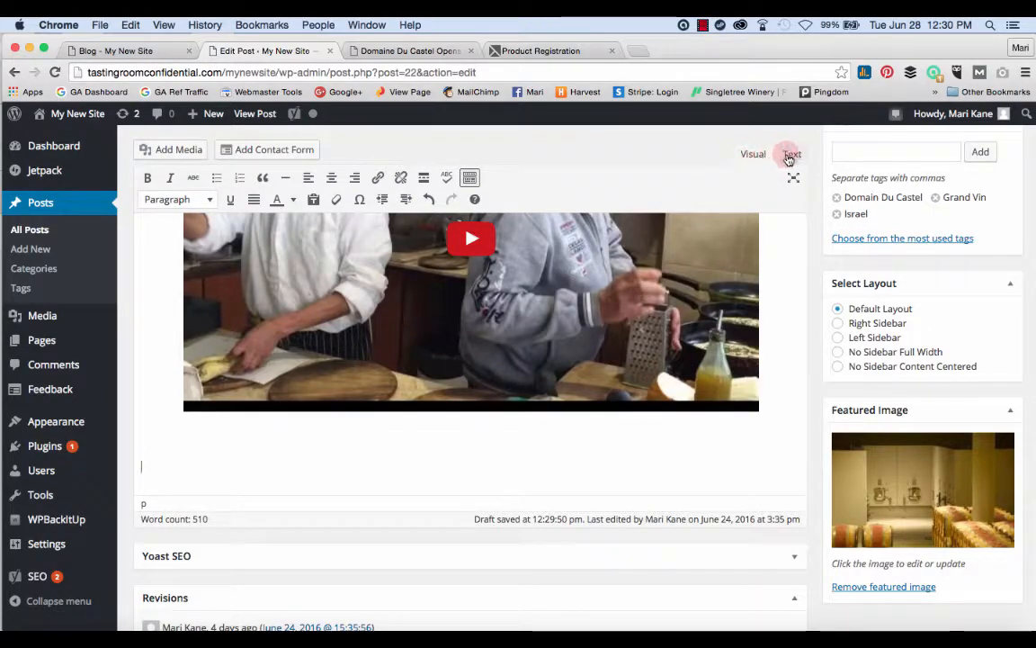
# Paste the 560×315 iframe code below the YouTube URL in the HTML view and preview
pyautogui.click(792, 154)
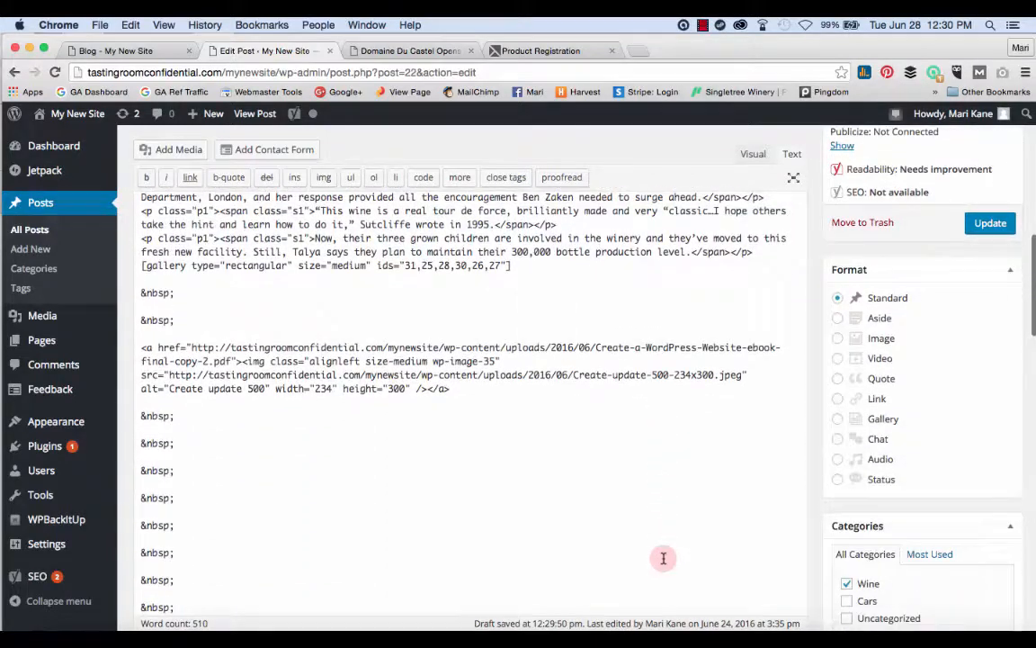
pyautogui.scroll(-3)
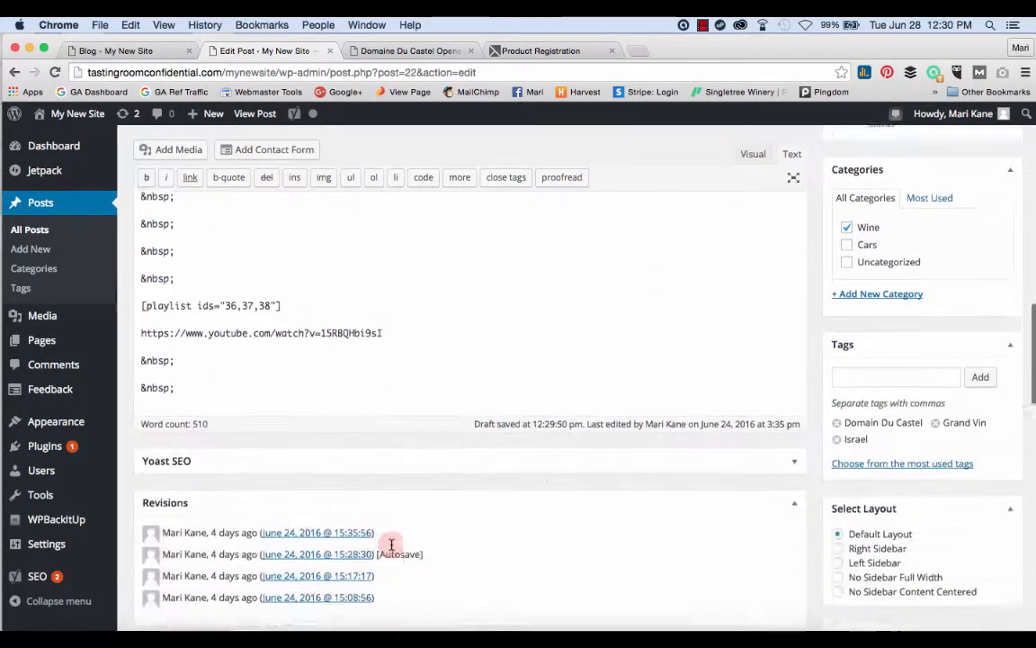
pyautogui.scroll(-3)
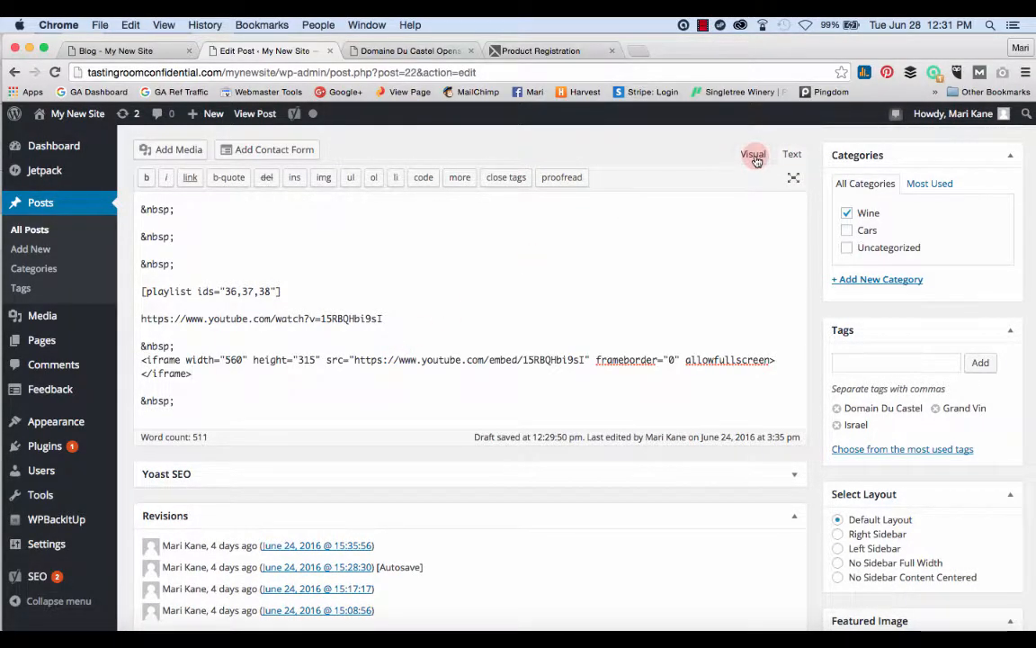
pyautogui.click(753, 154)
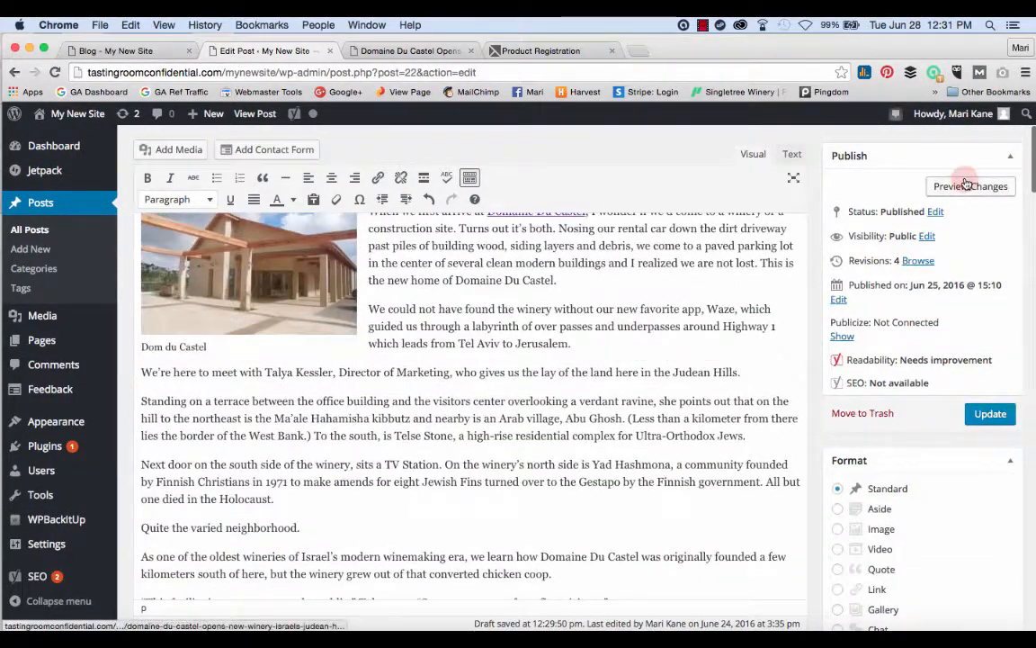
pyautogui.click(969, 186)
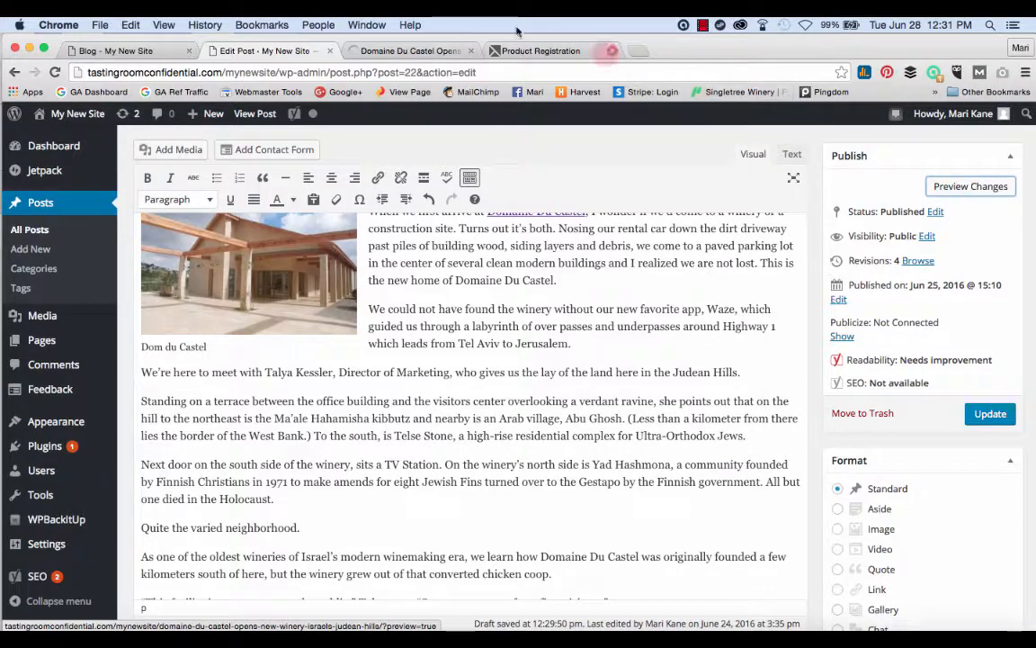
# Scroll the refreshed preview to compare the larger link embed with the smaller iframe player
pyautogui.click(969, 186)
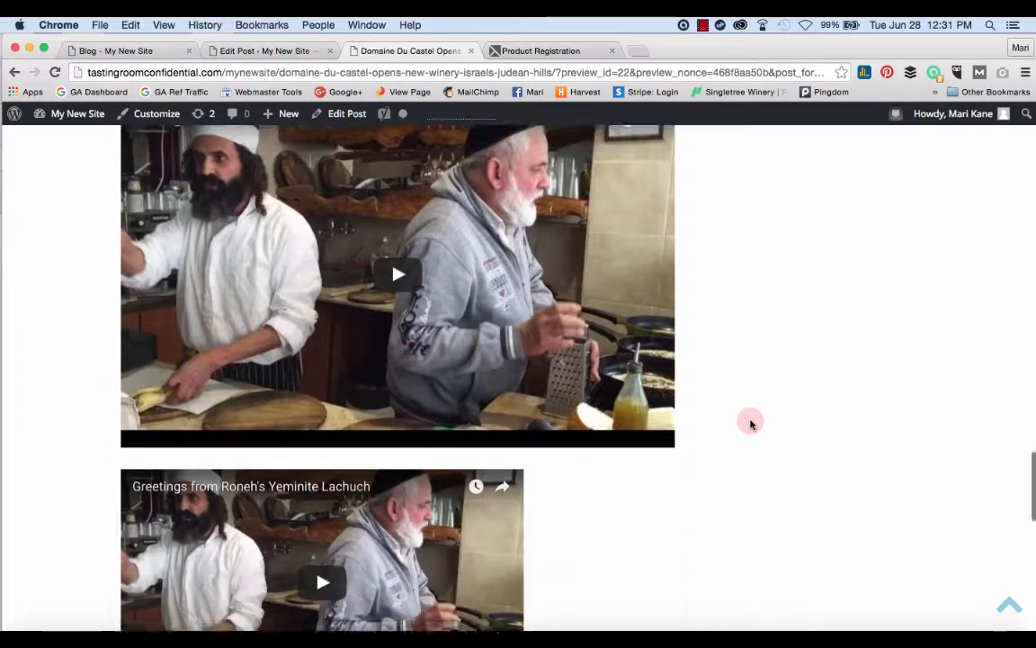
pyautogui.scroll(-3)
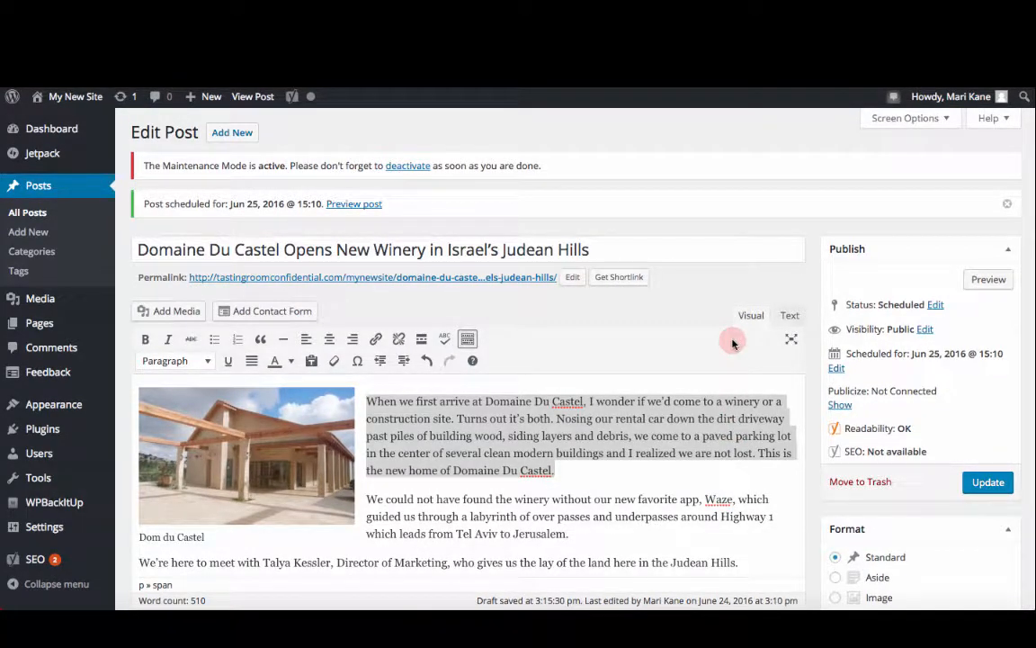
# Copy the article's Waze paragraph into the post's Excerpt box
pyautogui.scroll(-3)
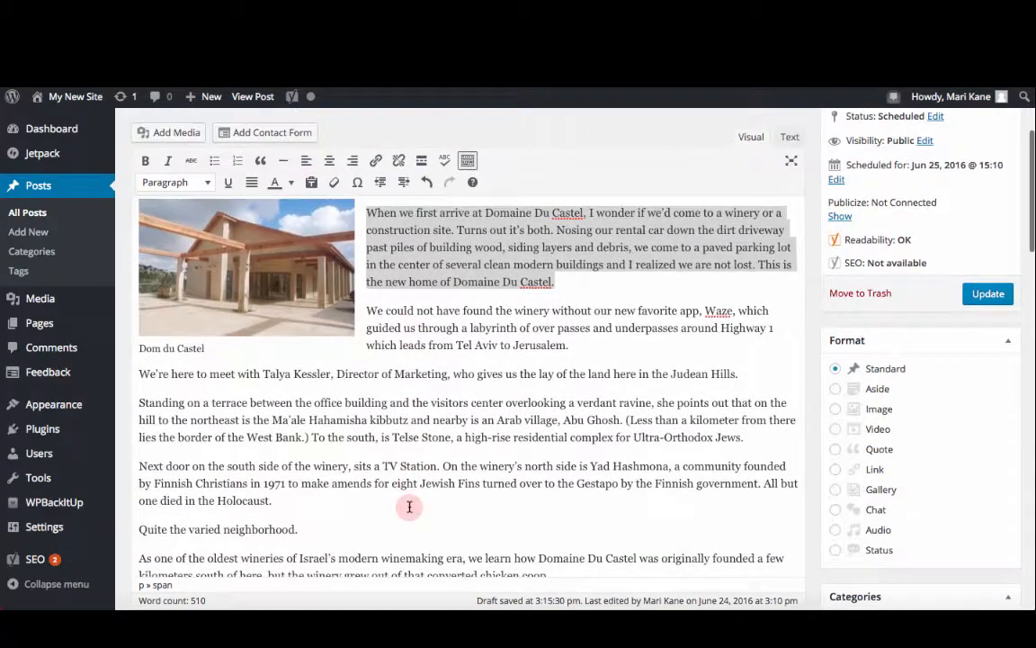
pyautogui.scroll(-3)
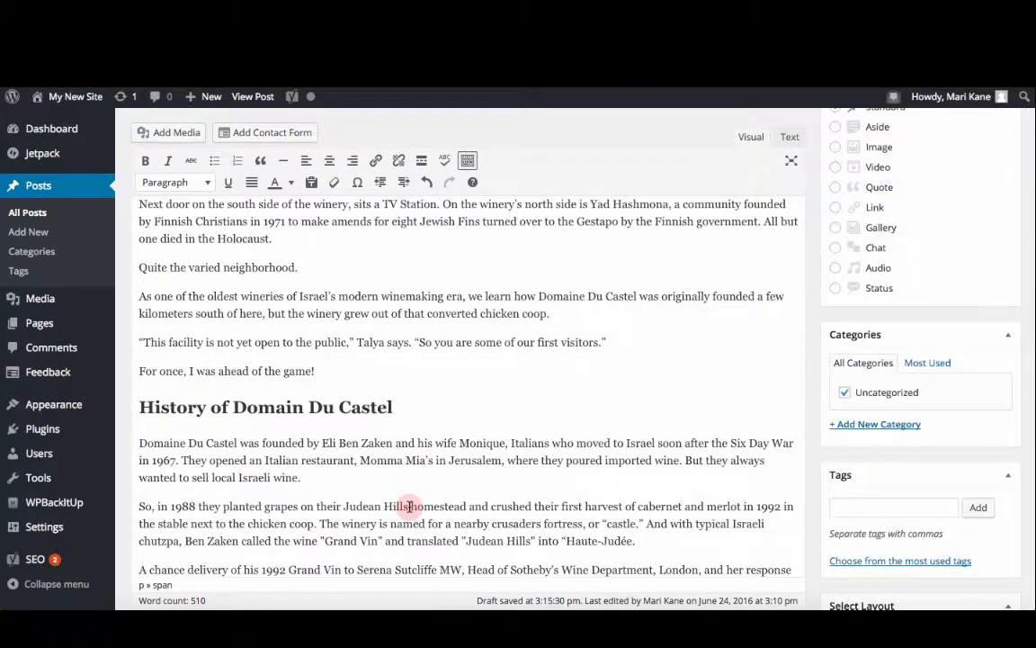
pyautogui.scroll(-3)
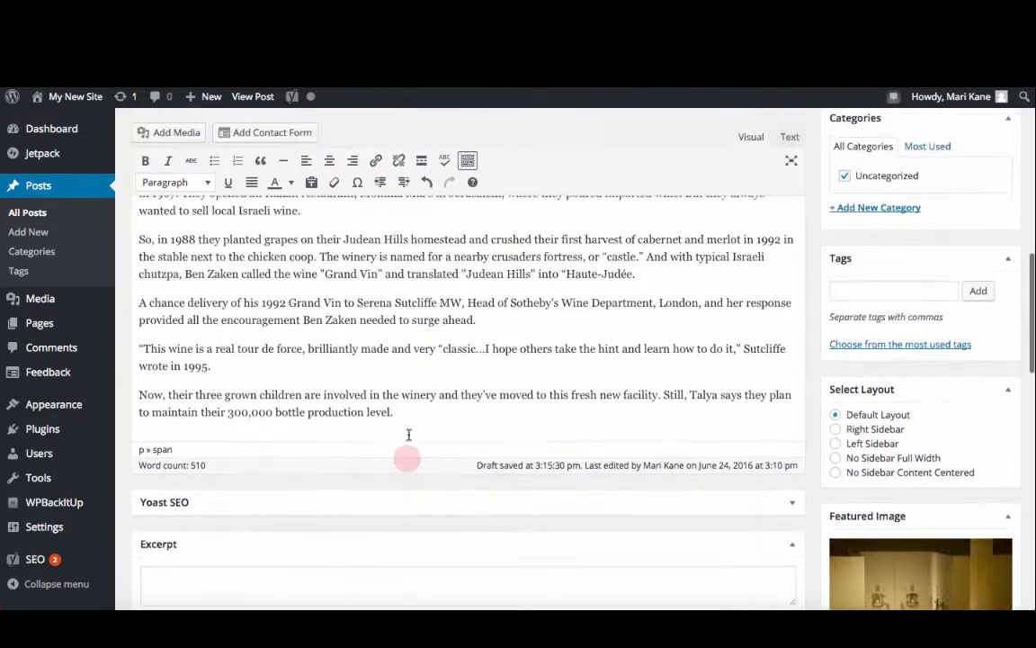
pyautogui.scroll(-3)
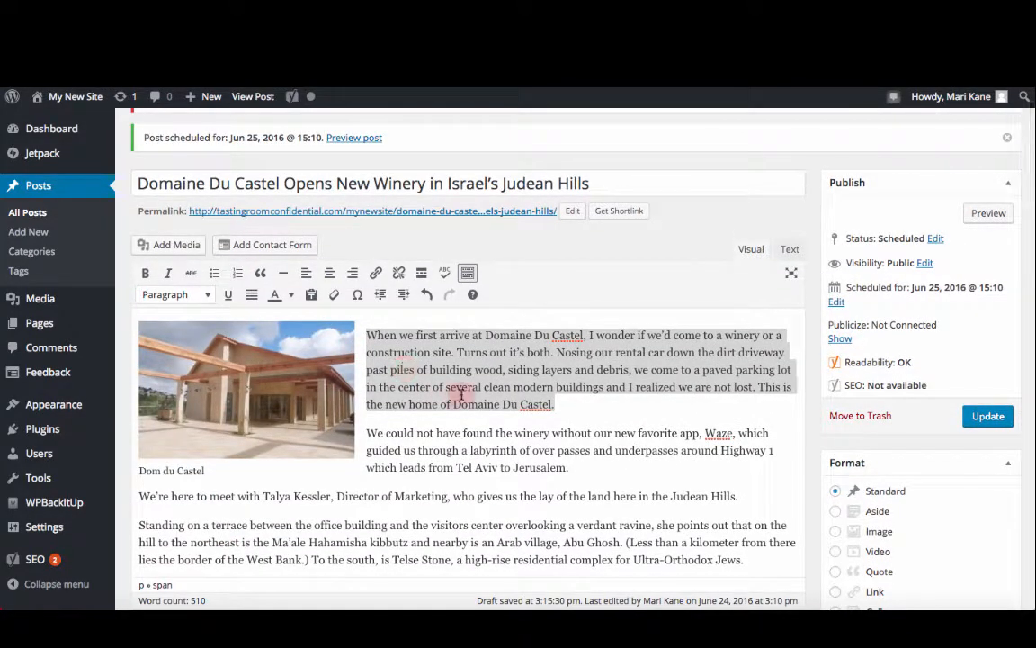
pyautogui.moveTo(366, 335); pyautogui.dragTo(553, 404)
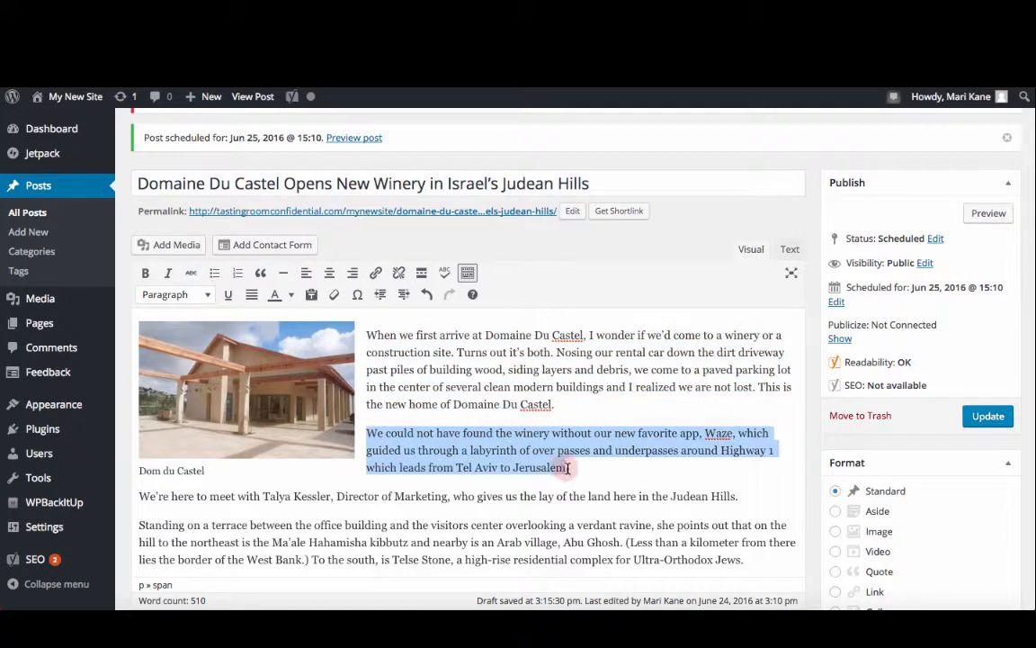
pyautogui.scroll(-3)
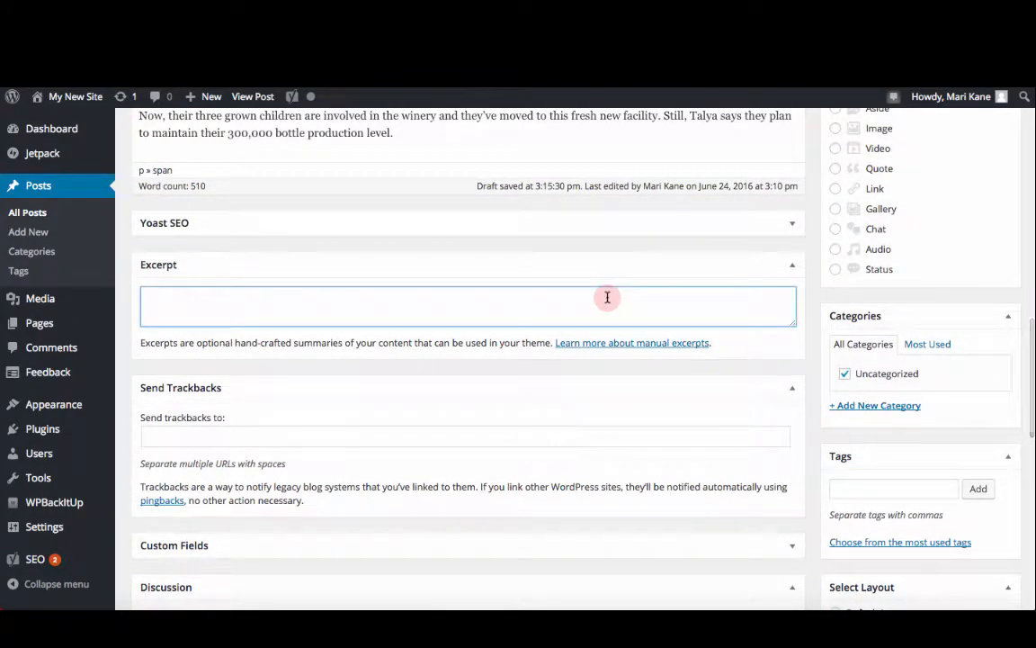
pyautogui.write('We could not have found the winery without our new favorite app, Waze, which guided us through a labyrinth of over passes and underpasses around Highway 1 which leads from Tel Aviv to Jerusalem.')
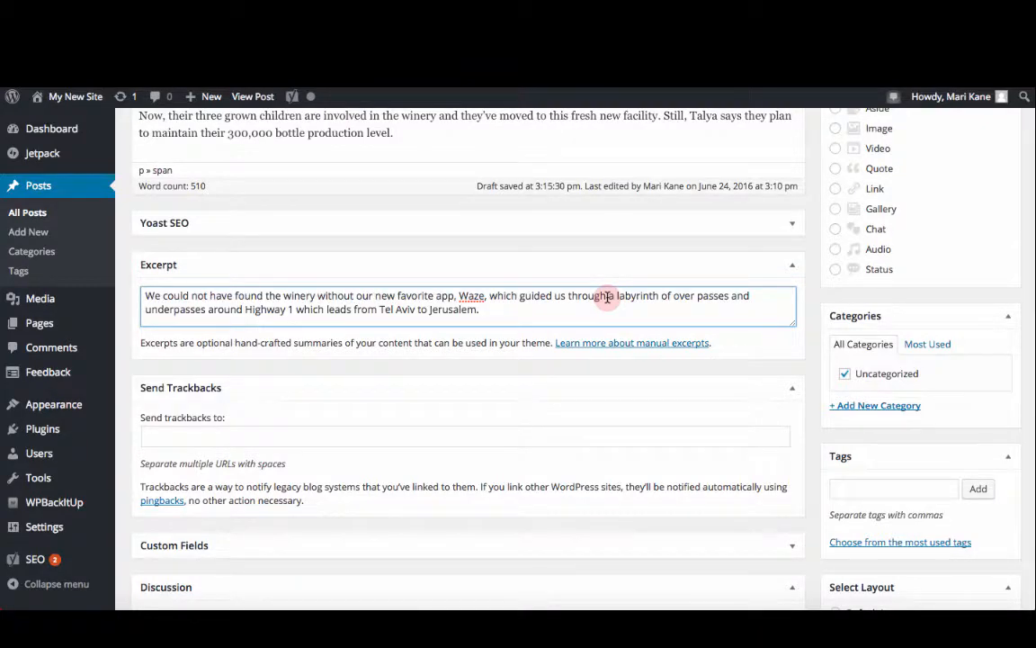
pyautogui.scroll(3)
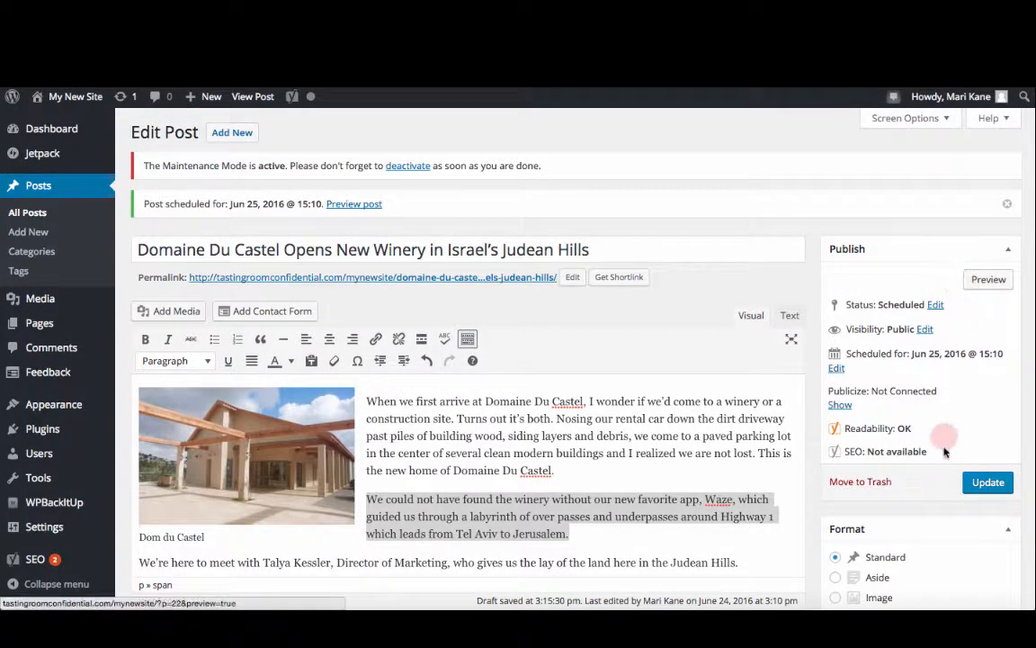
# Update the post, then scroll its preview showing the tanks photo and June 25, 2016 date
pyautogui.click(987, 482)
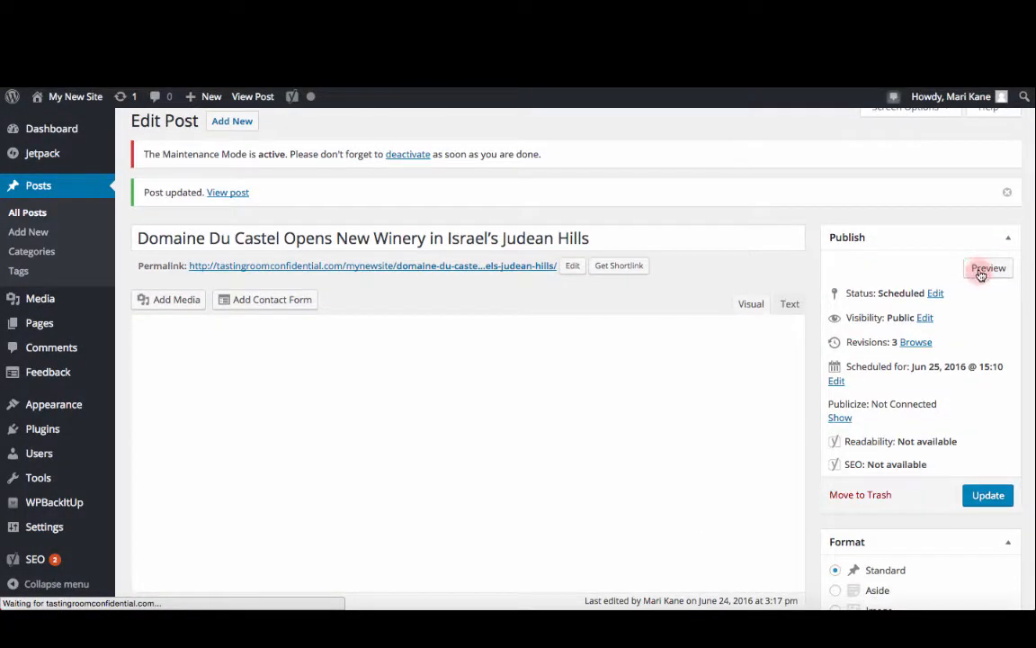
pyautogui.click(988, 268)
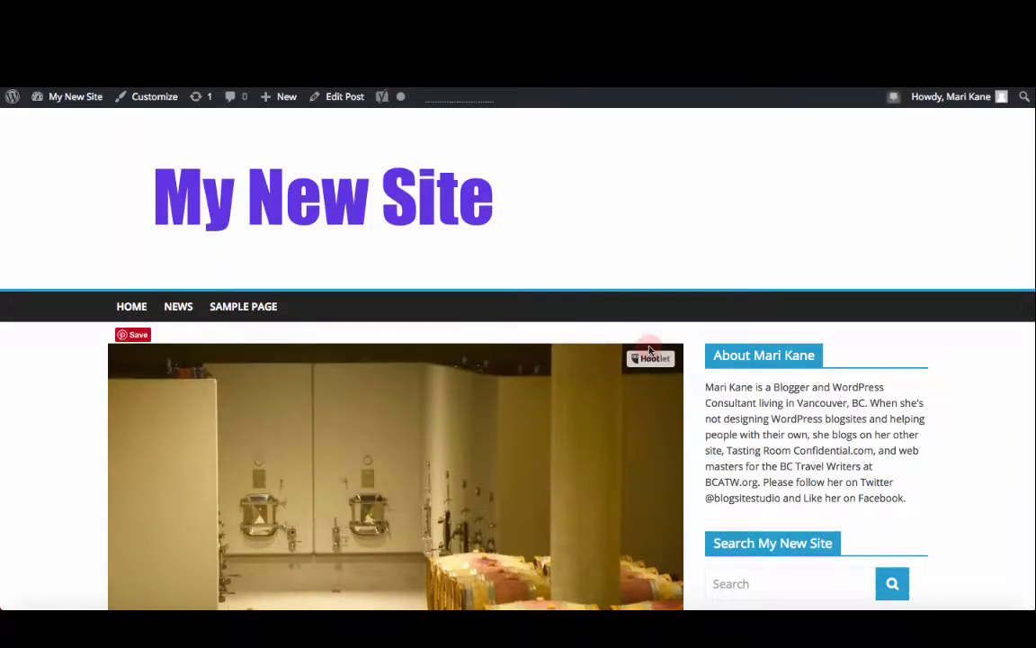
pyautogui.scroll(-3)
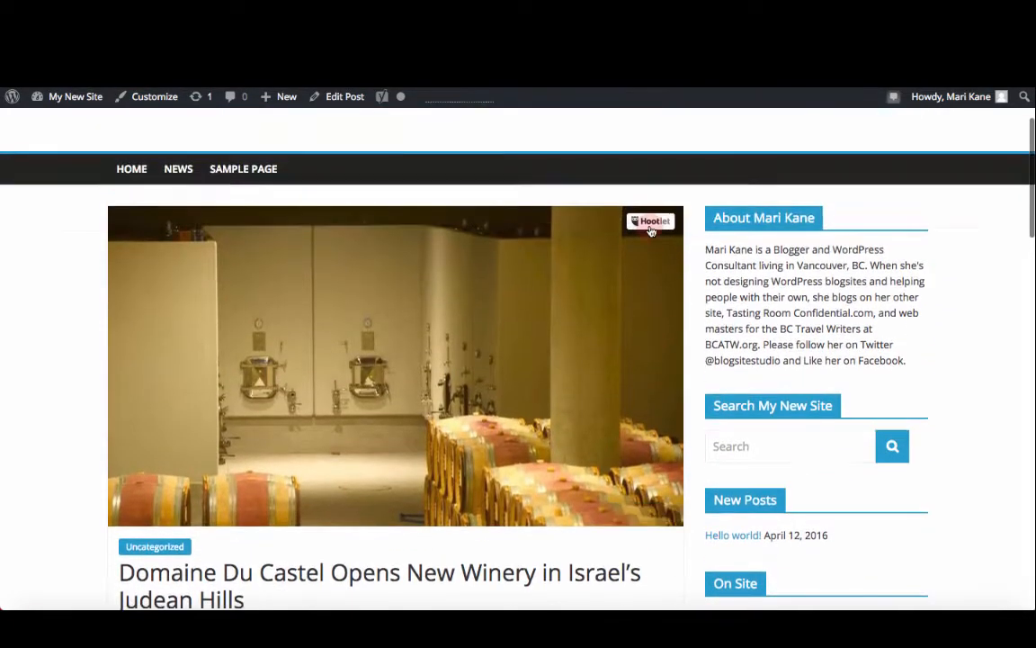
pyautogui.moveTo(301, 379)
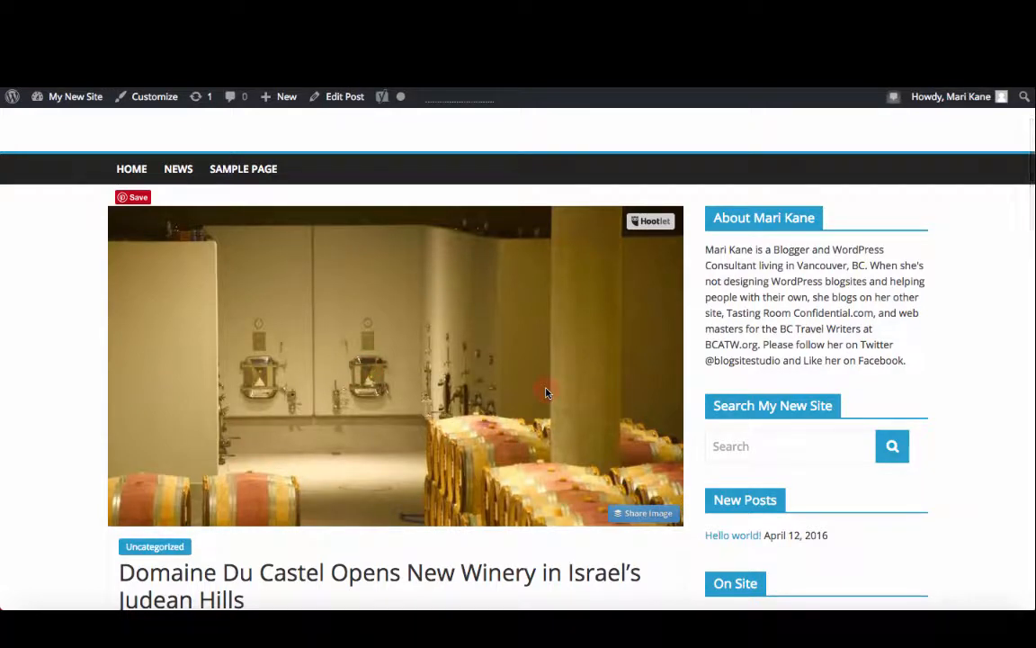
pyautogui.scroll(-3)
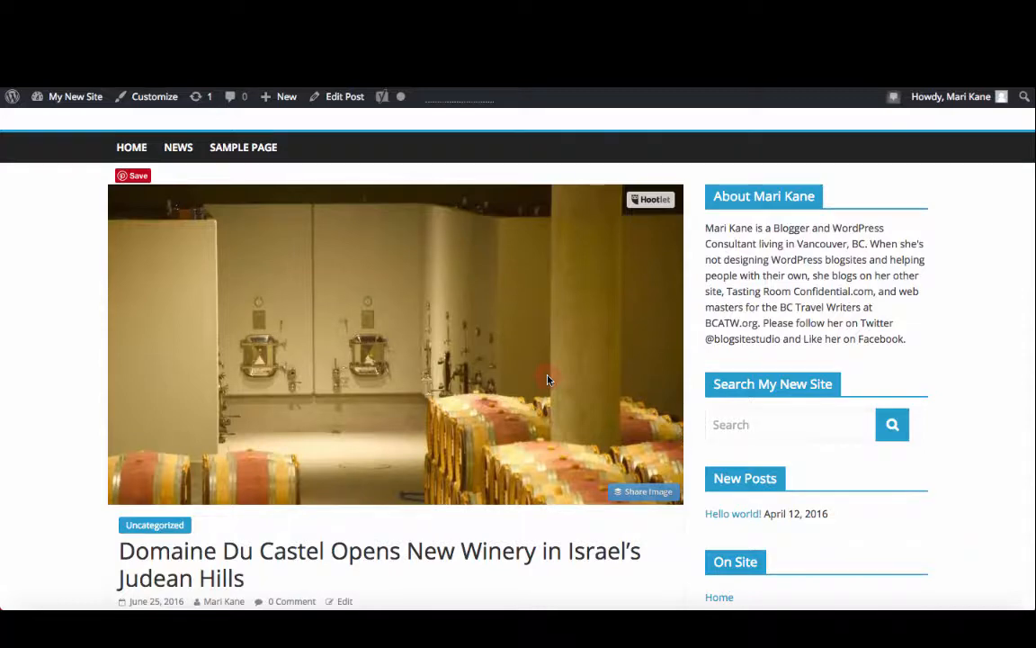
pyautogui.scroll(-3)
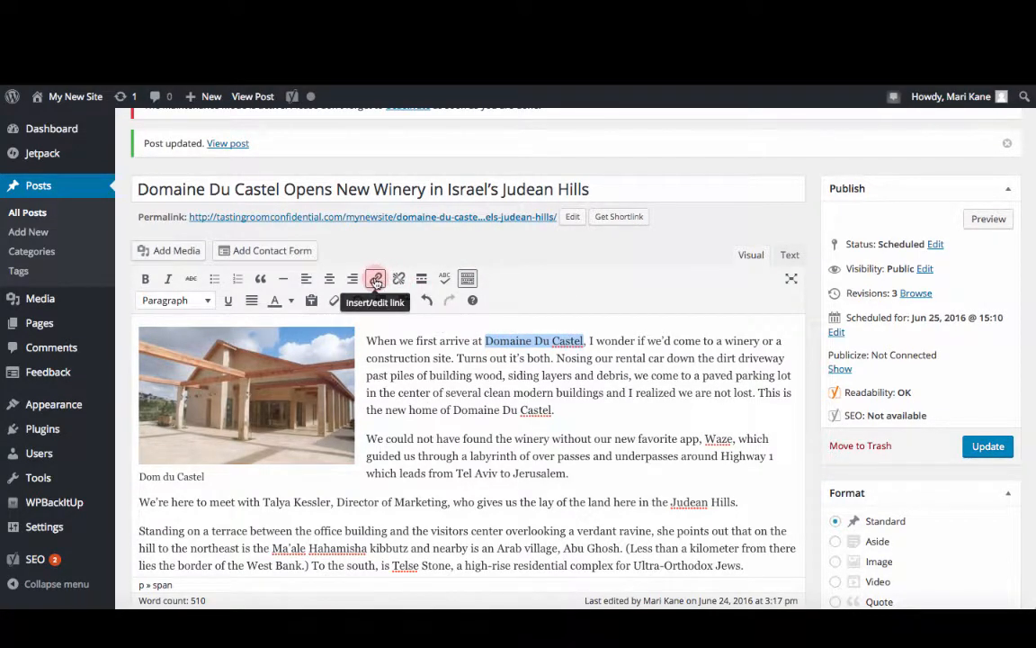
pyautogui.click(376, 278)
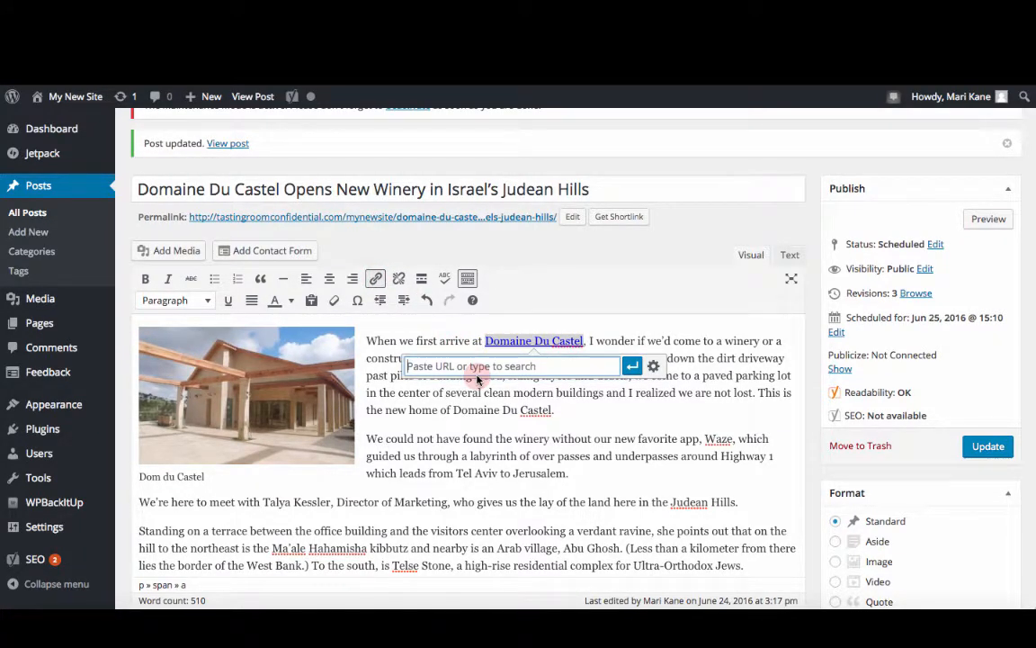
pyautogui.write('https://www.castel.co.il/en/default.aspx')
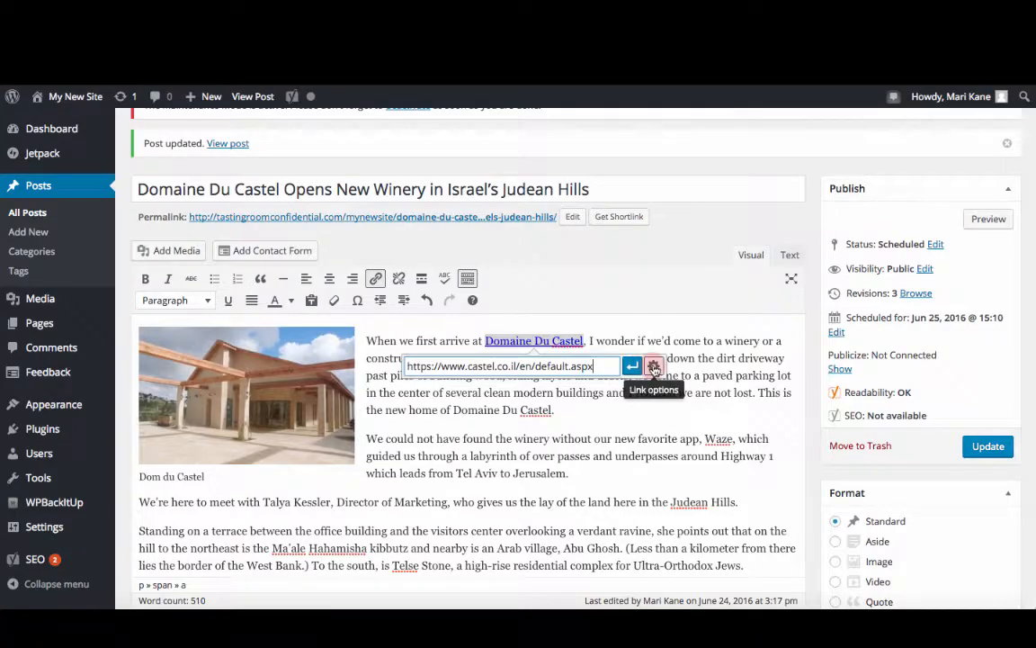
pyautogui.click(654, 366)
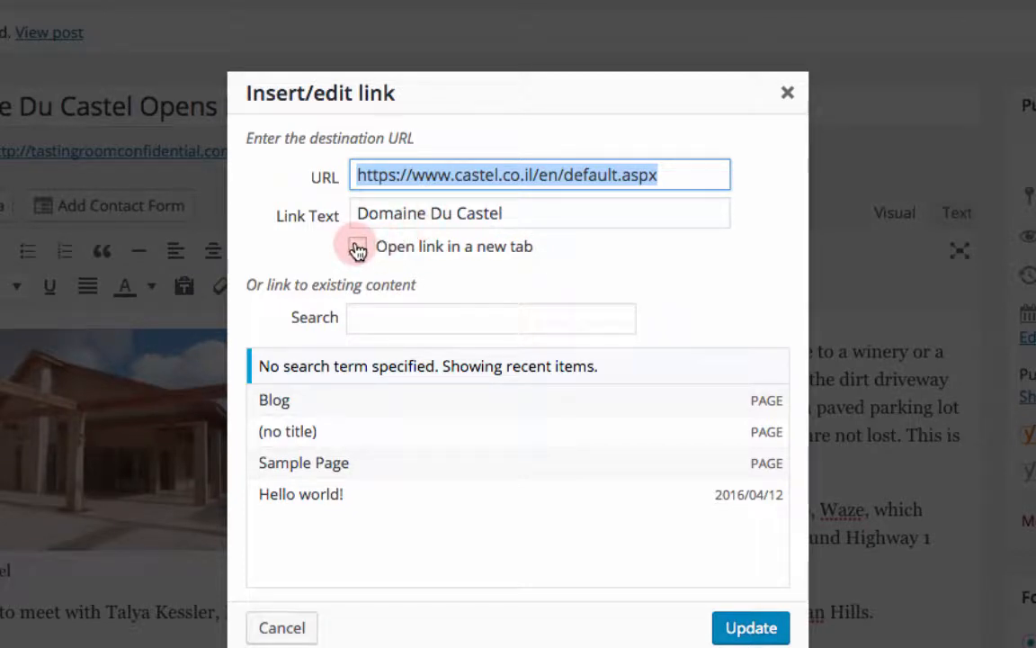
# Try the new-tab option and point the link at the Sample Page
pyautogui.click(358, 247)
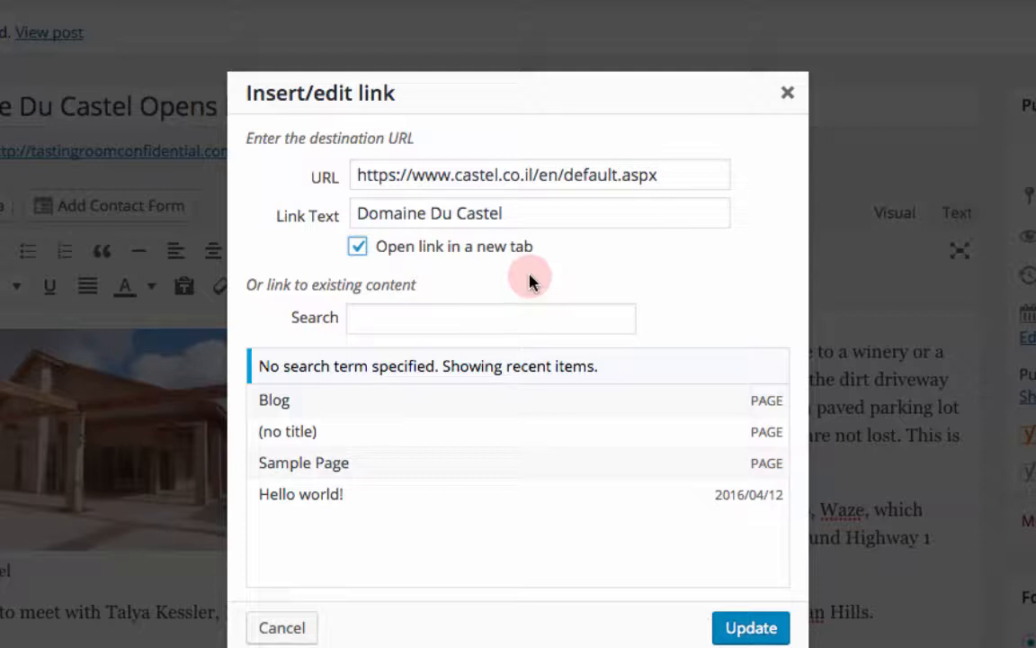
pyautogui.click(490, 317)
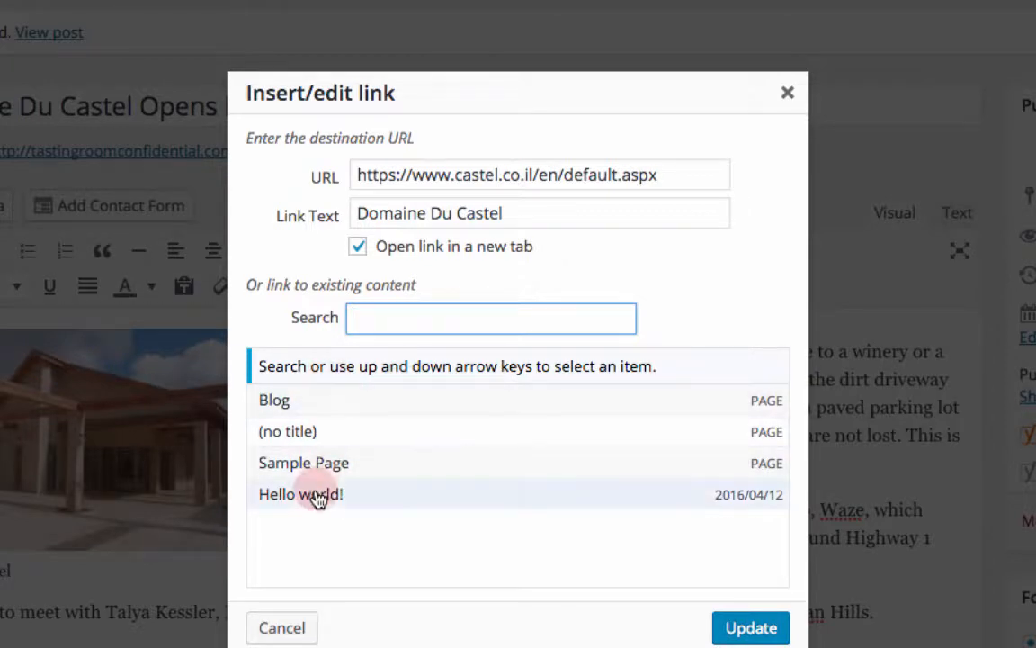
pyautogui.moveTo(334, 400)
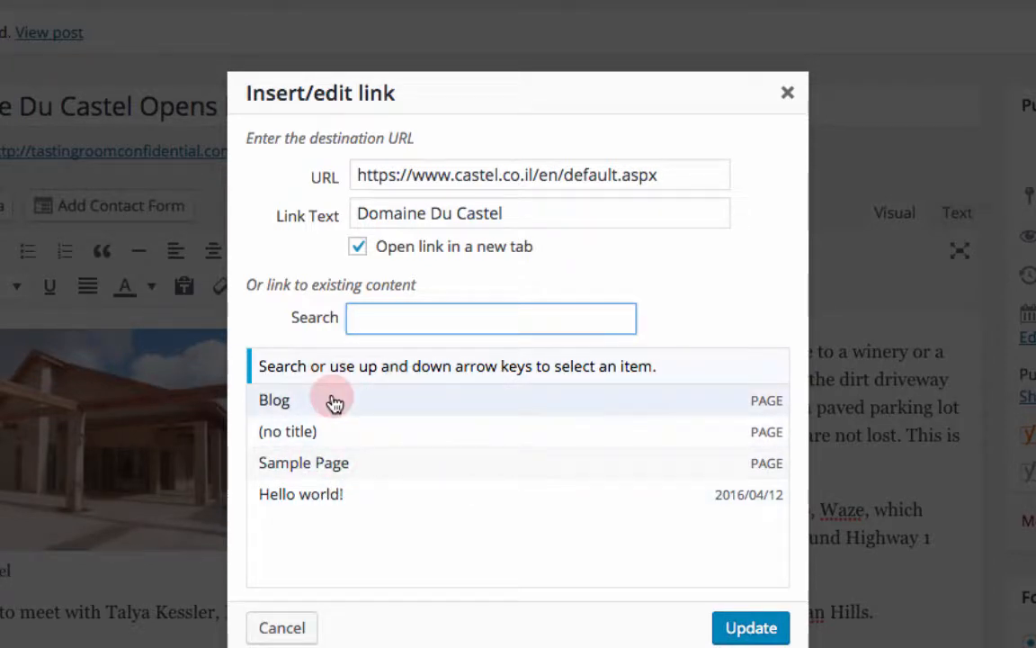
pyautogui.moveTo(359, 472)
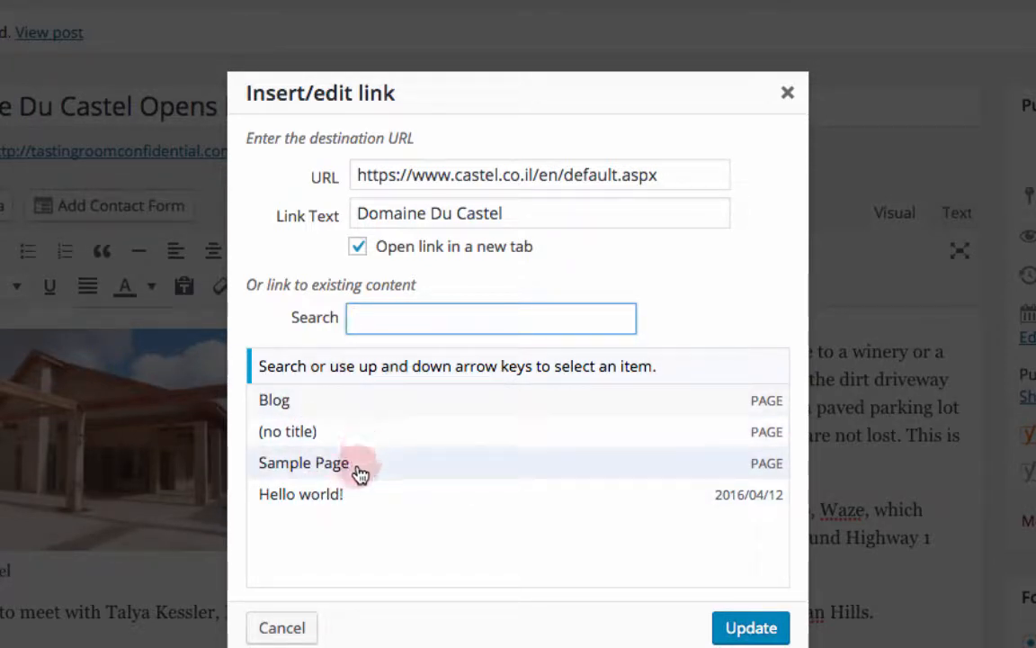
pyautogui.click(303, 462)
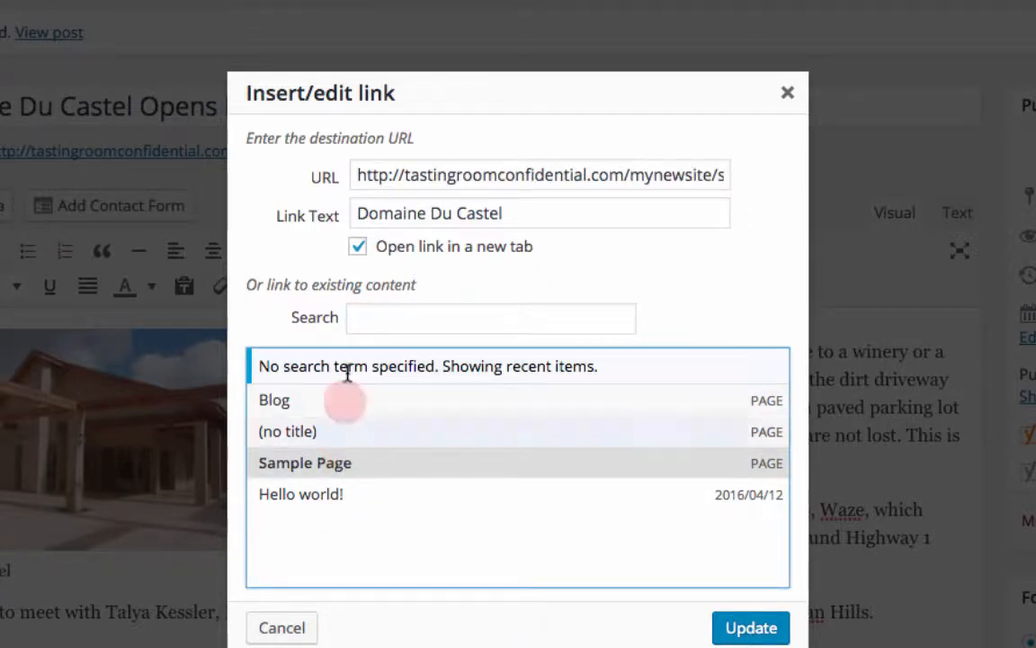
pyautogui.click(357, 246)
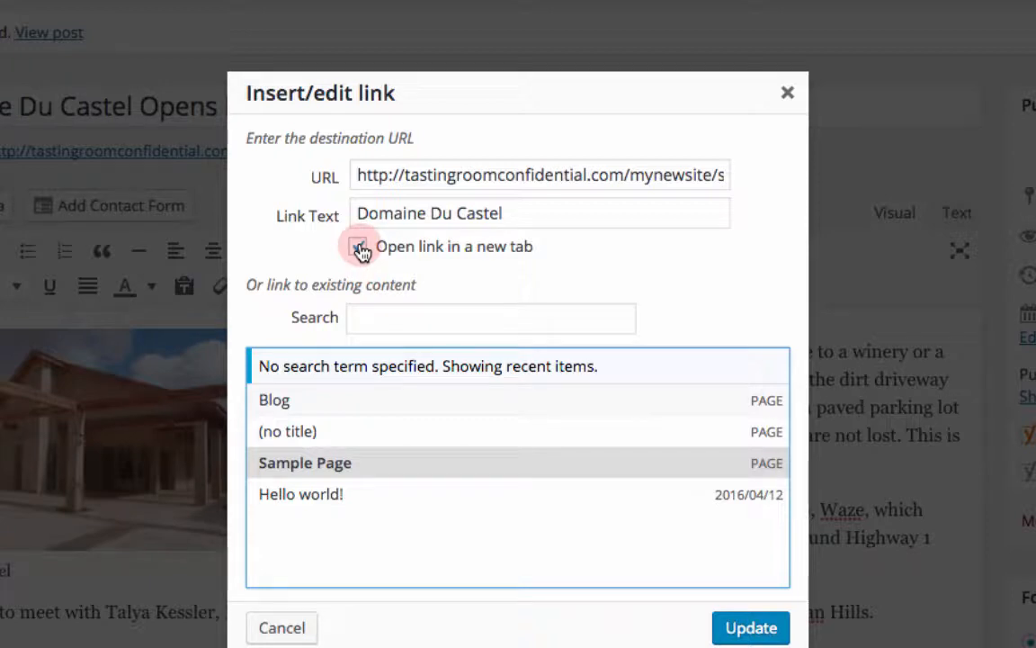
pyautogui.click(358, 246)
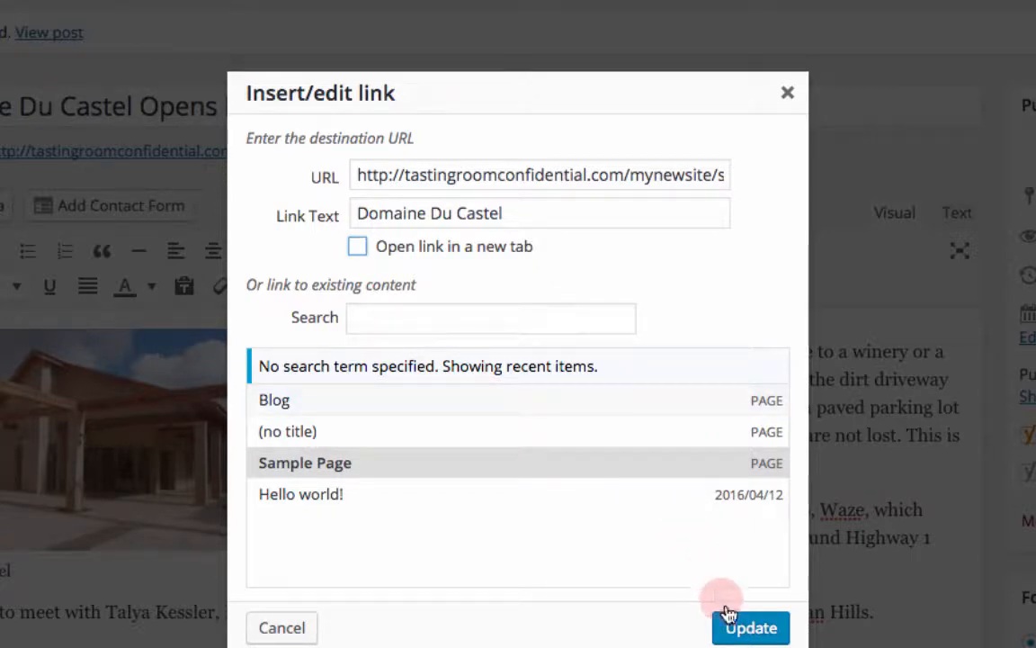
pyautogui.moveTo(554, 306)
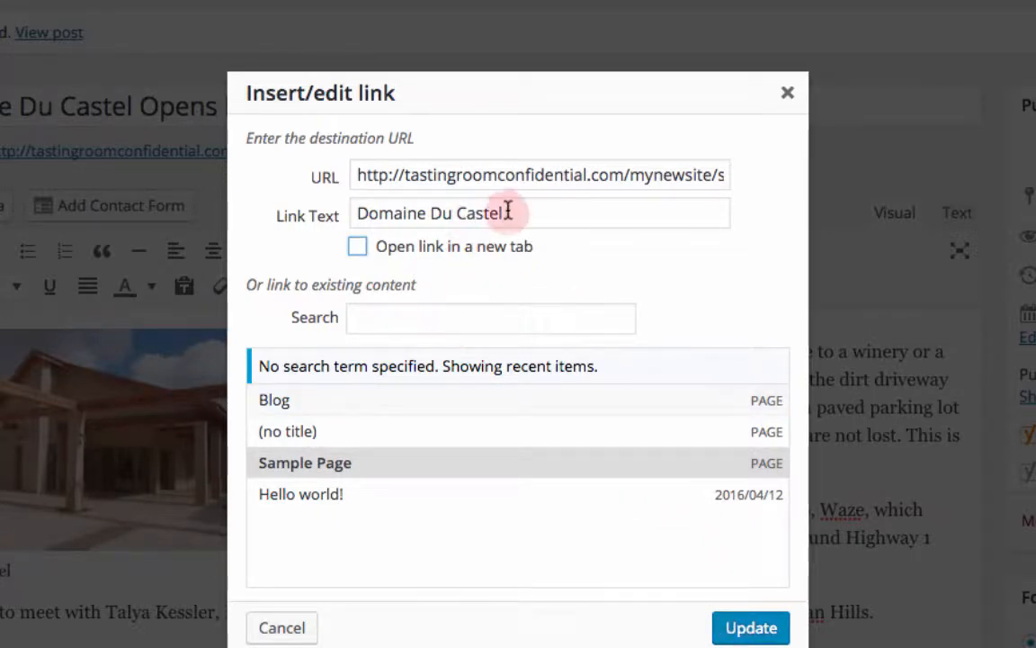
pyautogui.doubleClick(493, 175)
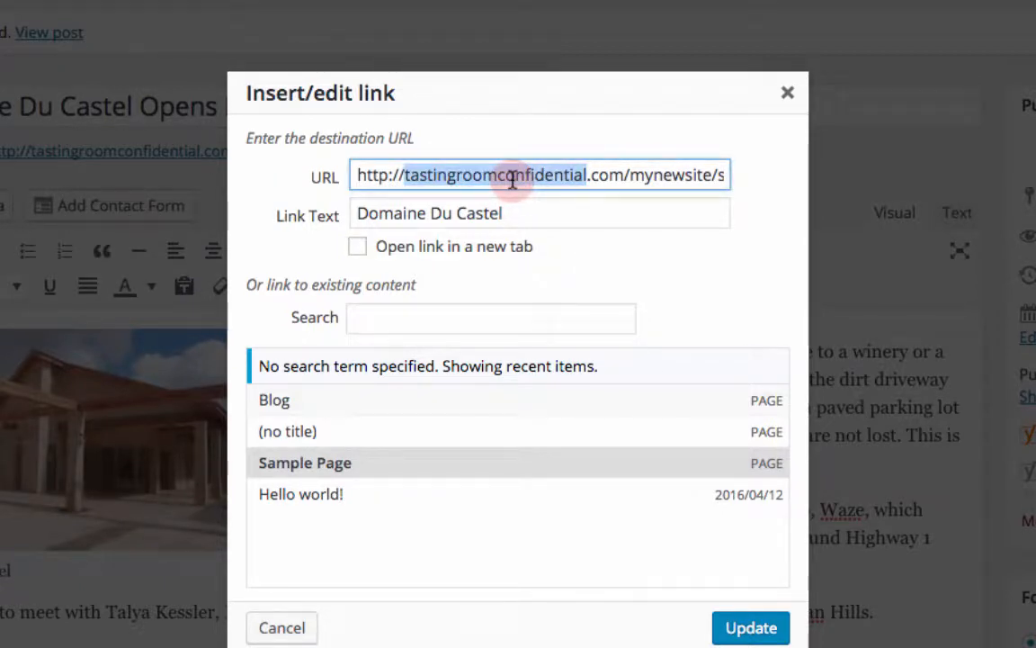
pyautogui.write('https://www.castel.co.il/en/default.aspx')
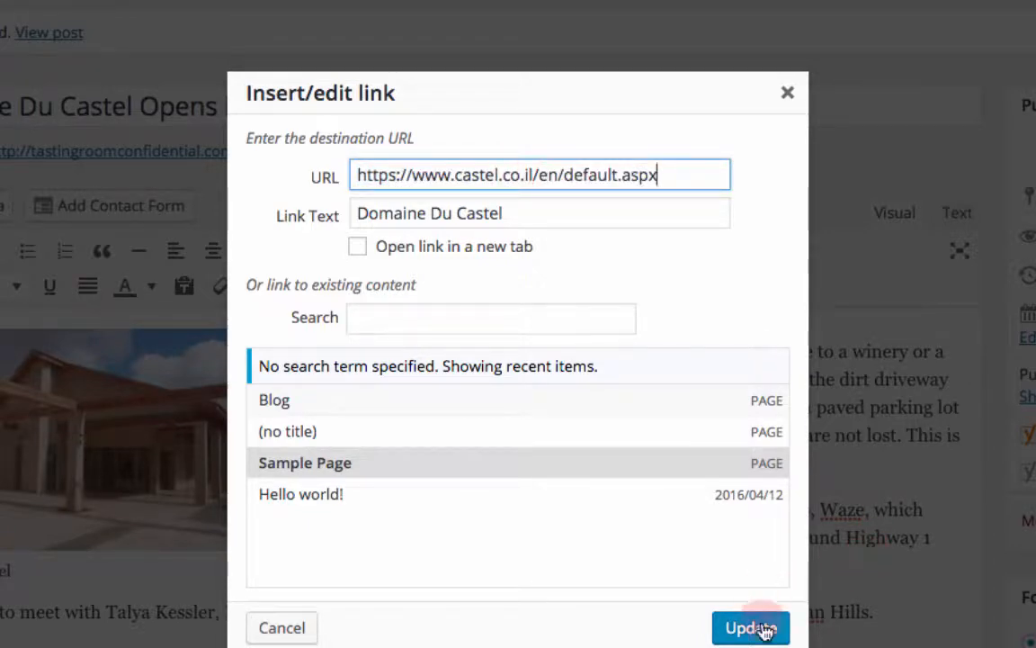
pyautogui.click(750, 626)
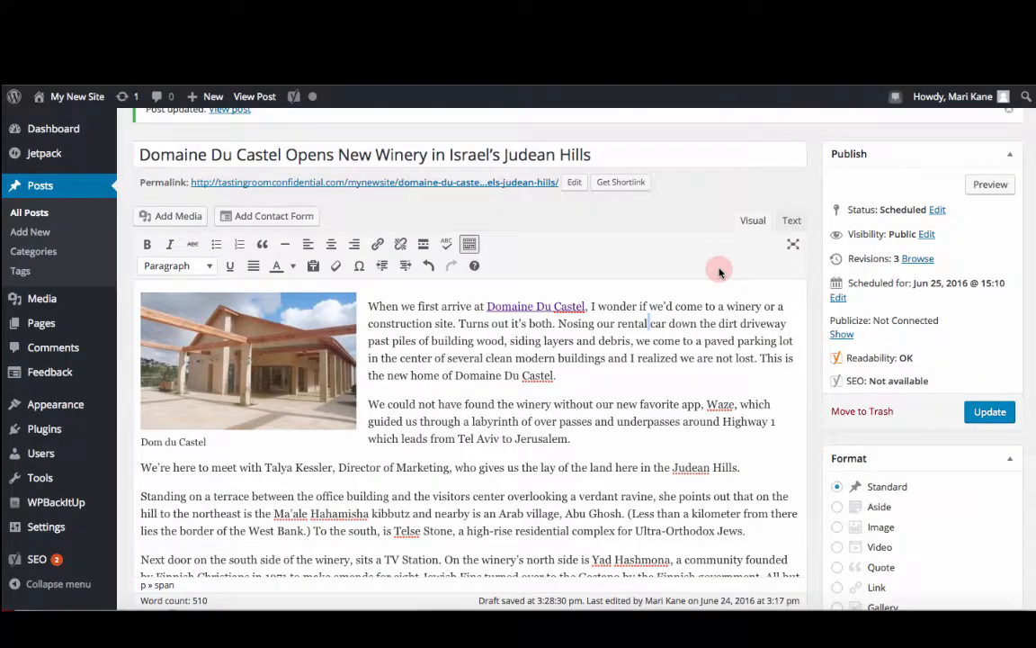
pyautogui.scroll(-3)
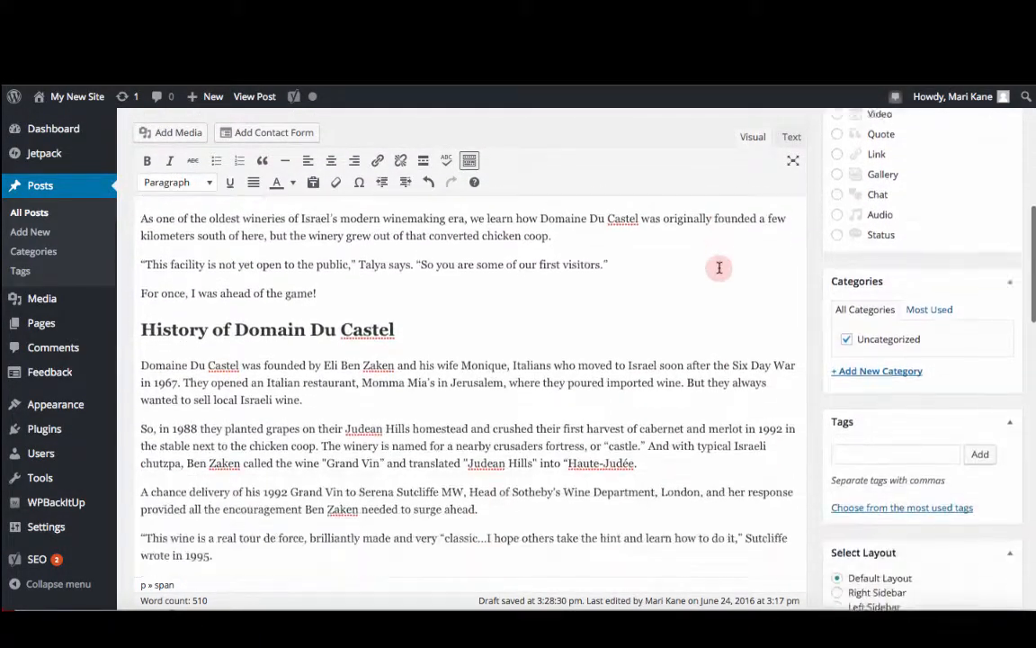
pyautogui.scroll(-3)
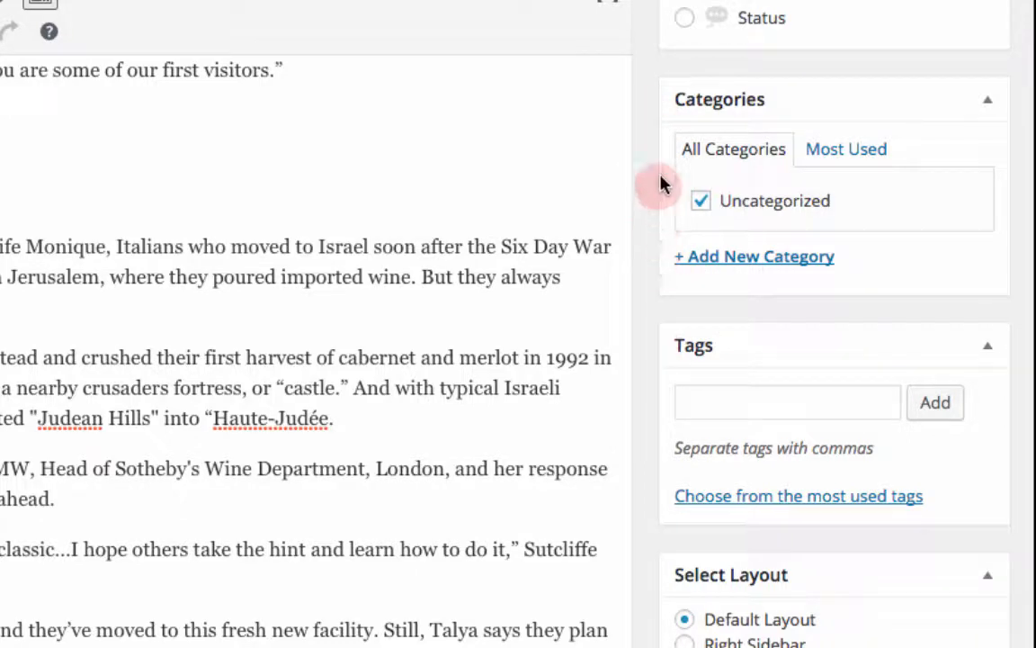
pyautogui.moveTo(664, 135)
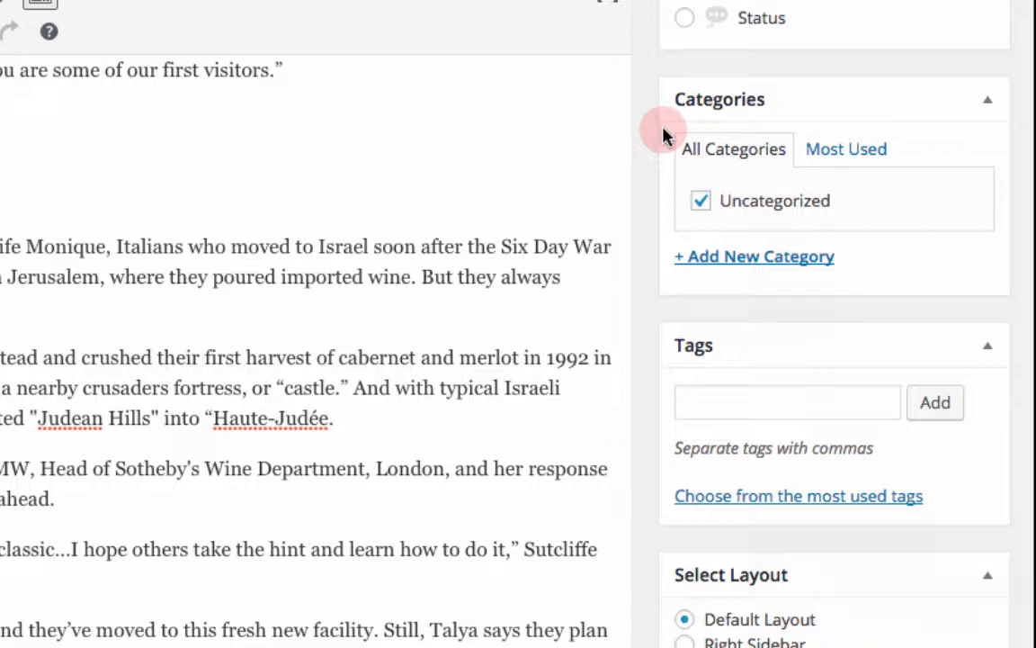
pyautogui.moveTo(674, 362)
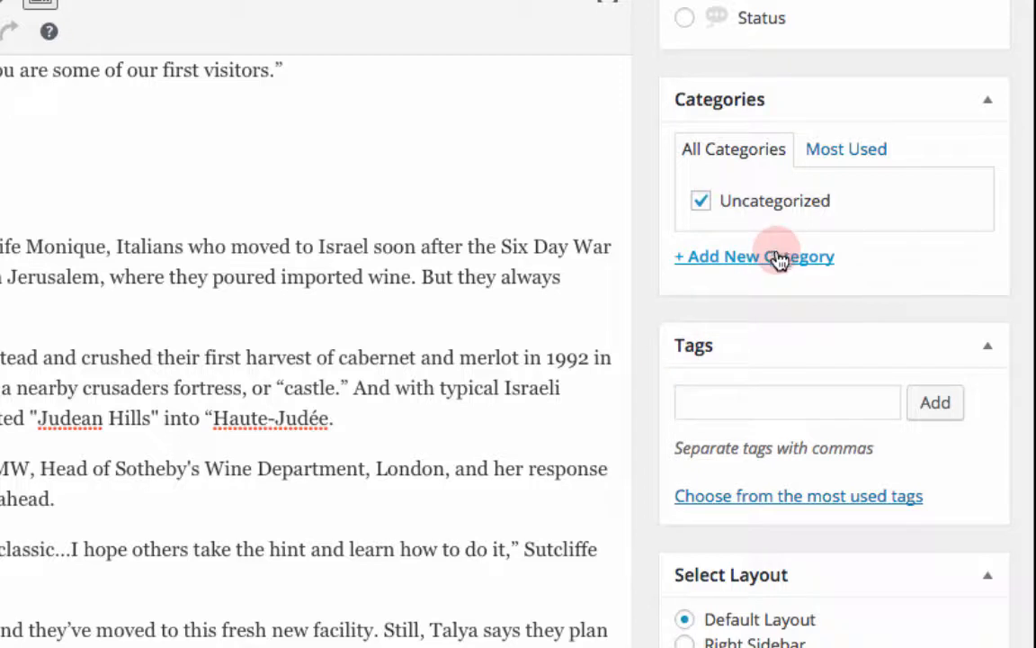
# Create and tick a new 'Wine' category, unticking Uncategorized
pyautogui.click(754, 257)
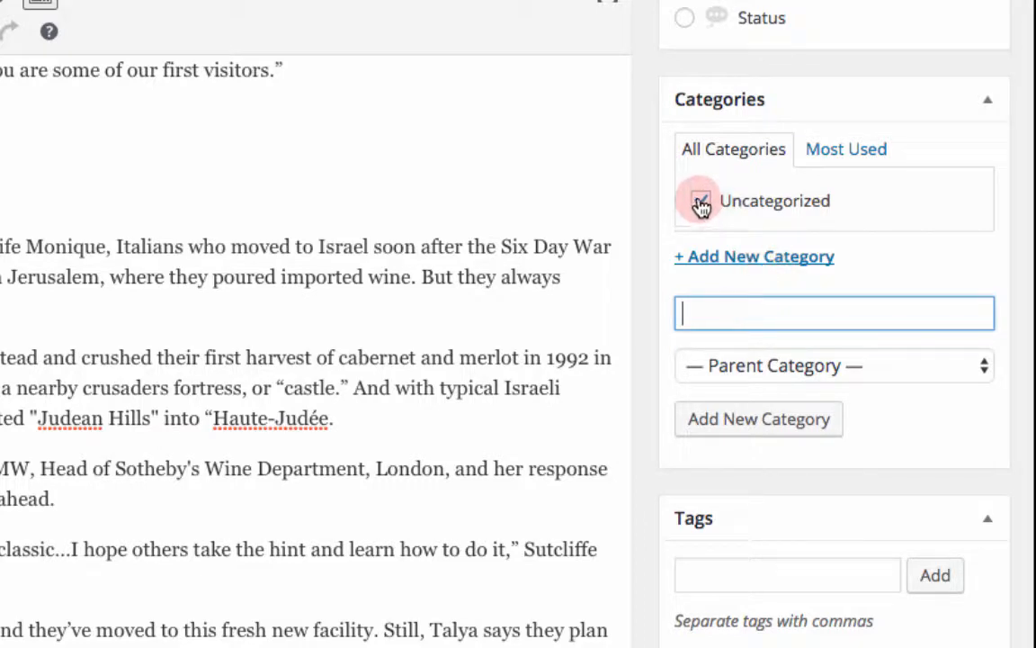
pyautogui.click(700, 200)
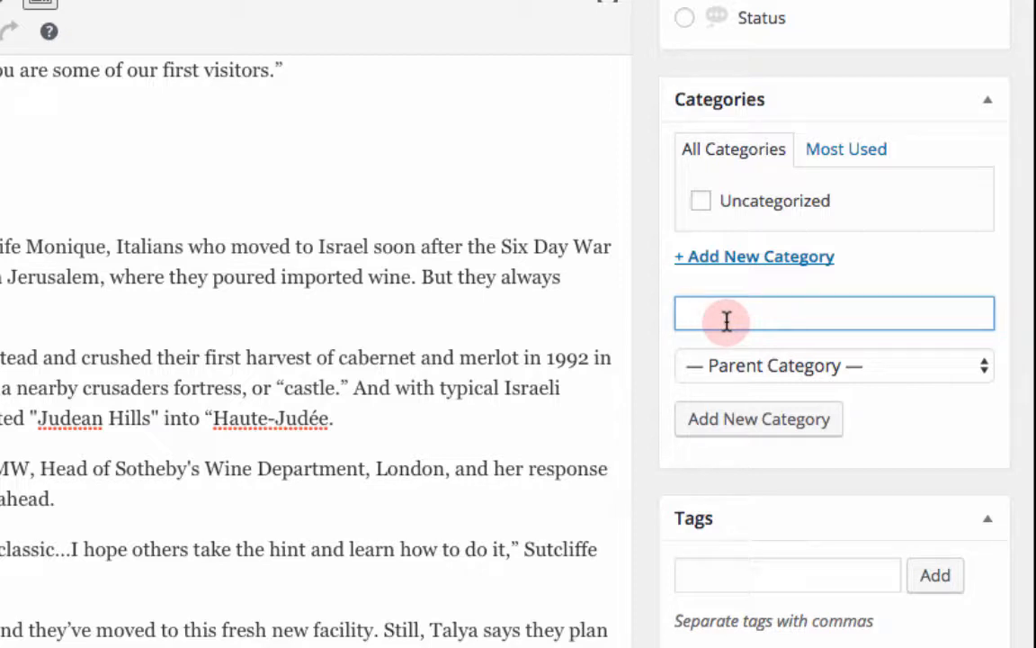
pyautogui.write('Wine')
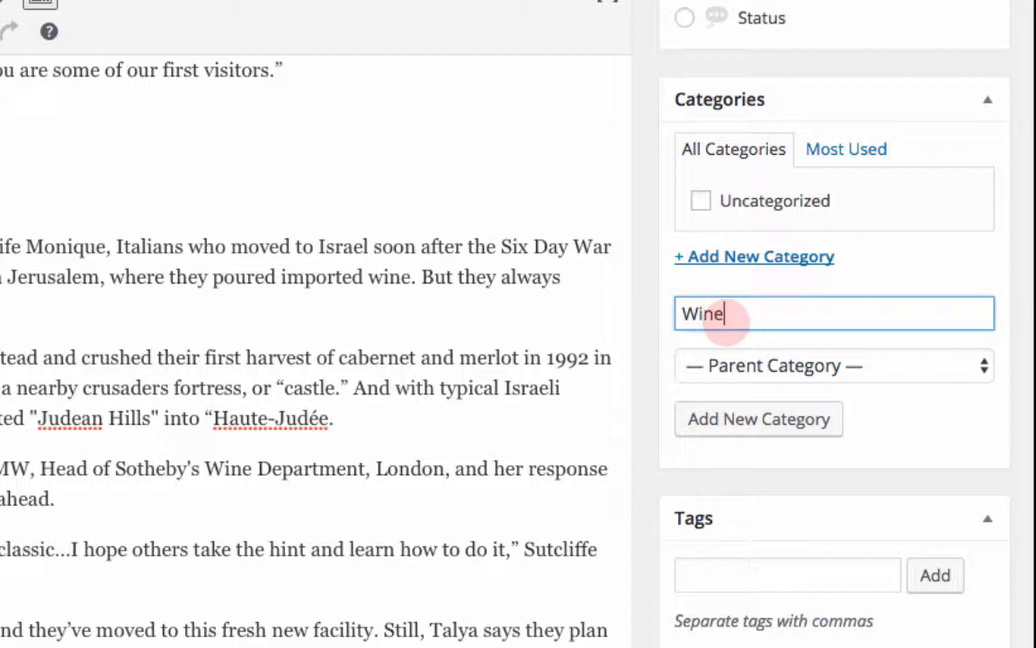
pyautogui.click(759, 418)
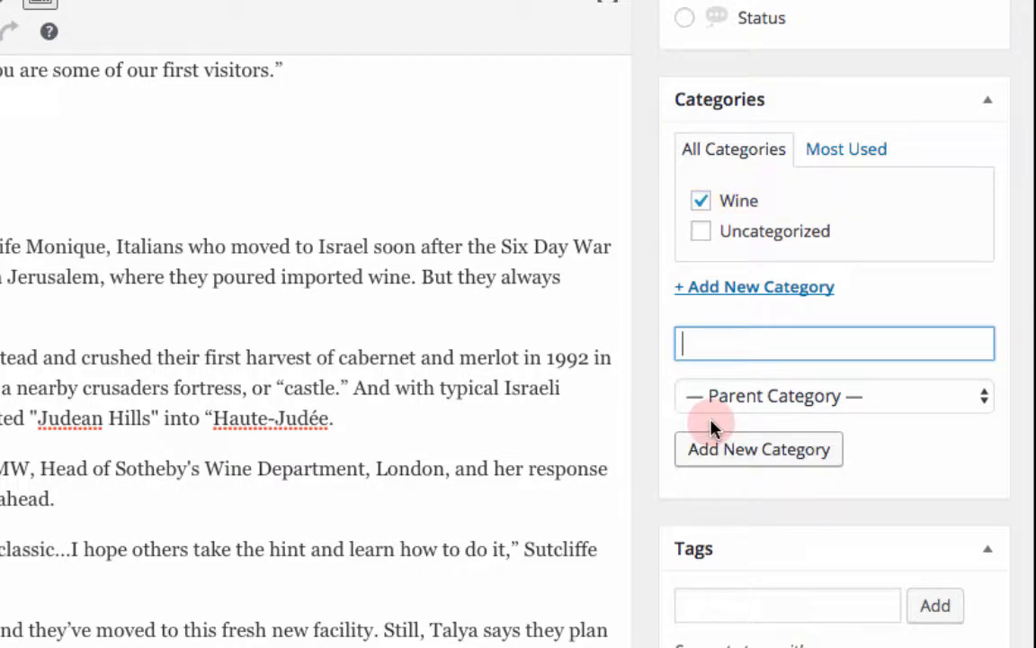
pyautogui.click(787, 604)
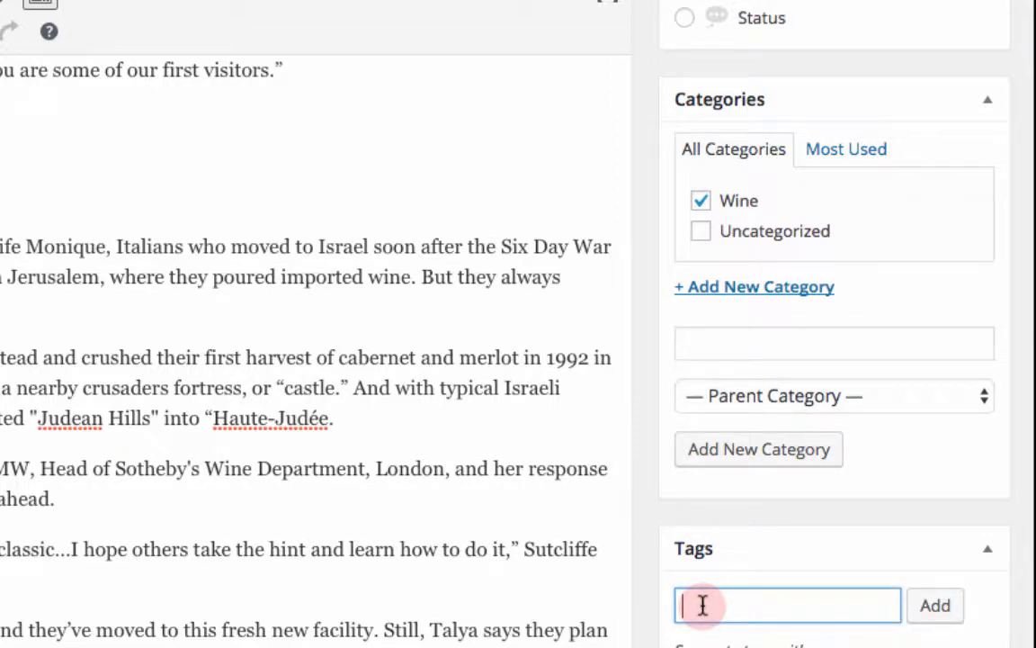
# Add the comma-separated tags 'Israel, Domain Du Castel, Grand Vin' to the post
pyautogui.write('Israe')
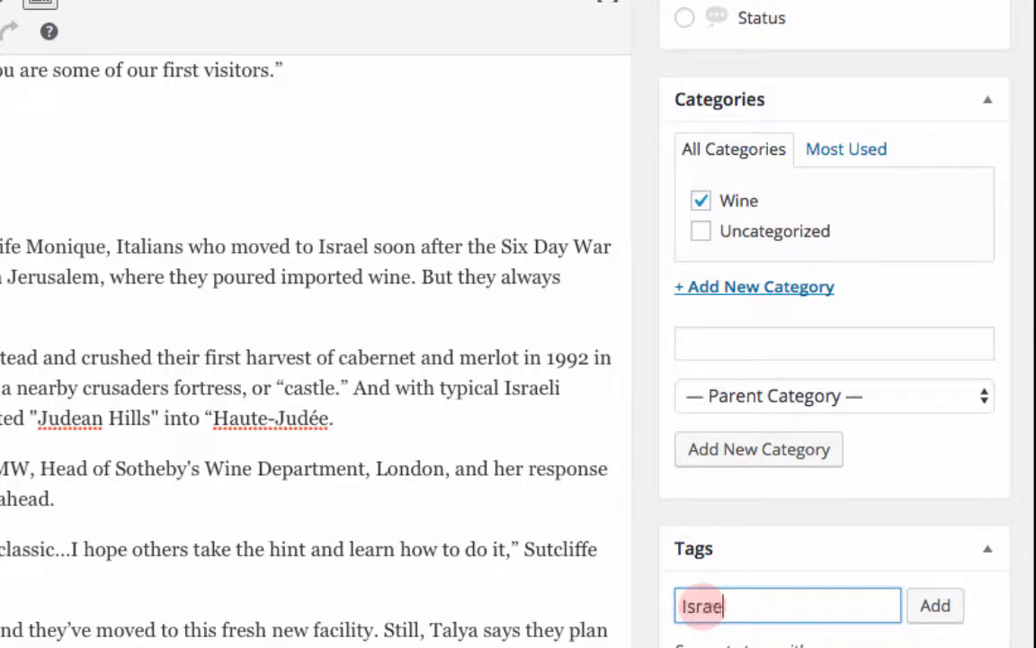
pyautogui.write(', Domain')
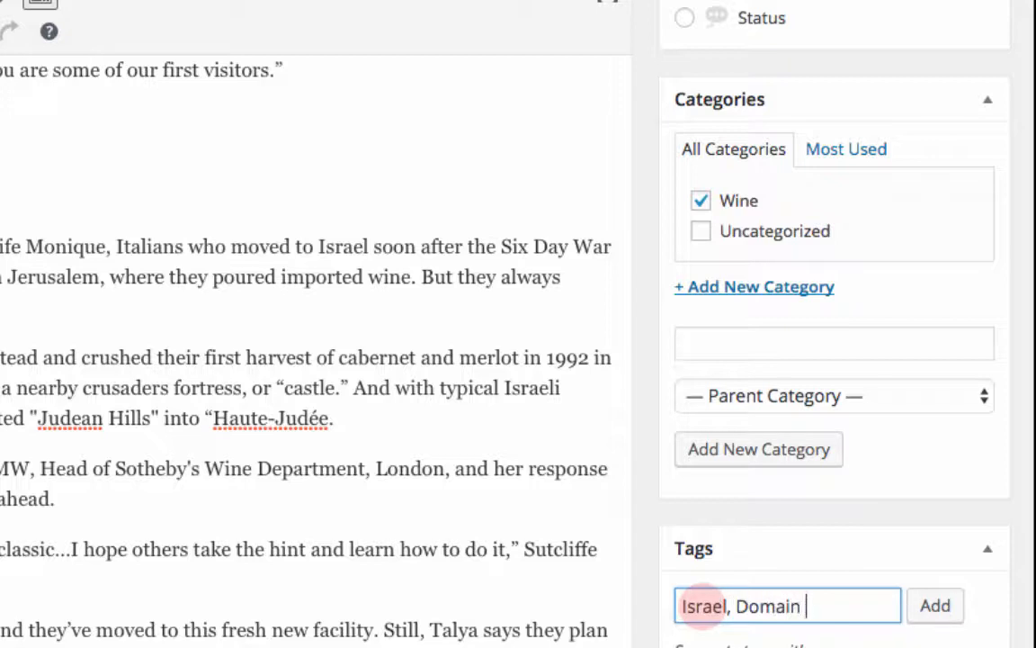
pyautogui.write('Du Castel')
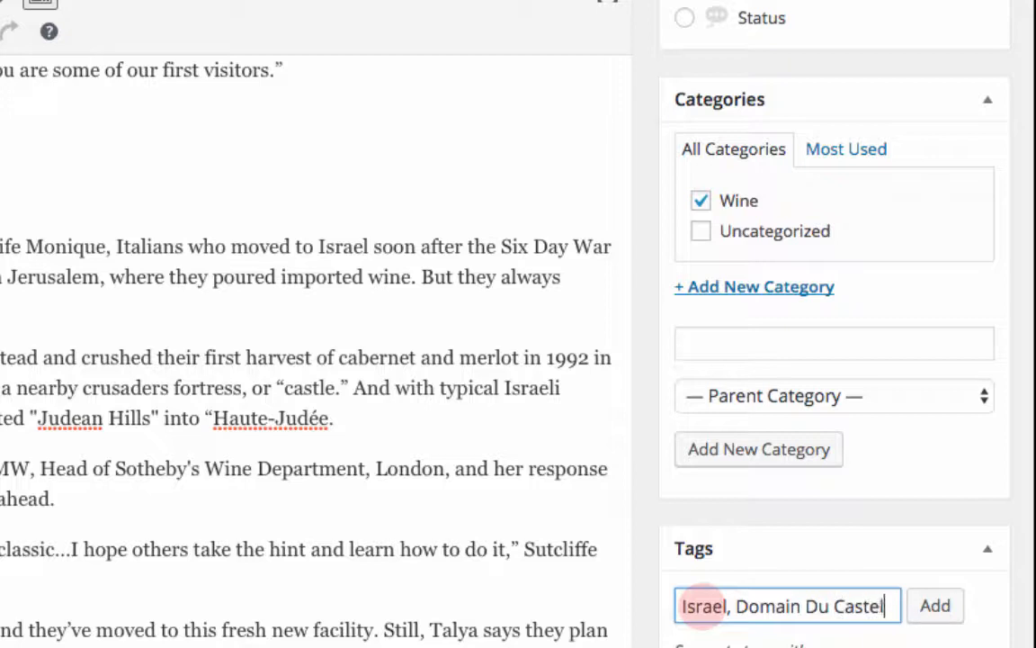
pyautogui.write(',')
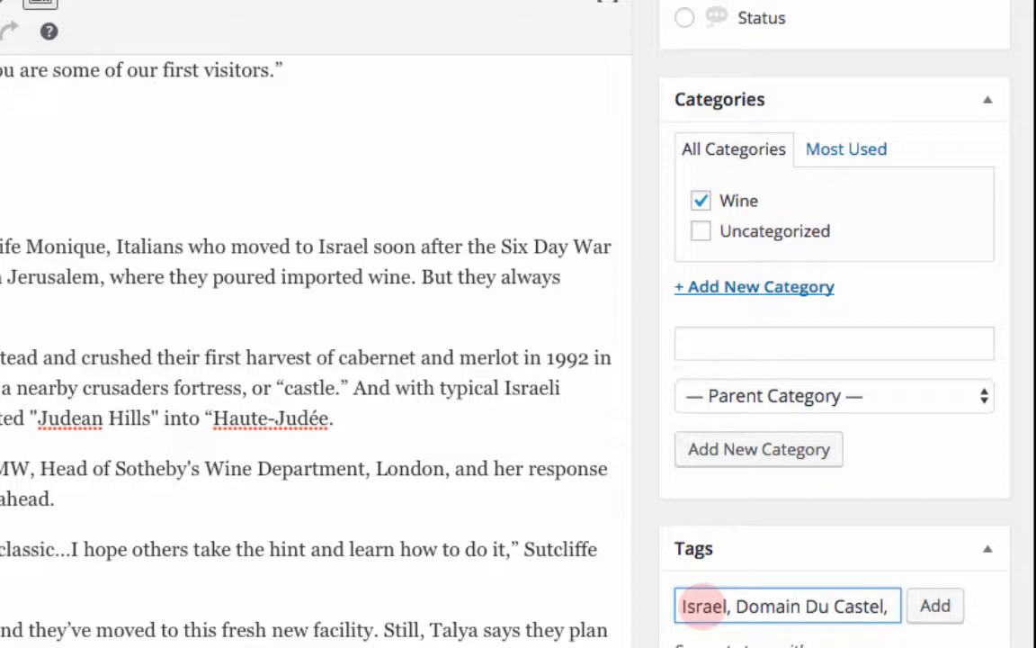
pyautogui.write('Grand Vin')
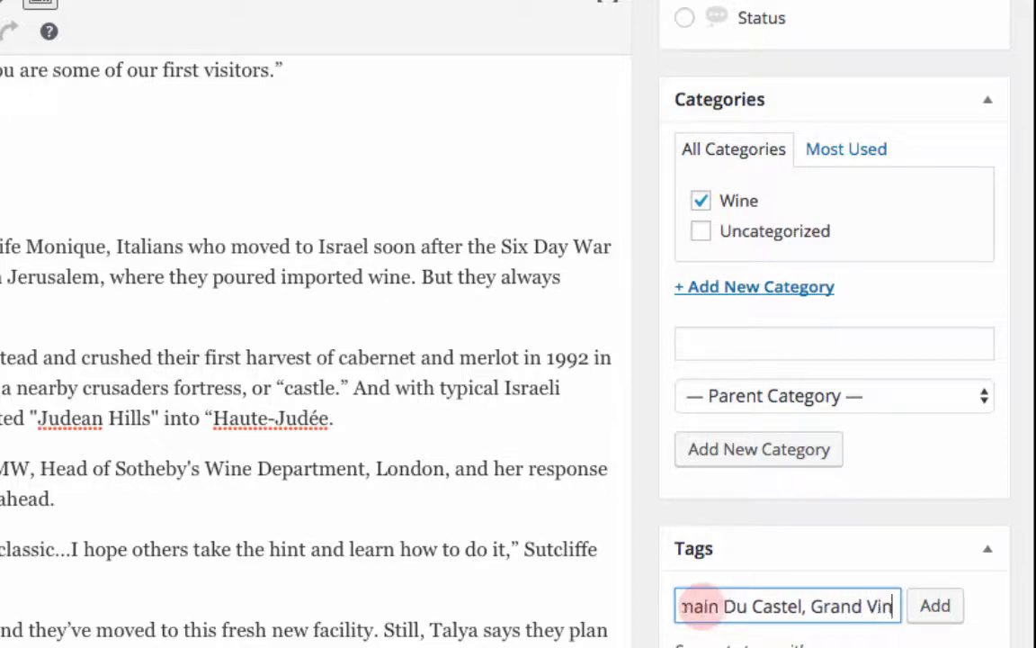
pyautogui.click(935, 605)
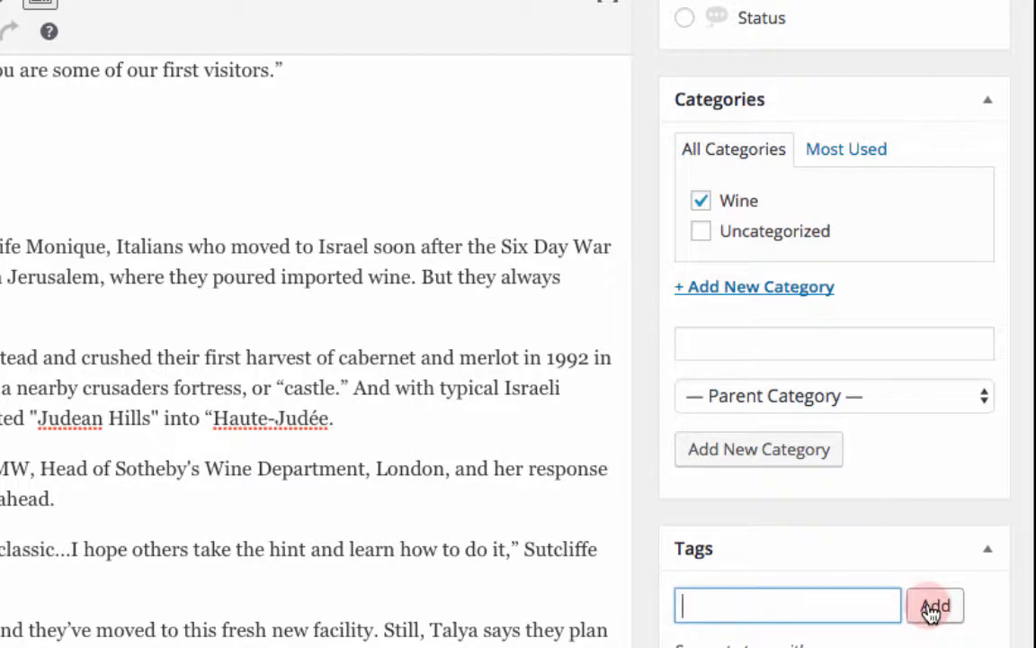
pyautogui.click(934, 604)
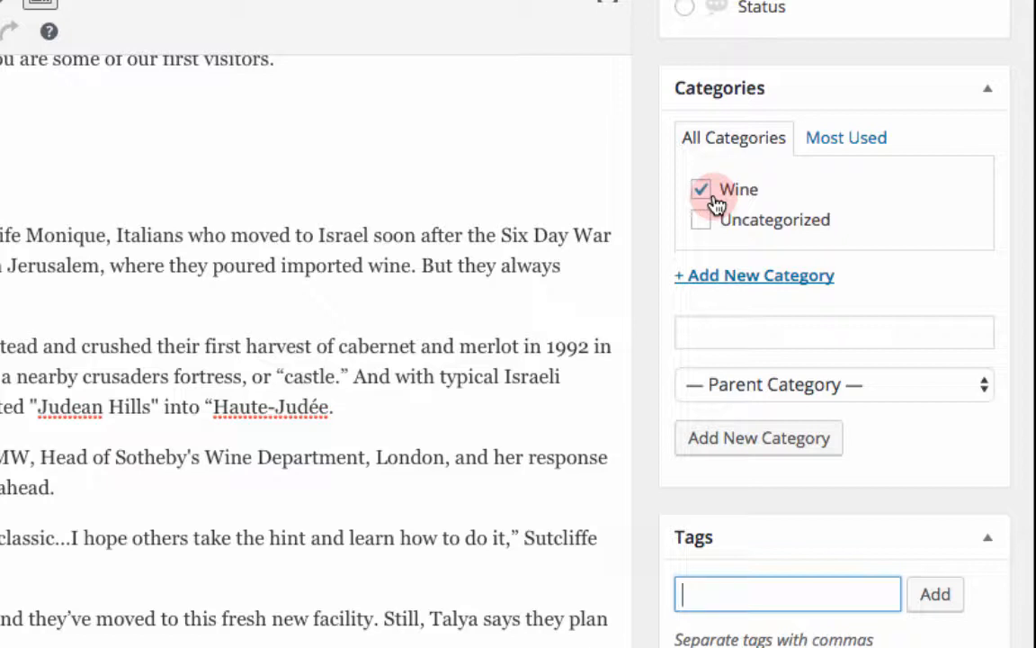
pyautogui.scroll(-3)
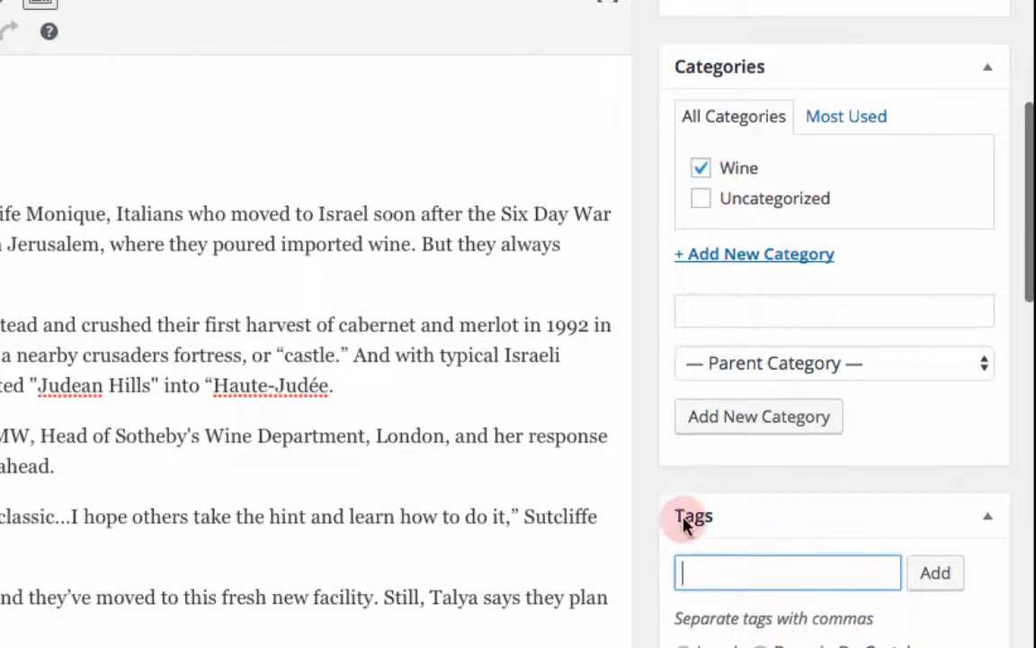
pyautogui.scroll(-3)
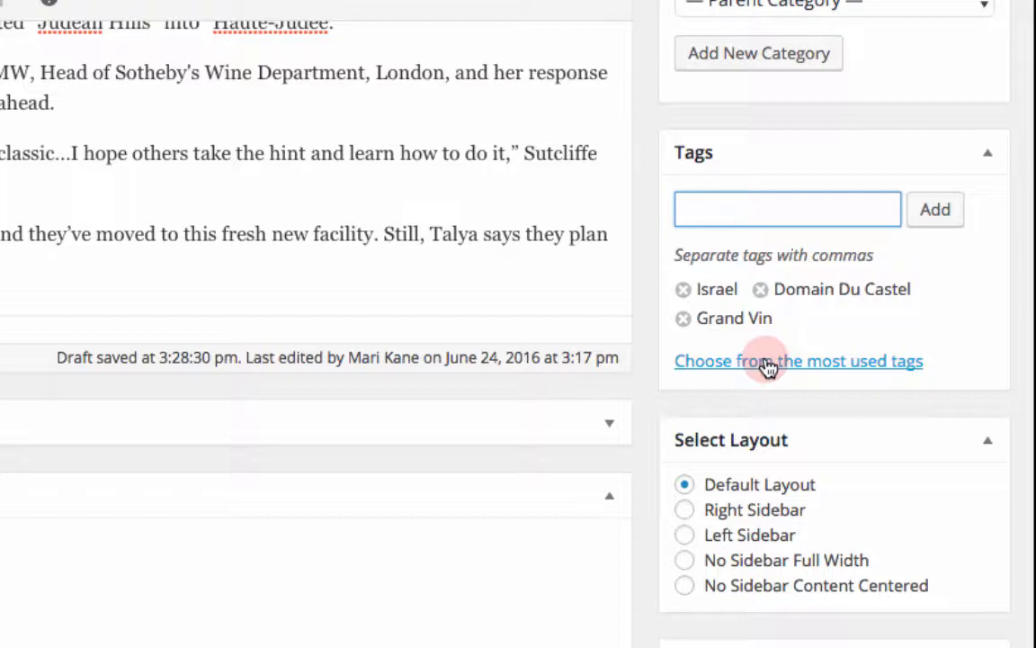
pyautogui.click(797, 361)
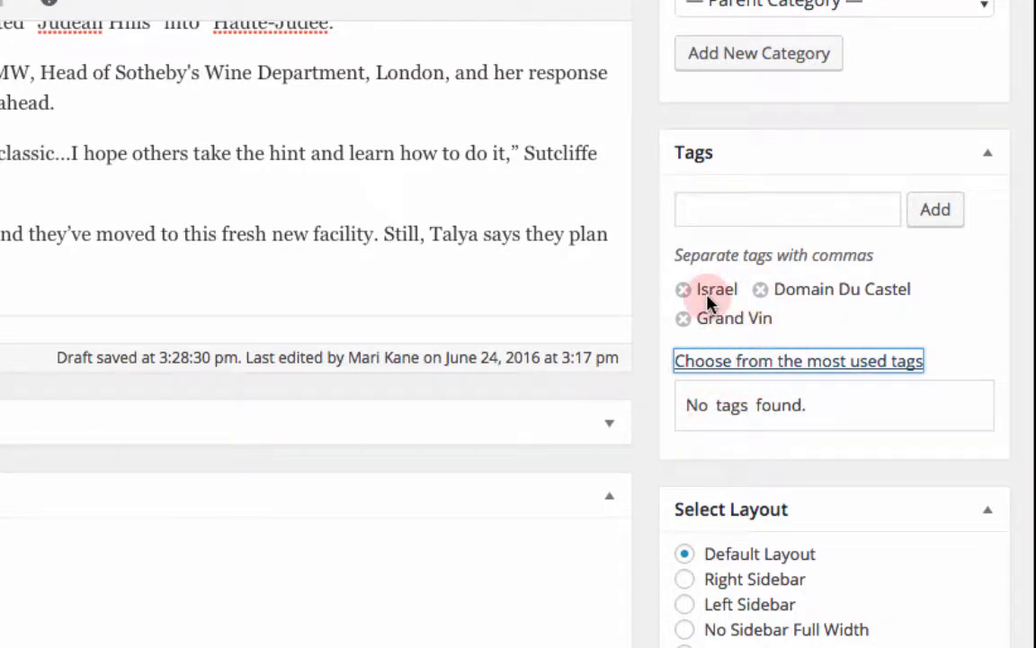
pyautogui.moveTo(814, 402)
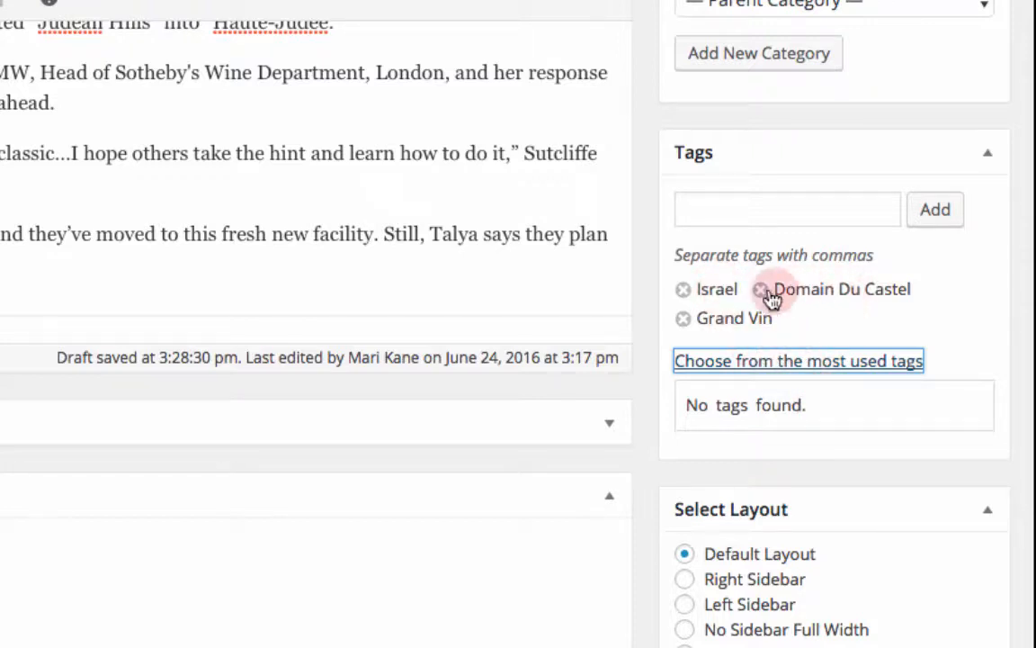
pyautogui.moveTo(852, 315)
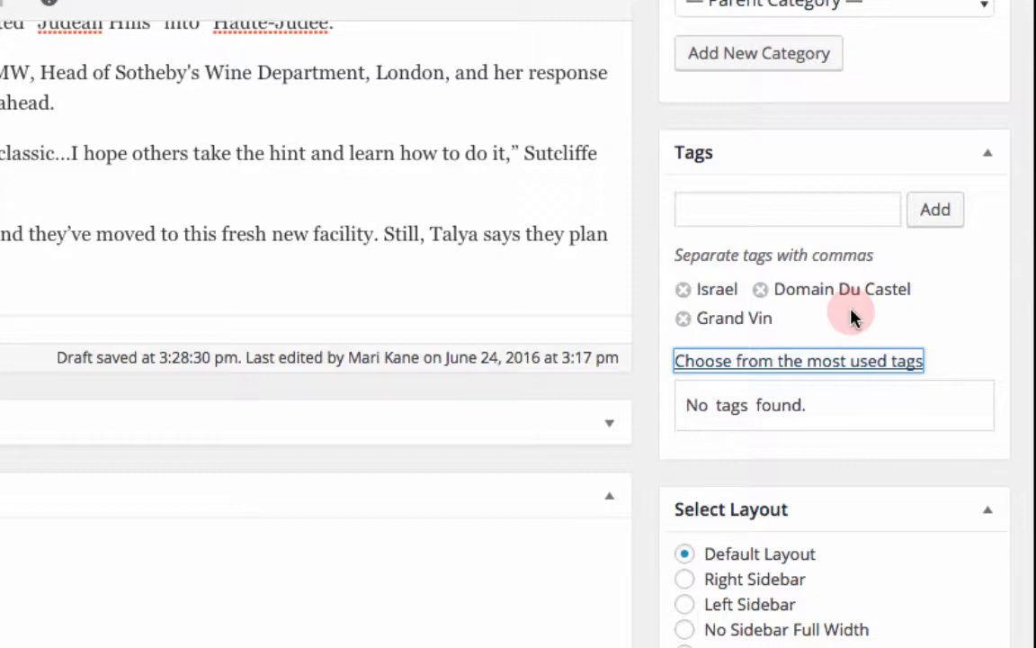
pyautogui.click(787, 209)
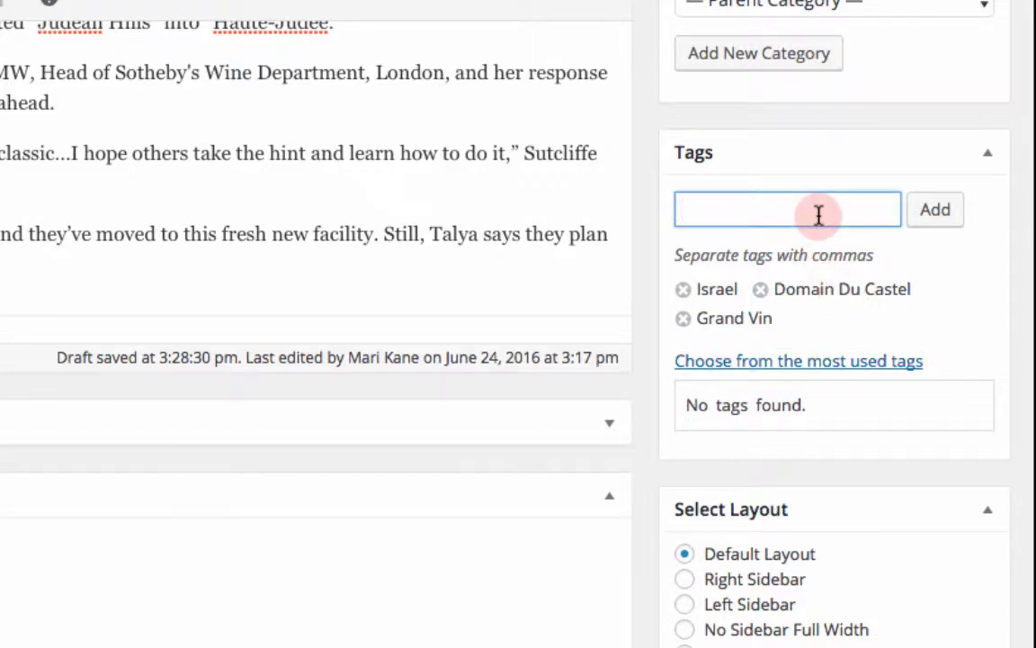
pyautogui.write('is')
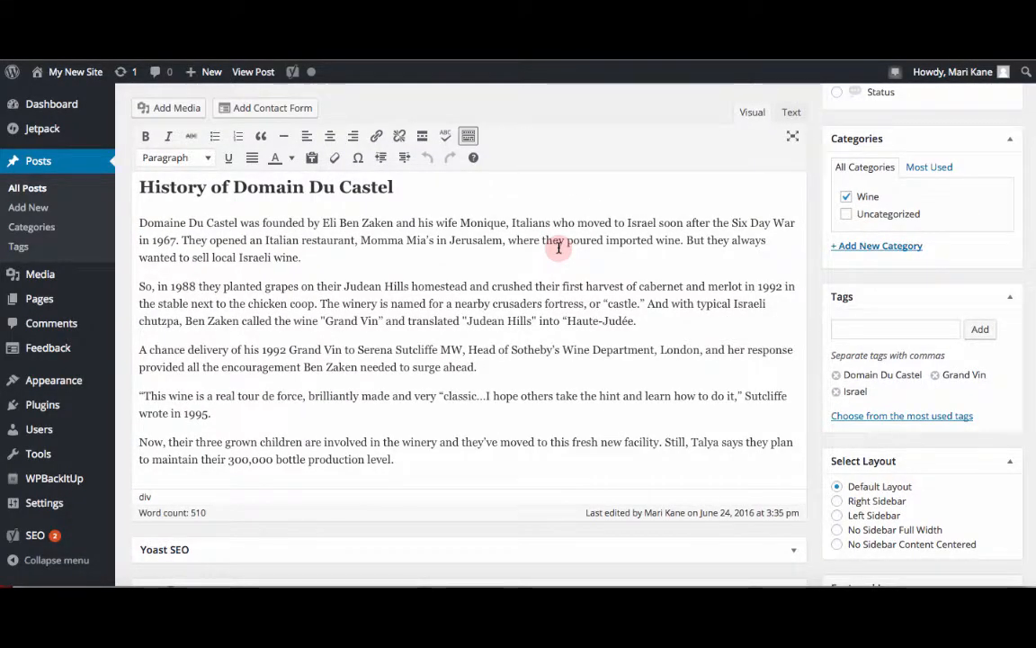
pyautogui.moveTo(192, 231)
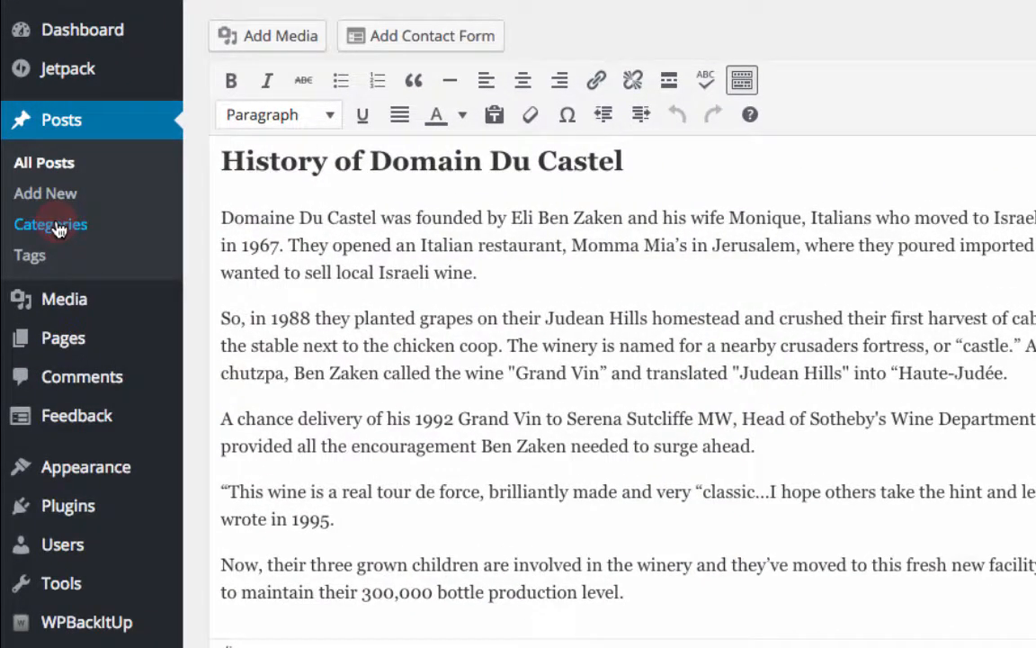
# On the Categories page, add 'Cars' with slug 'cars' and description 'posts about cars'
pyautogui.click(51, 224)
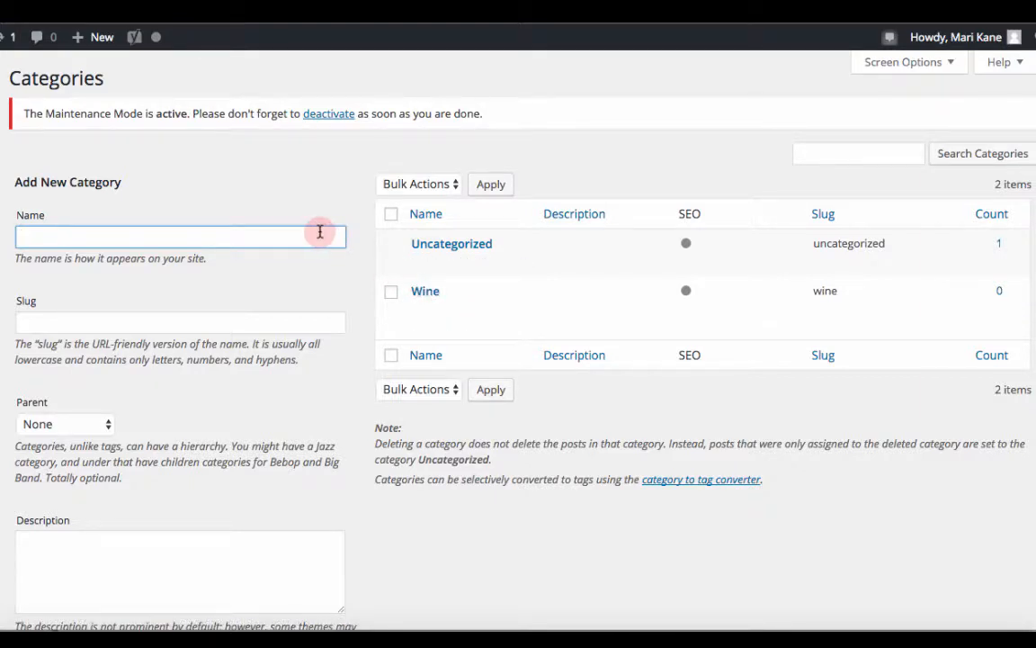
pyautogui.write('C')
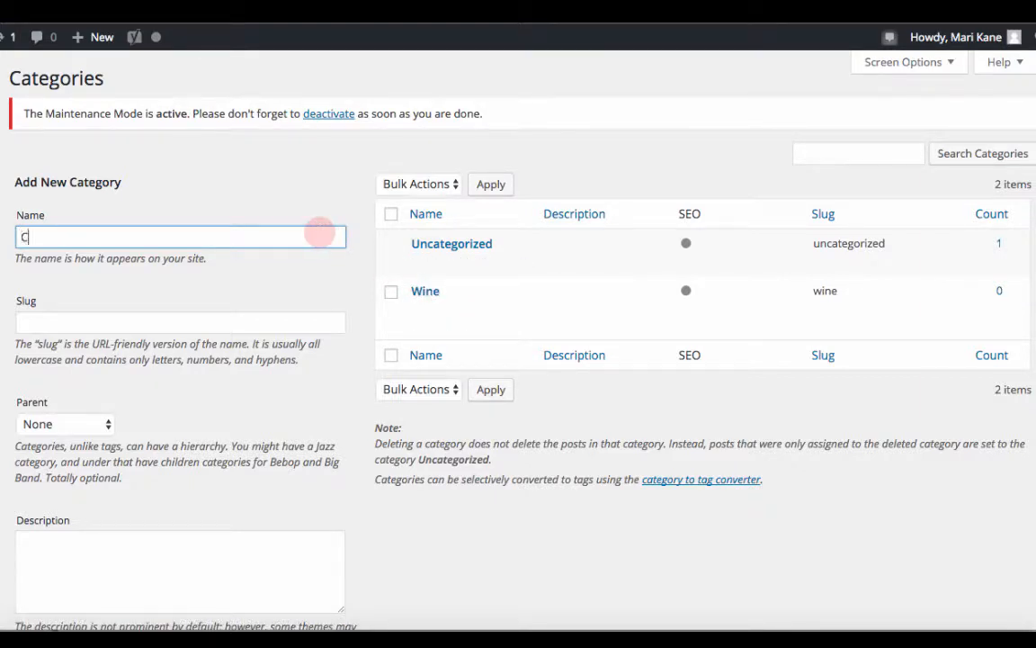
pyautogui.write('ars')
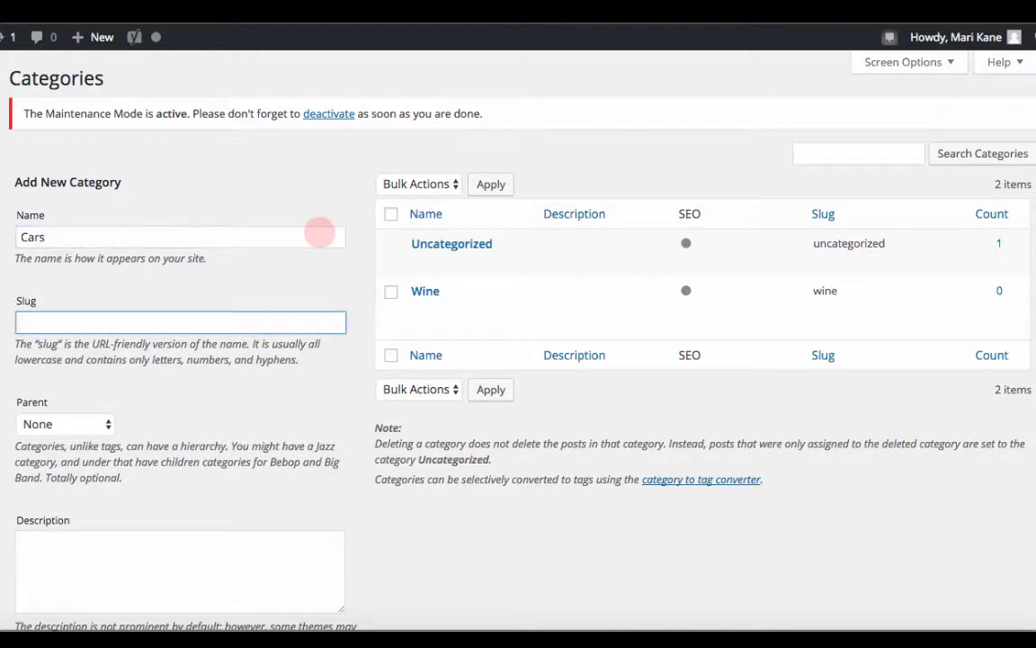
pyautogui.write('c')
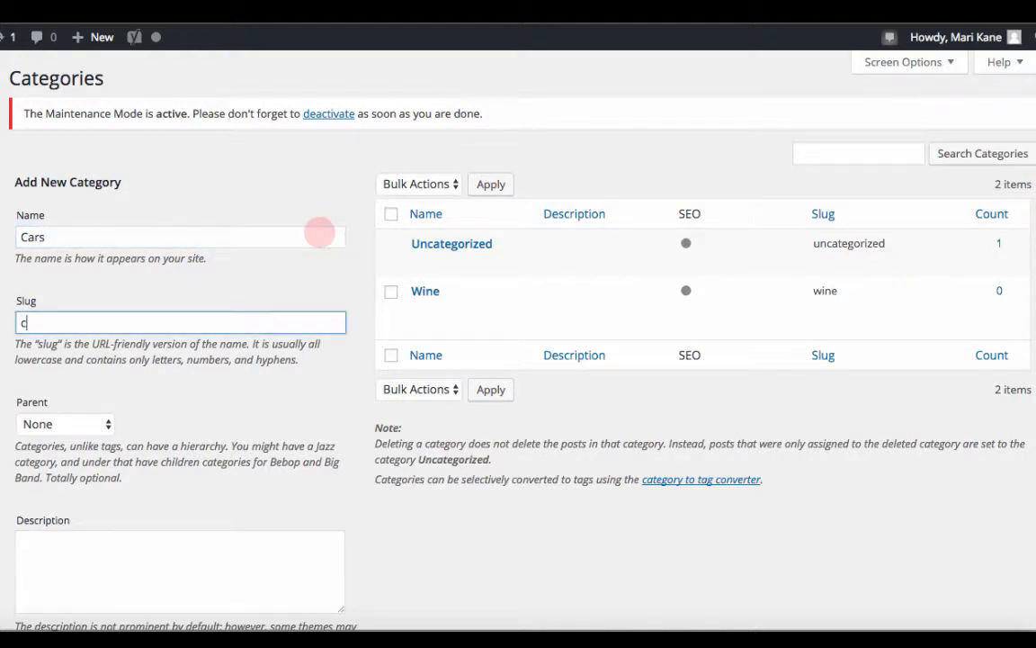
pyautogui.write('ars')
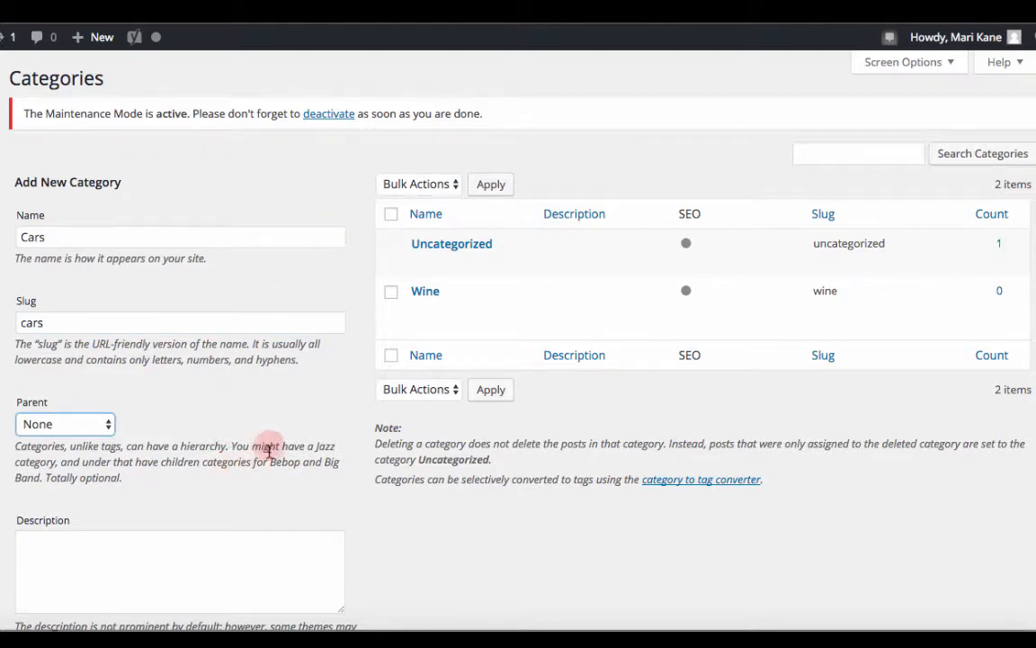
pyautogui.scroll(-3)
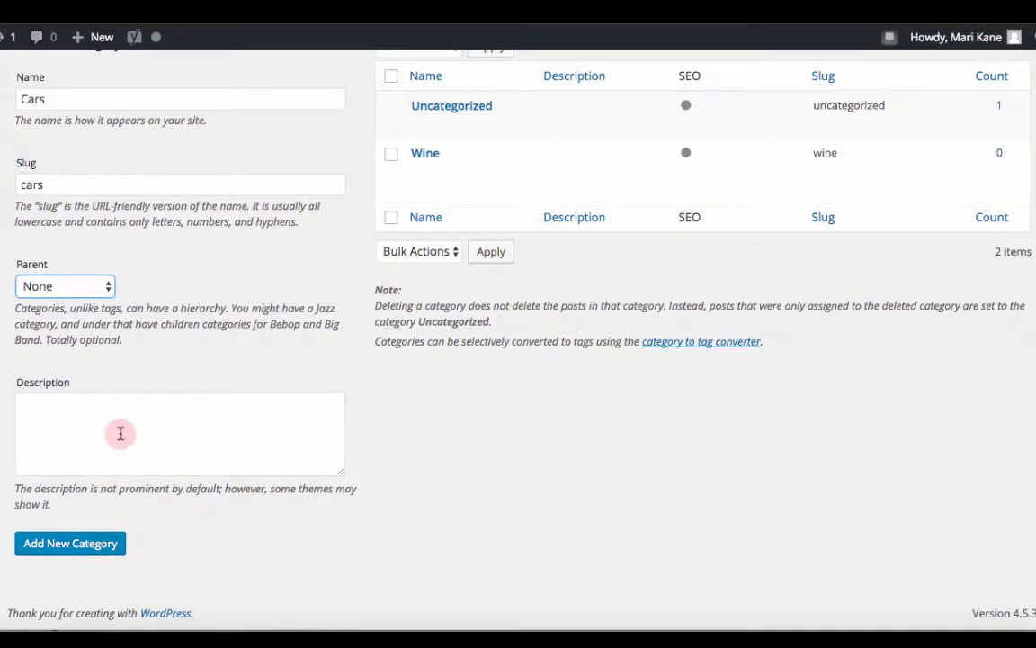
pyautogui.write('post')
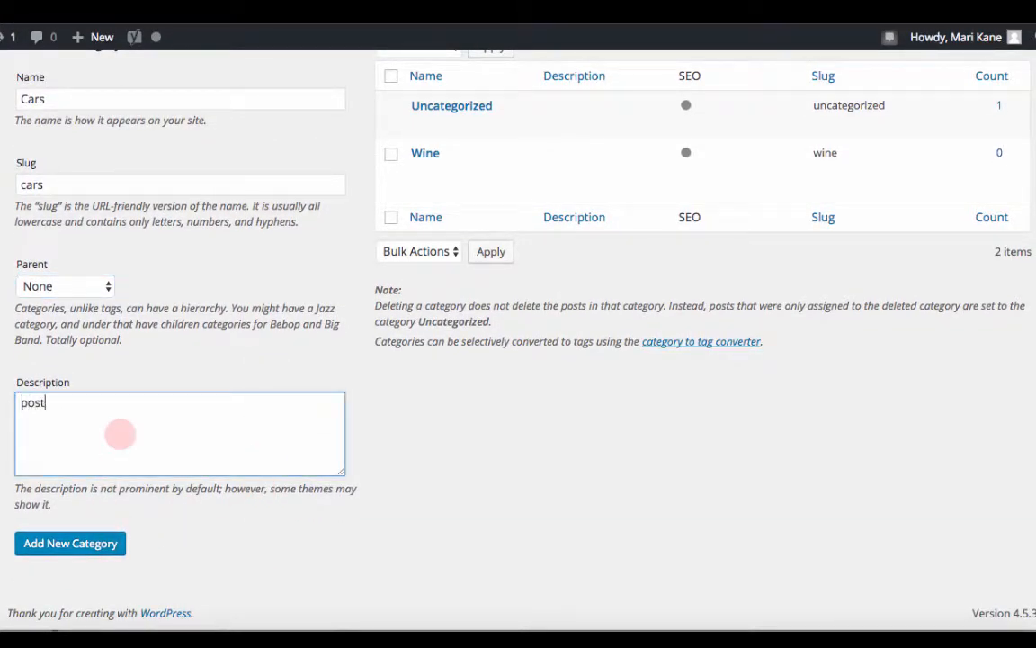
pyautogui.write('s ab')
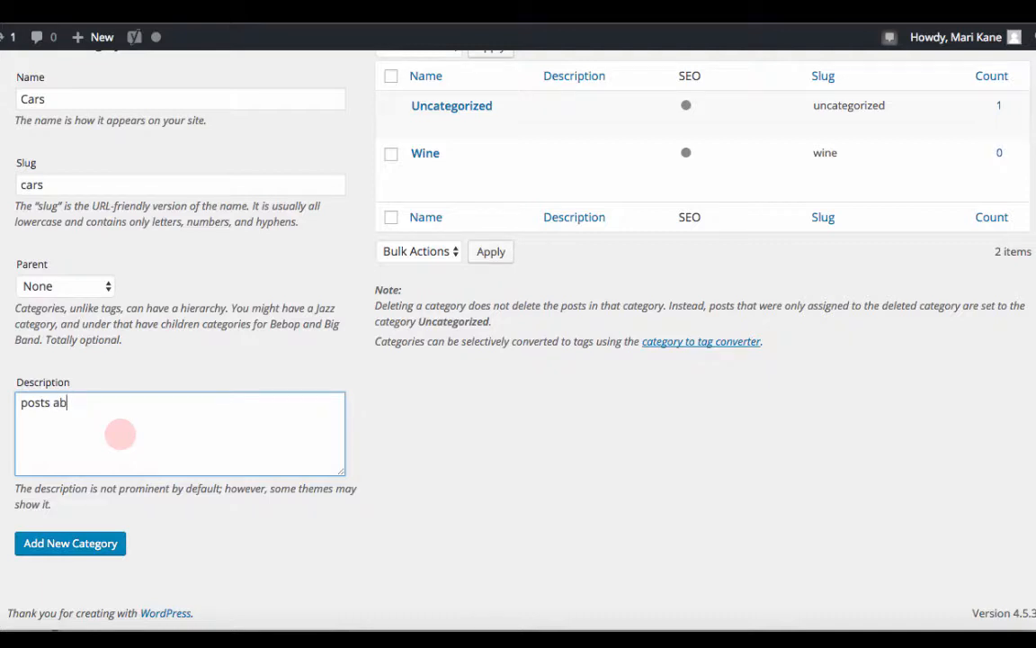
pyautogui.write('out su')
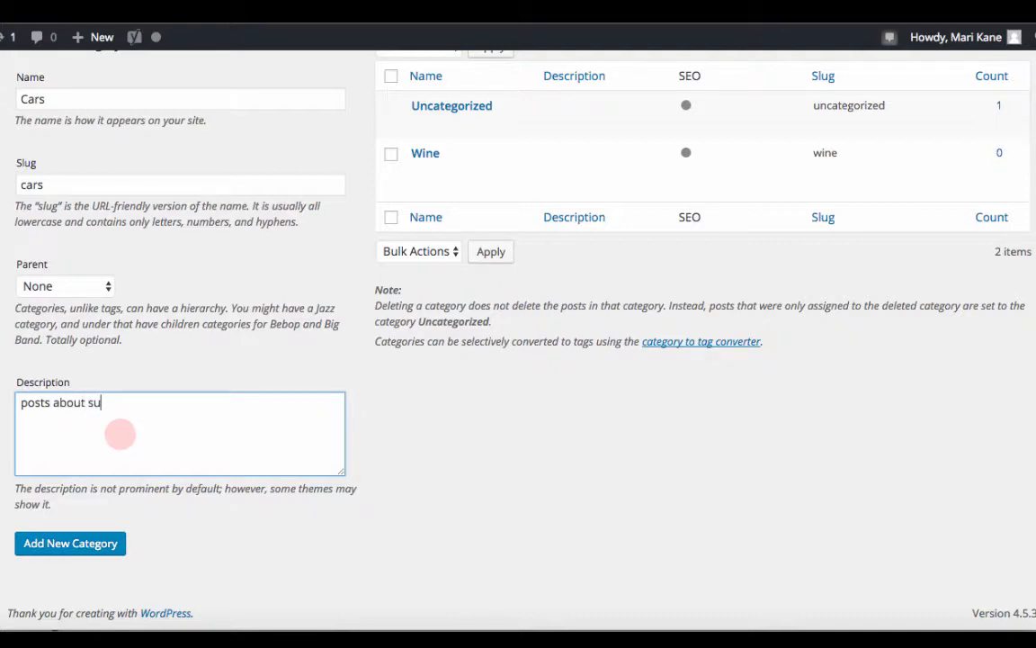
pyautogui.write('cars')
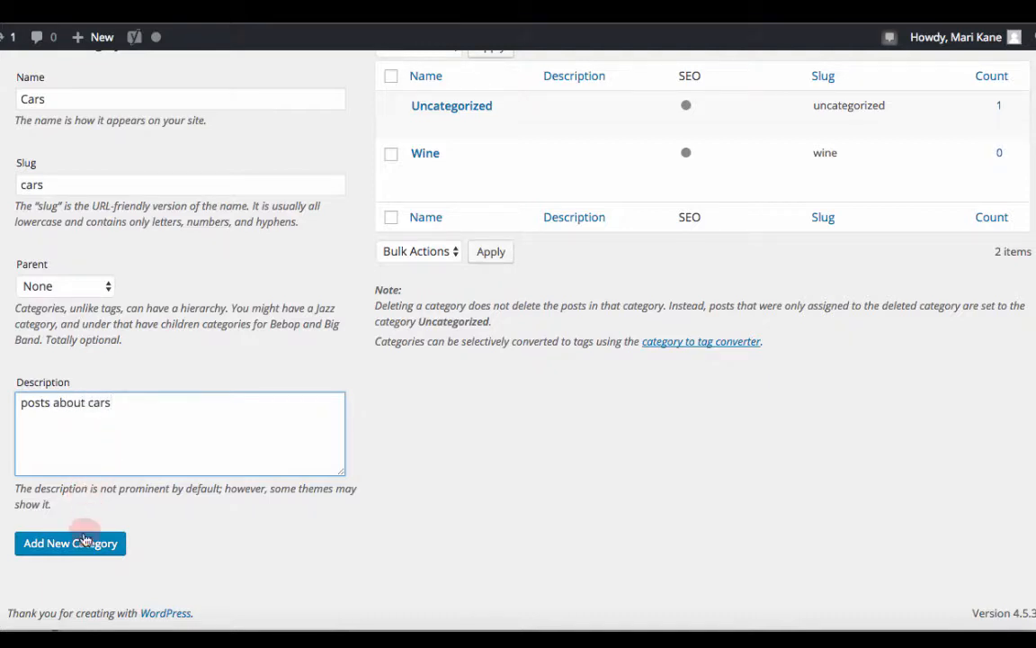
pyautogui.click(70, 543)
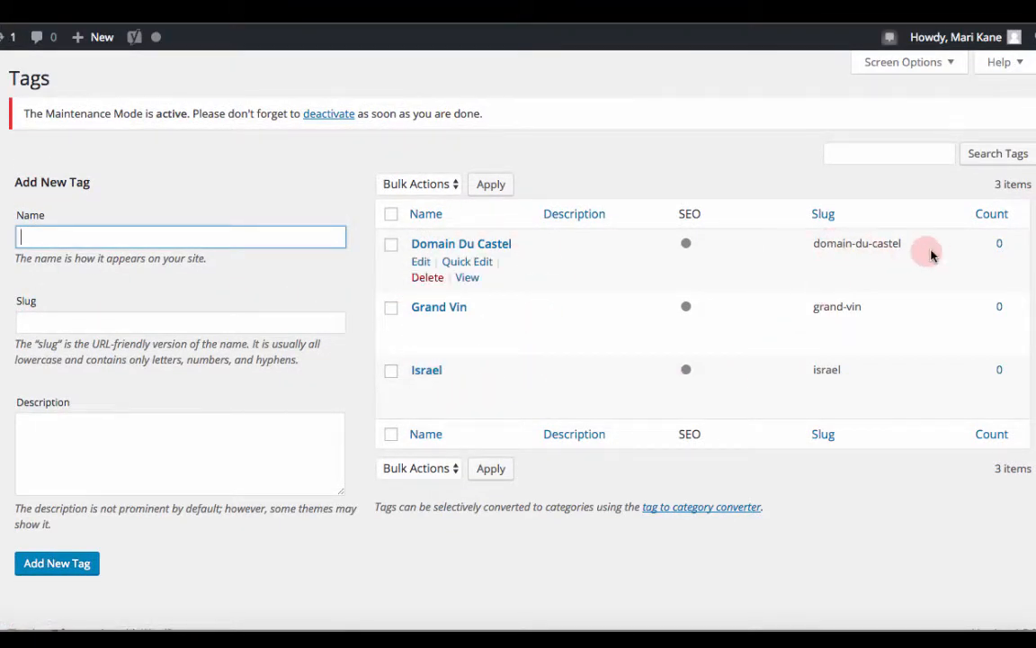
pyautogui.moveTo(1006, 243)
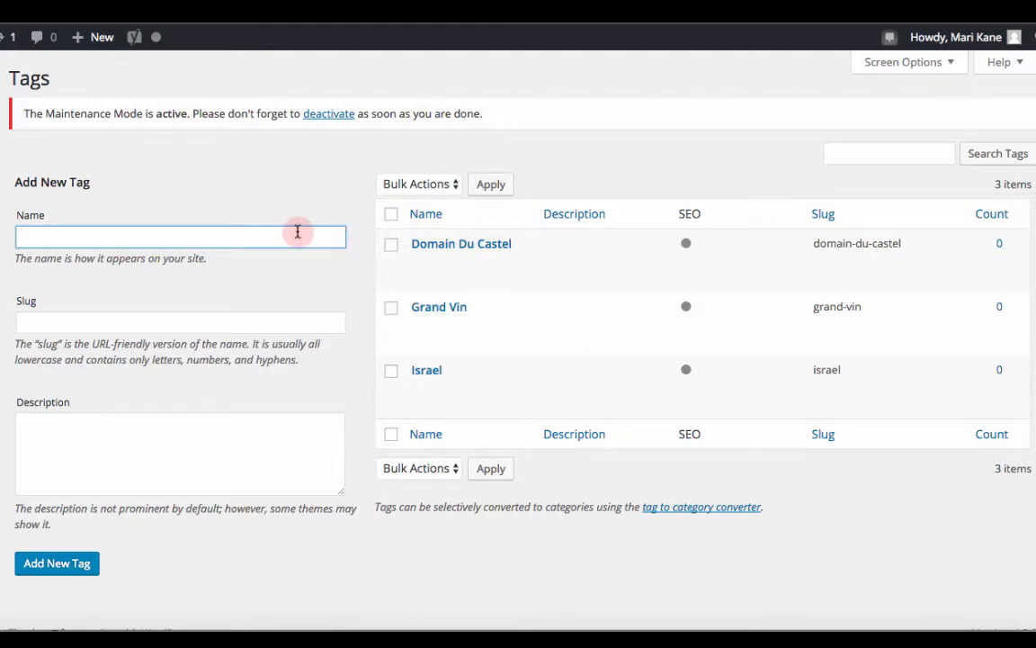
# Add a new 'chardonnay' tag from the Tags page
pyautogui.write('cardonnay')
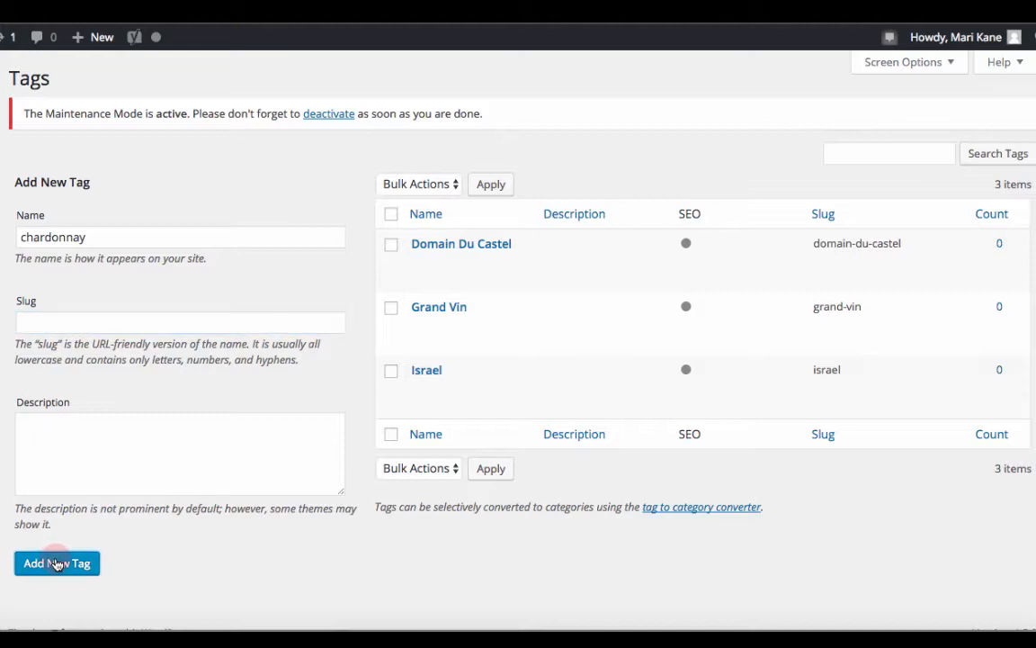
pyautogui.click(57, 562)
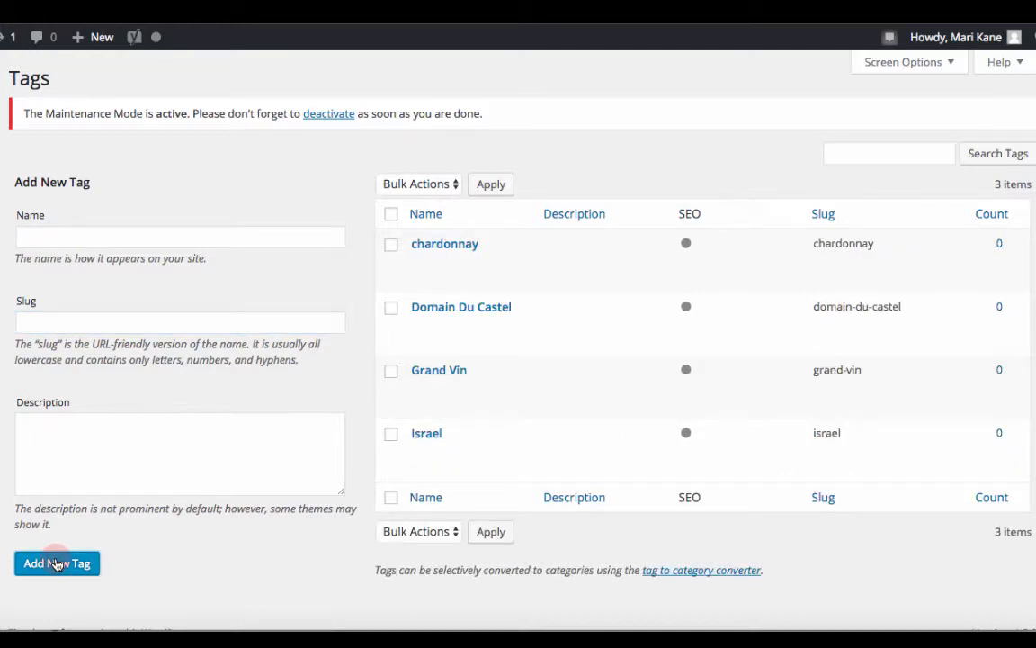
pyautogui.moveTo(528, 427)
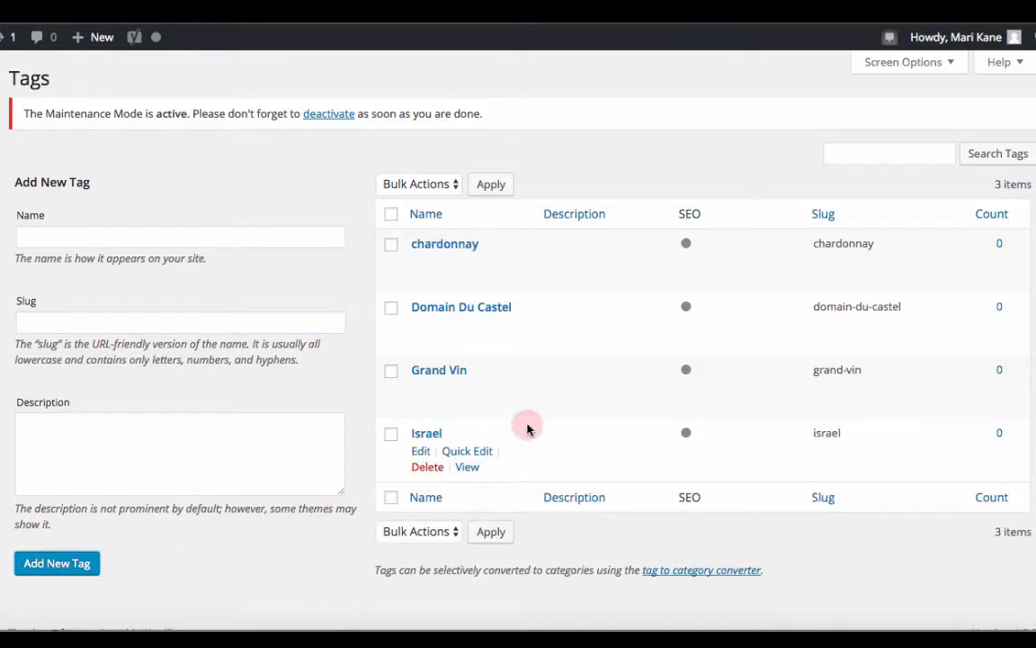